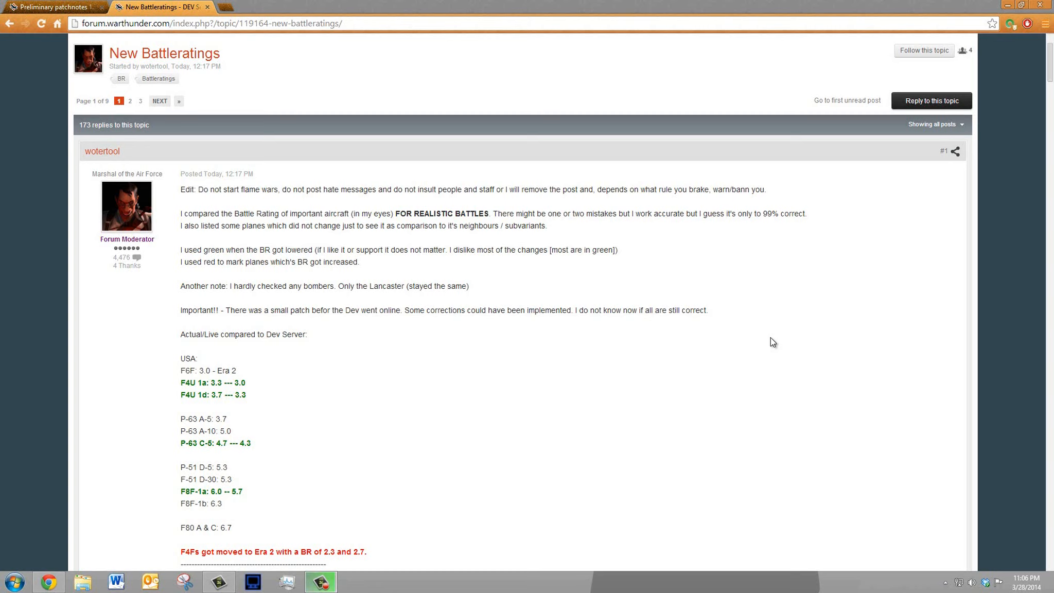
mouse_move(173, 362)
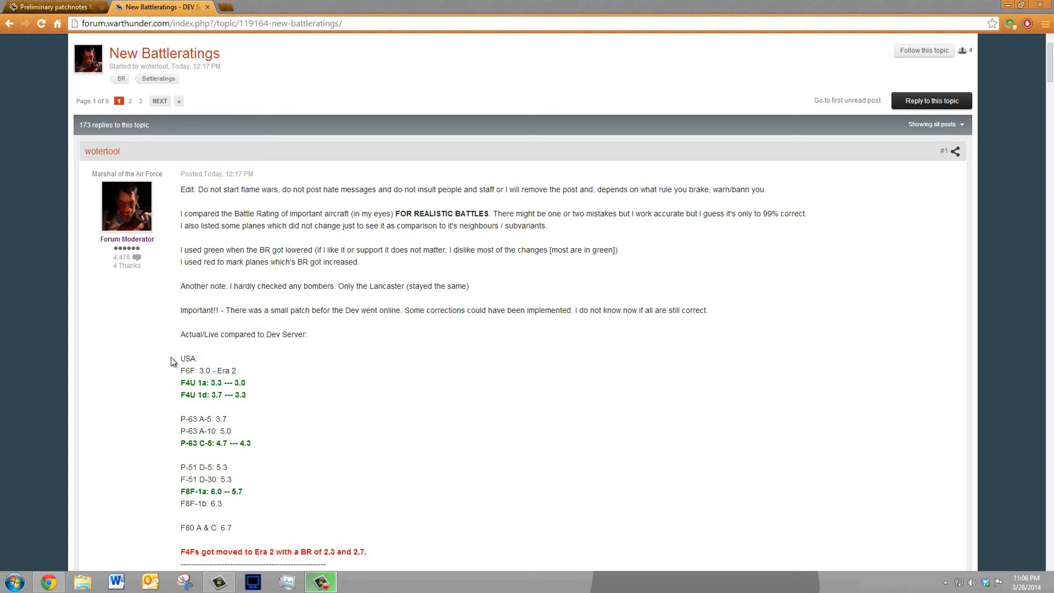
mouse_move(177, 387)
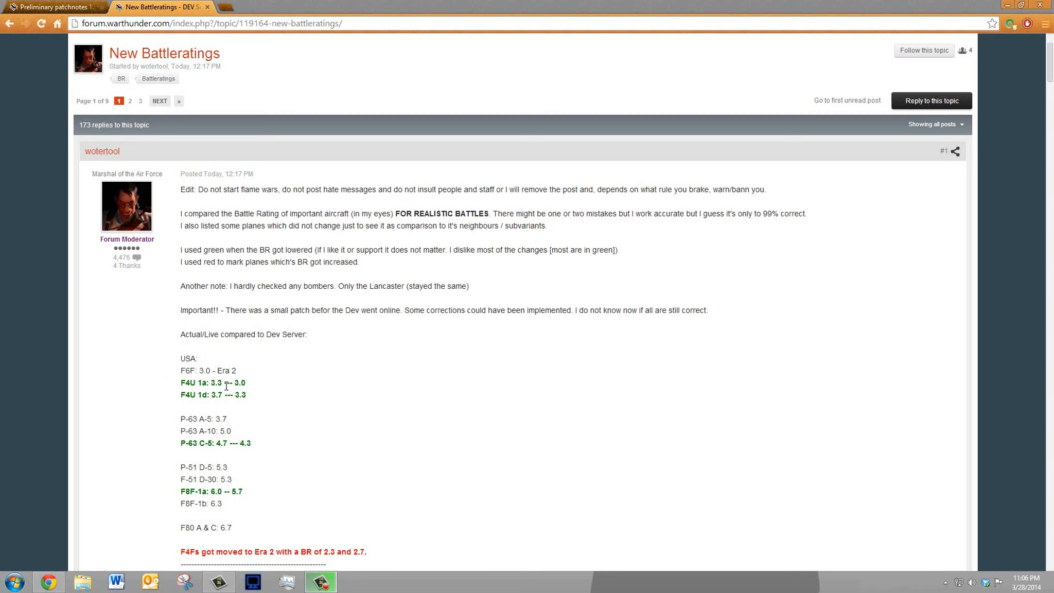
mouse_move(189, 393)
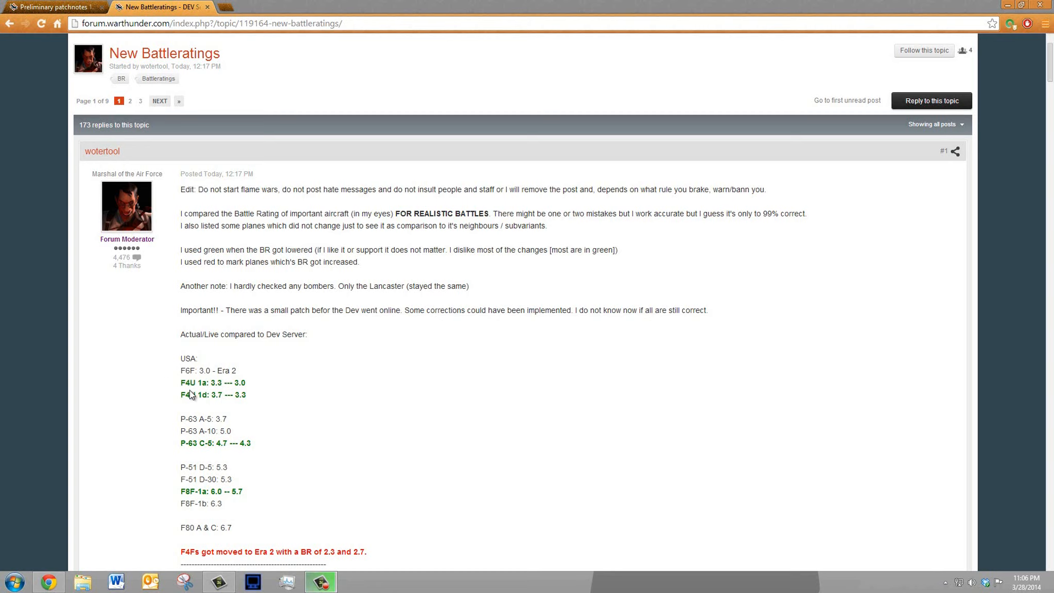
mouse_move(232, 394)
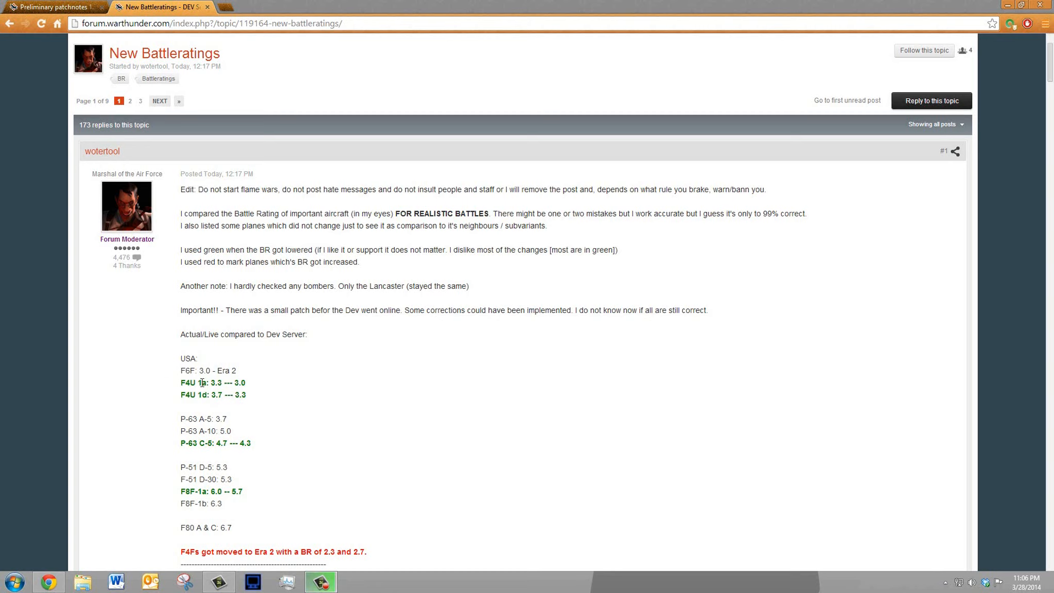
mouse_move(254, 390)
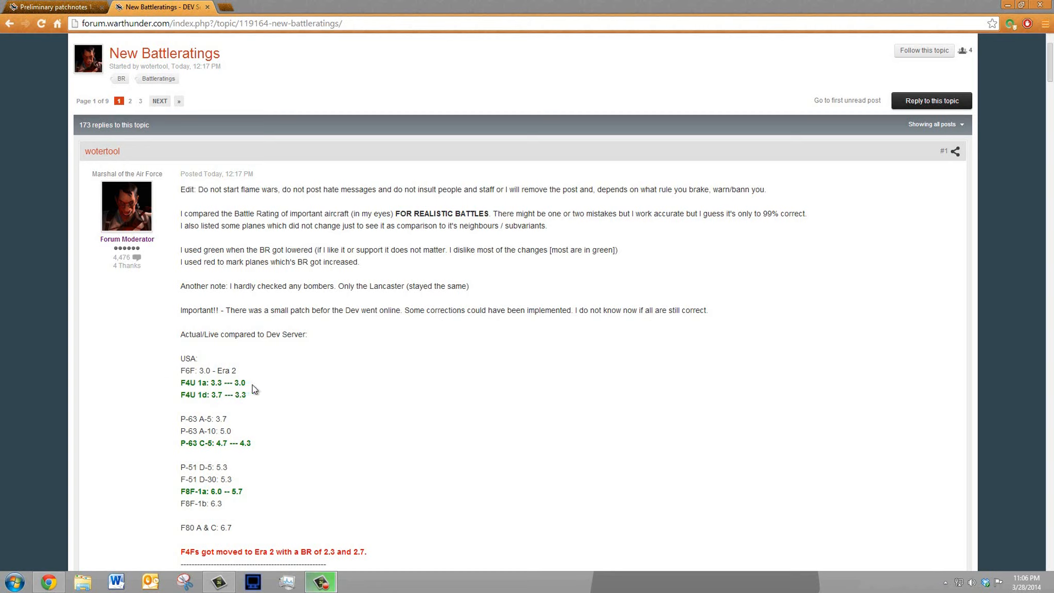
mouse_move(254, 390)
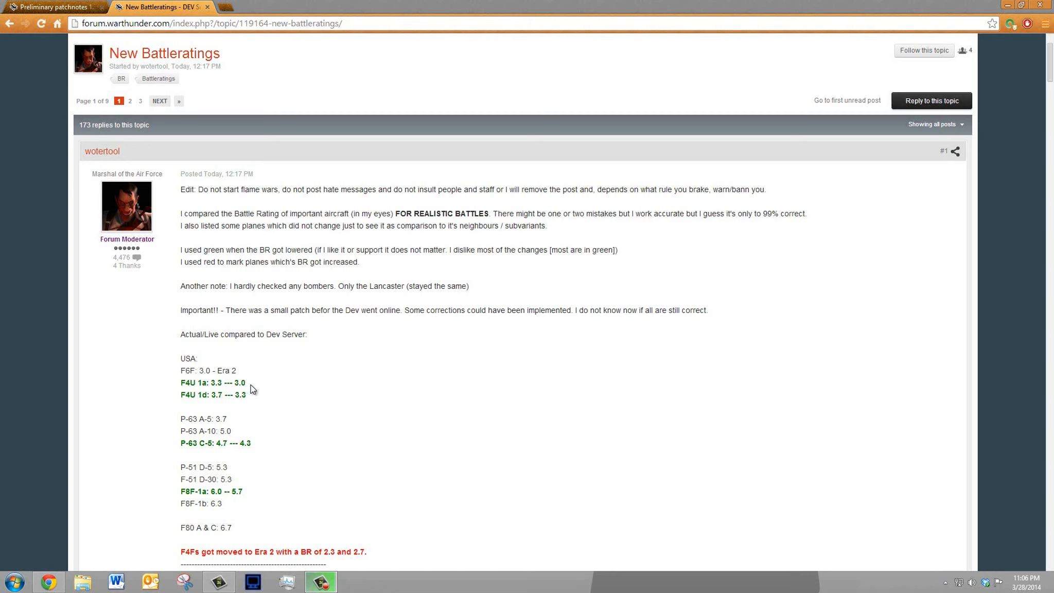
mouse_move(230, 379)
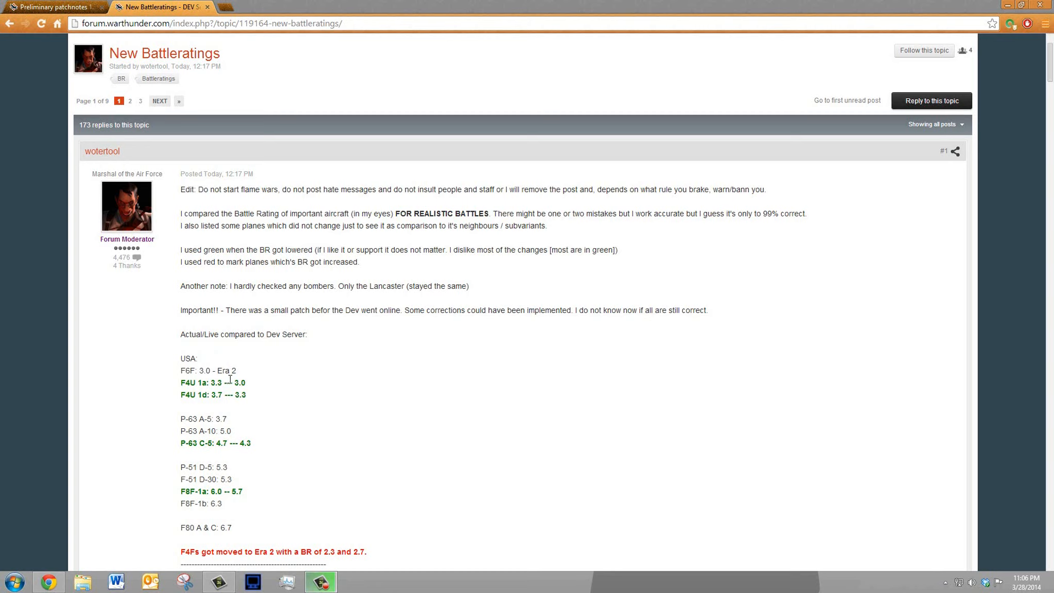
mouse_move(296, 396)
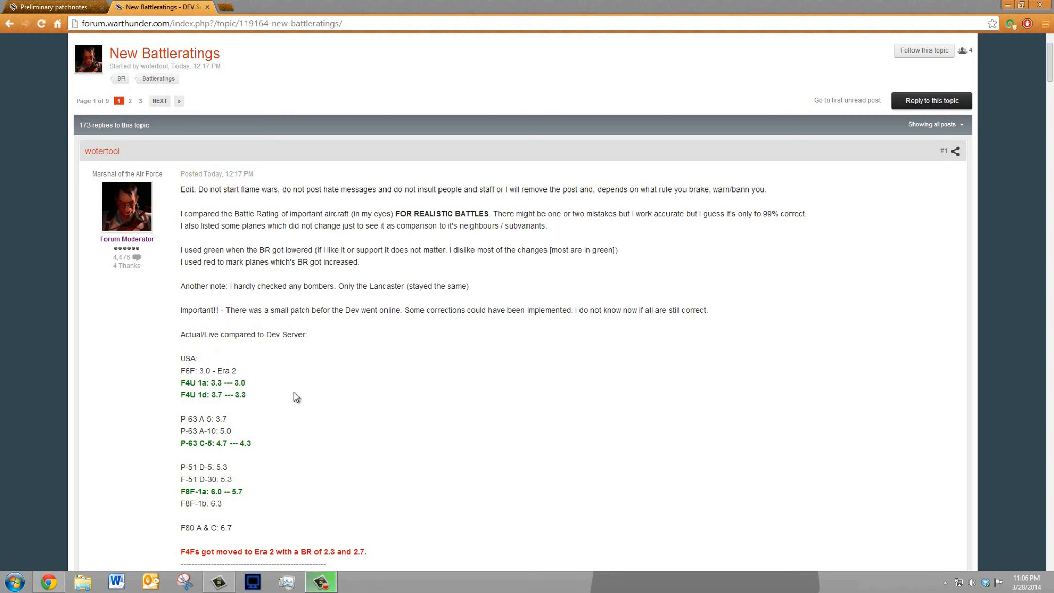
mouse_move(244, 393)
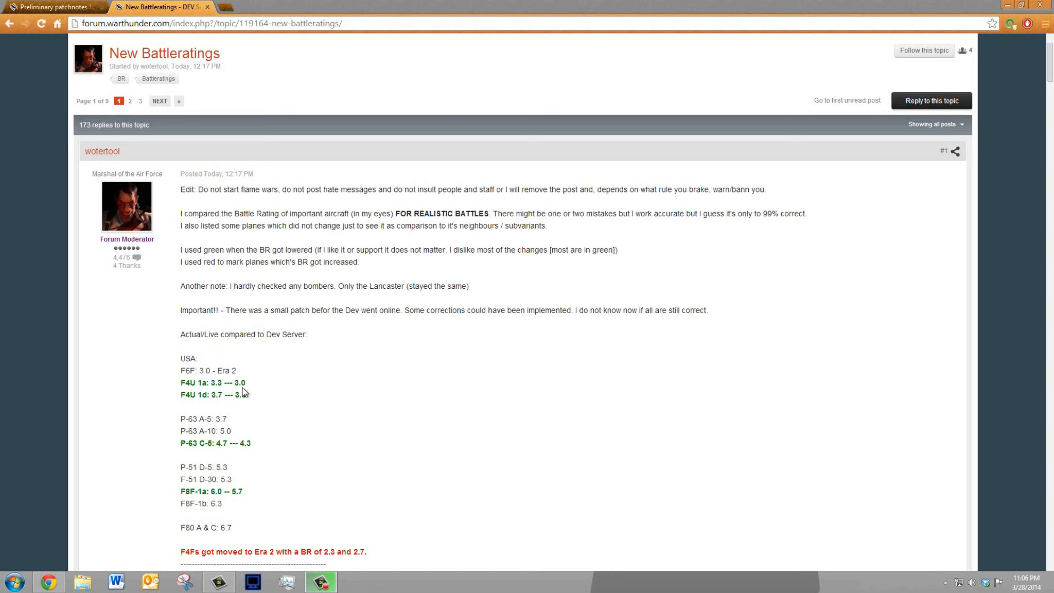
Scroll the battle-ratings post down past Germany to the UK changes and the USSR heading
scroll(down, 3)
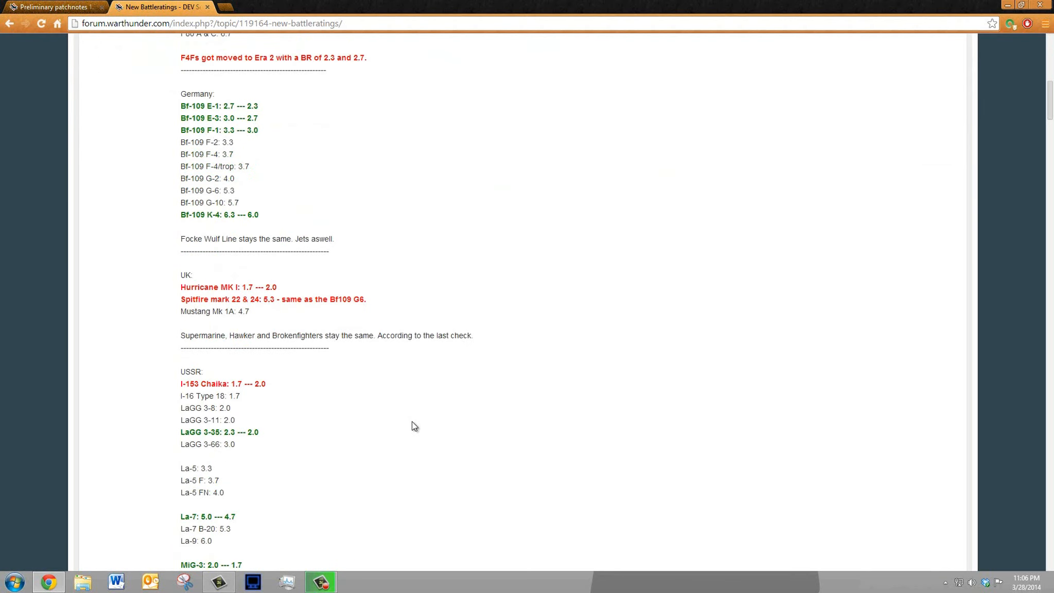
scroll(up, 3)
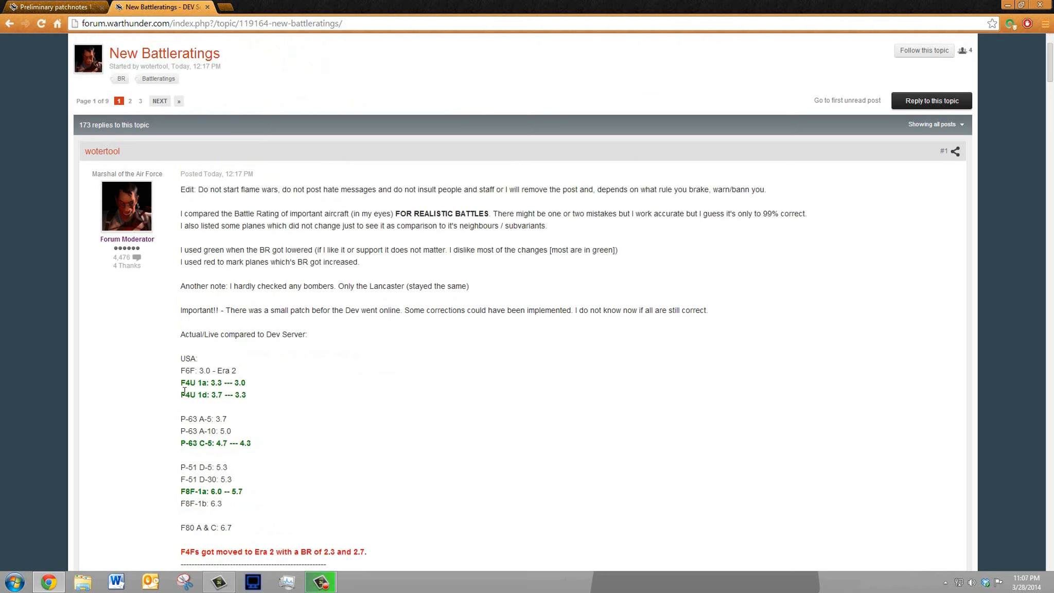
mouse_move(257, 403)
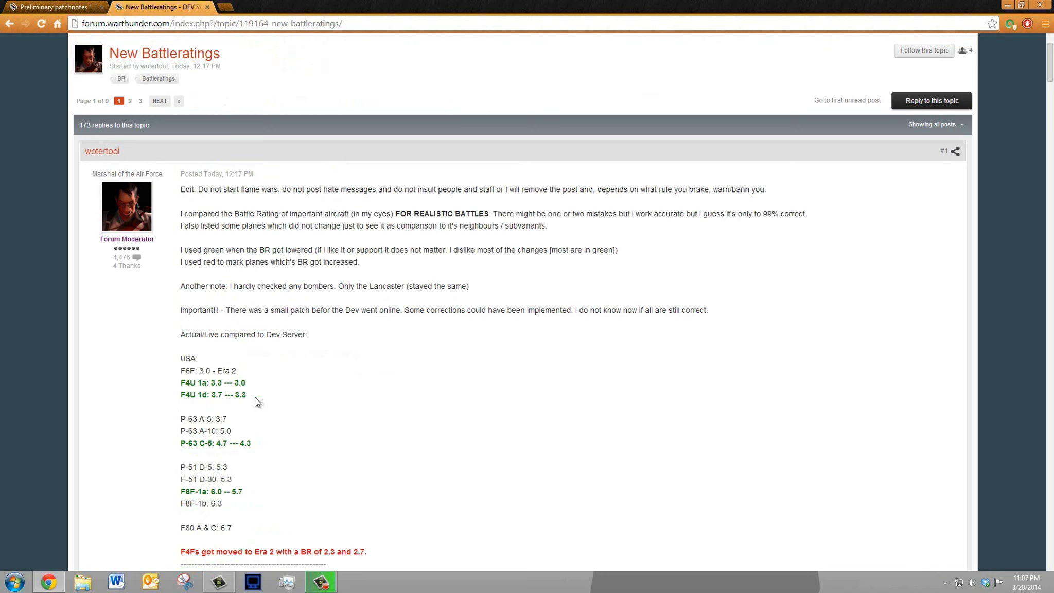
mouse_move(268, 388)
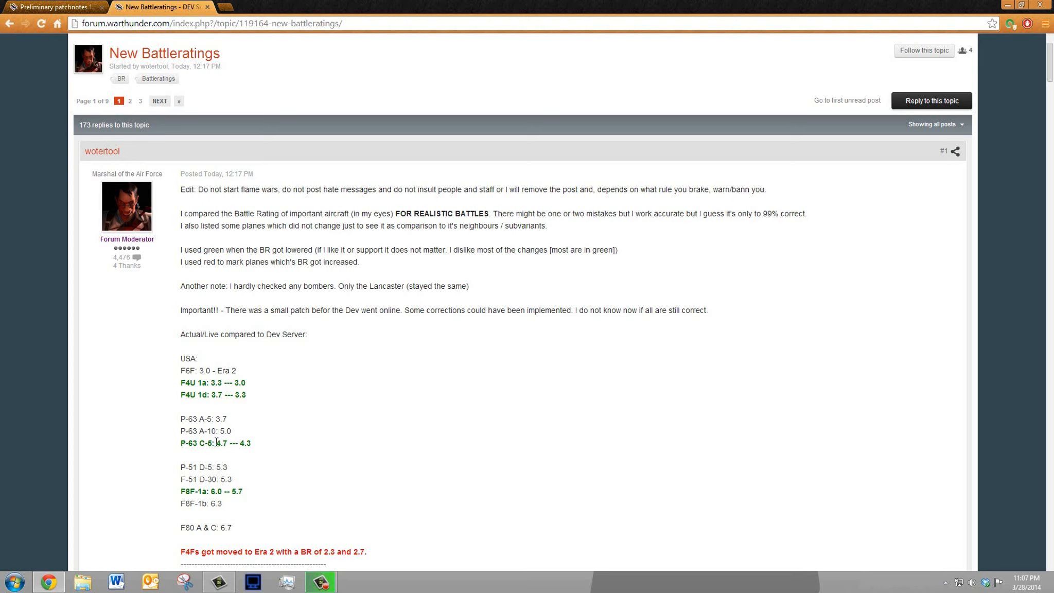
mouse_move(255, 428)
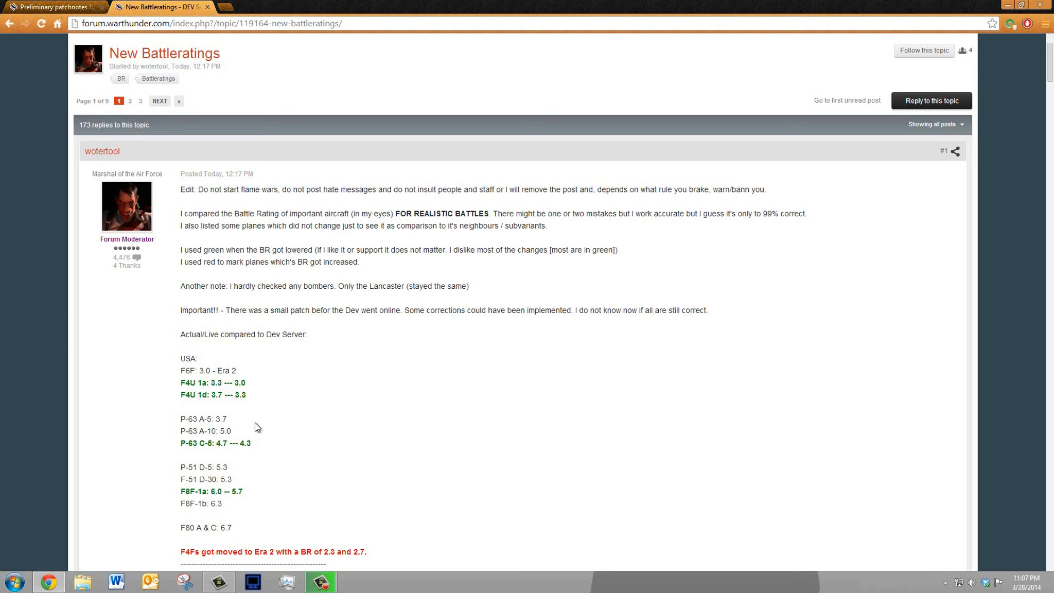
mouse_move(249, 430)
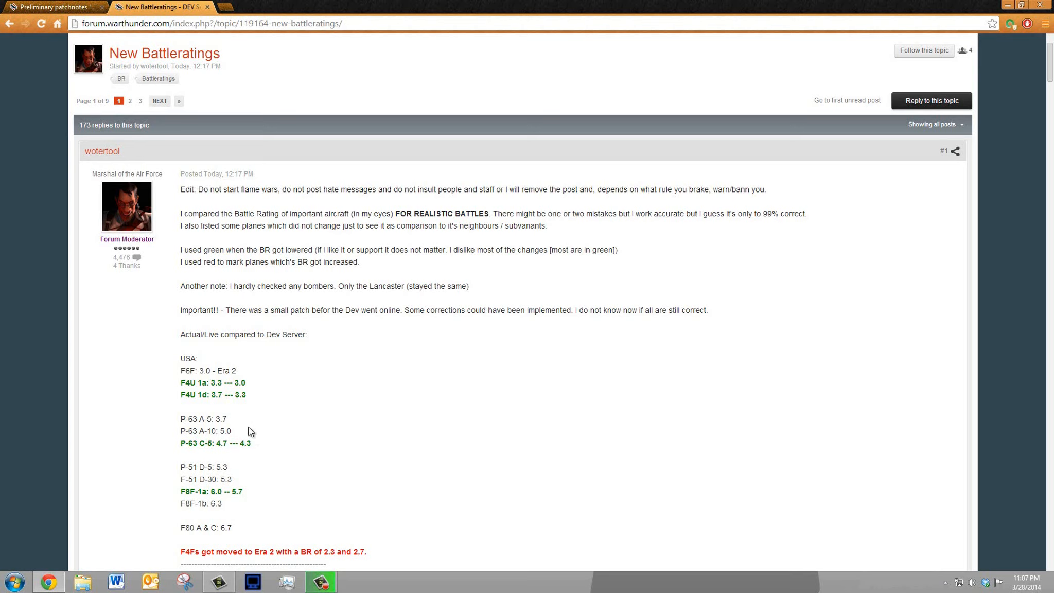
mouse_move(230, 434)
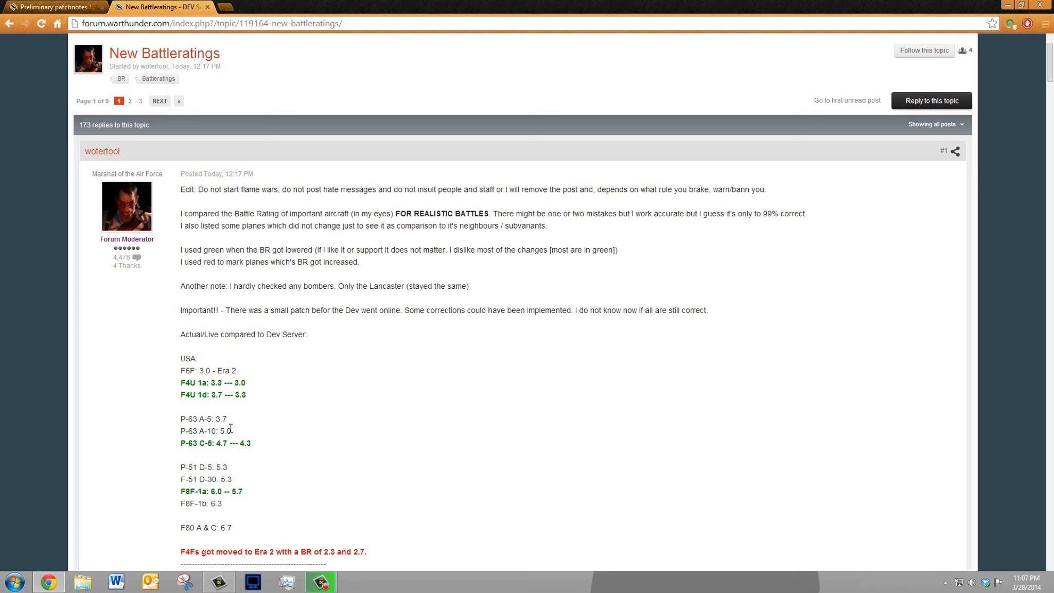
mouse_move(233, 435)
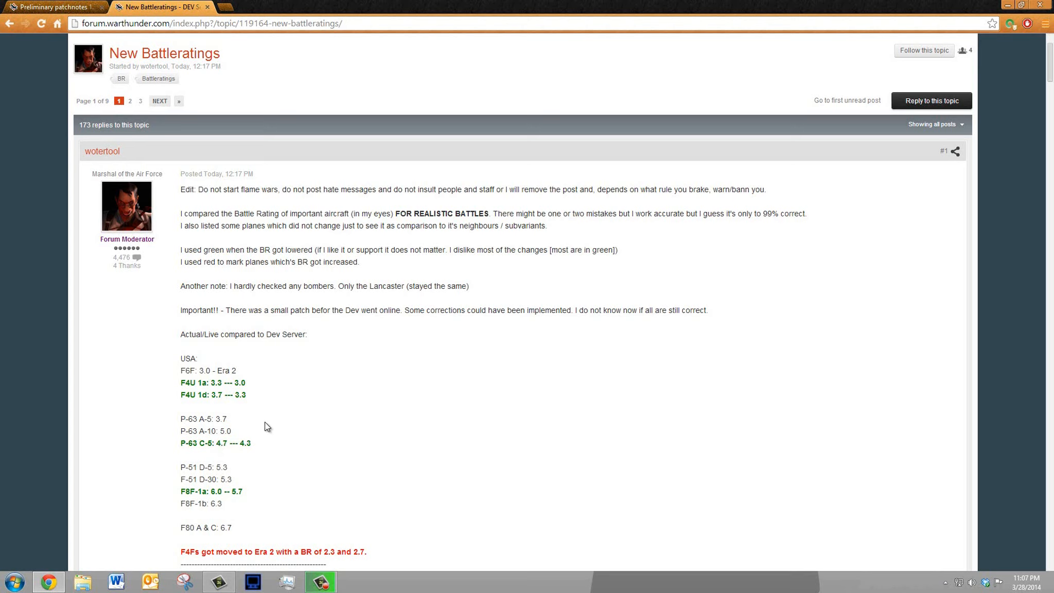
mouse_move(214, 445)
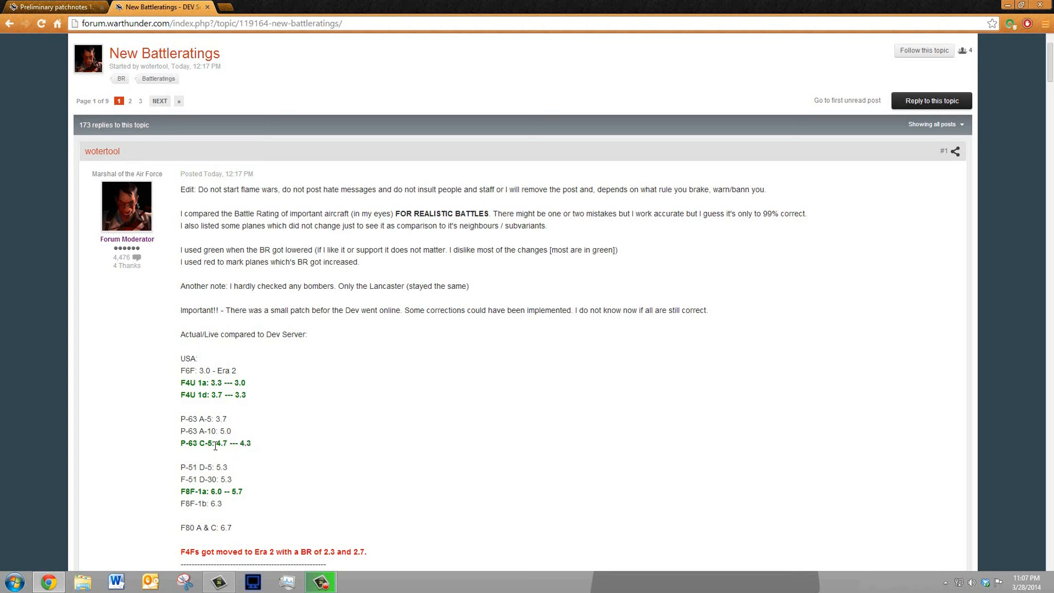
mouse_move(243, 443)
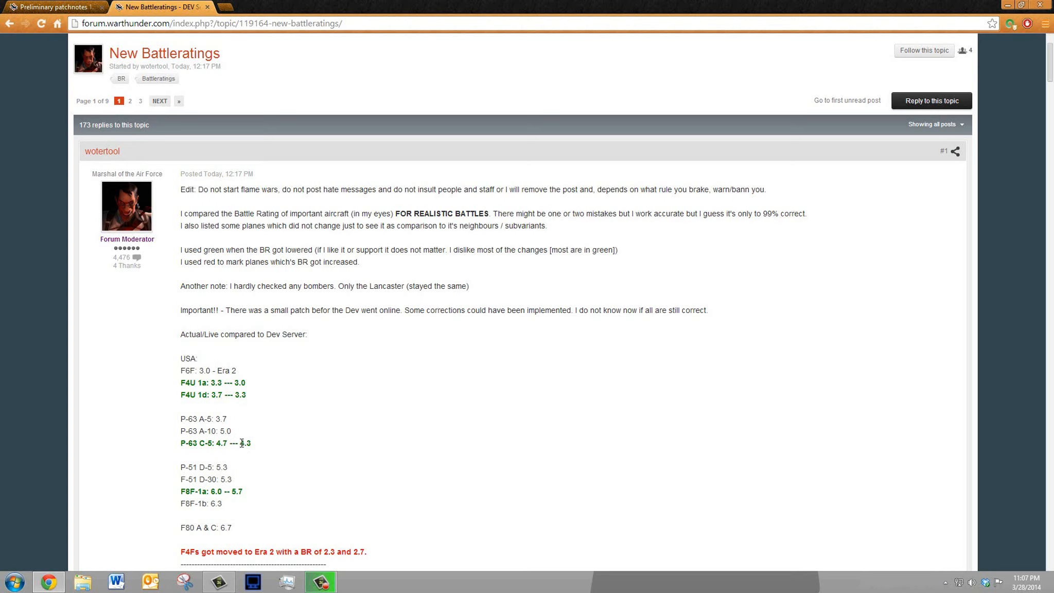
mouse_move(246, 459)
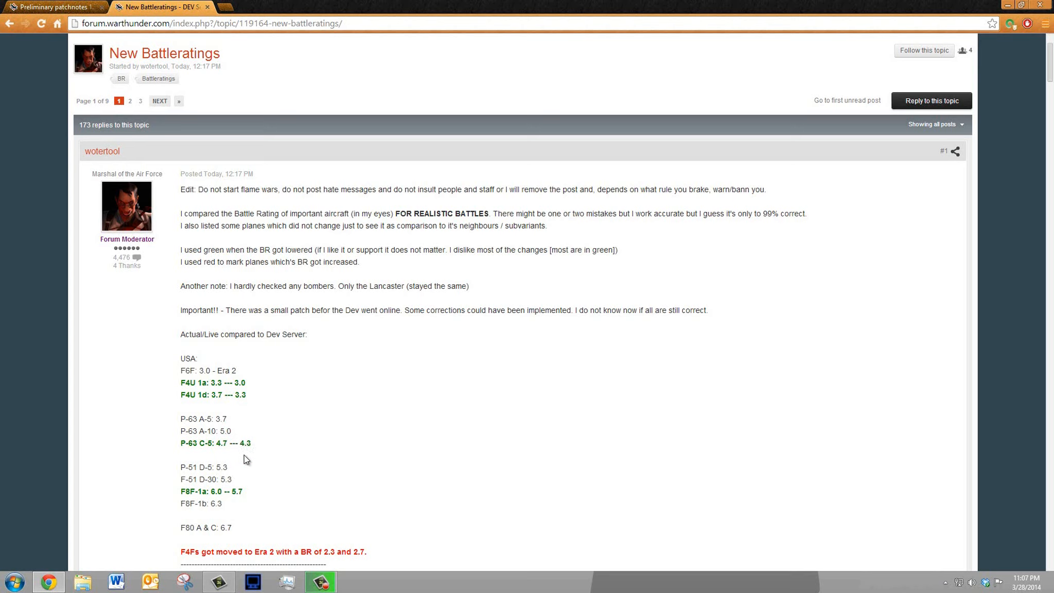
mouse_move(229, 440)
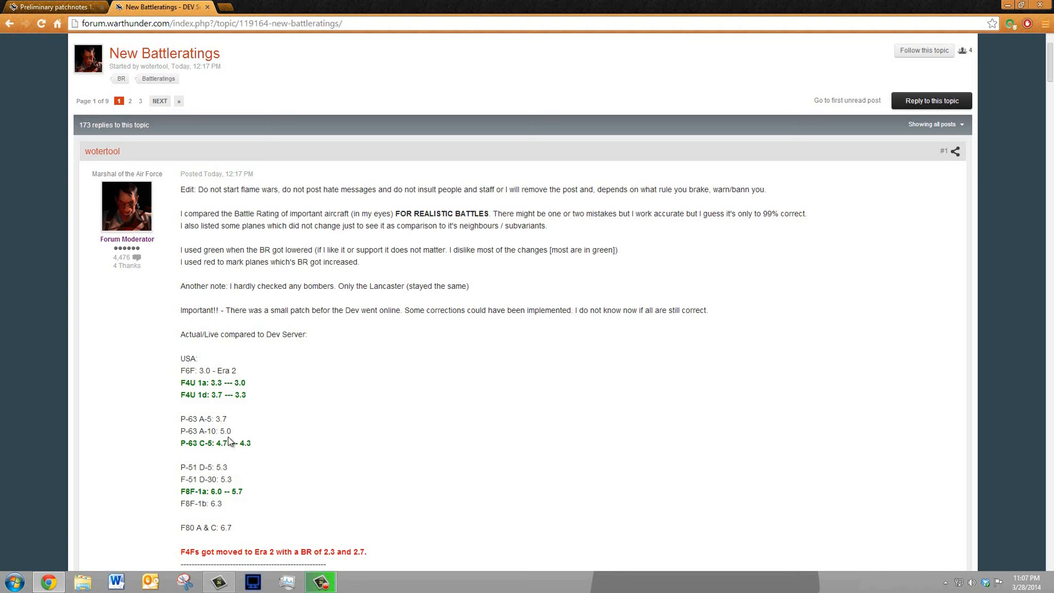
mouse_move(234, 439)
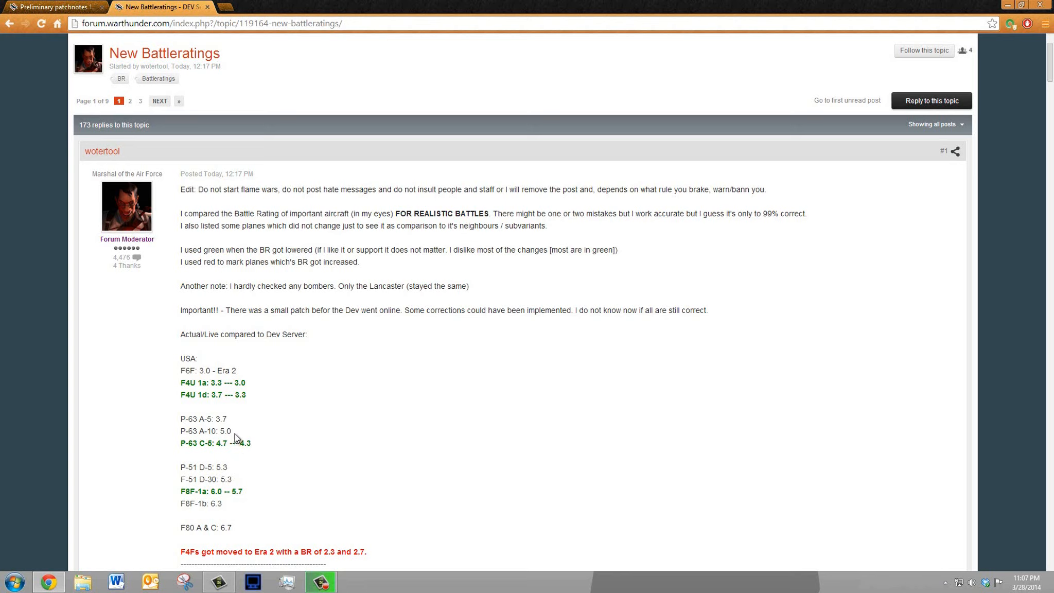
mouse_move(210, 443)
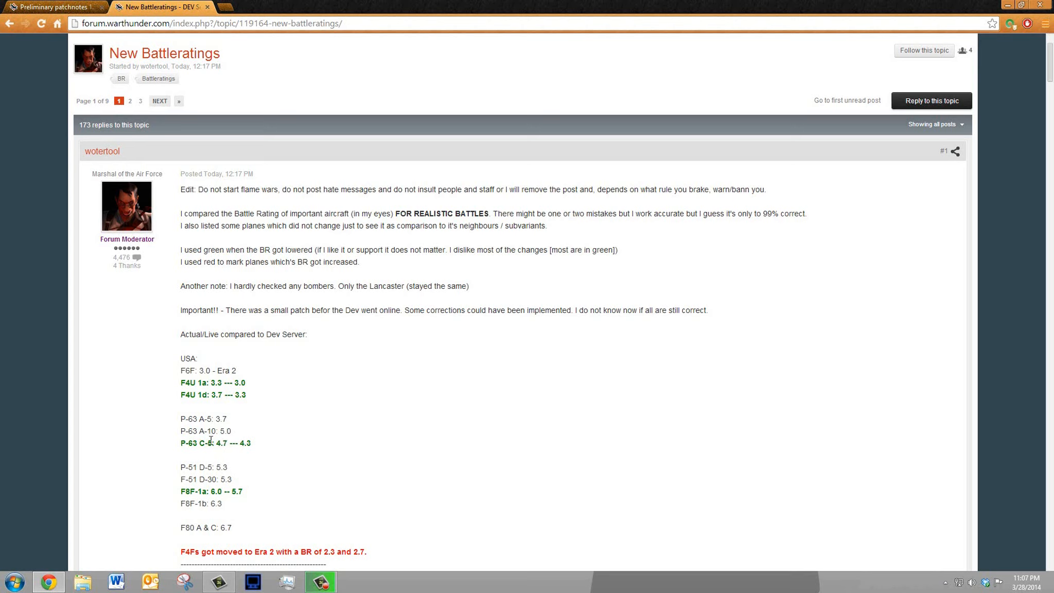
mouse_move(241, 454)
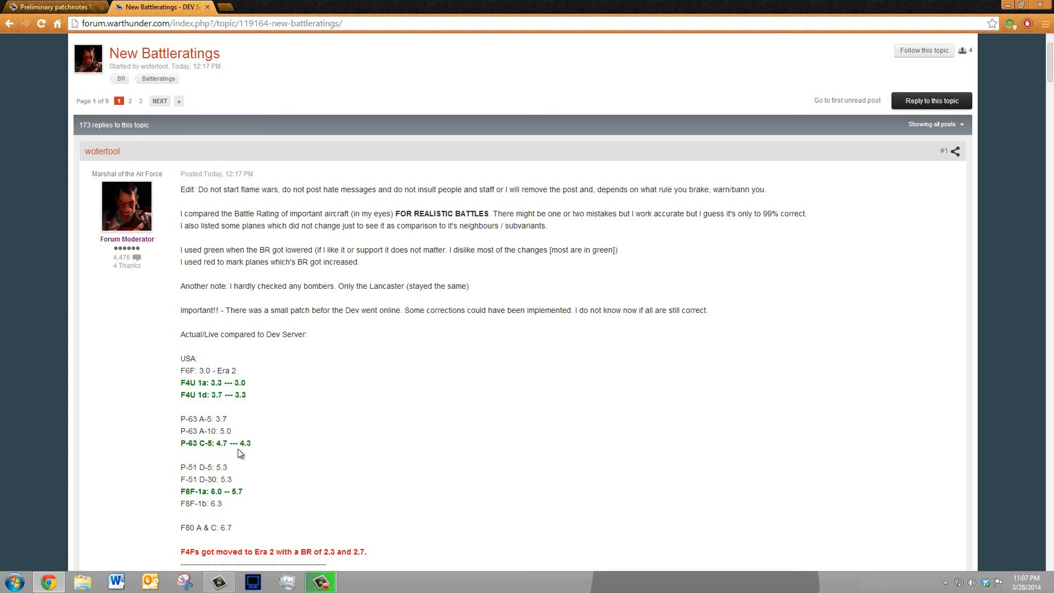
mouse_move(254, 447)
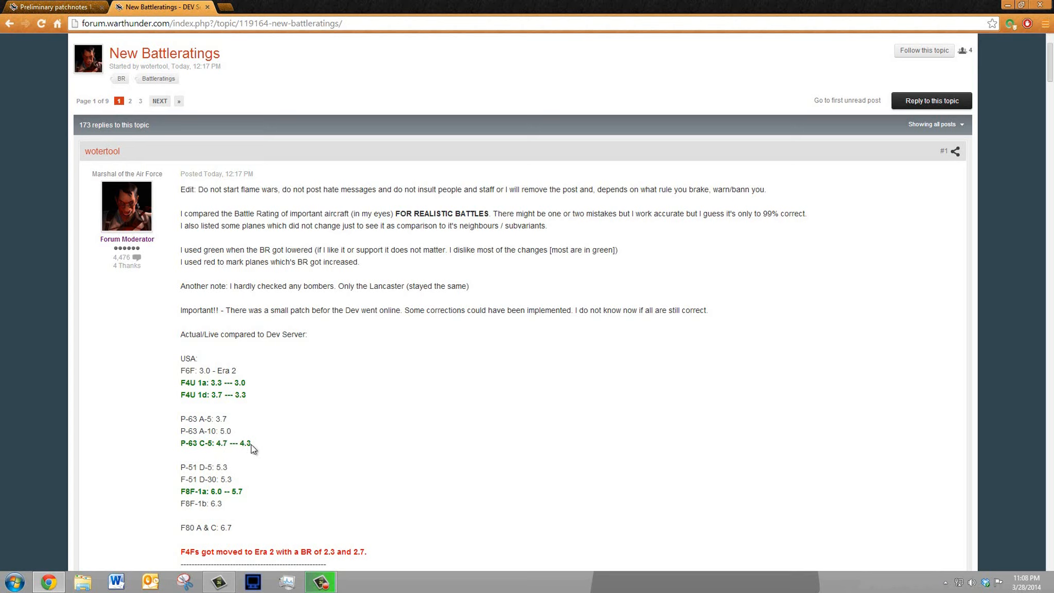
mouse_move(255, 458)
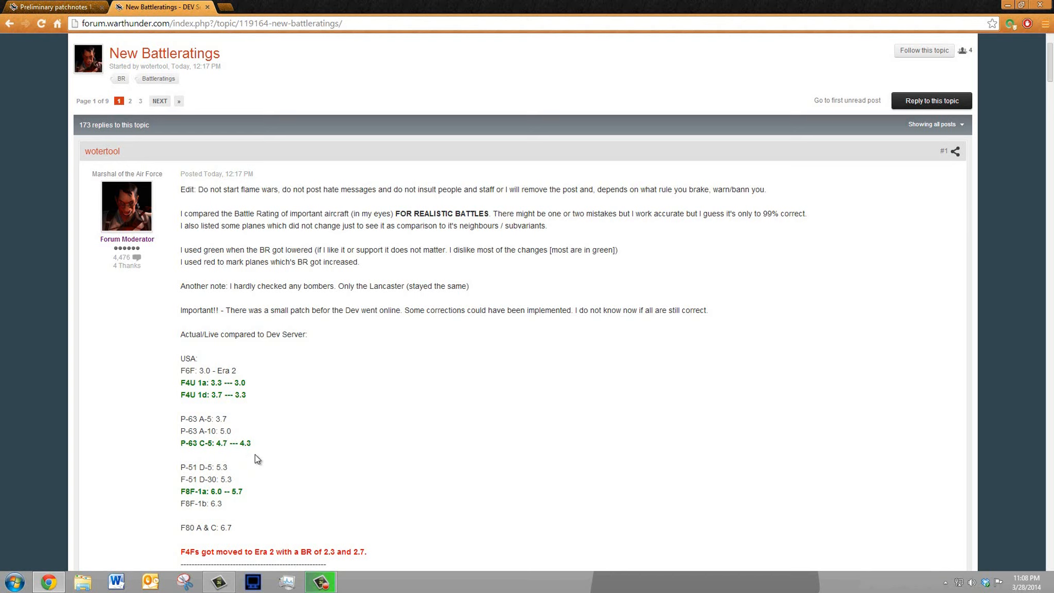
mouse_move(311, 308)
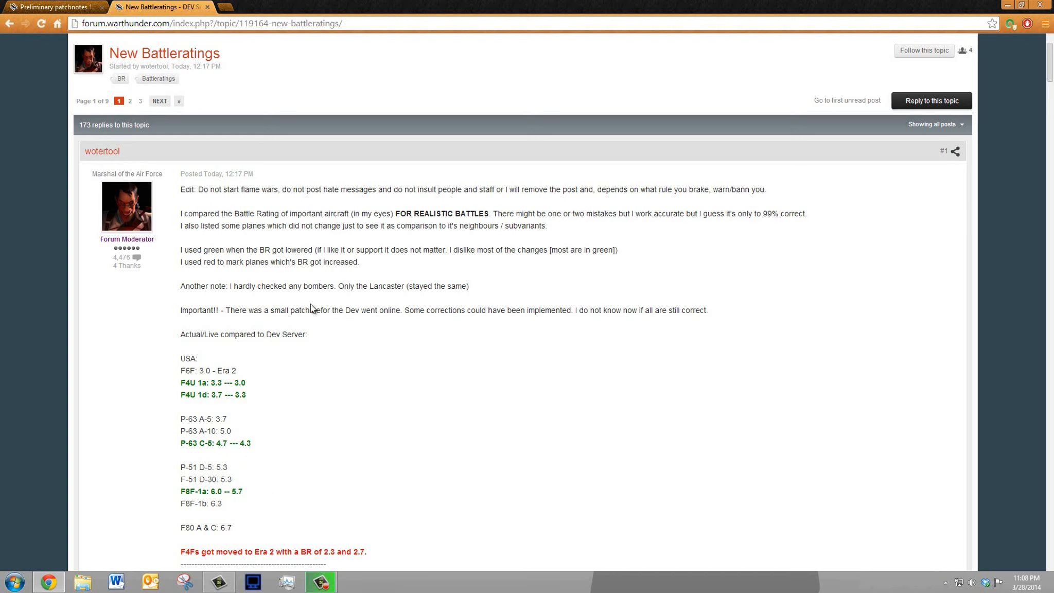
scroll(down, 3)
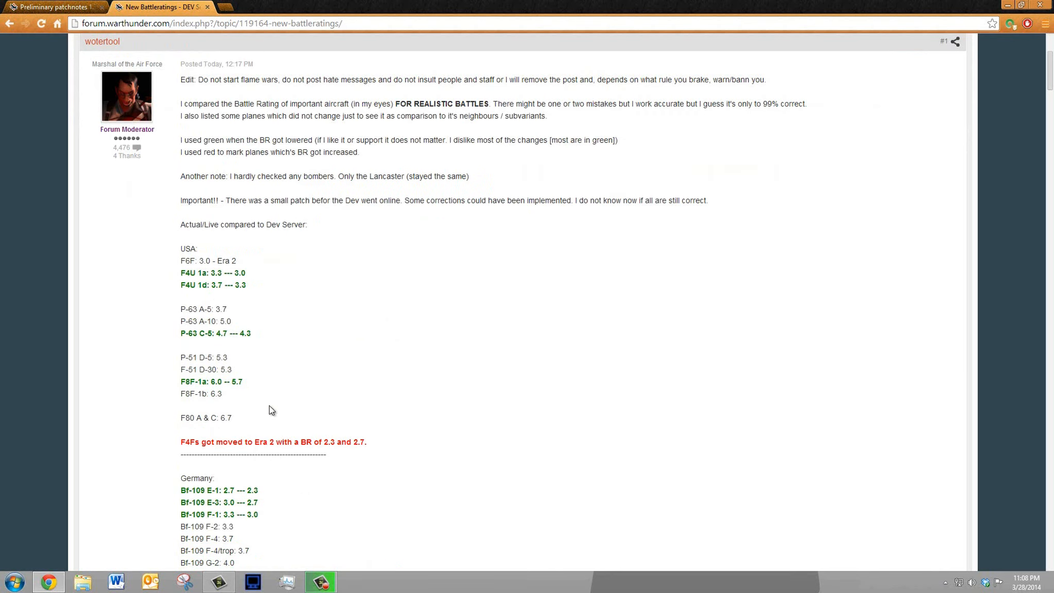
mouse_move(231, 350)
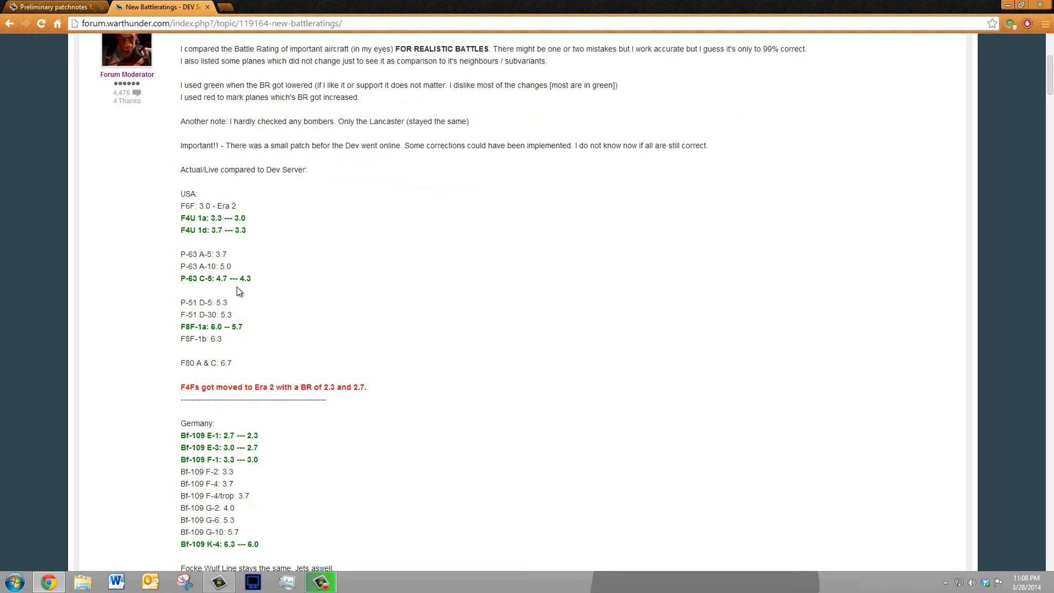
mouse_move(243, 275)
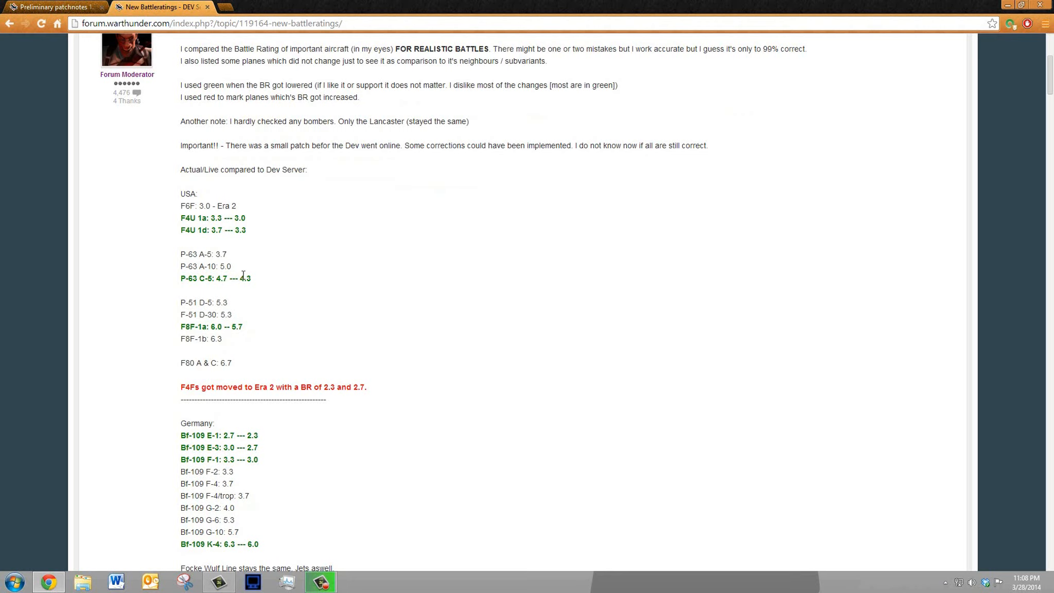
mouse_move(256, 326)
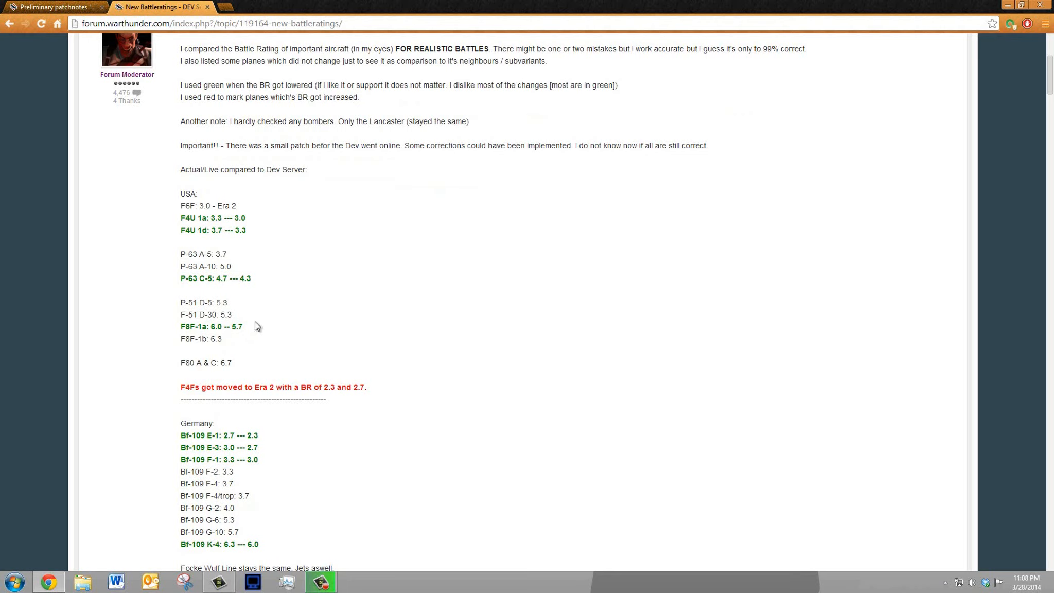
scroll(down, 3)
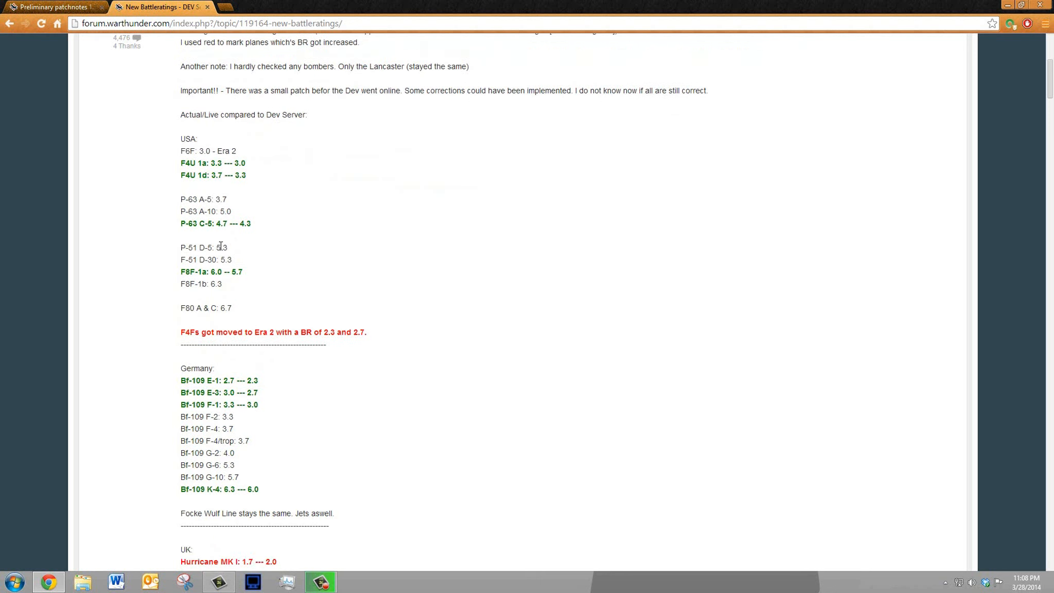
mouse_move(222, 284)
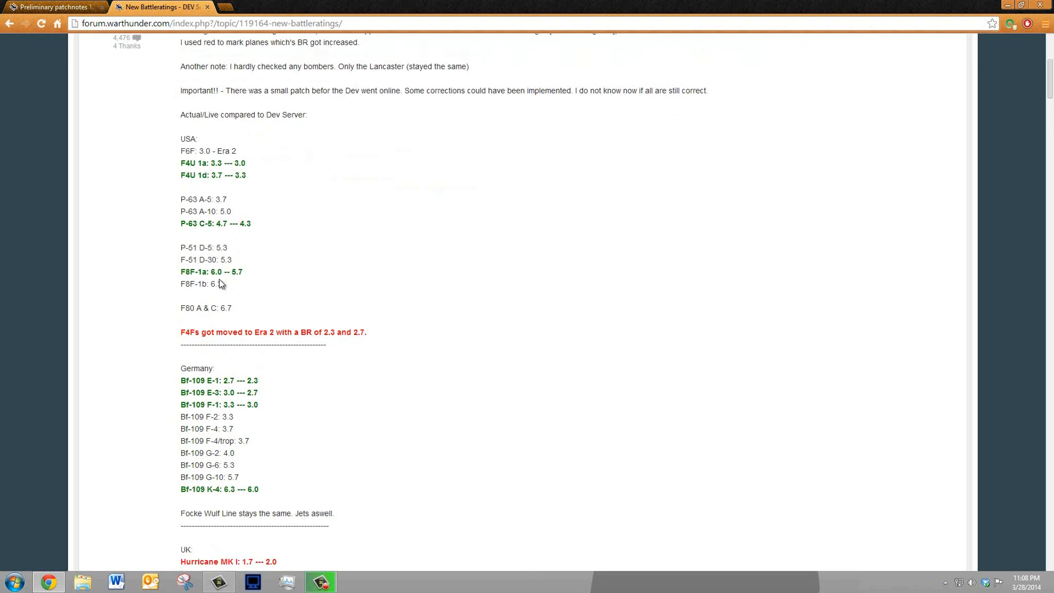
mouse_move(227, 239)
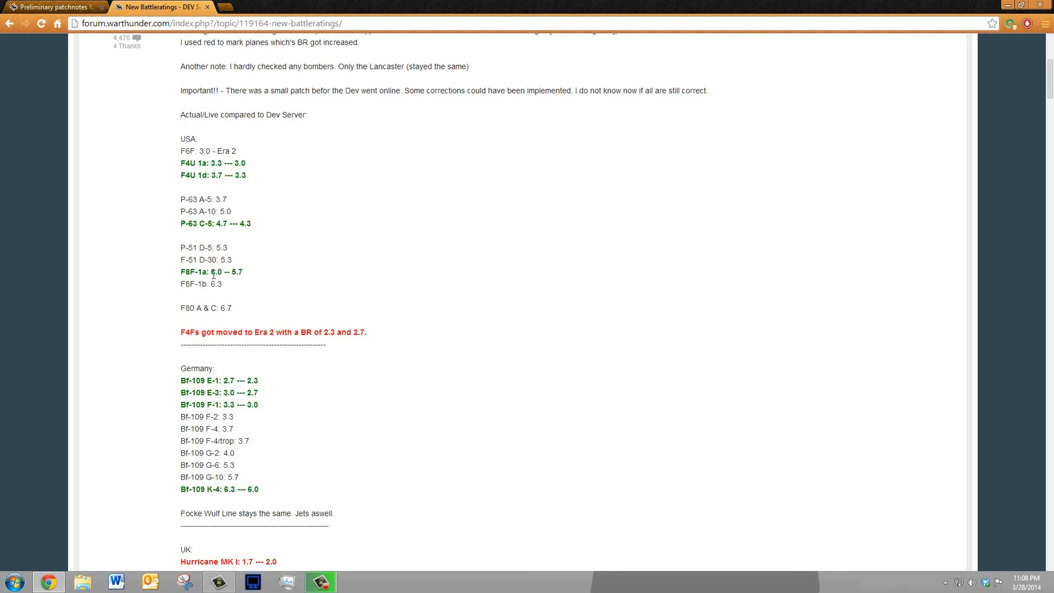
mouse_move(235, 272)
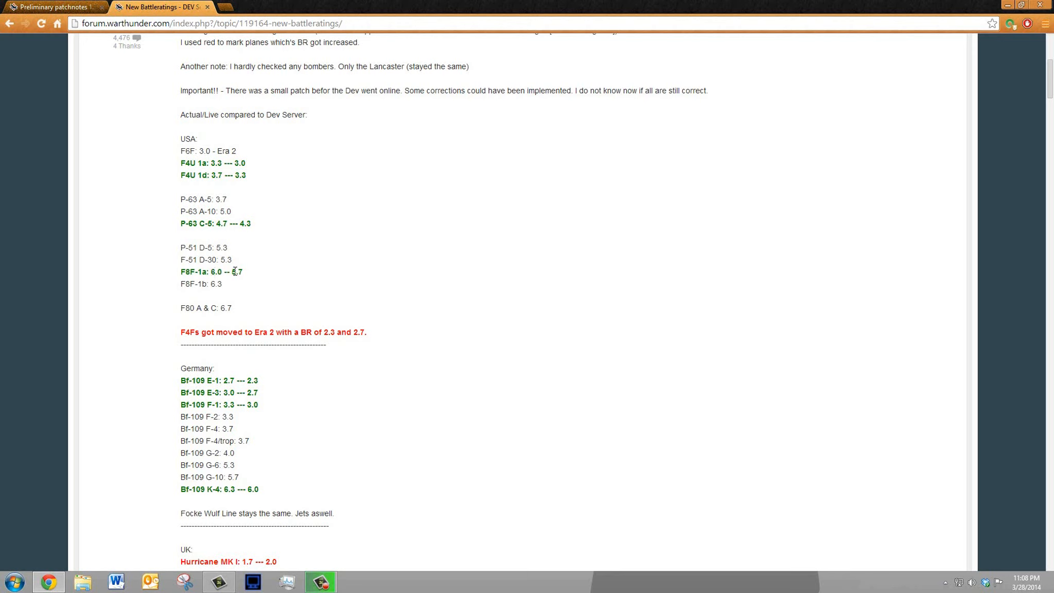
mouse_move(265, 267)
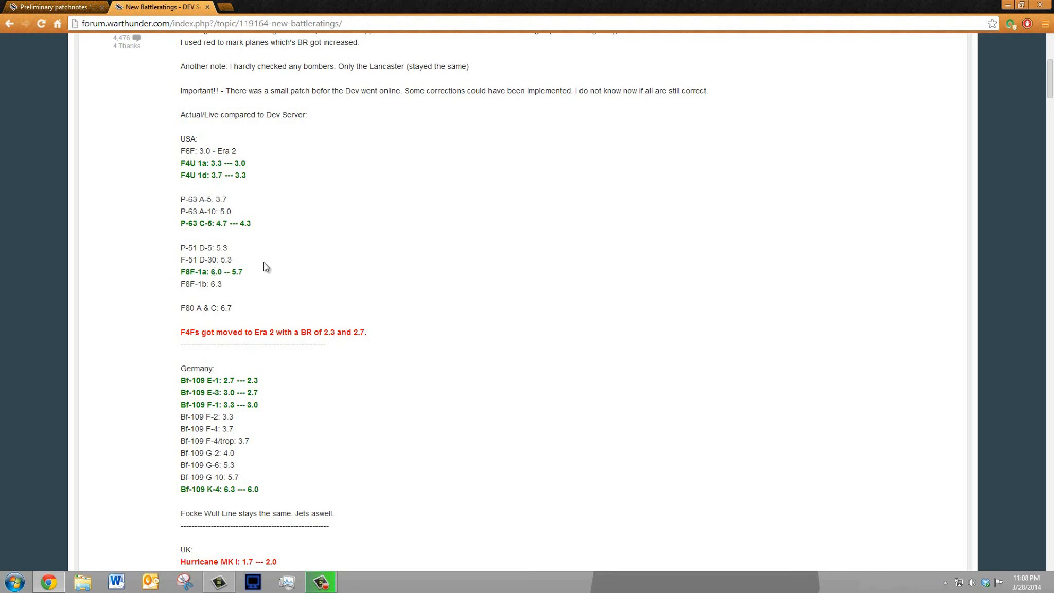
mouse_move(265, 256)
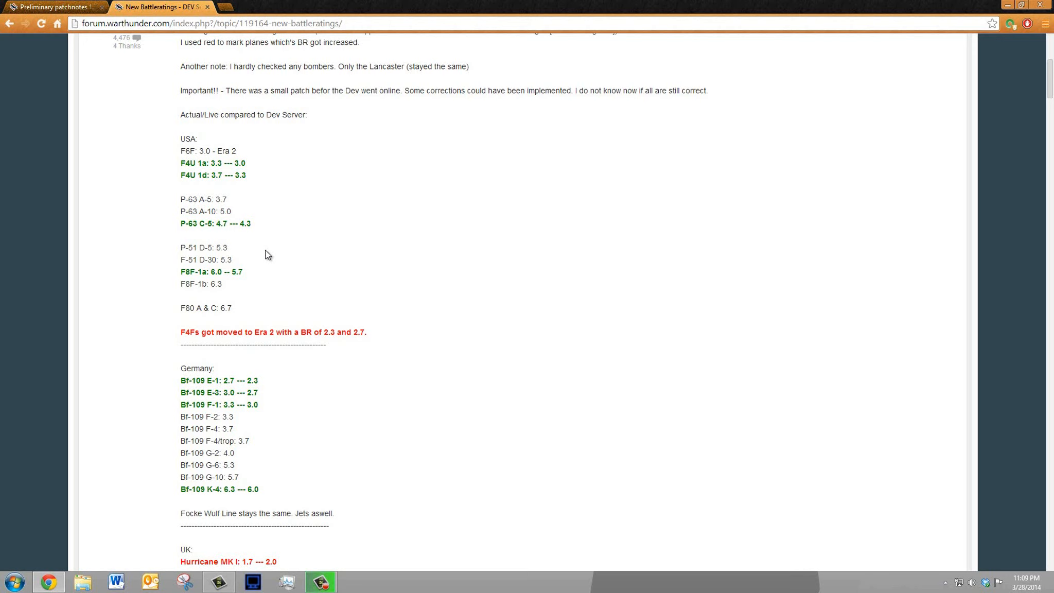
mouse_move(212, 274)
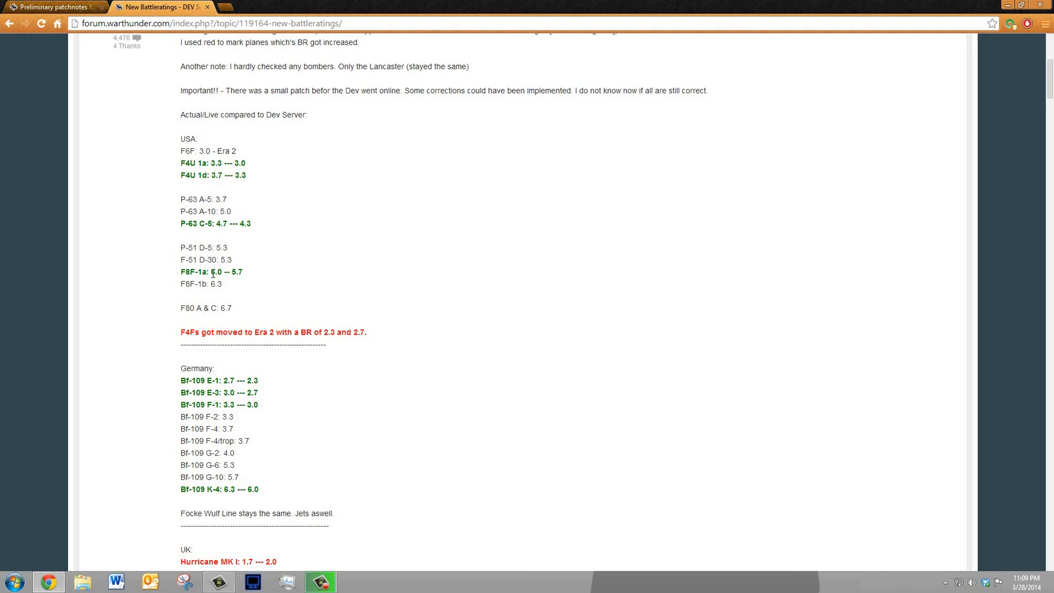
mouse_move(215, 270)
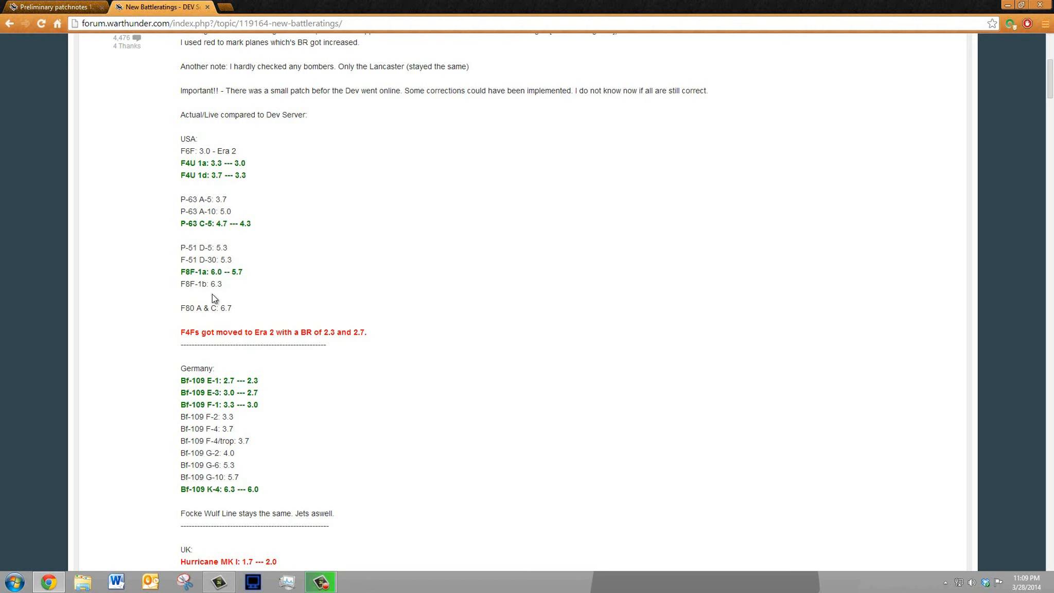
mouse_move(214, 301)
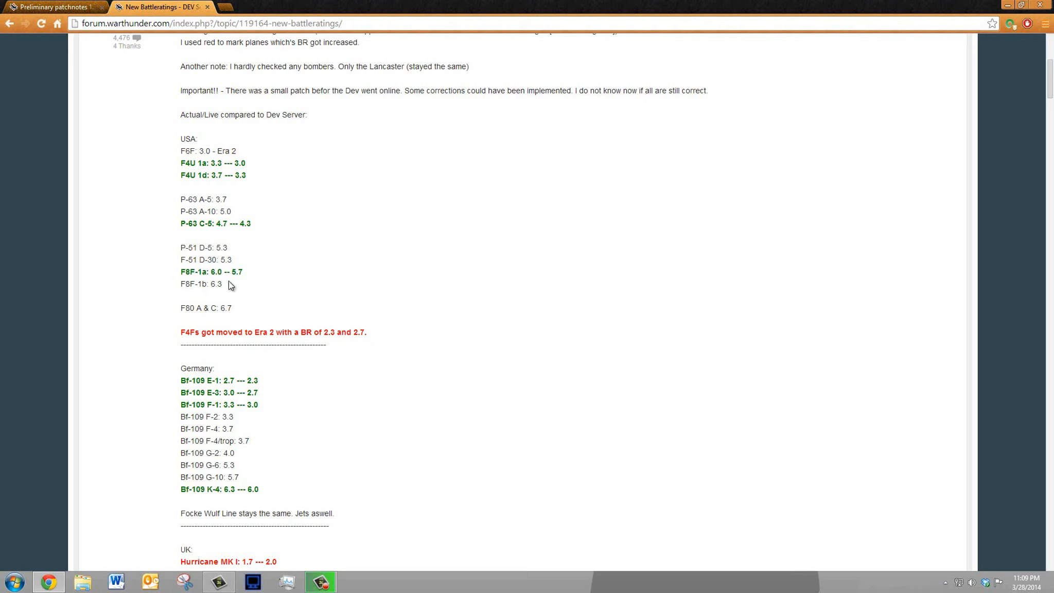
mouse_move(247, 267)
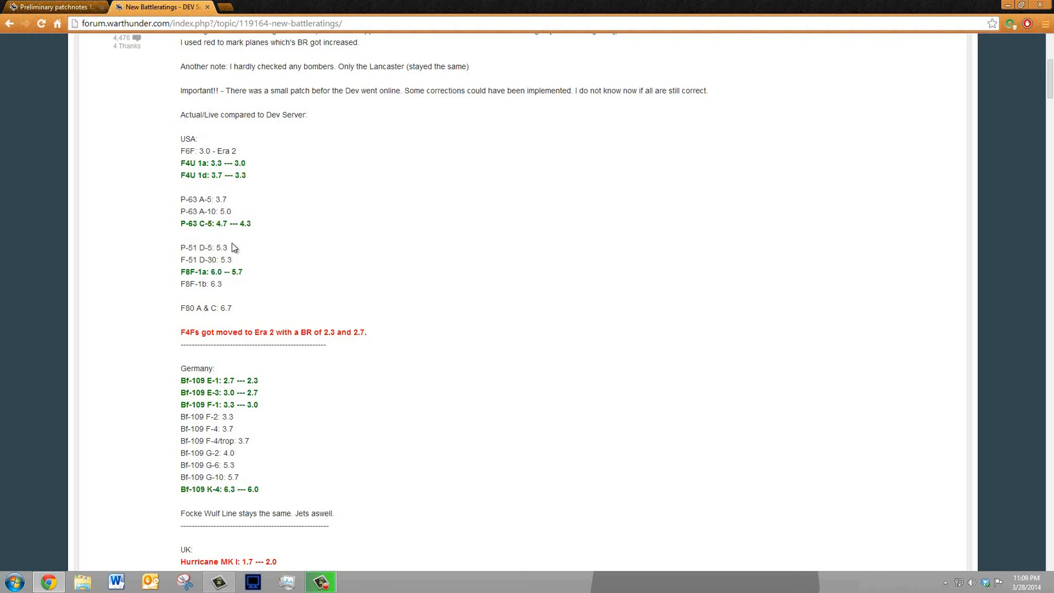
mouse_move(236, 314)
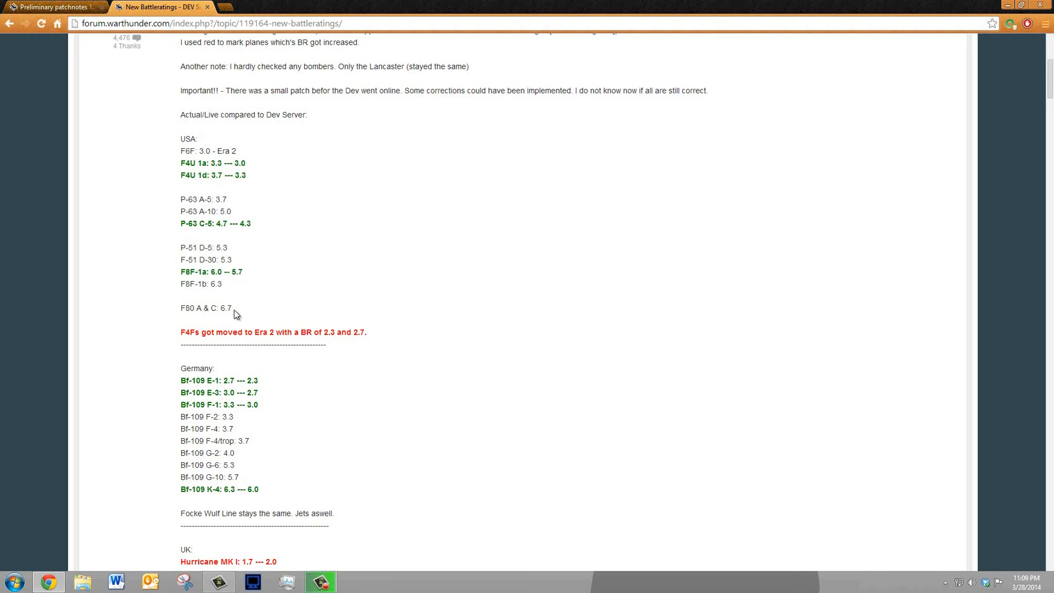
mouse_move(218, 281)
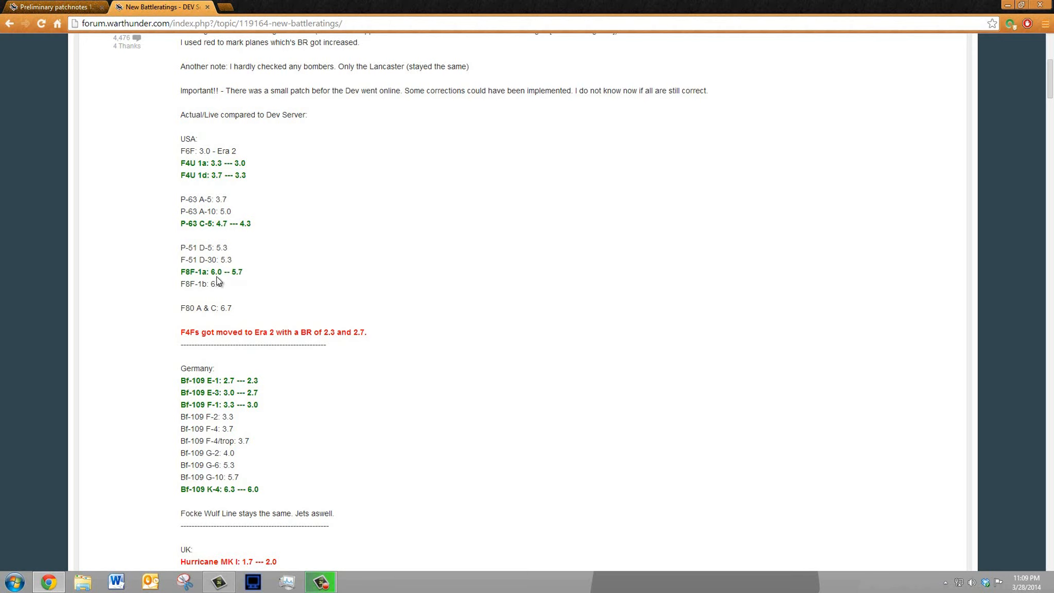
mouse_move(213, 316)
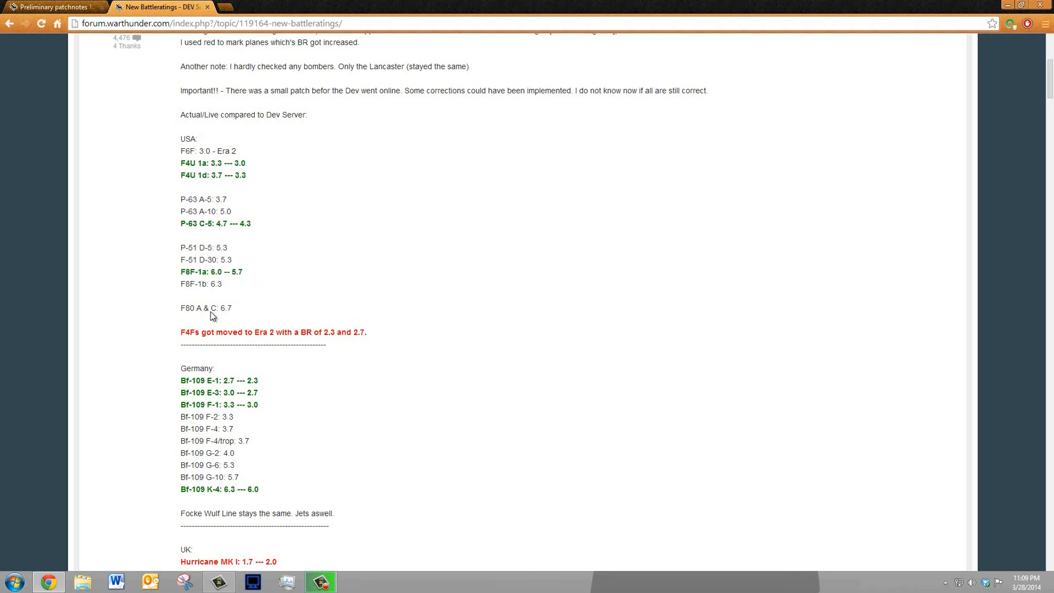
mouse_move(210, 308)
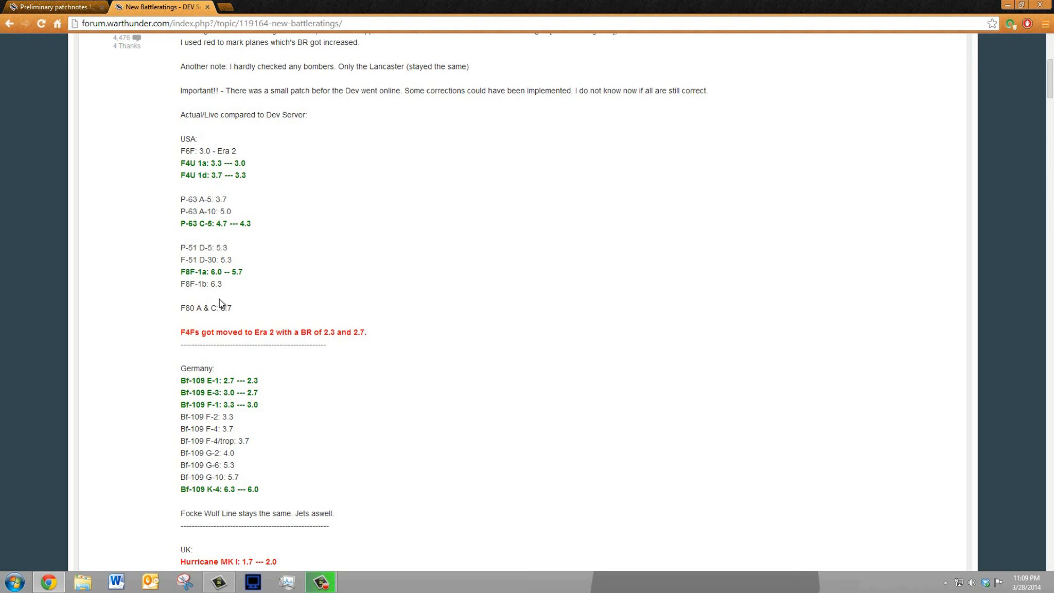
scroll(down, 3)
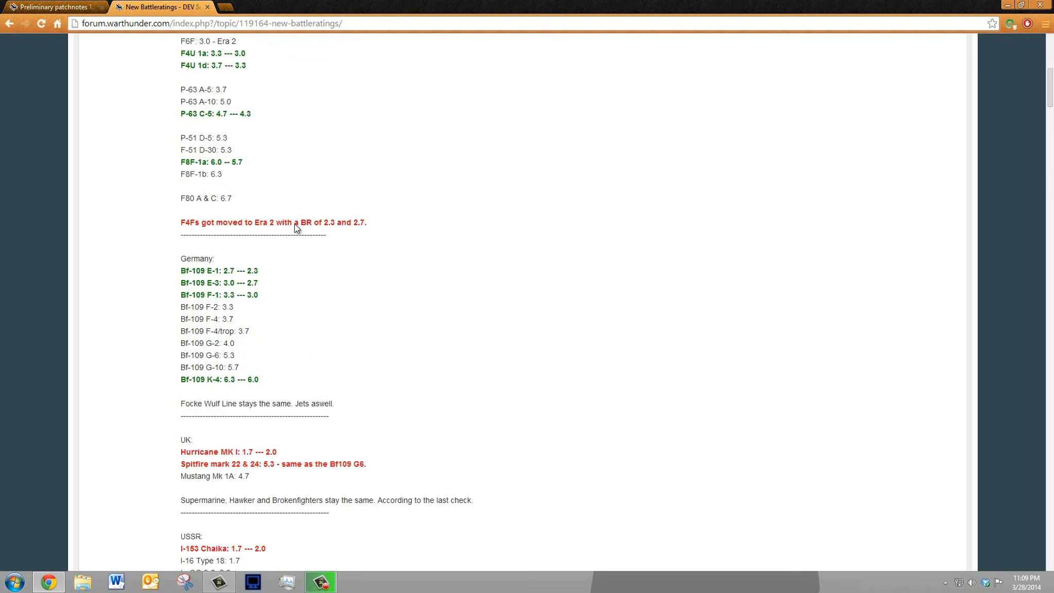
mouse_move(249, 247)
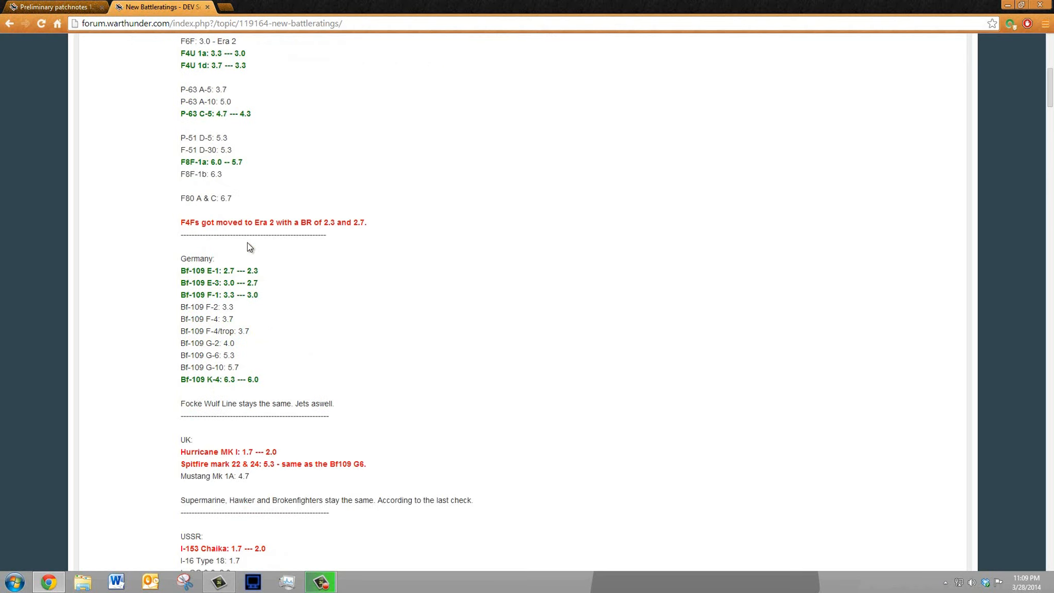
Scroll further down the USSR list to the LaGG-3 and La-5 entries
scroll(down, 3)
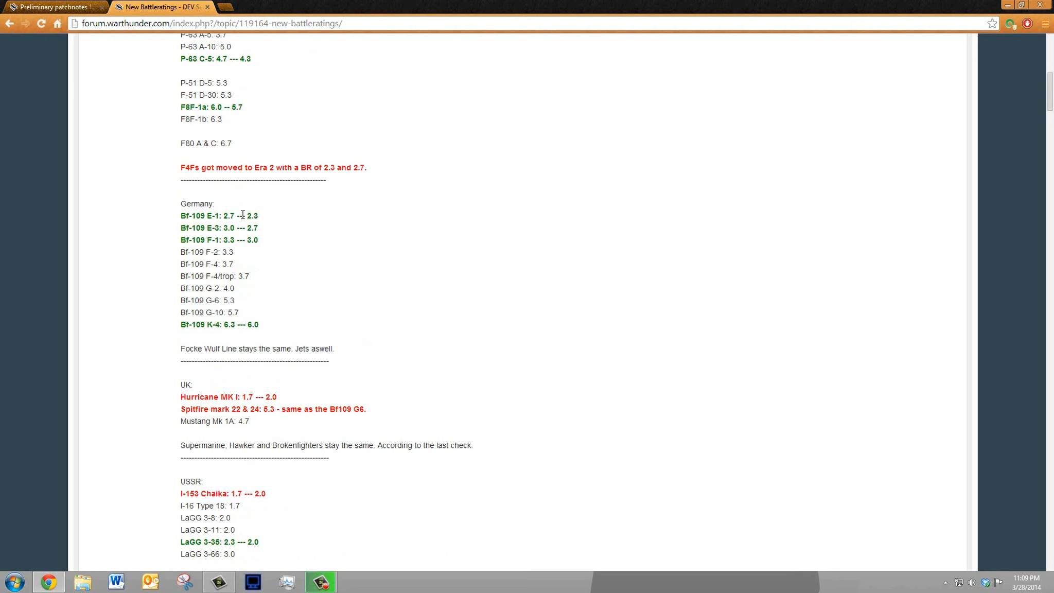
scroll(down, 3)
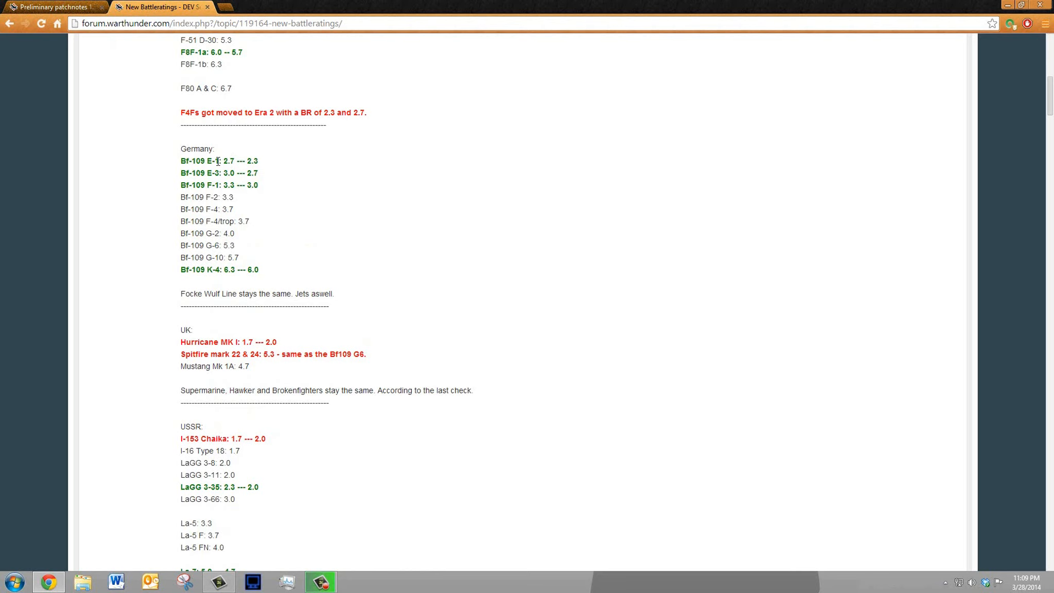
mouse_move(243, 172)
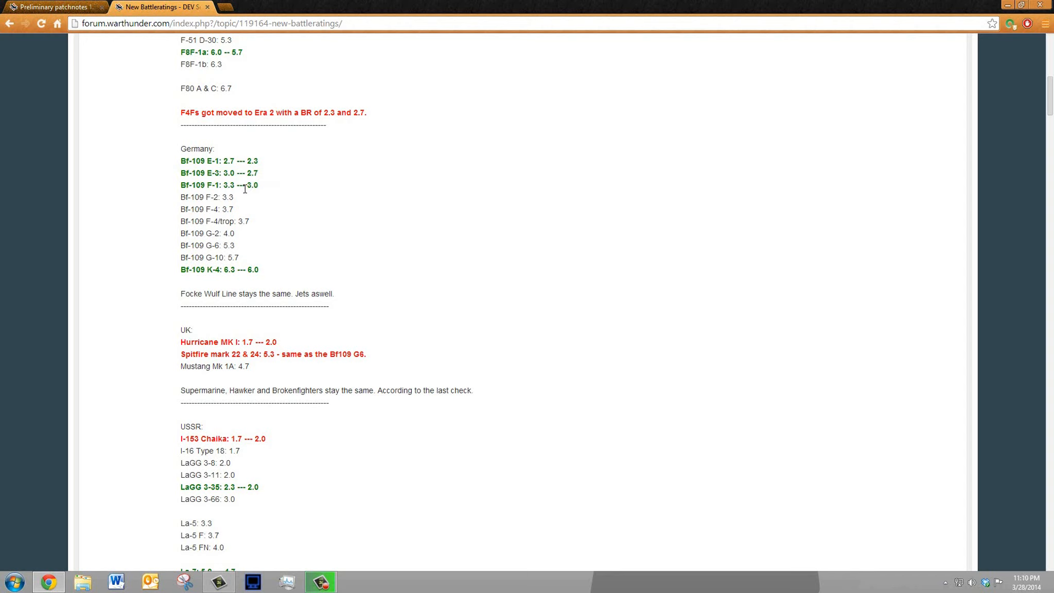
mouse_move(307, 164)
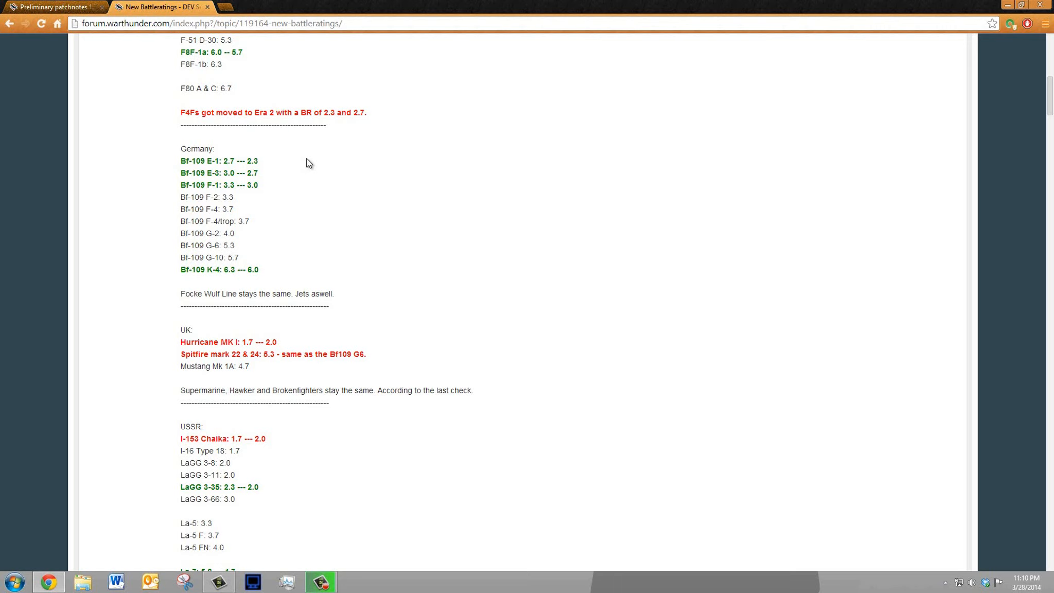
Scroll the USSR rating list down to the La-7, La-9, MiG-3 and Yak-7b entries
scroll(up, 3)
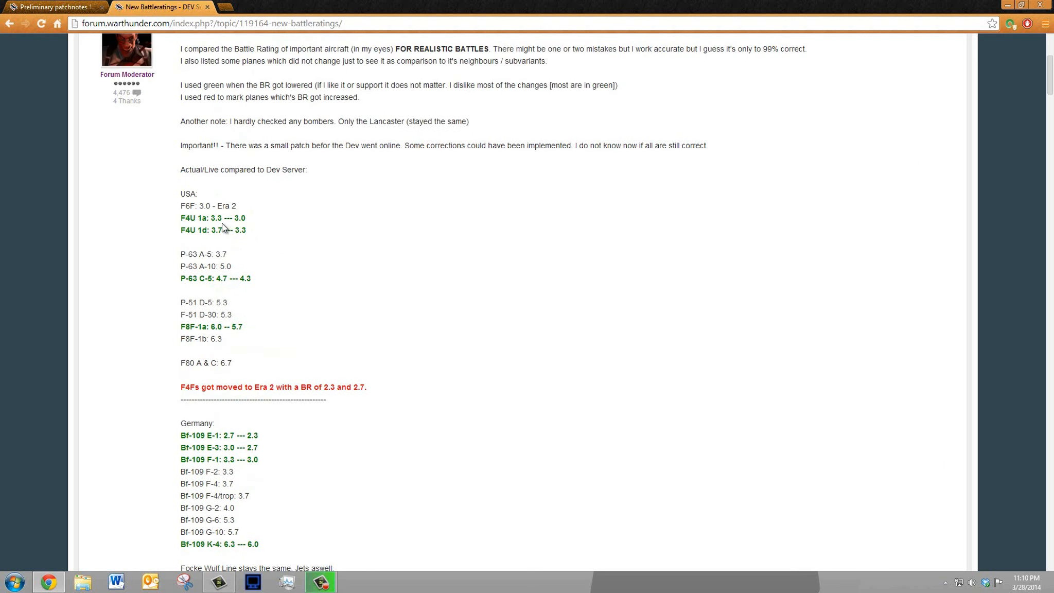
scroll(down, 3)
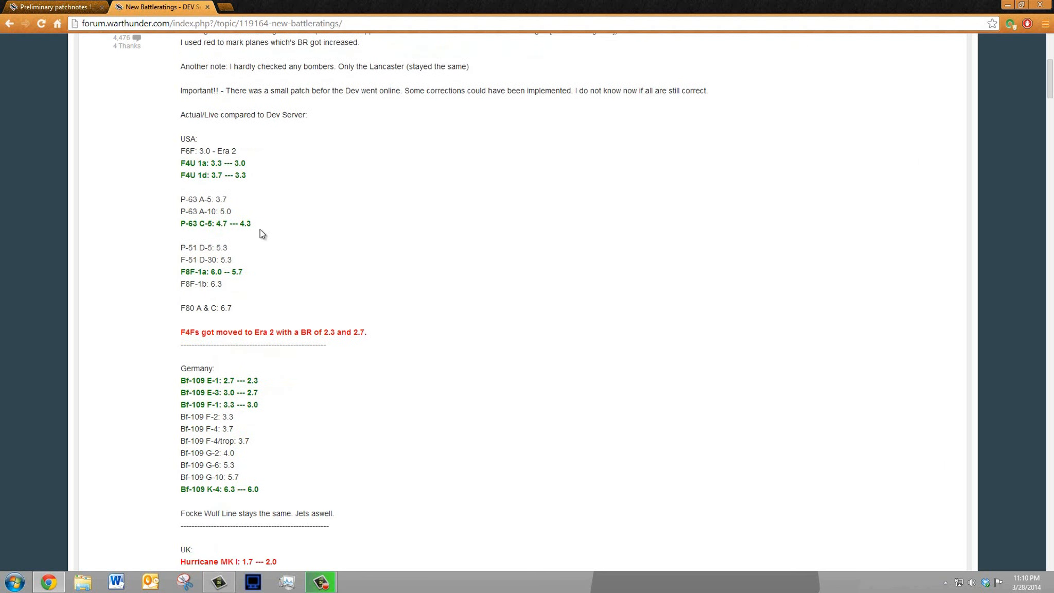
mouse_move(264, 400)
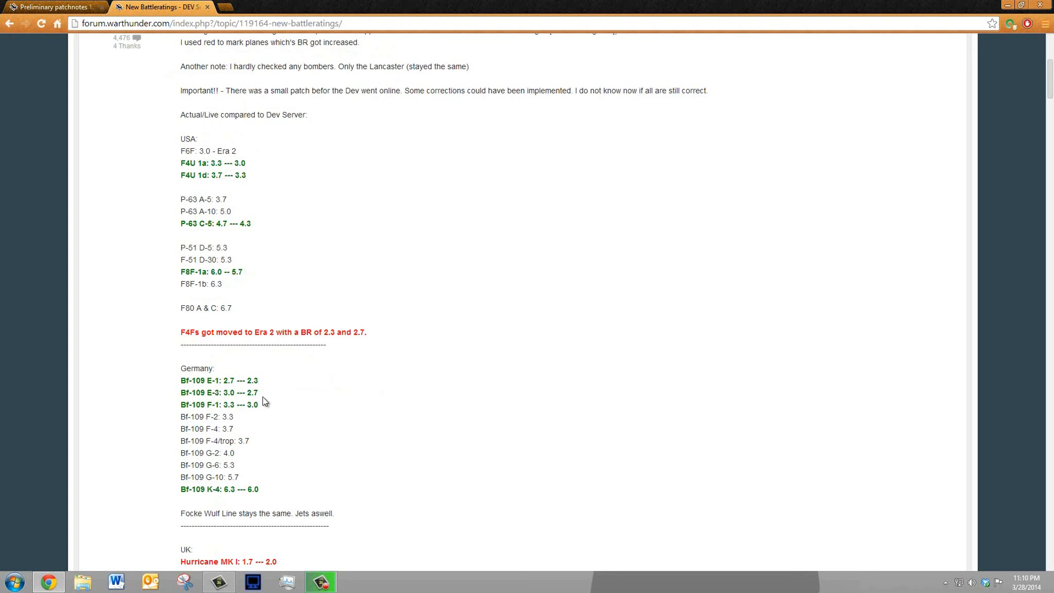
scroll(down, 3)
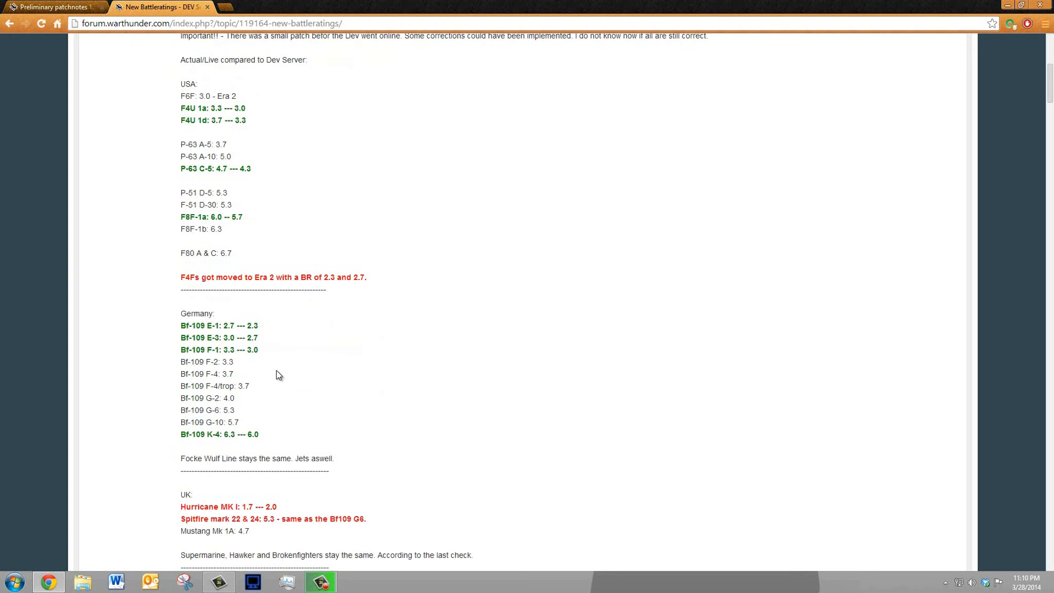
scroll(down, 3)
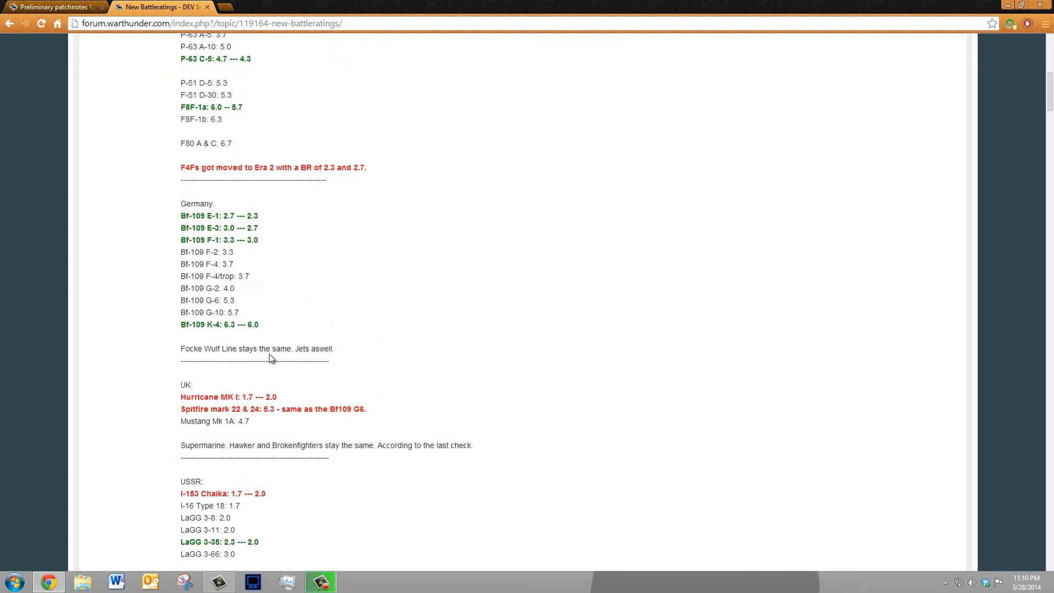
mouse_move(246, 329)
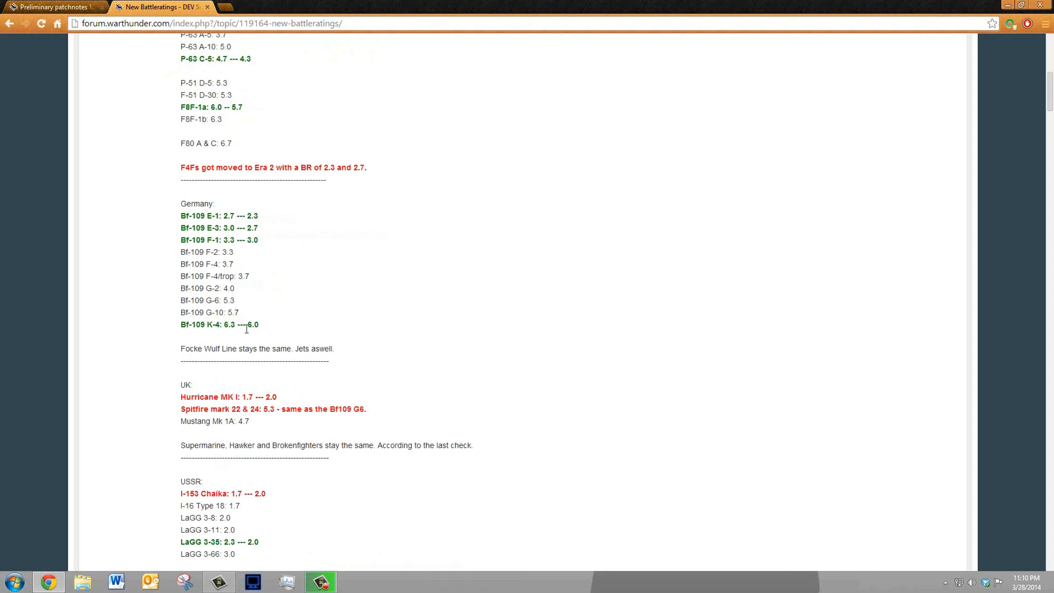
mouse_move(272, 317)
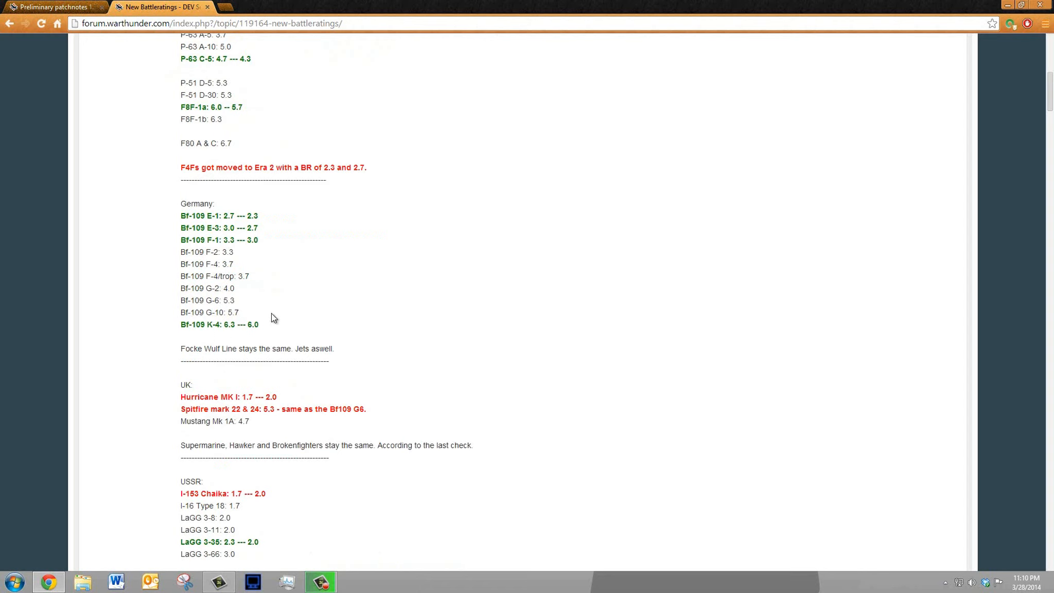
mouse_move(241, 260)
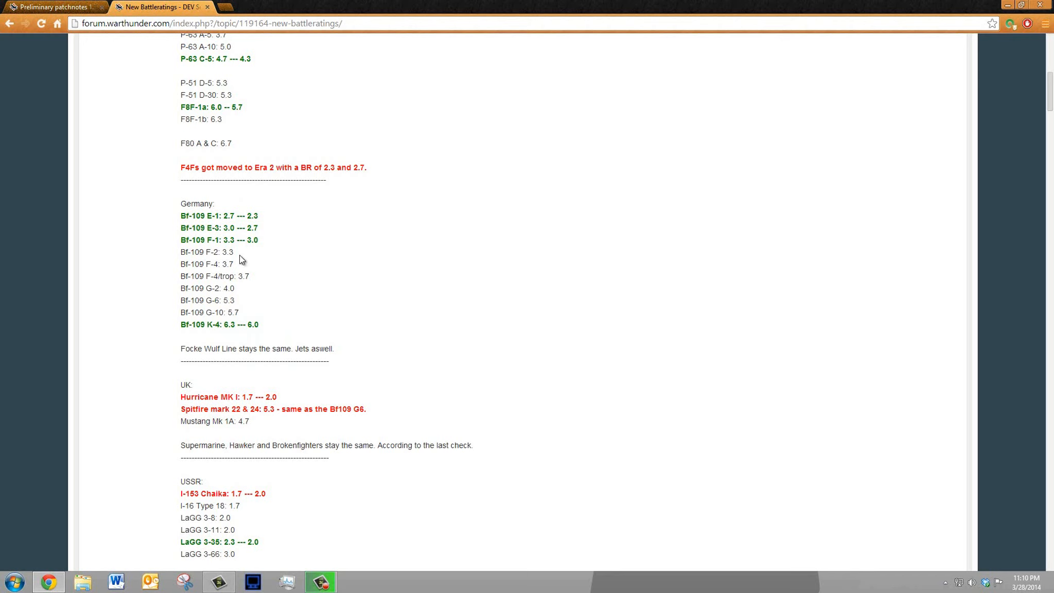
mouse_move(309, 320)
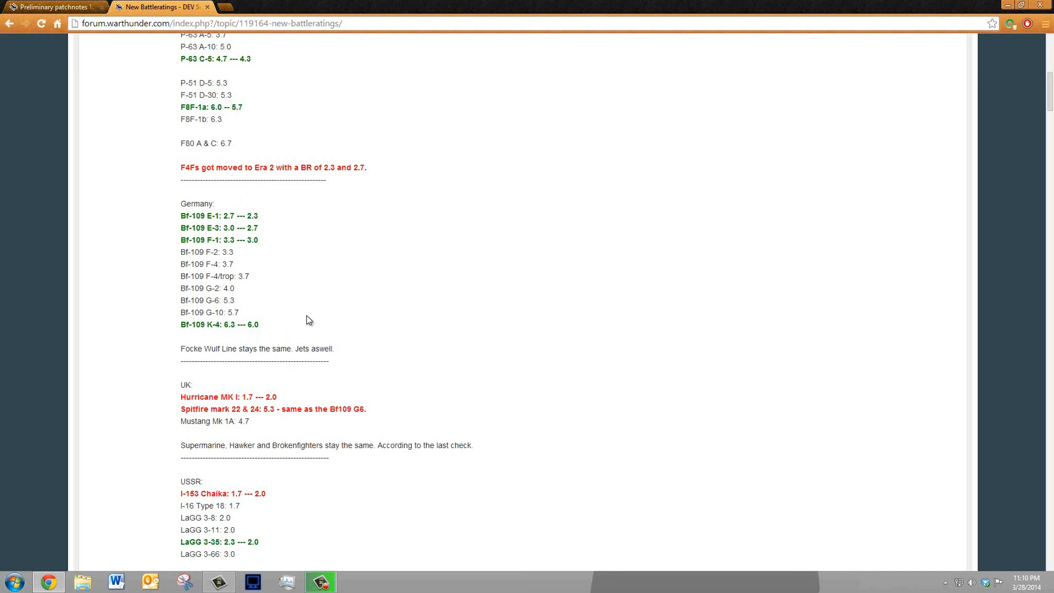
mouse_move(281, 296)
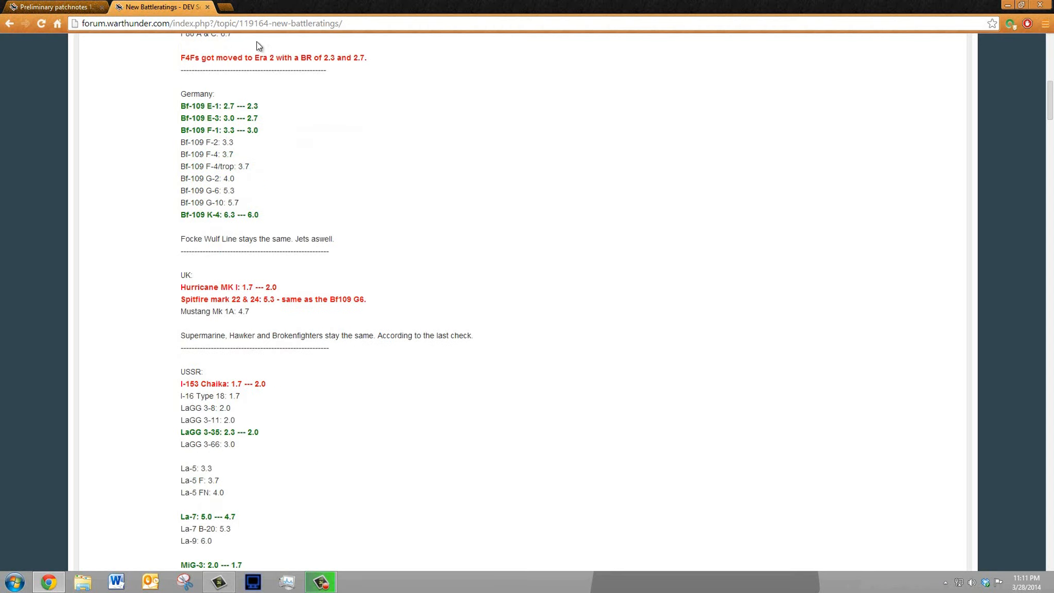
scroll(down, 3)
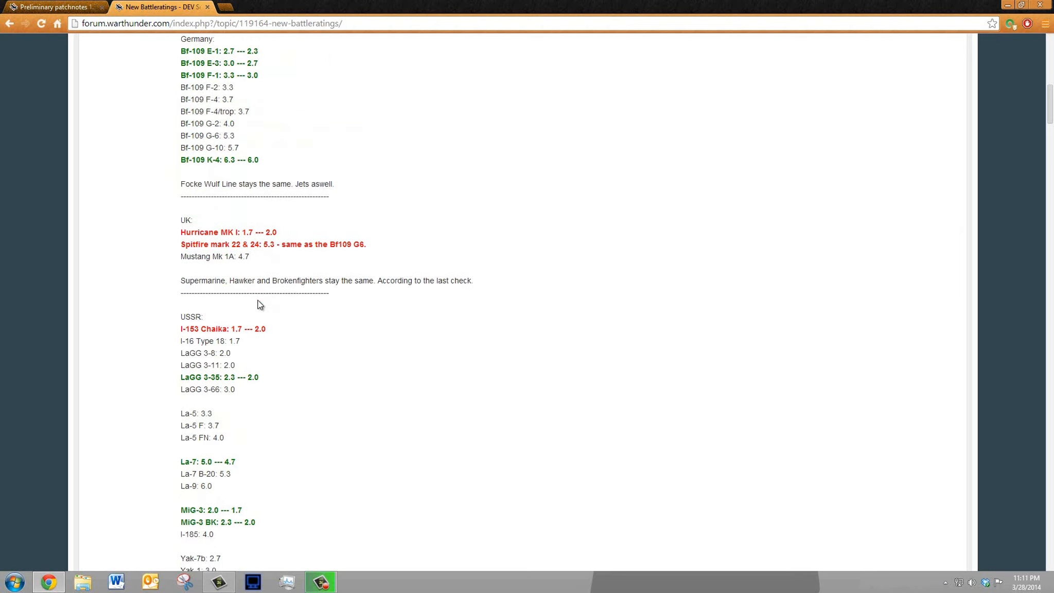
mouse_move(366, 183)
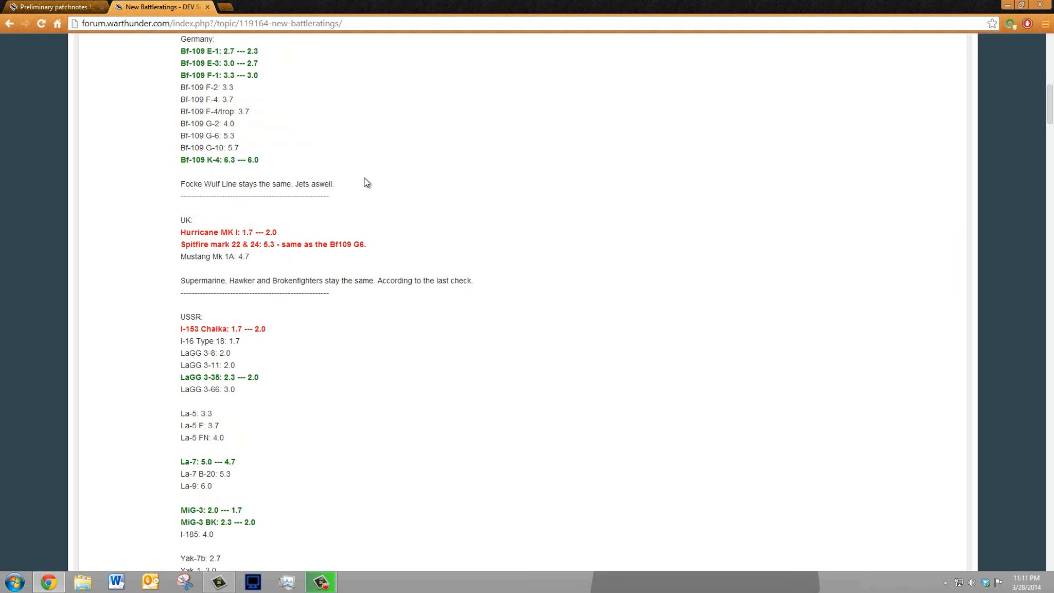
mouse_move(329, 183)
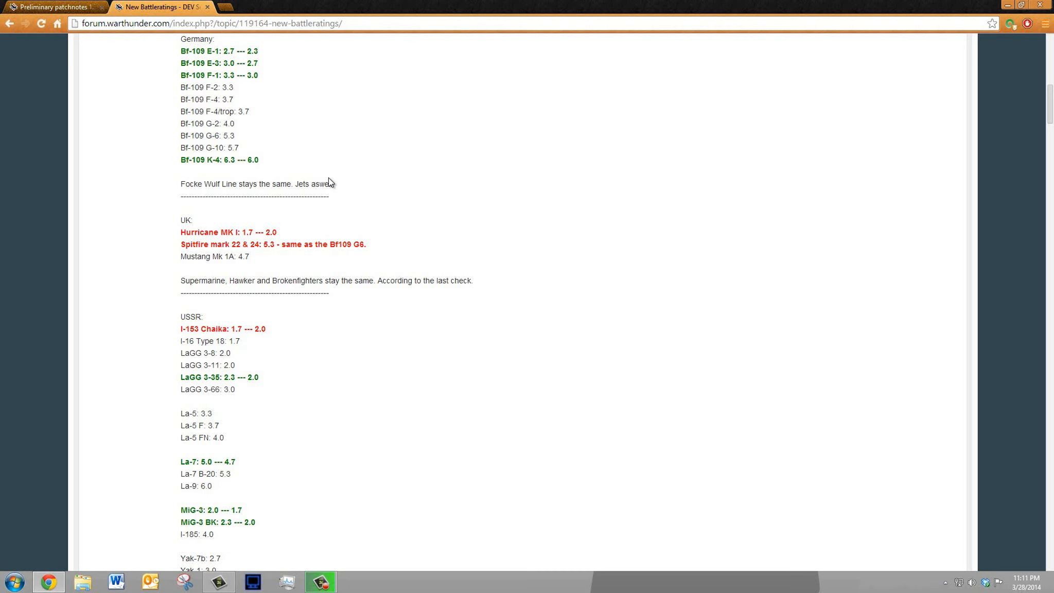
Scroll down so the USSR list shows the Yak-9t, Yak-9k, Yak-3, Yak-3P and Yak-9U entries
scroll(down, 3)
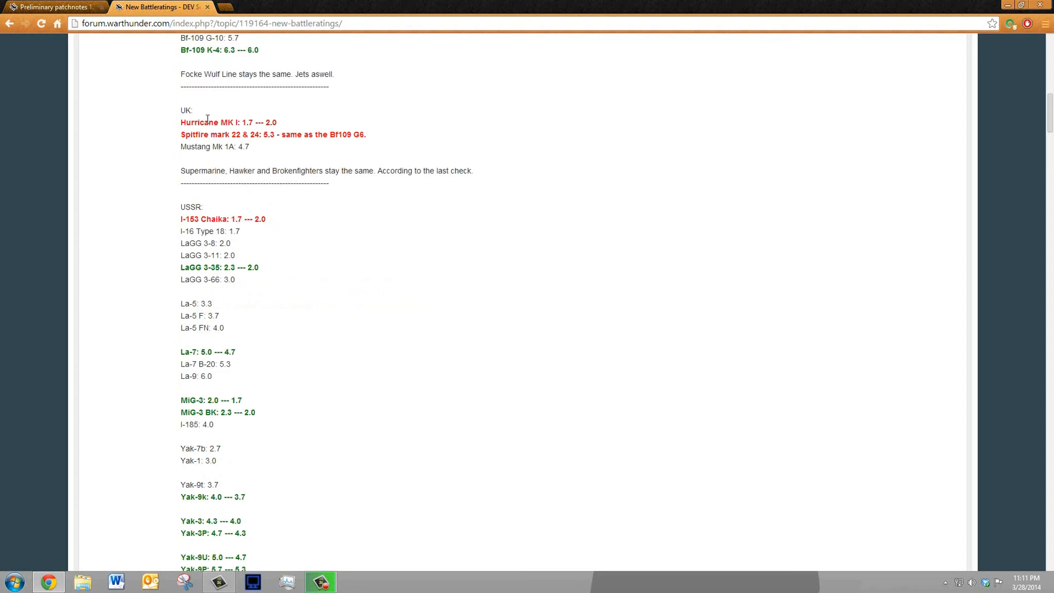
mouse_move(195, 118)
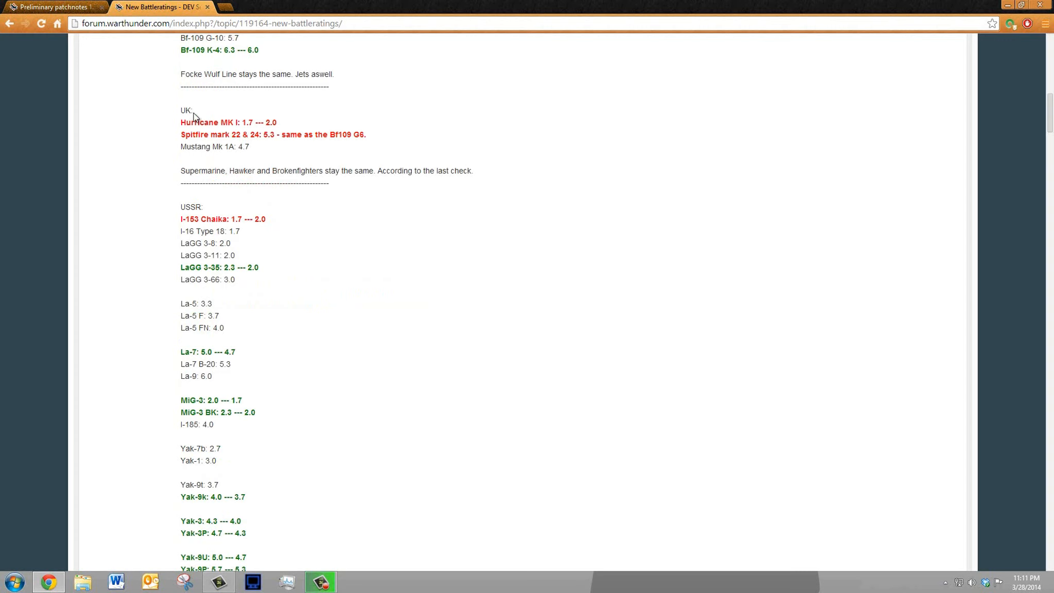
mouse_move(265, 127)
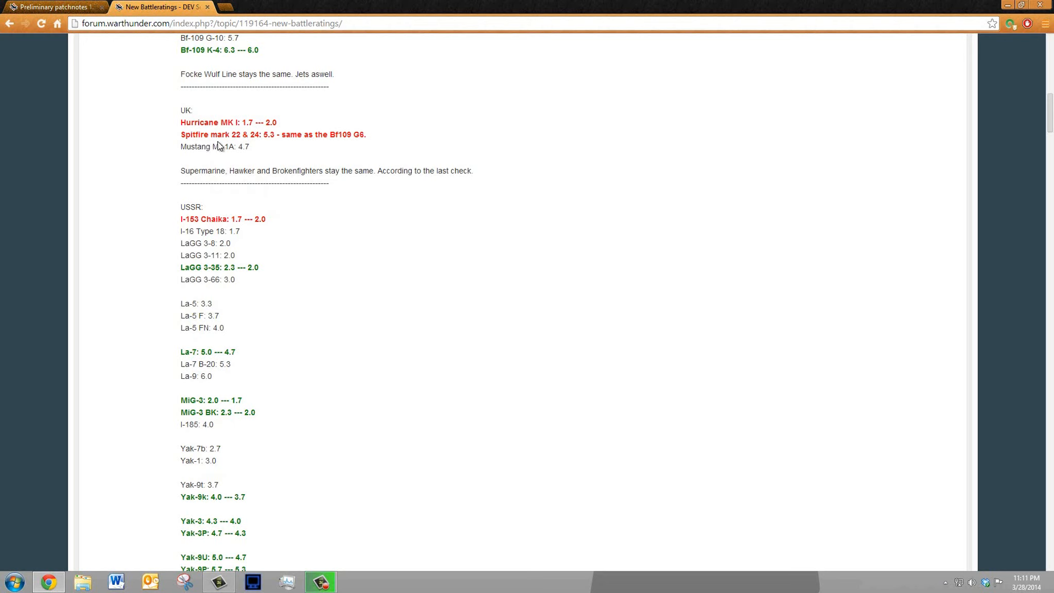
mouse_move(266, 133)
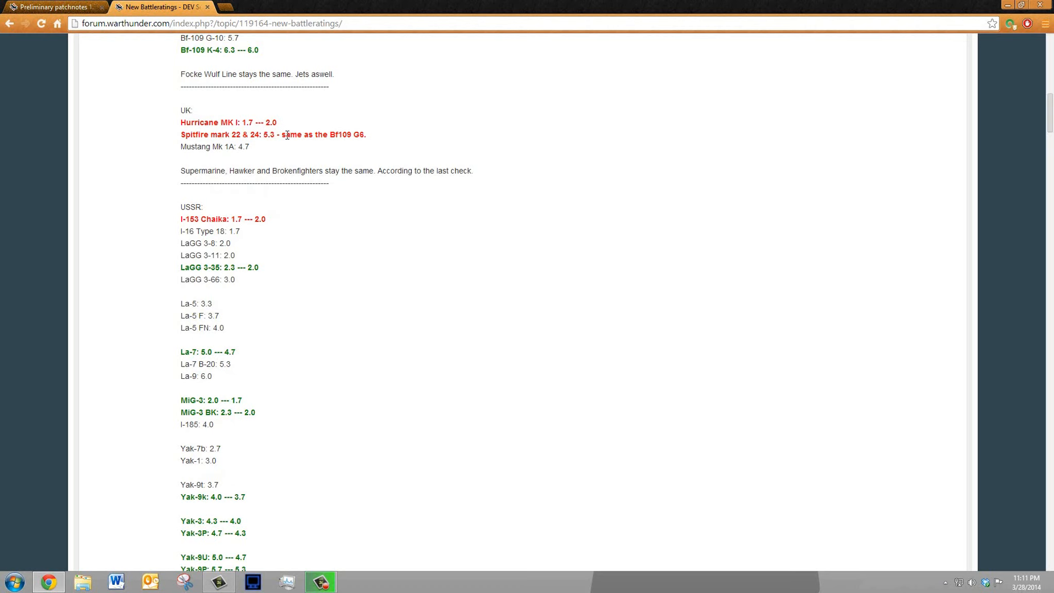
mouse_move(354, 131)
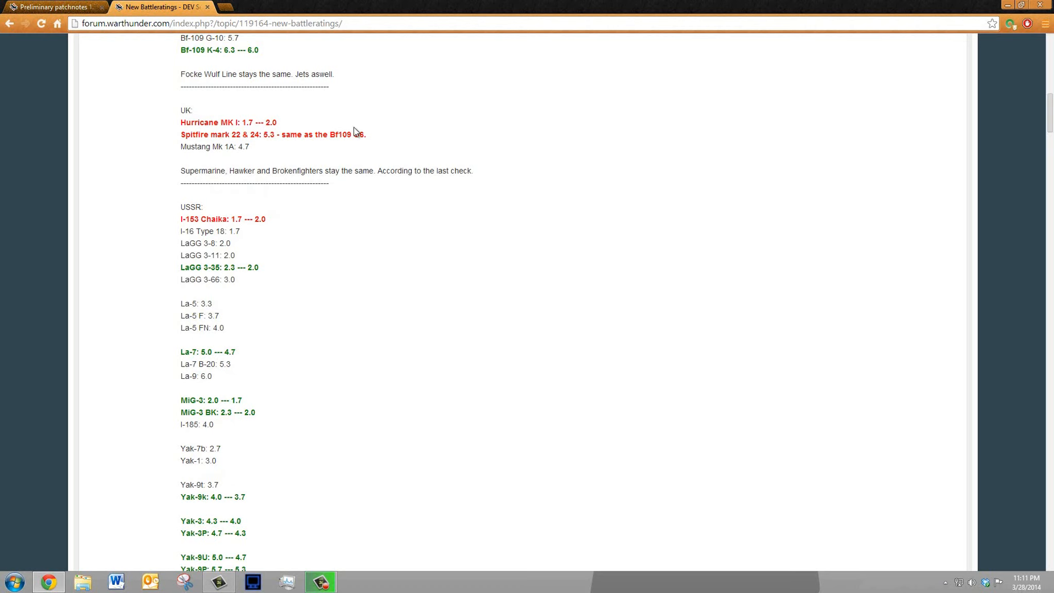
mouse_move(377, 108)
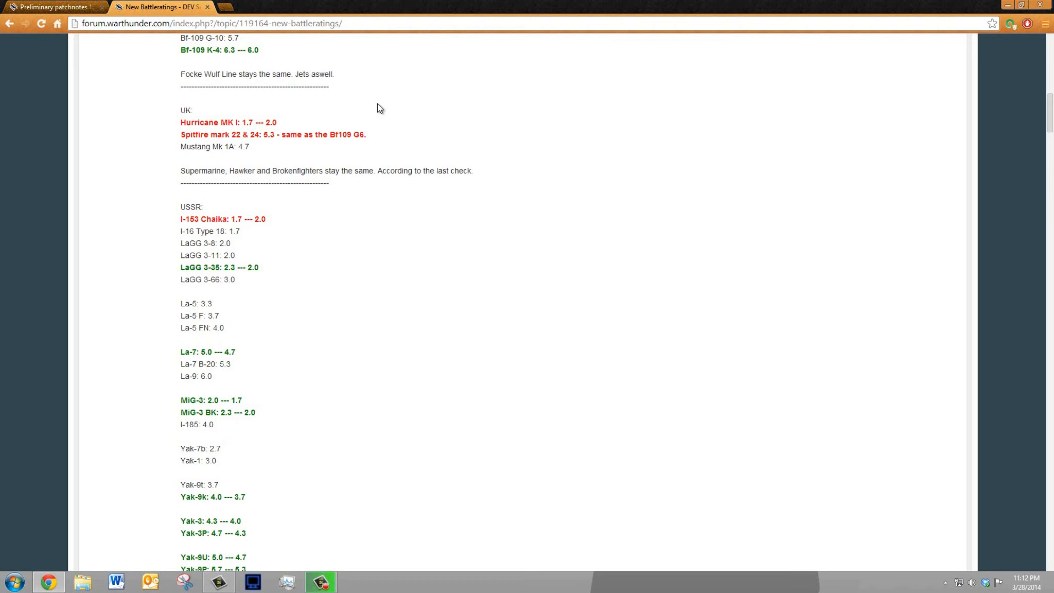
mouse_move(238, 134)
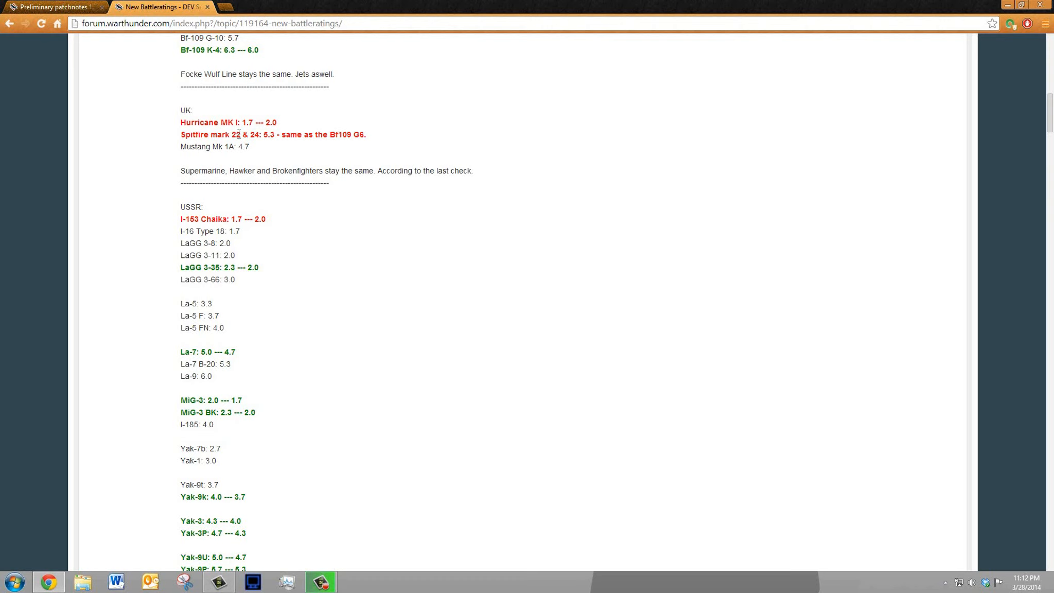
mouse_move(240, 133)
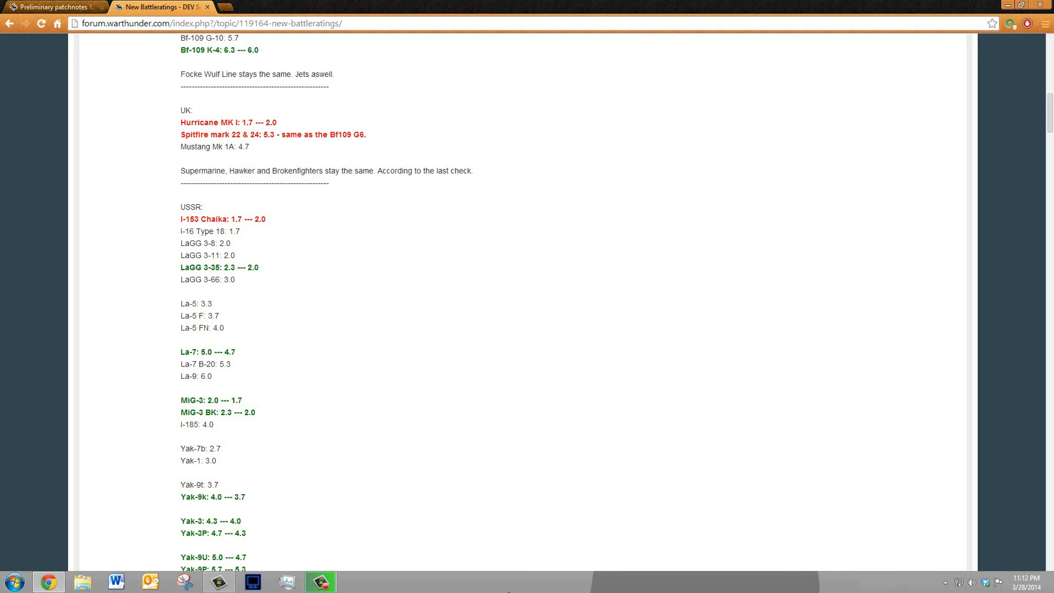
mouse_move(363, 131)
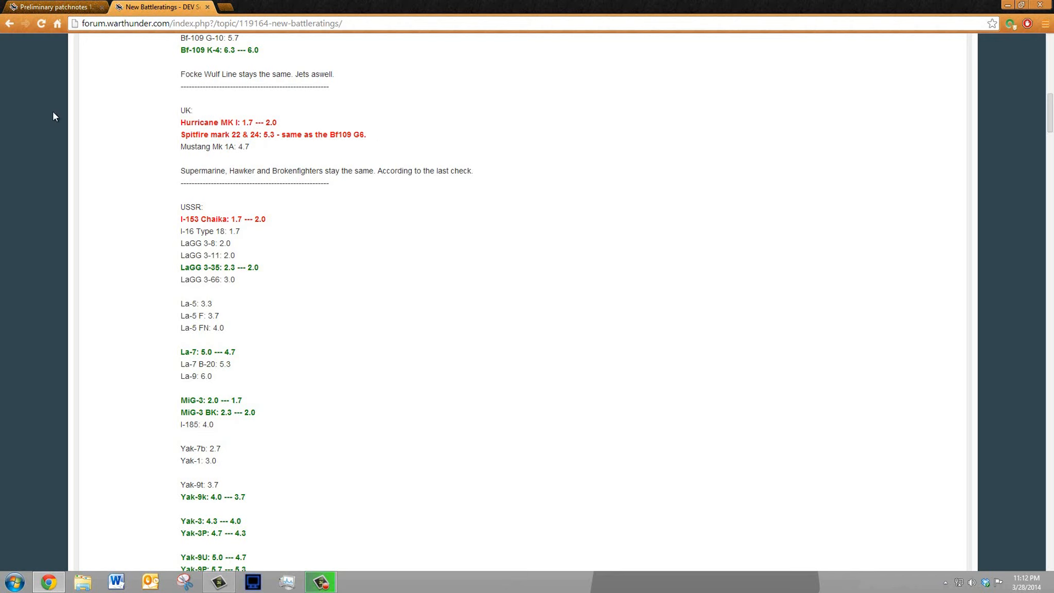
mouse_move(231, 144)
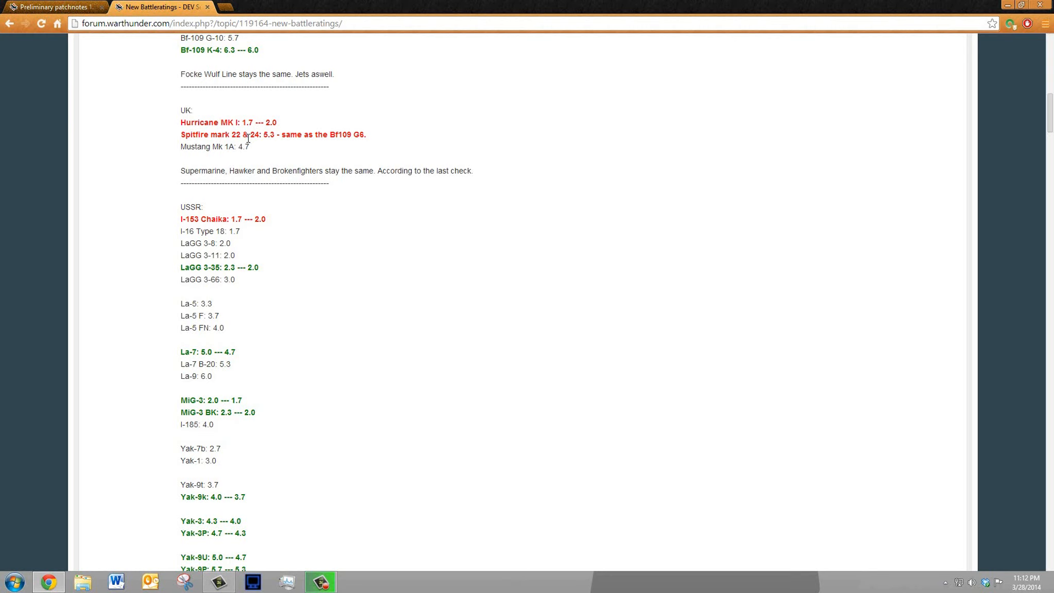
scroll(down, 3)
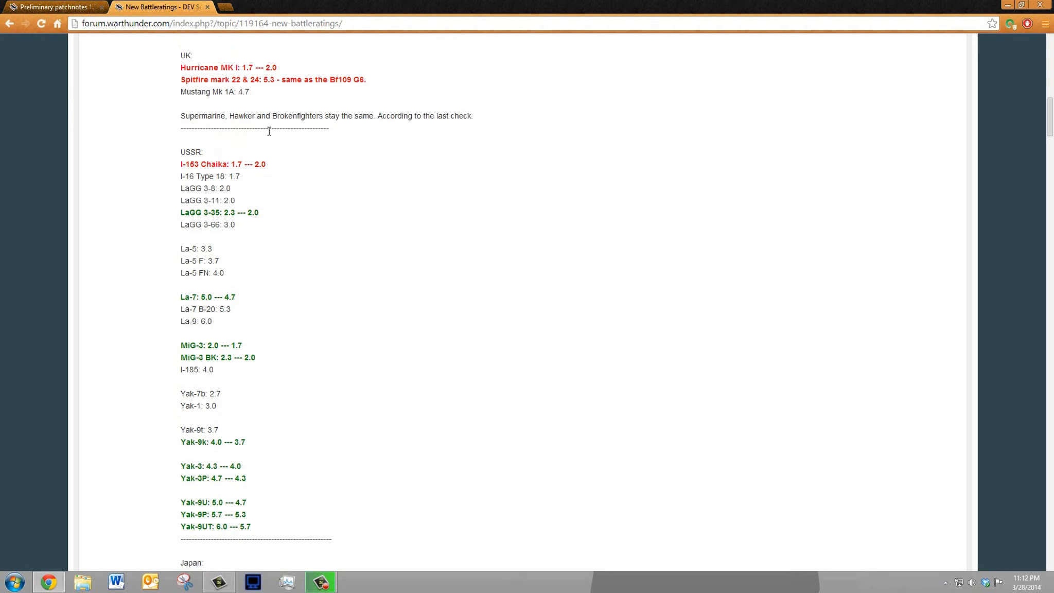
scroll(down, 3)
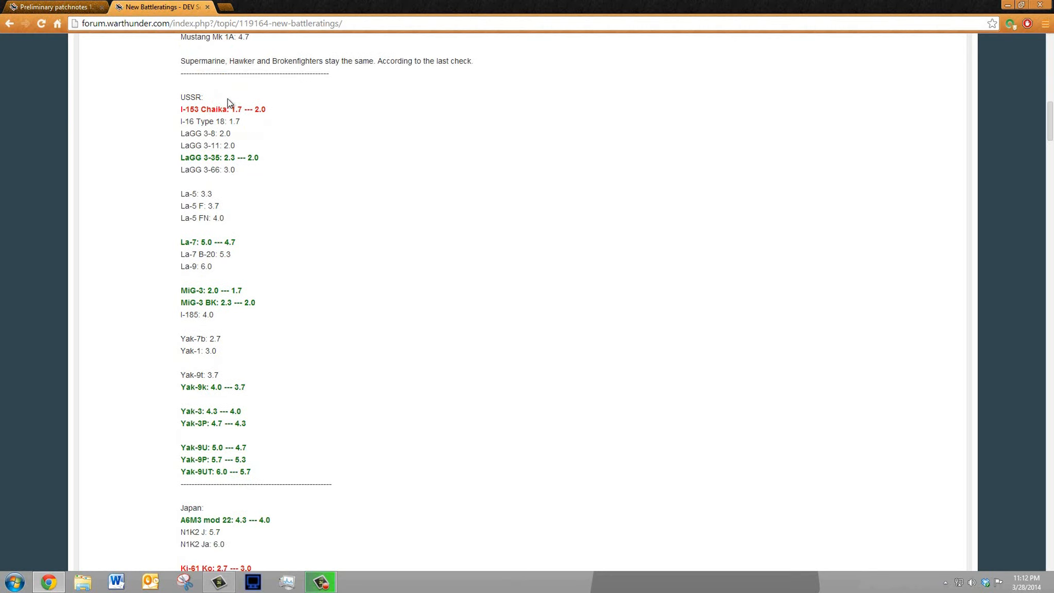
scroll(down, 3)
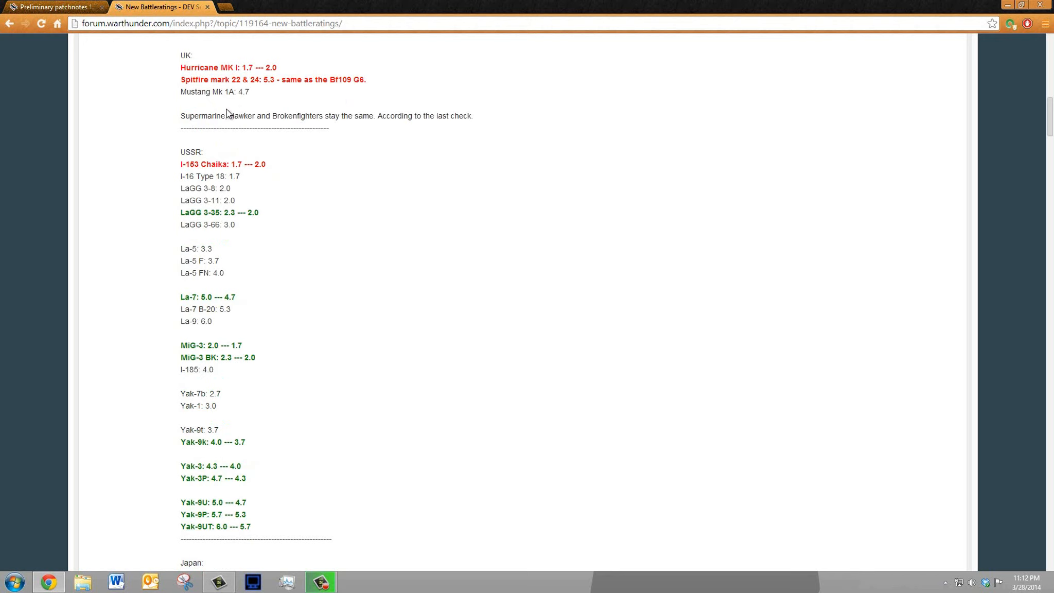
mouse_move(453, 127)
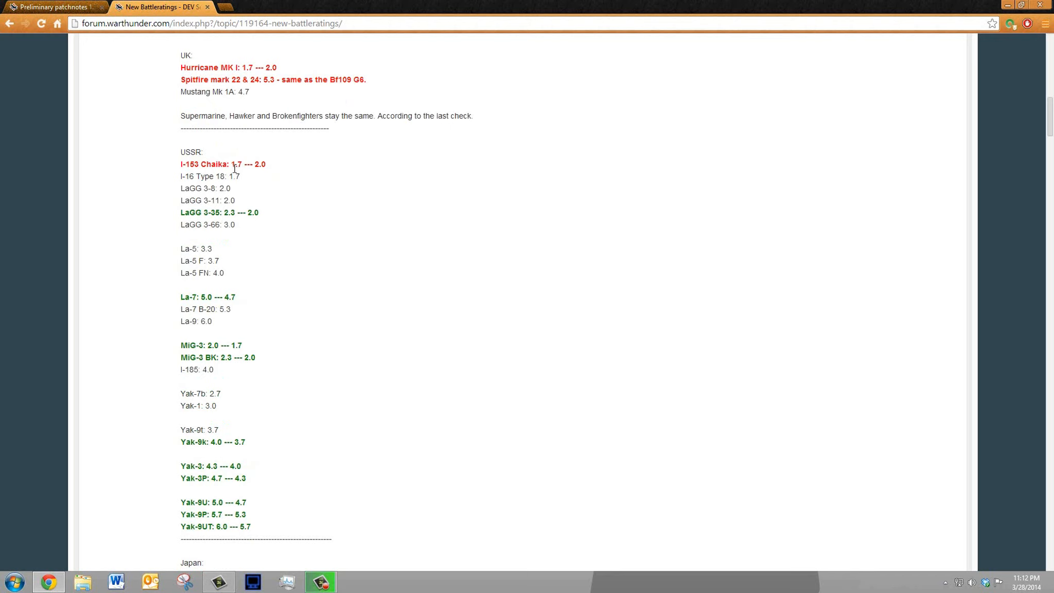
scroll(down, 3)
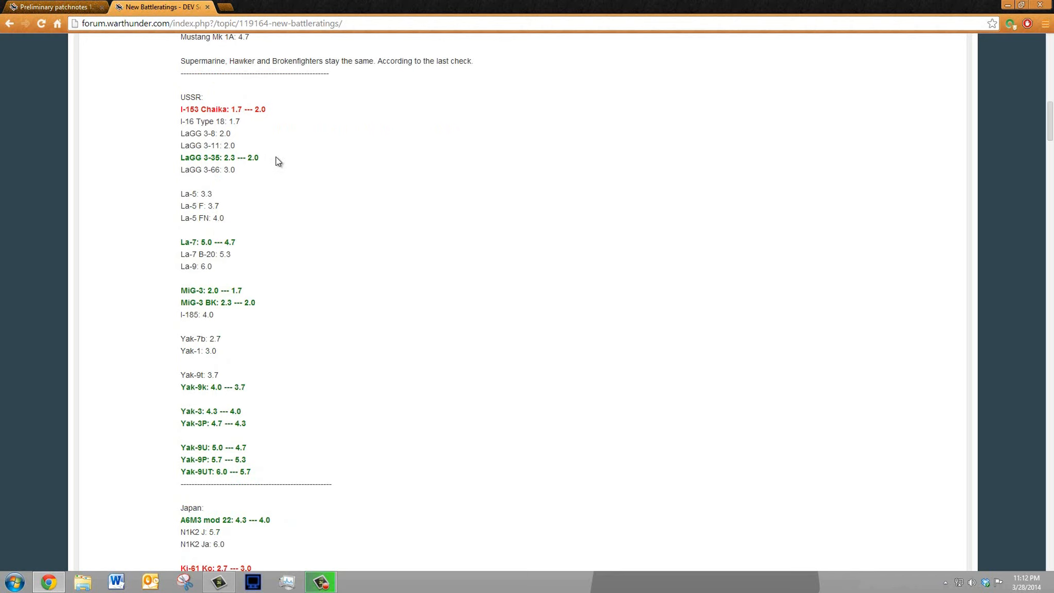
mouse_move(265, 99)
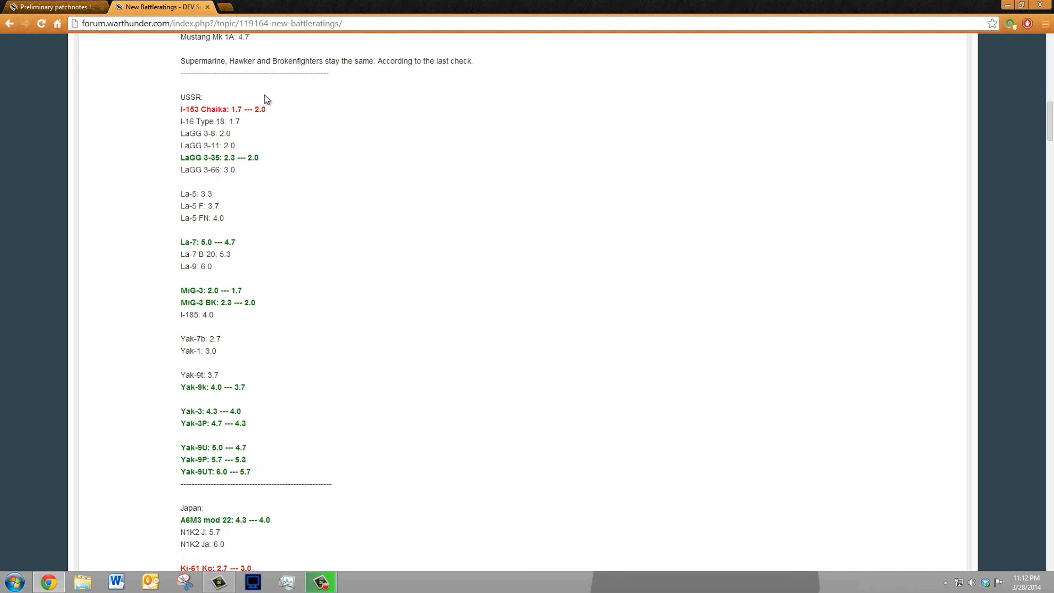
mouse_move(292, 133)
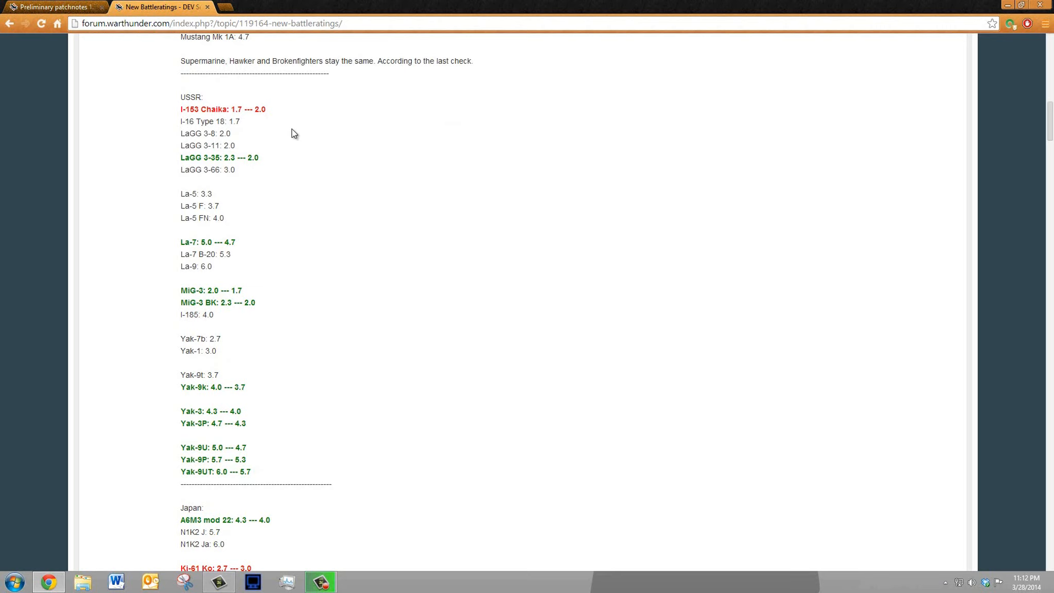
mouse_move(208, 137)
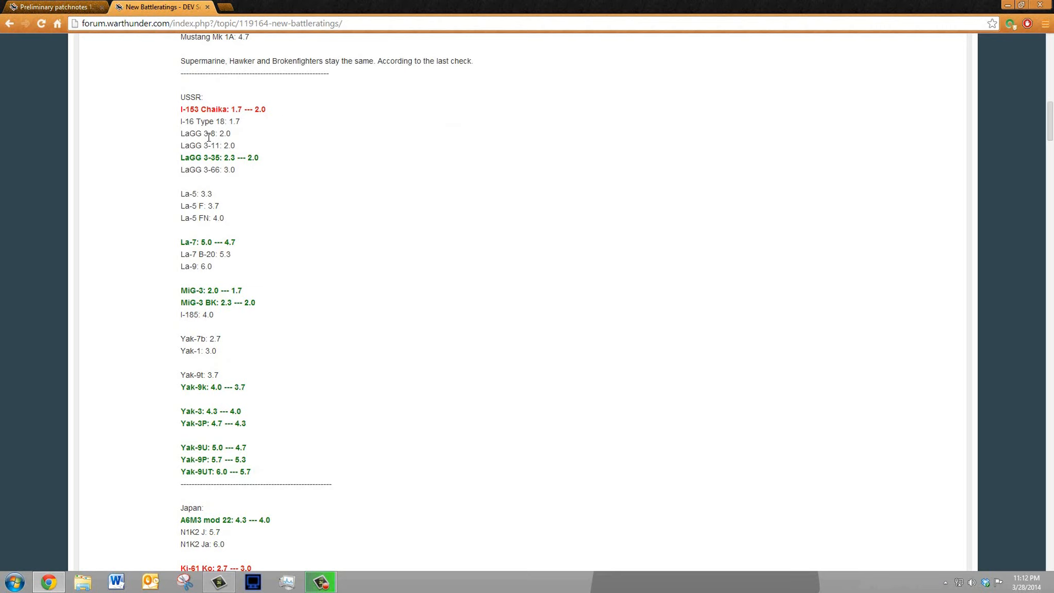
mouse_move(188, 160)
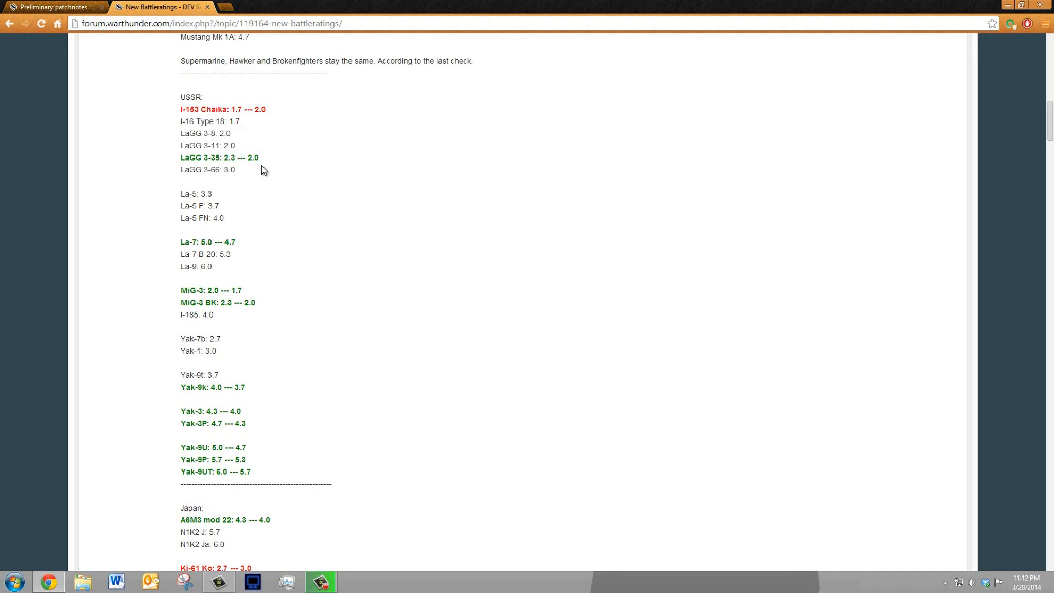
mouse_move(241, 111)
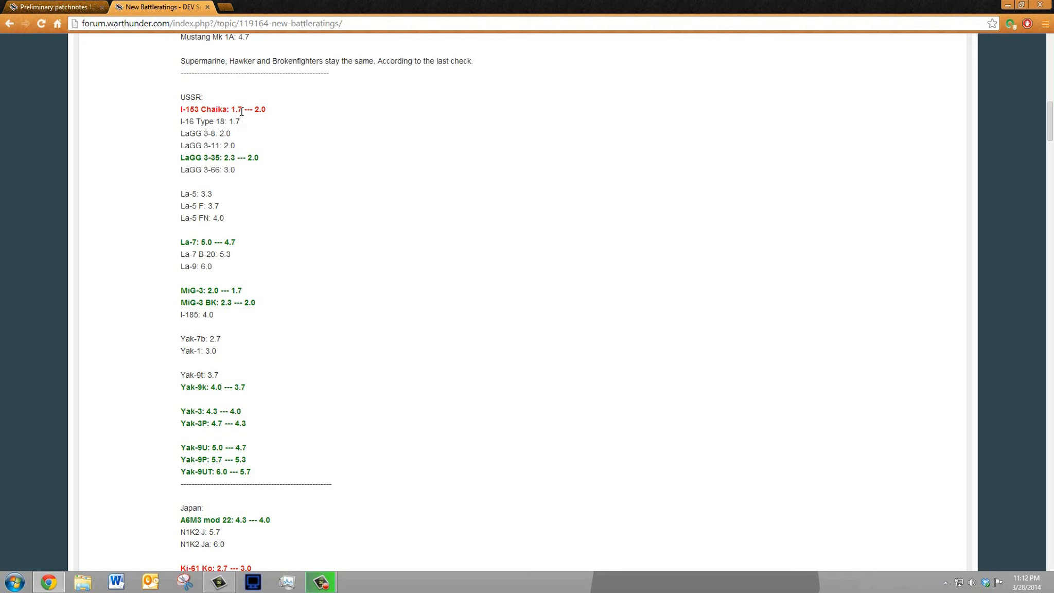
mouse_move(232, 179)
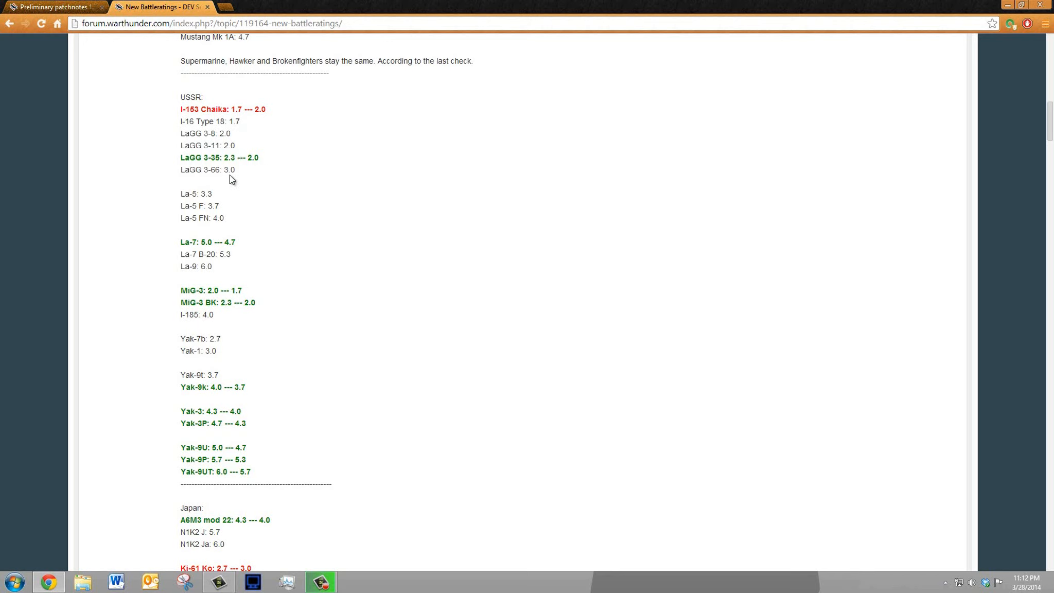
mouse_move(228, 141)
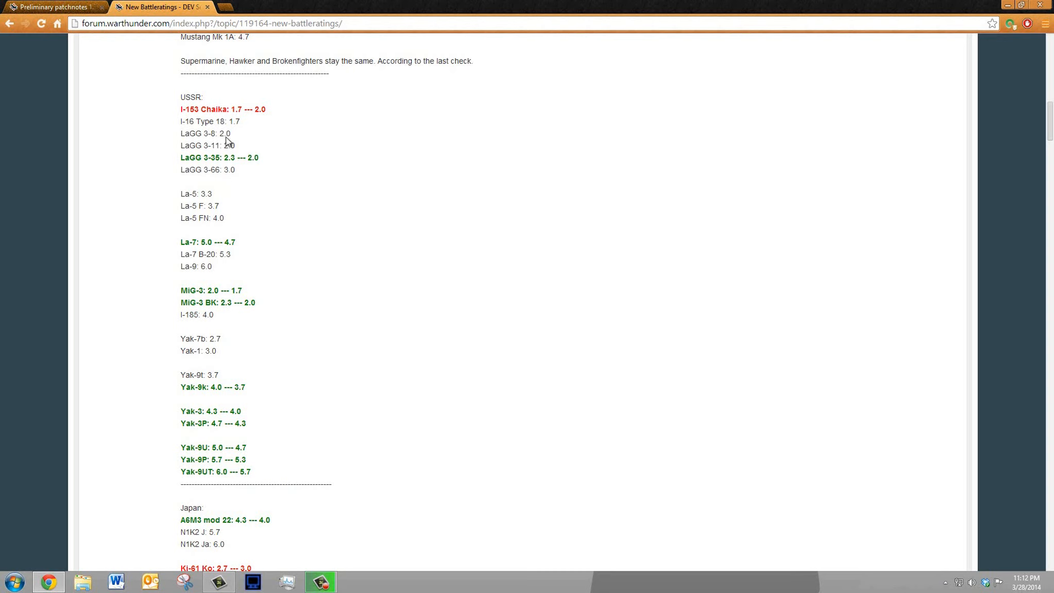
mouse_move(218, 153)
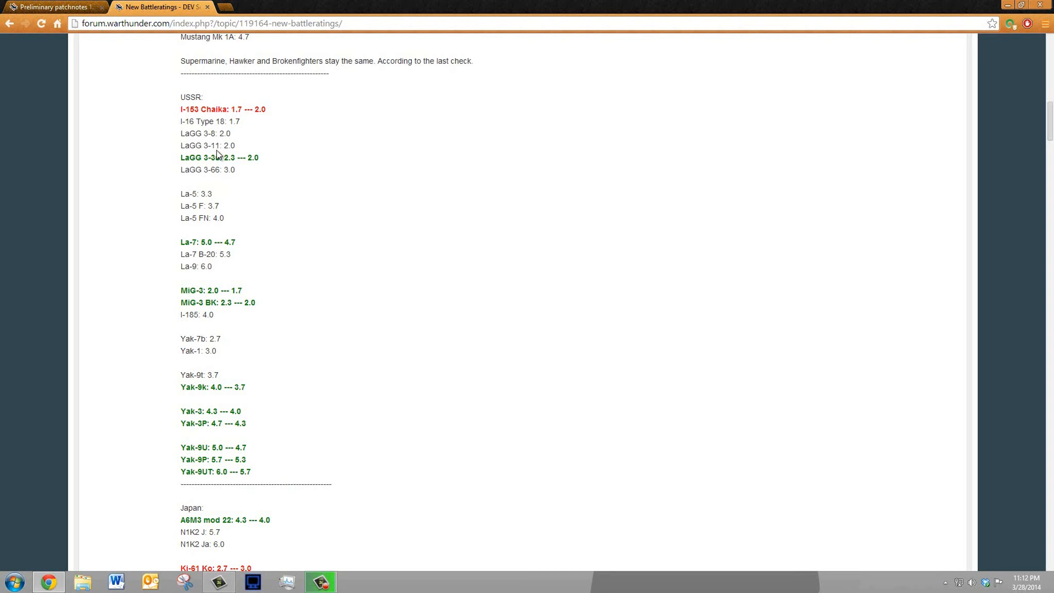
mouse_move(241, 172)
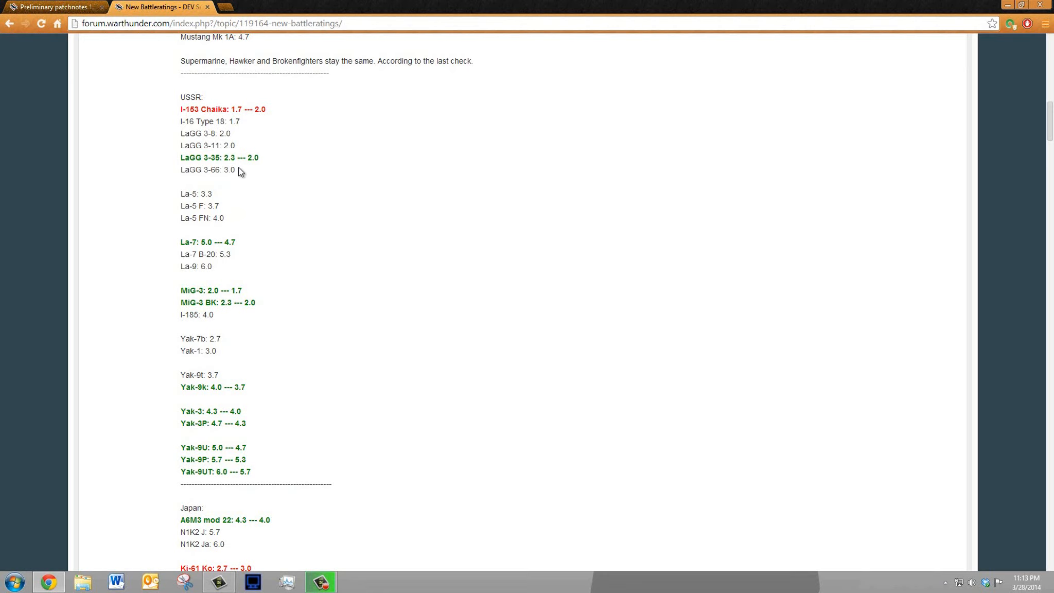
mouse_move(214, 167)
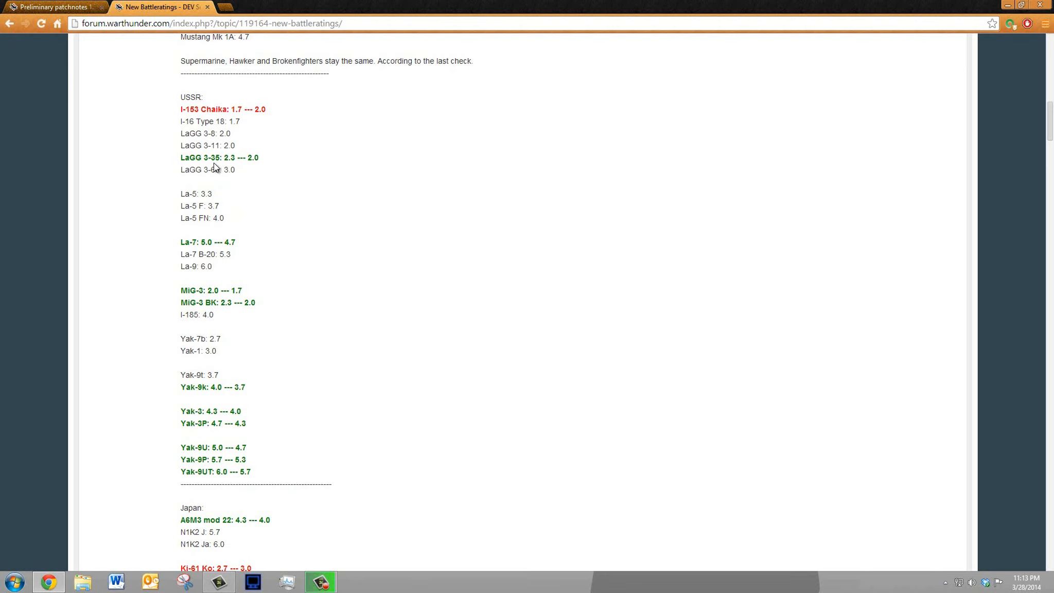
mouse_move(172, 207)
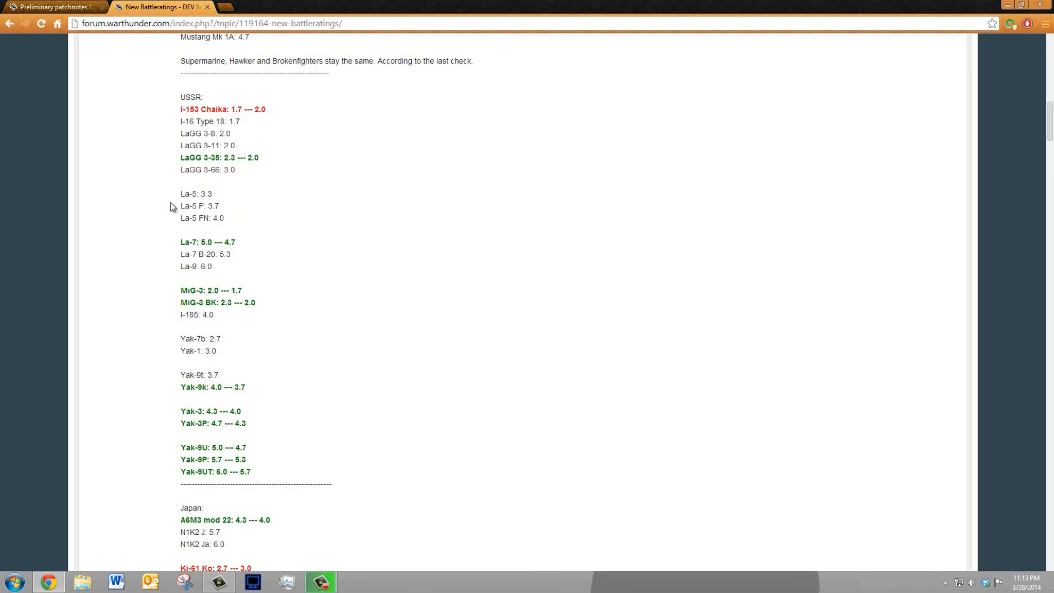
mouse_move(173, 242)
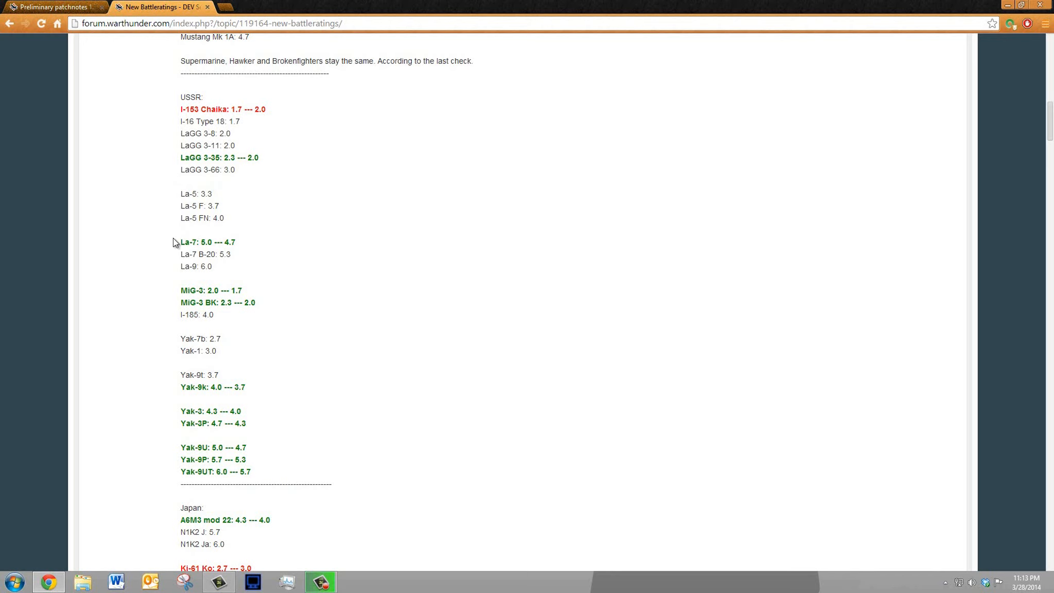
scroll(down, 3)
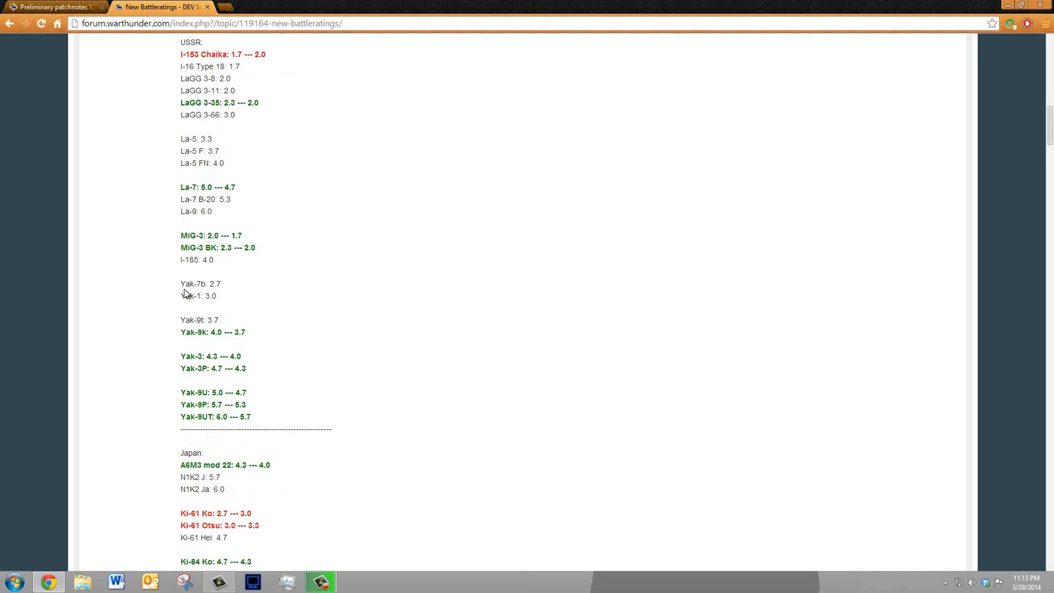
mouse_move(196, 229)
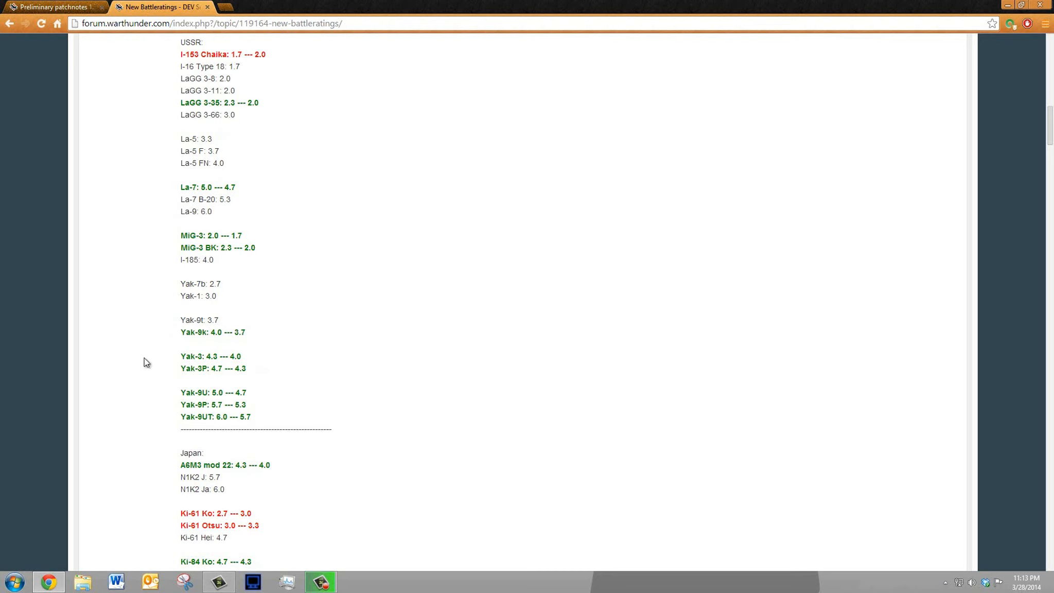
mouse_move(238, 382)
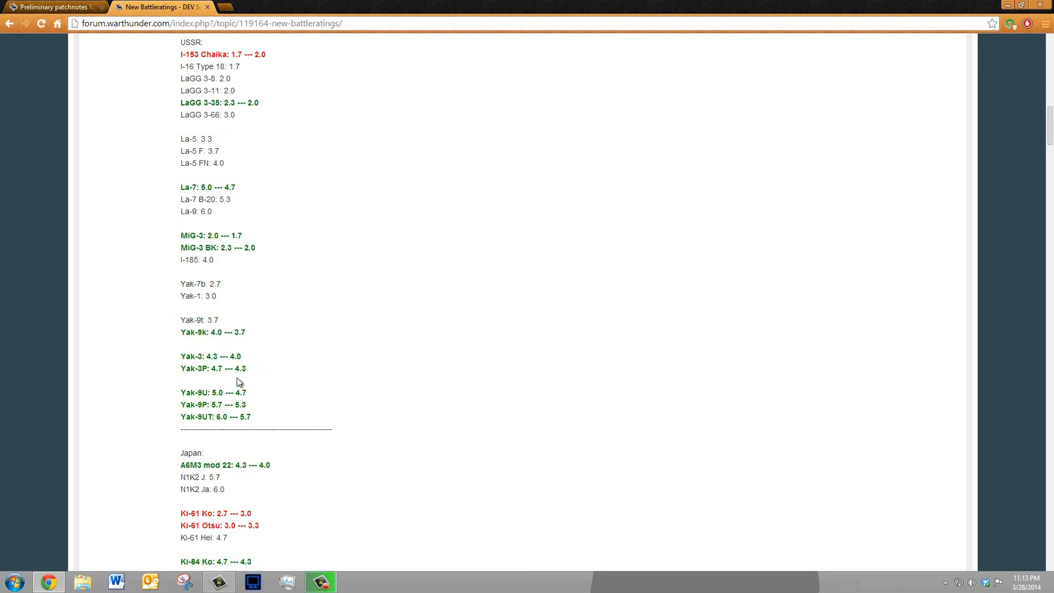
mouse_move(196, 402)
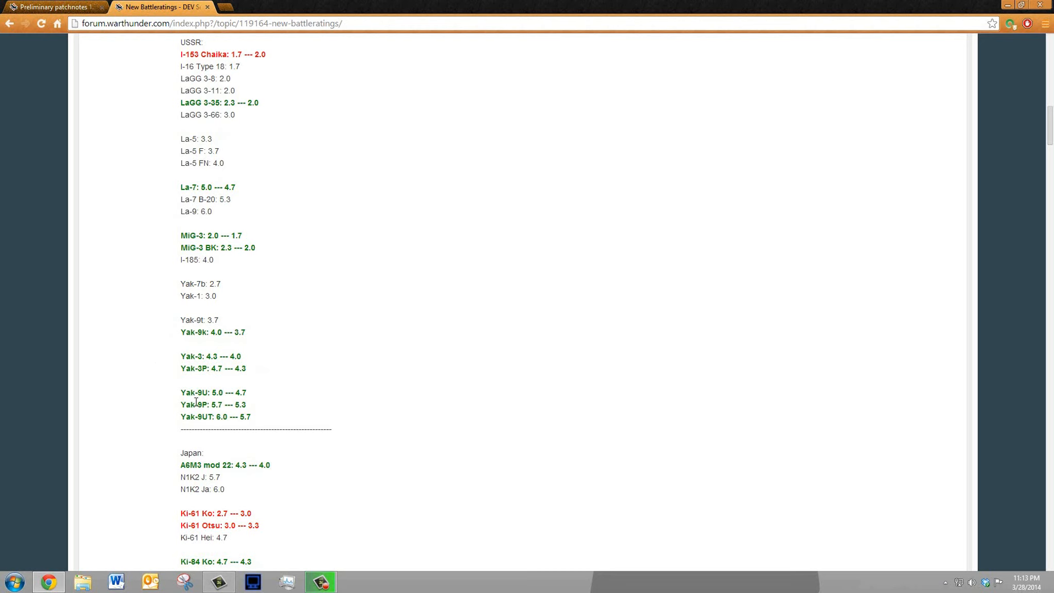
mouse_move(111, 289)
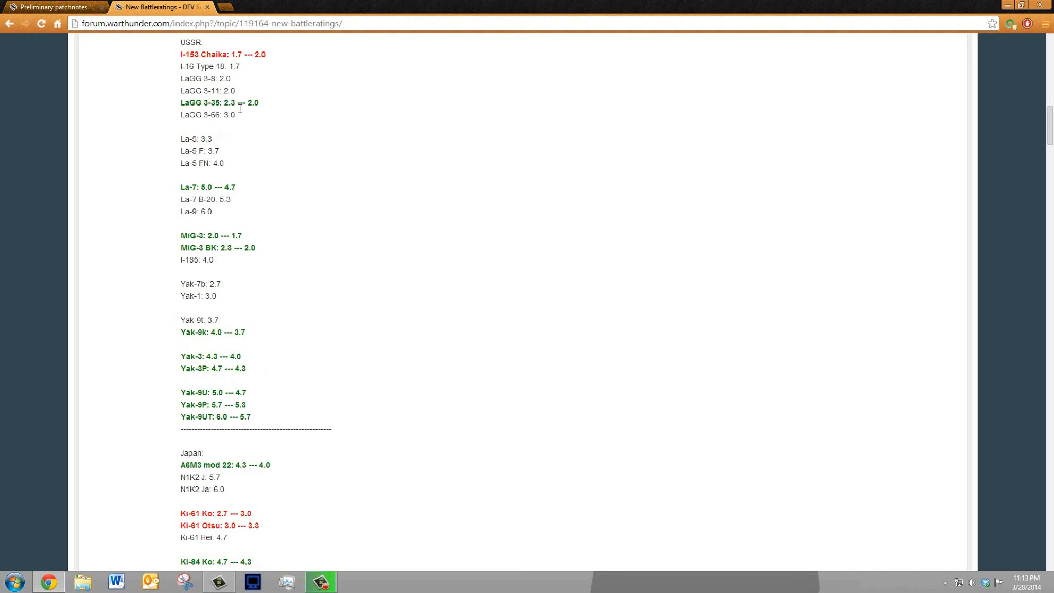
mouse_move(269, 125)
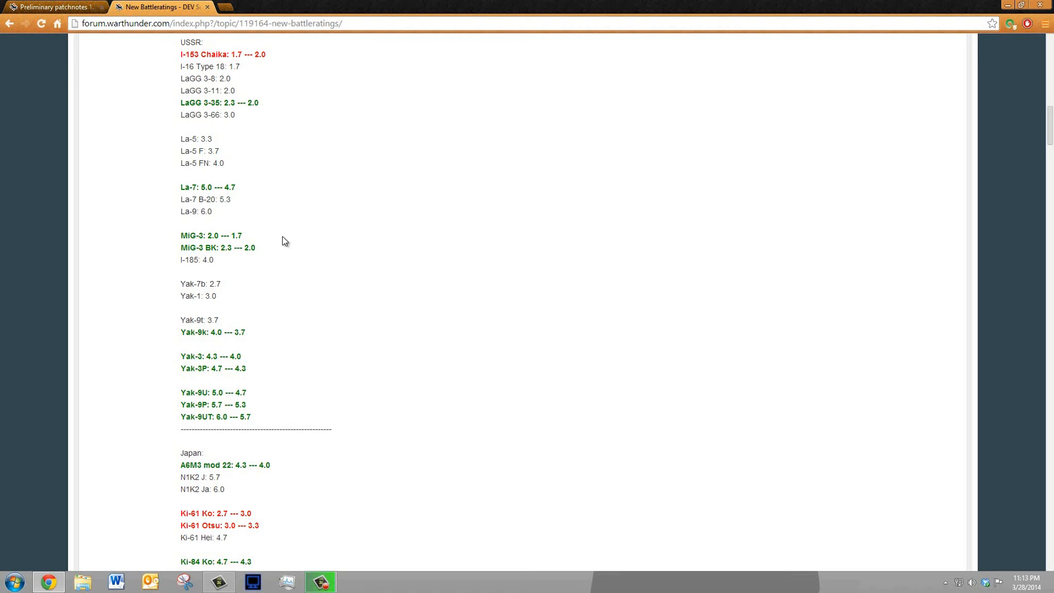
mouse_move(269, 314)
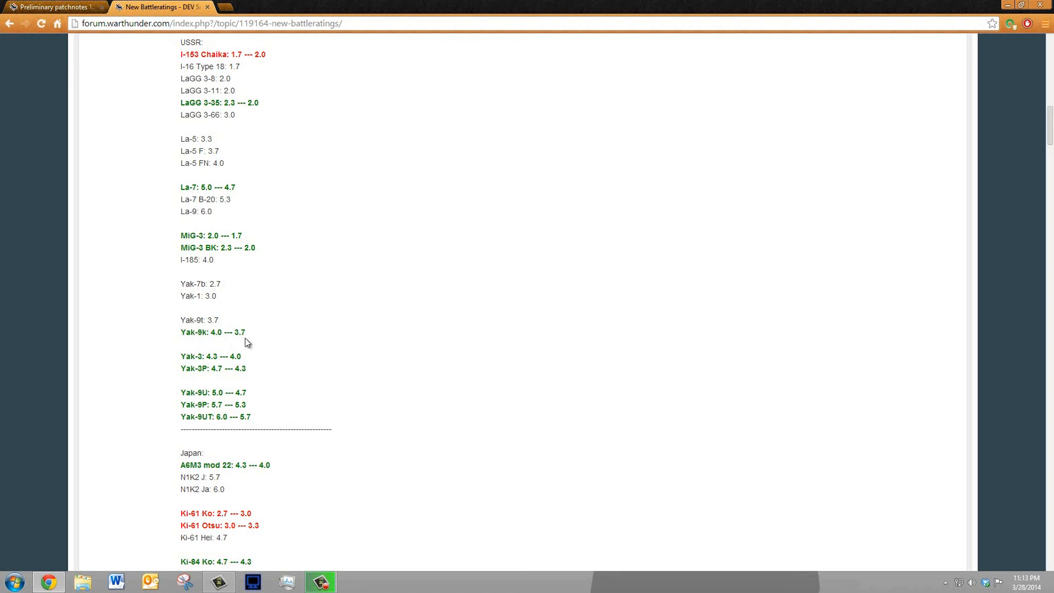
mouse_move(212, 359)
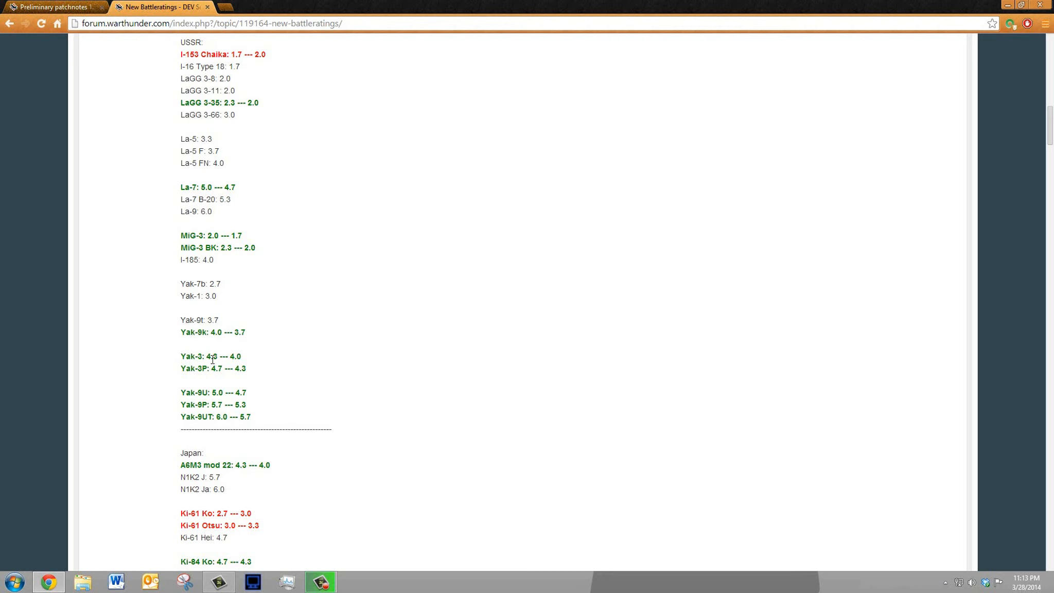
mouse_move(168, 366)
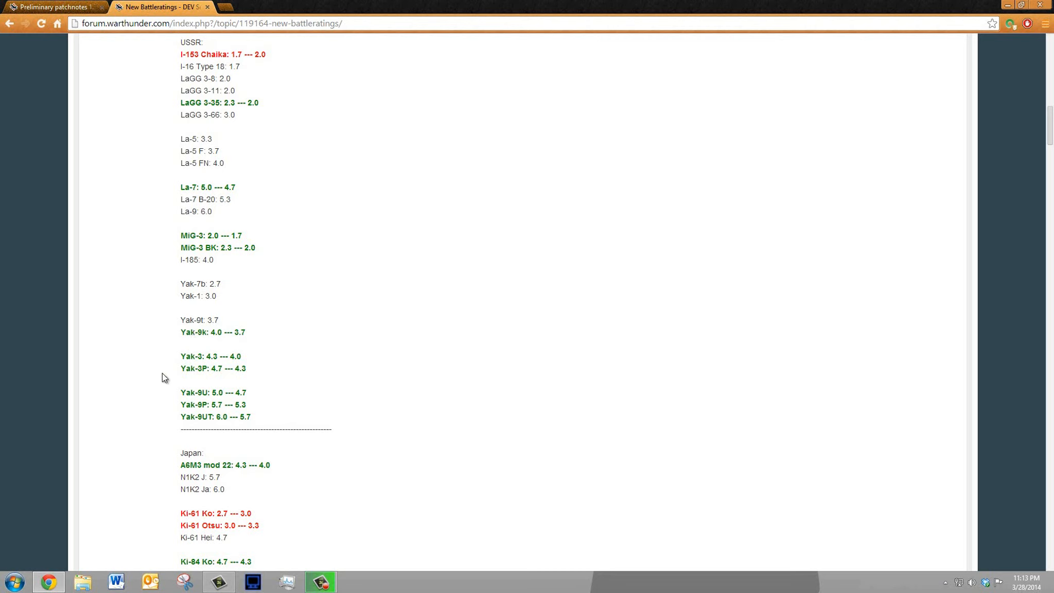
mouse_move(177, 397)
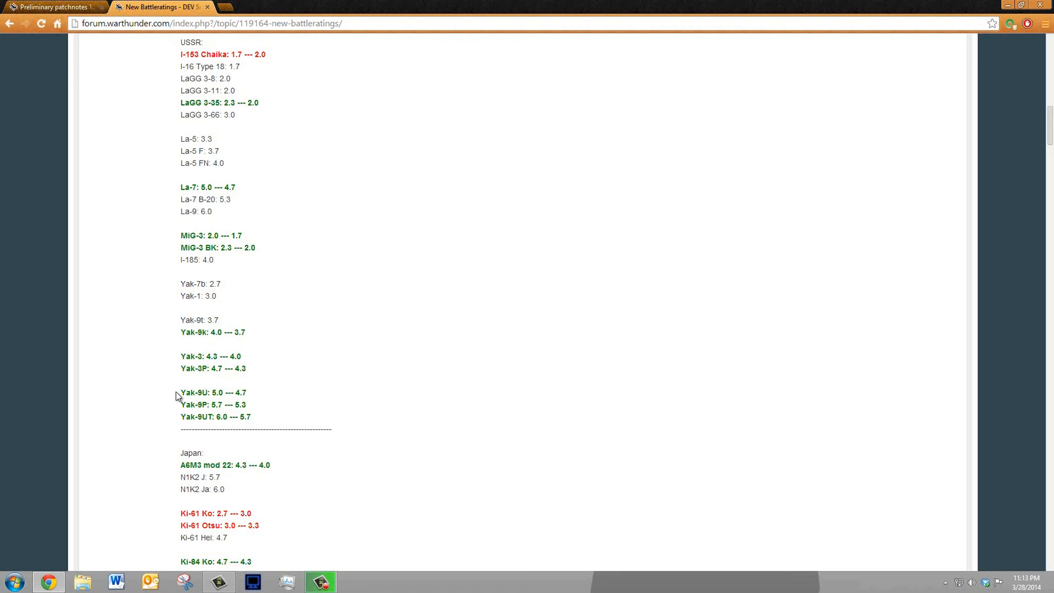
mouse_move(251, 405)
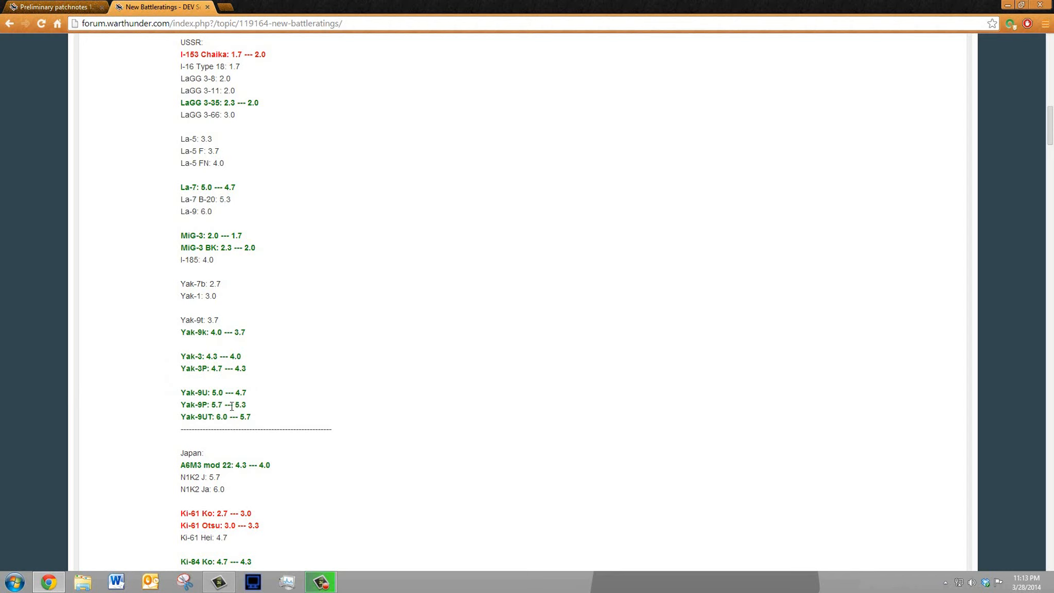
mouse_move(232, 403)
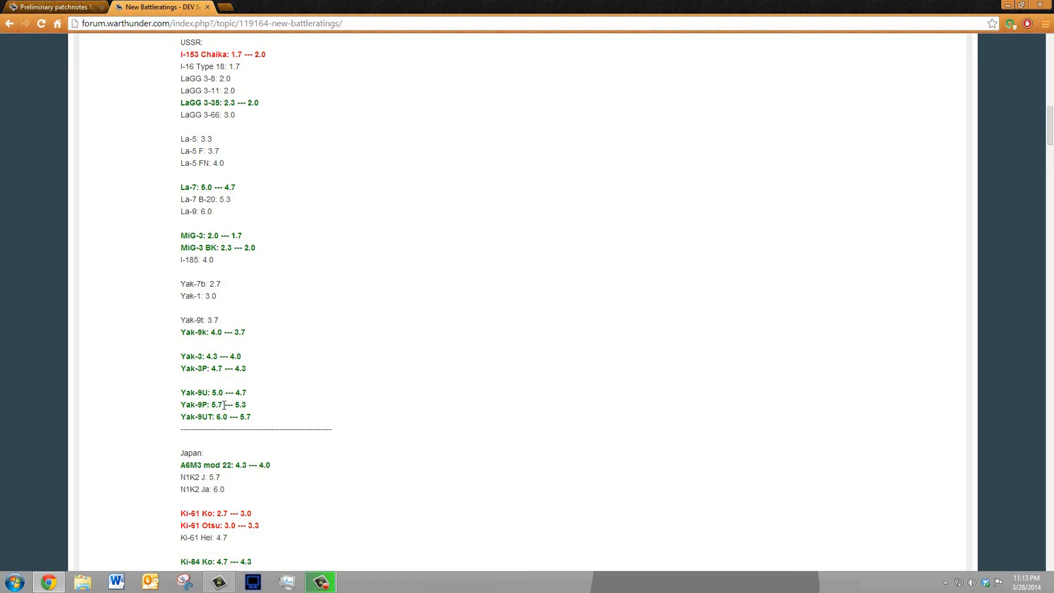
mouse_move(240, 405)
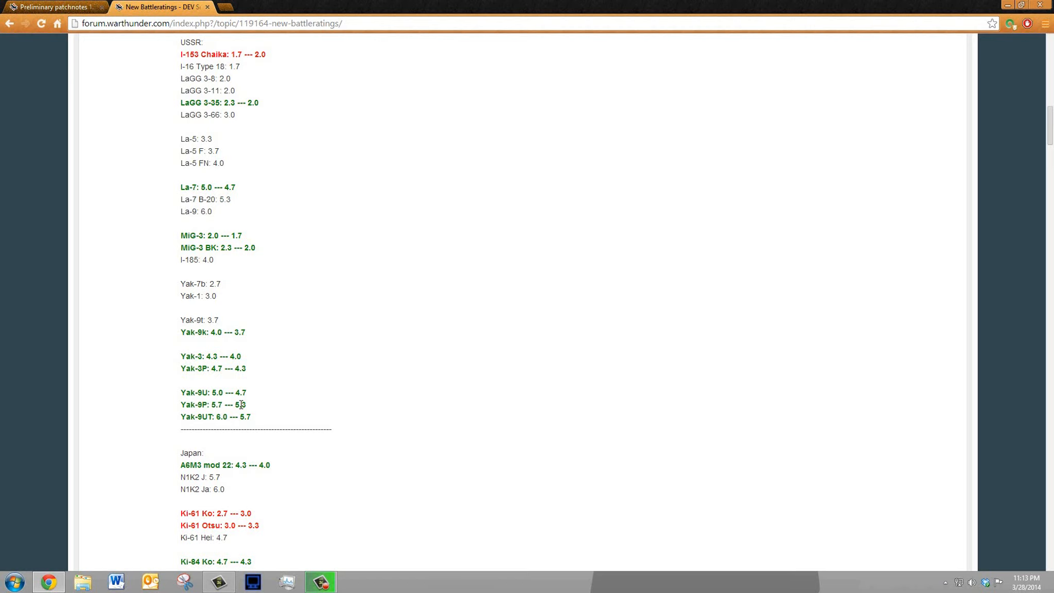
mouse_move(227, 348)
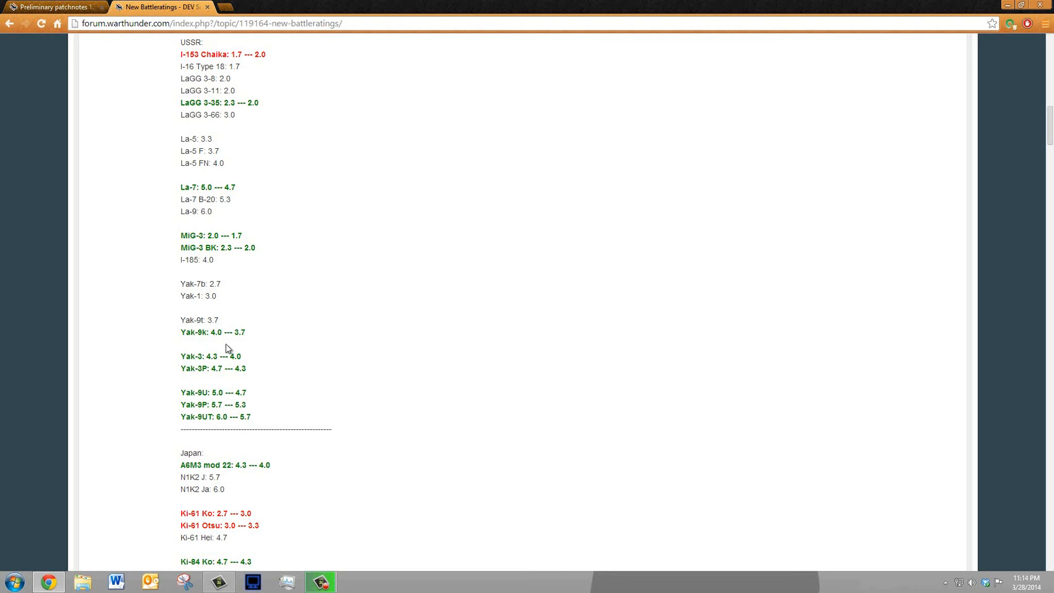
mouse_move(220, 378)
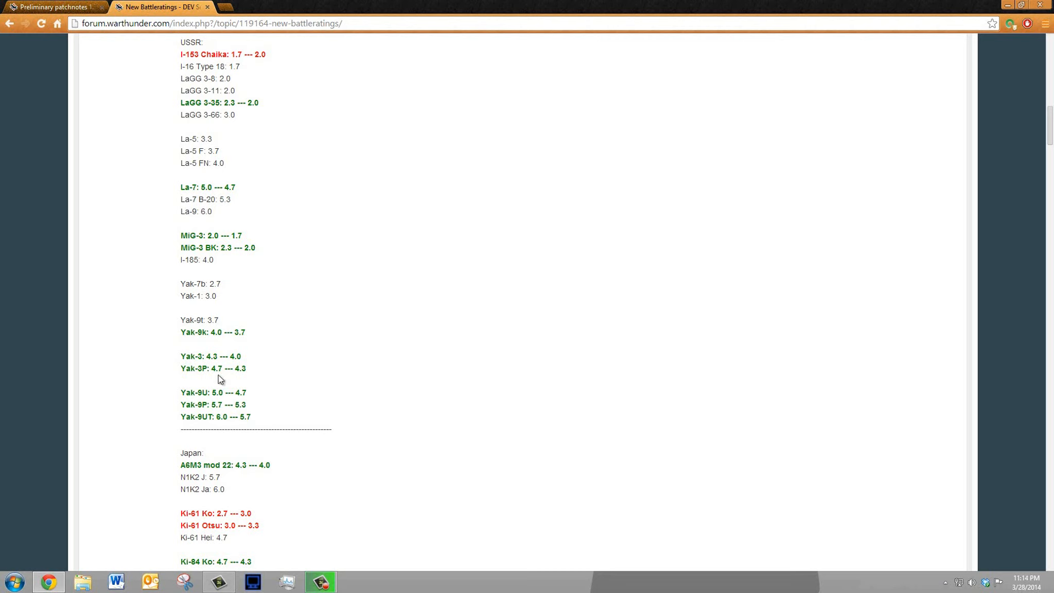
mouse_move(247, 340)
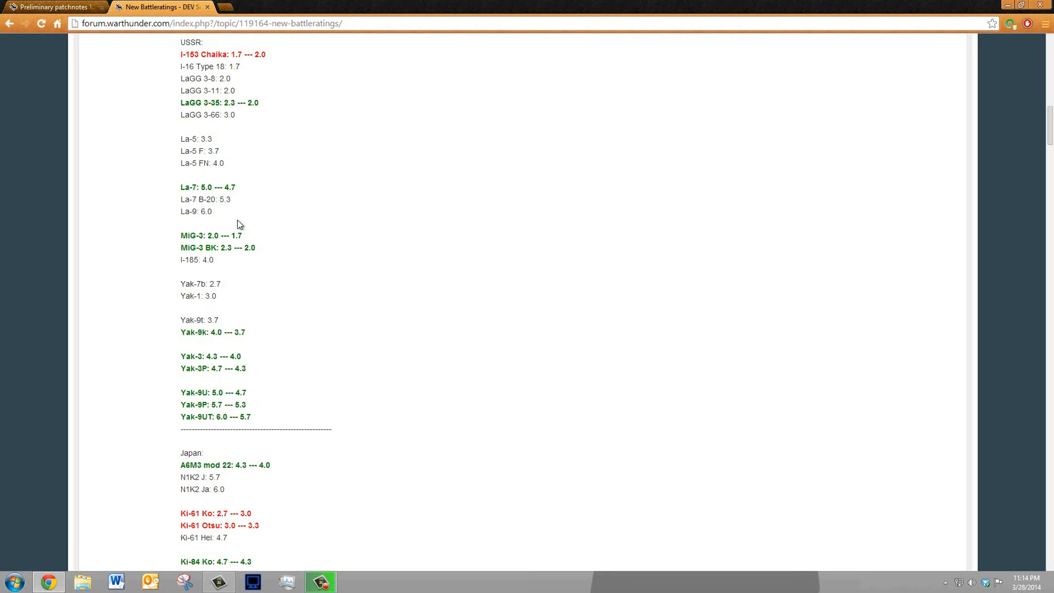
mouse_move(247, 243)
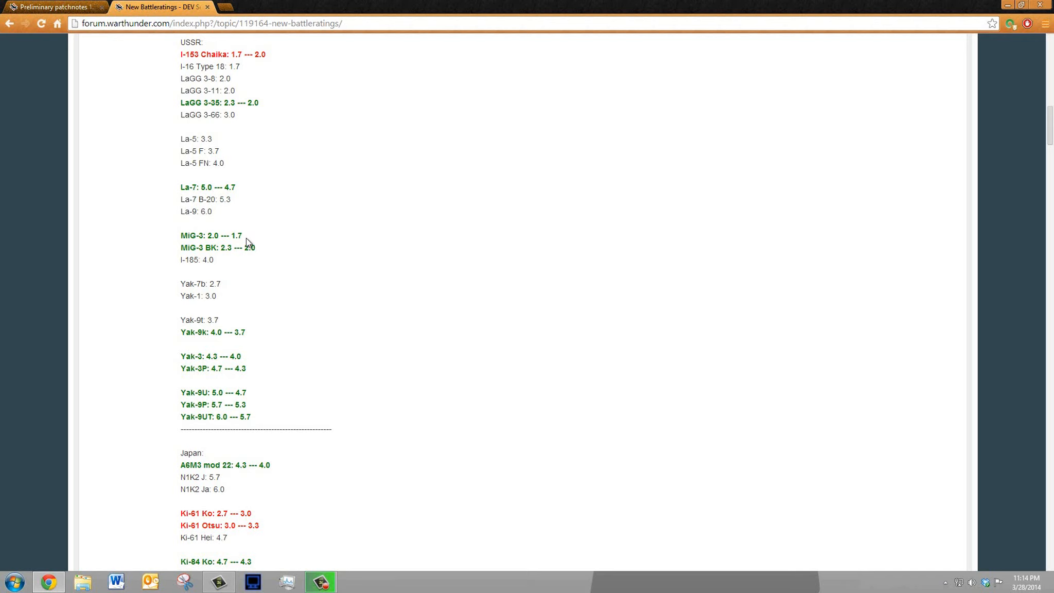
mouse_move(277, 170)
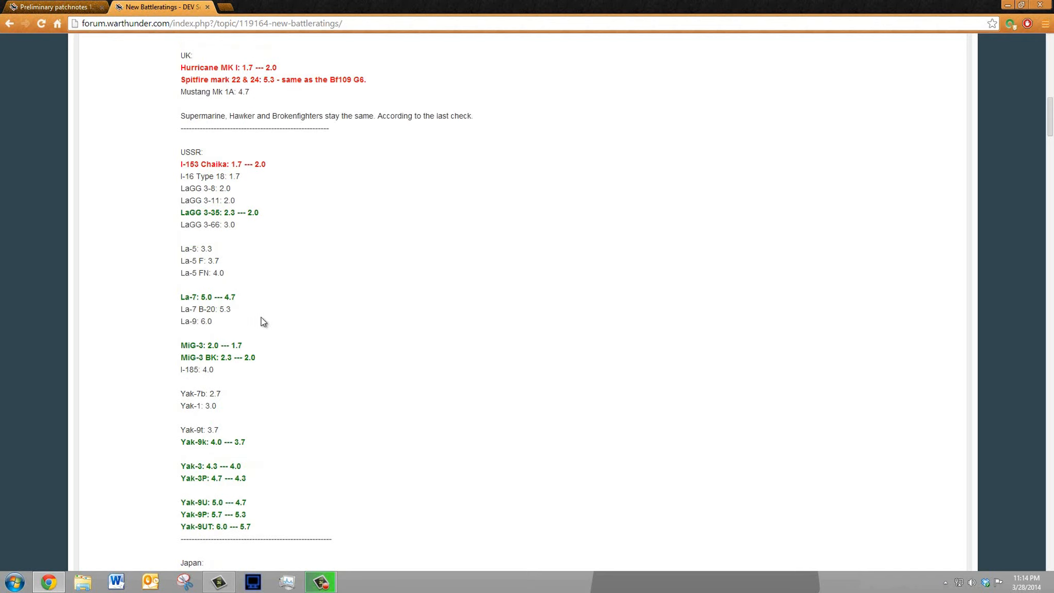
mouse_move(247, 304)
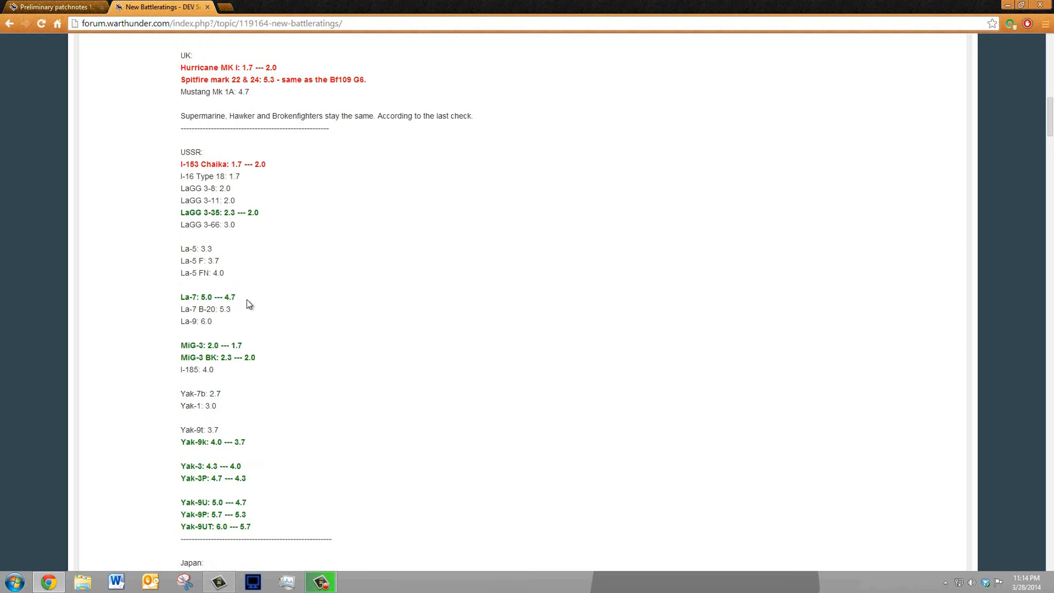
mouse_move(248, 304)
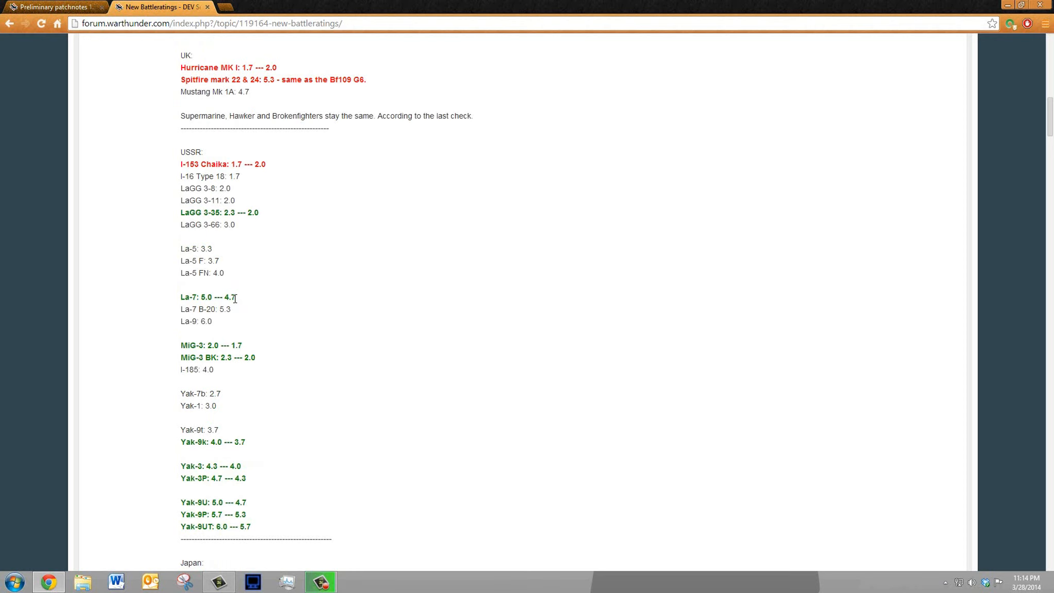
Scroll down to show the full USSR rating list and the opening Japan entries
scroll(down, 3)
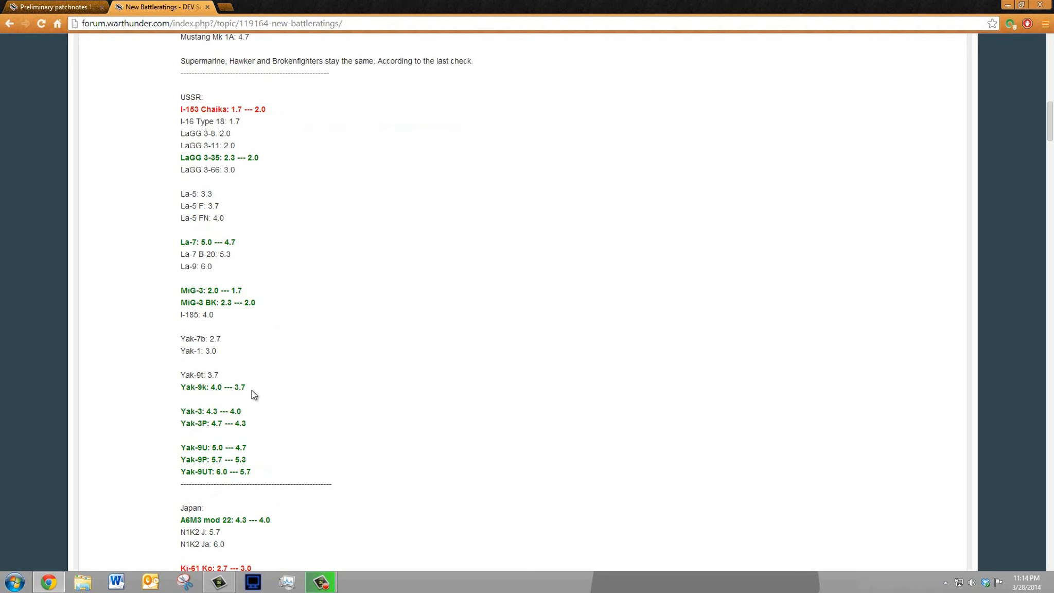
mouse_move(261, 249)
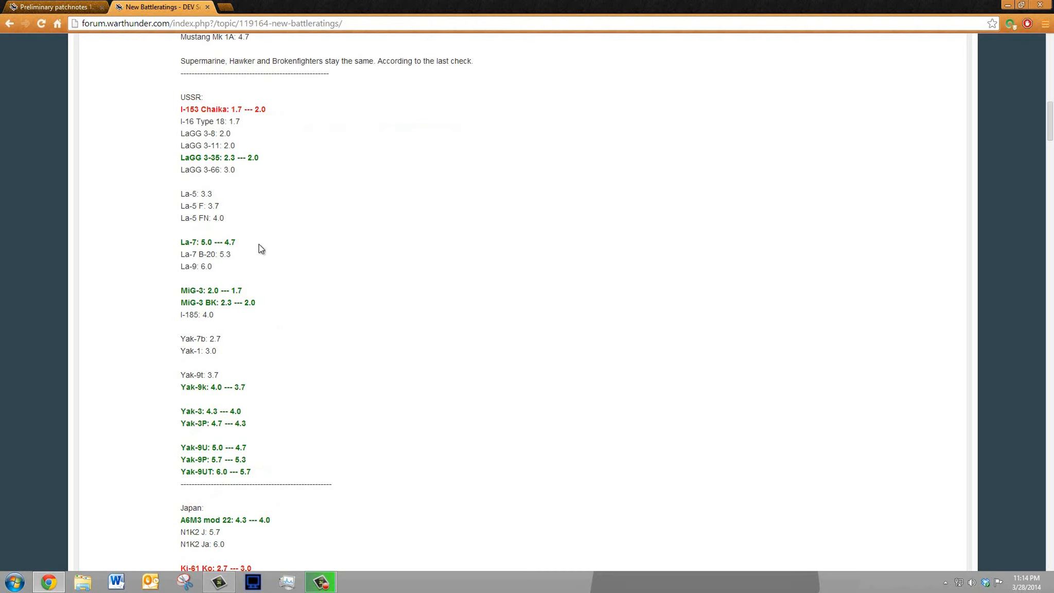
mouse_move(282, 259)
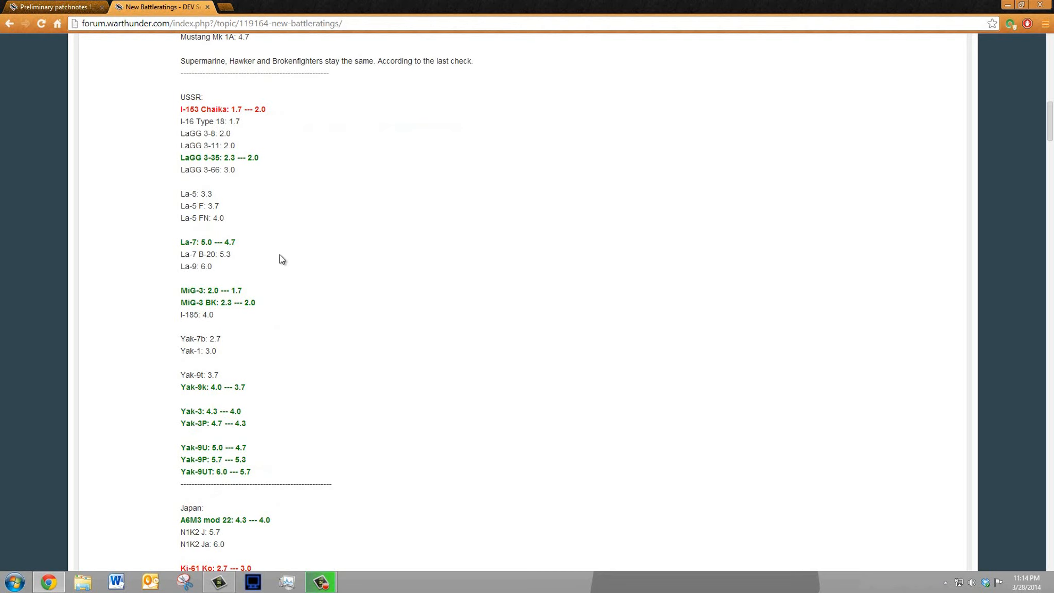
mouse_move(265, 233)
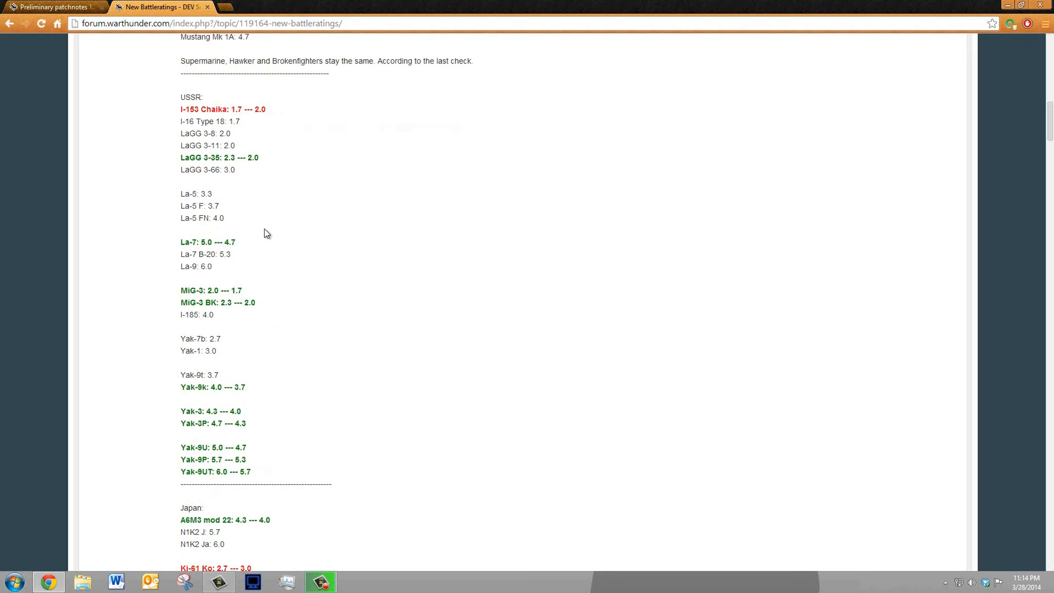
mouse_move(283, 215)
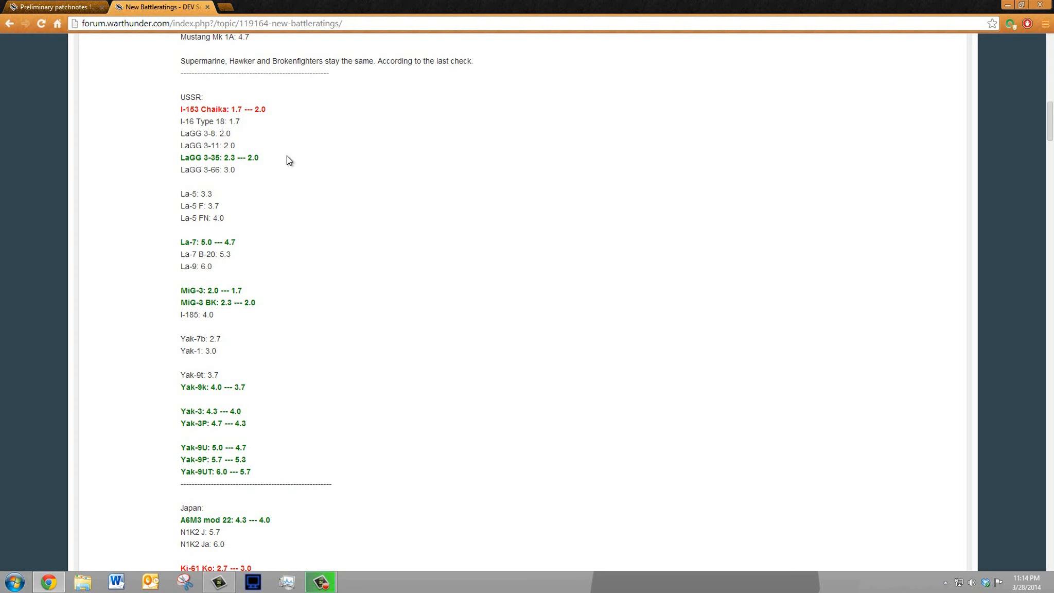
scroll(down, 3)
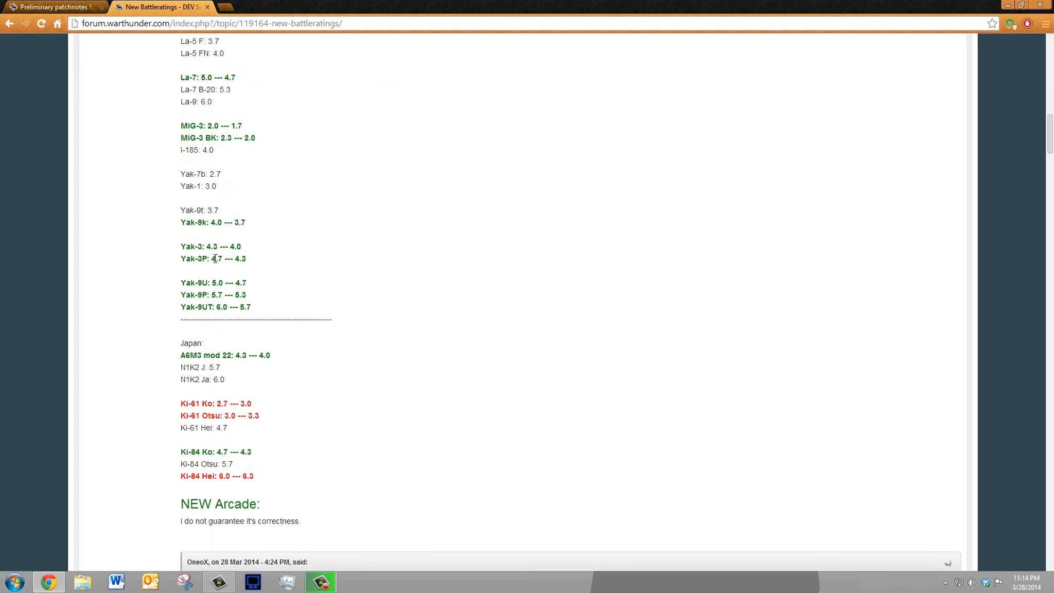
mouse_move(245, 236)
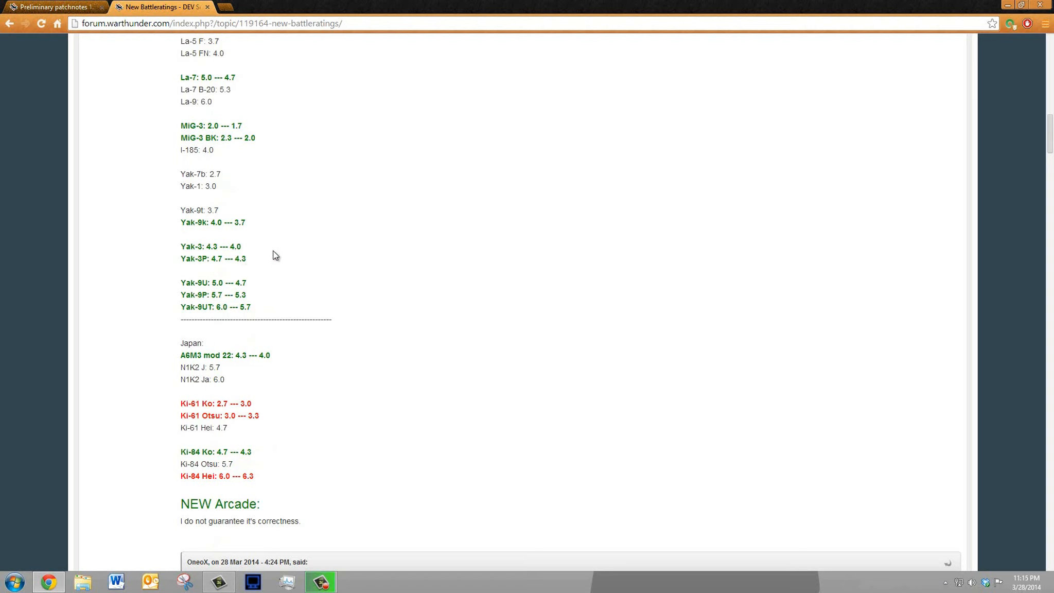
mouse_move(269, 214)
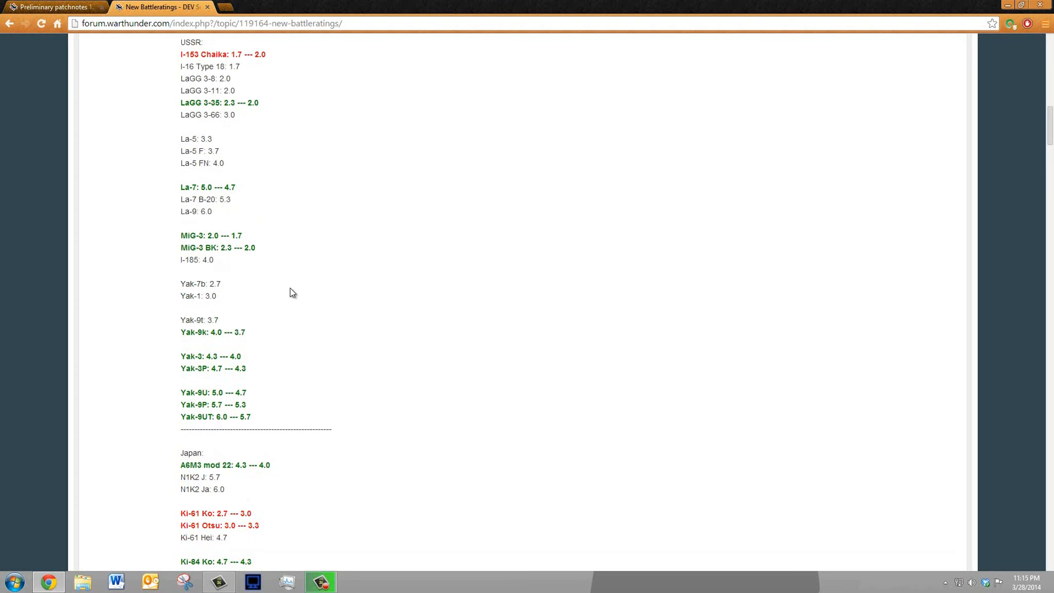
mouse_move(301, 294)
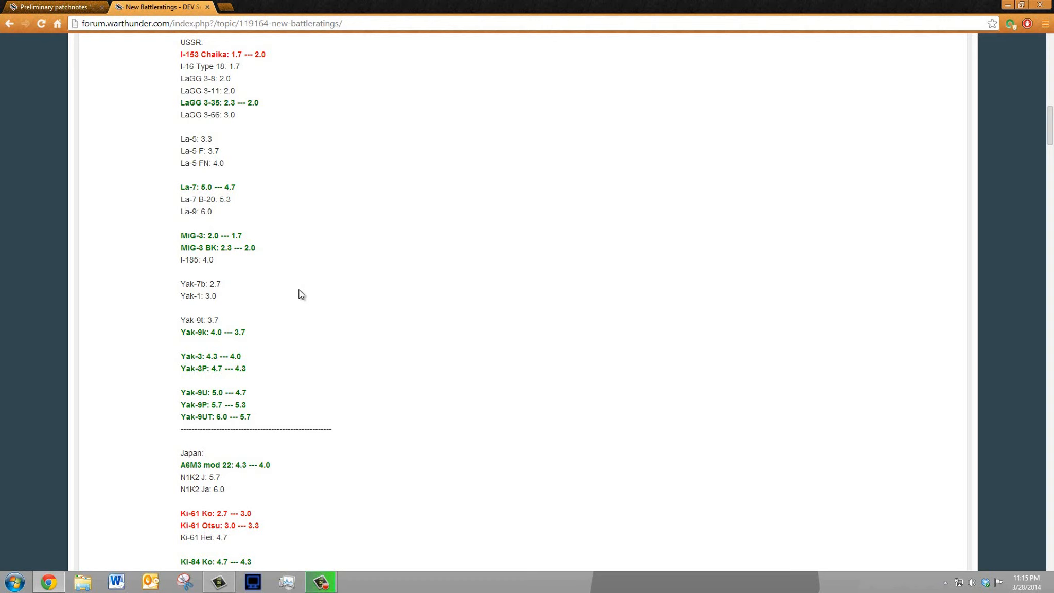
mouse_move(213, 345)
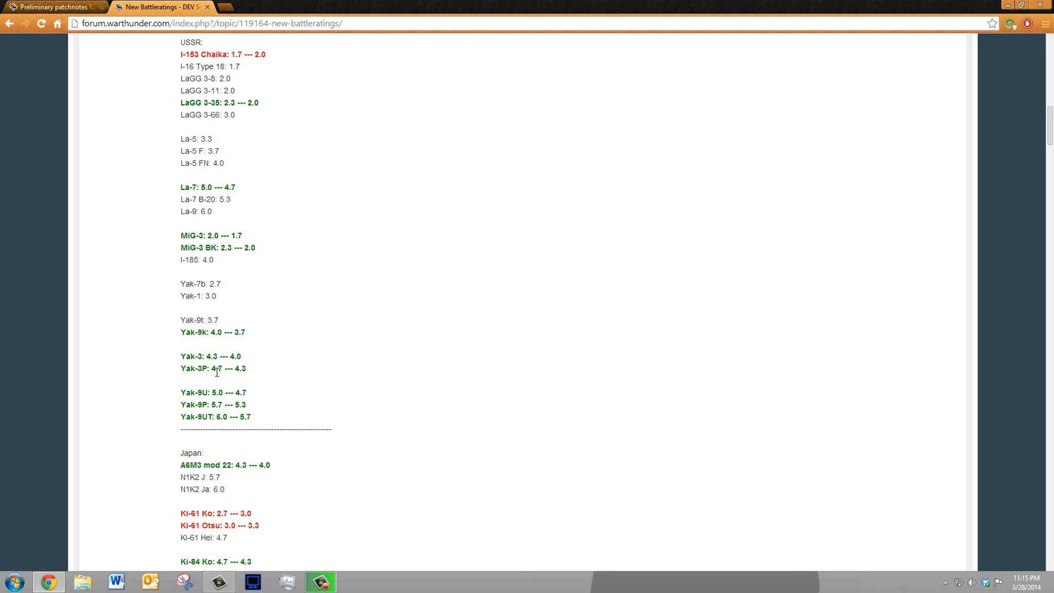
mouse_move(243, 386)
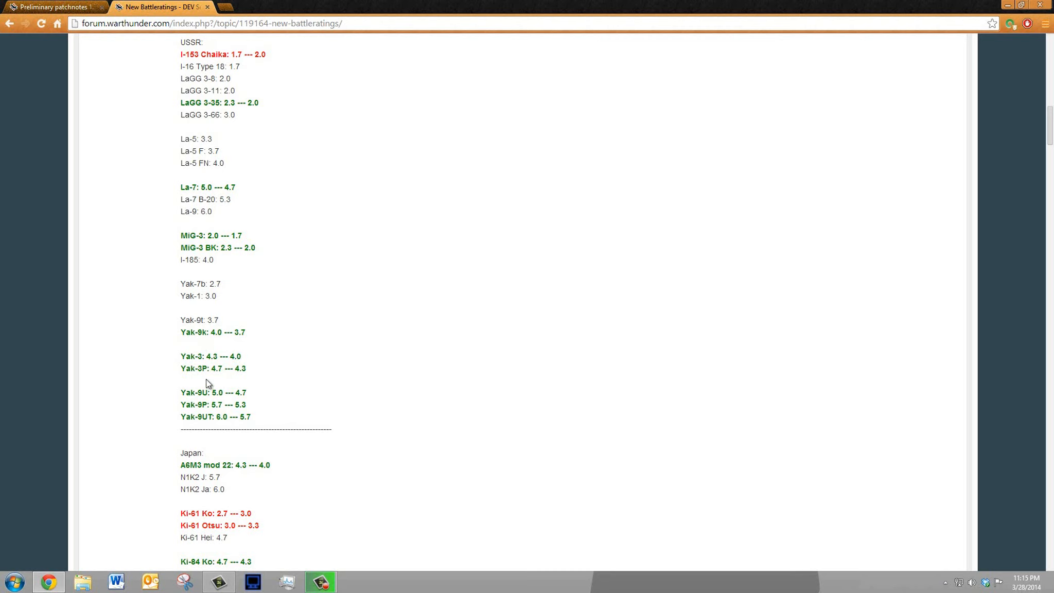
mouse_move(248, 354)
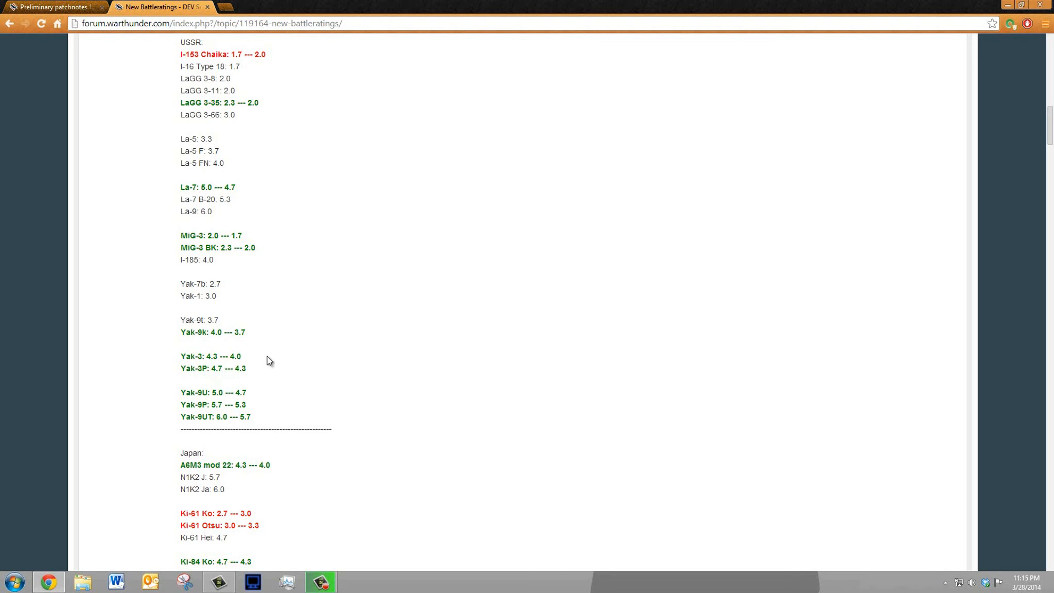
mouse_move(320, 271)
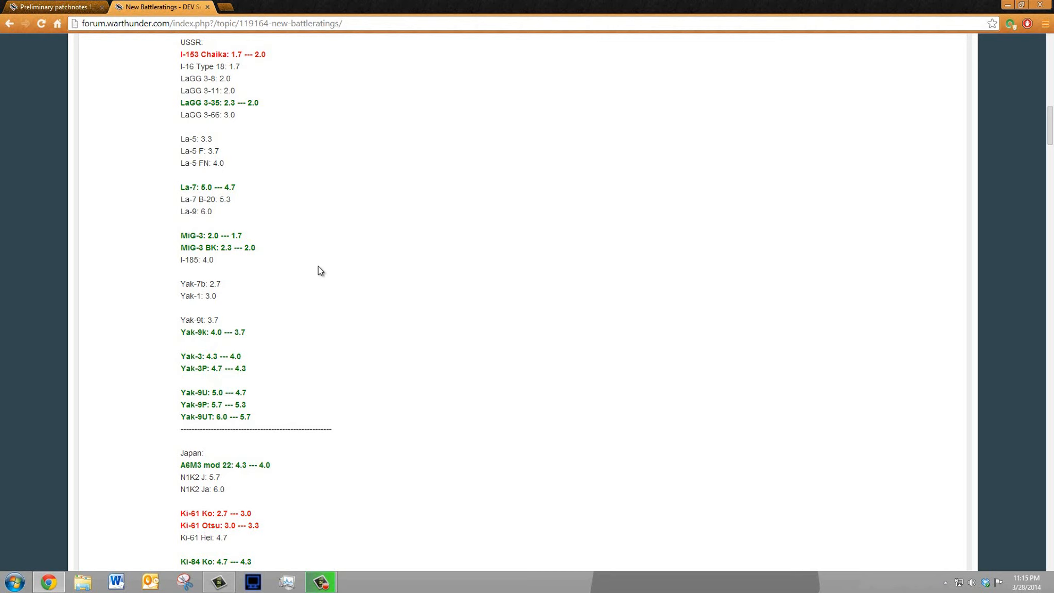
mouse_move(189, 297)
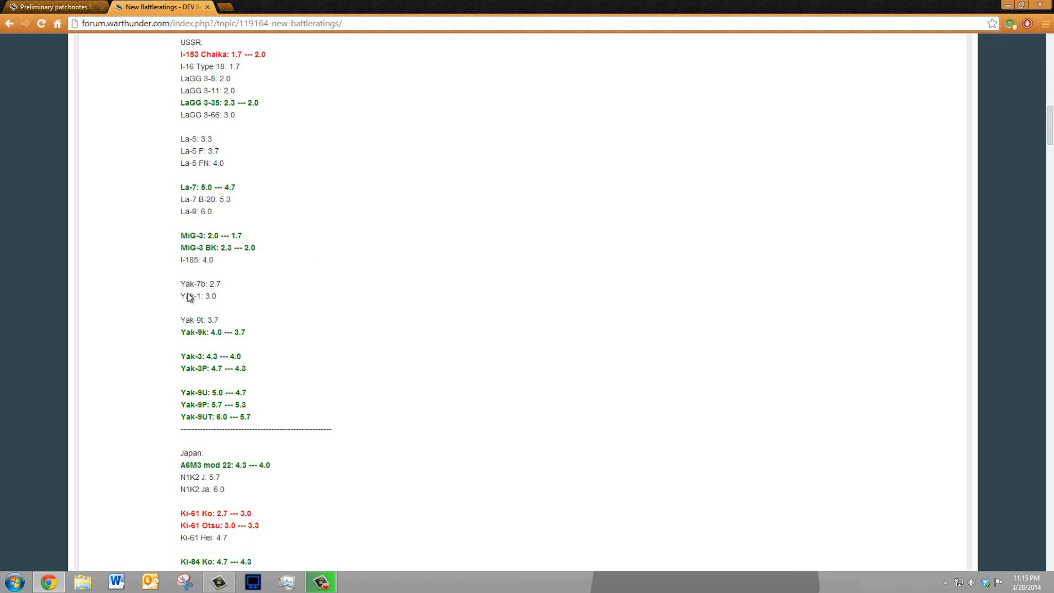
mouse_move(254, 372)
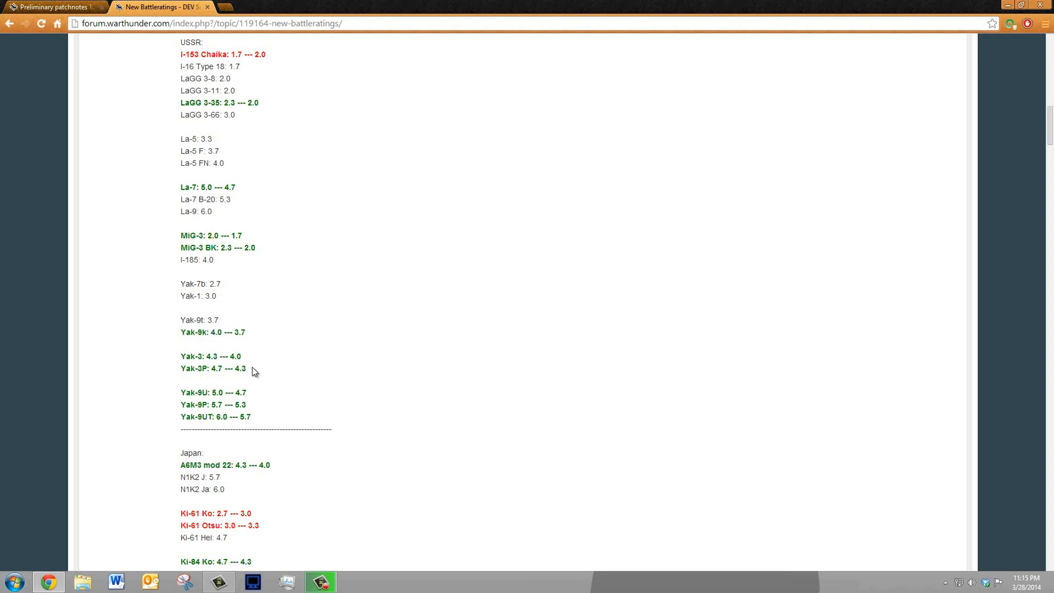
mouse_move(247, 331)
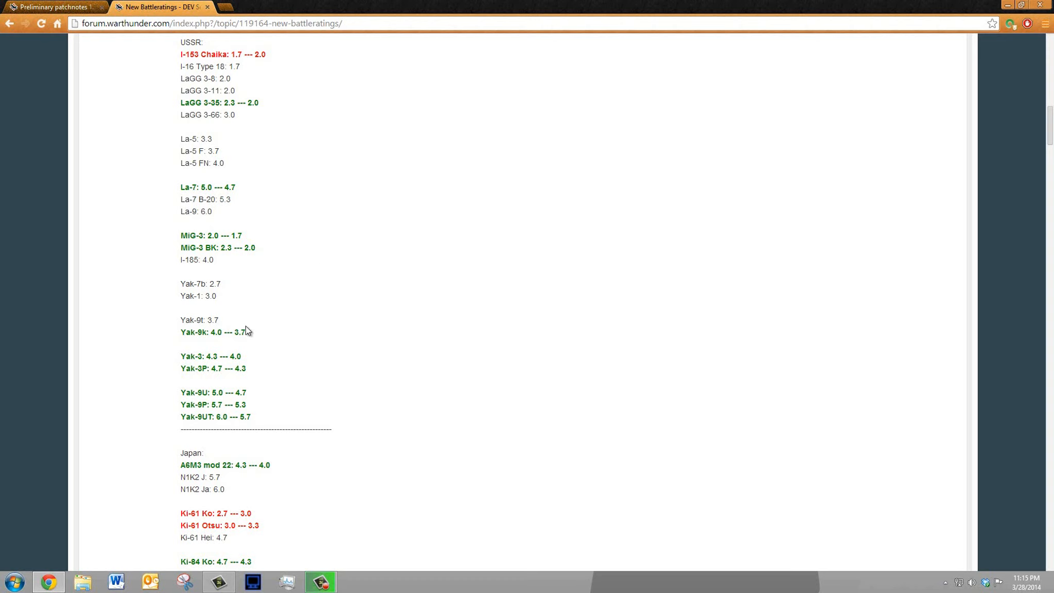
mouse_move(249, 195)
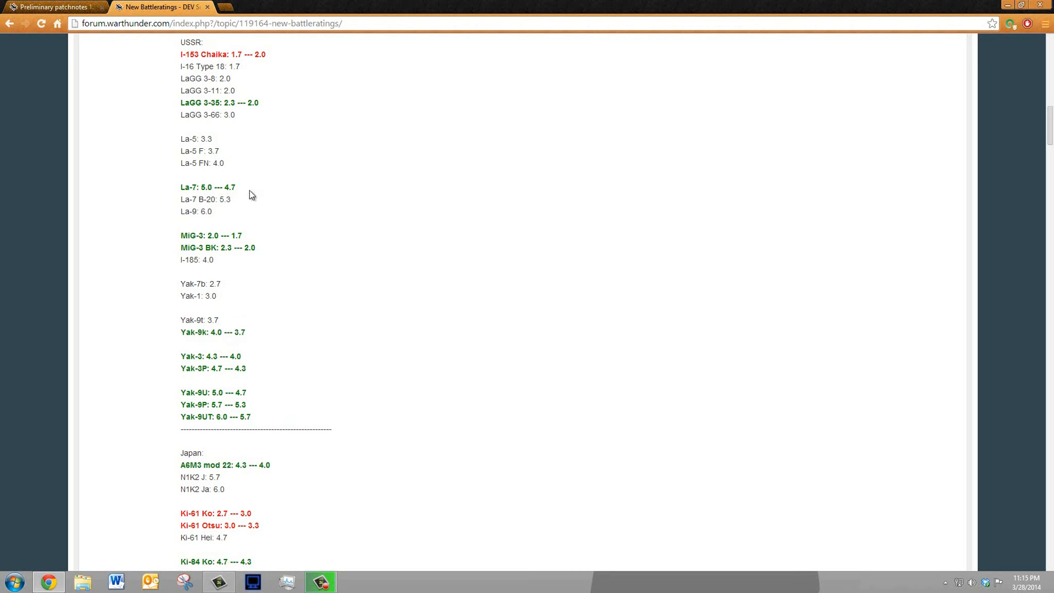
mouse_move(214, 212)
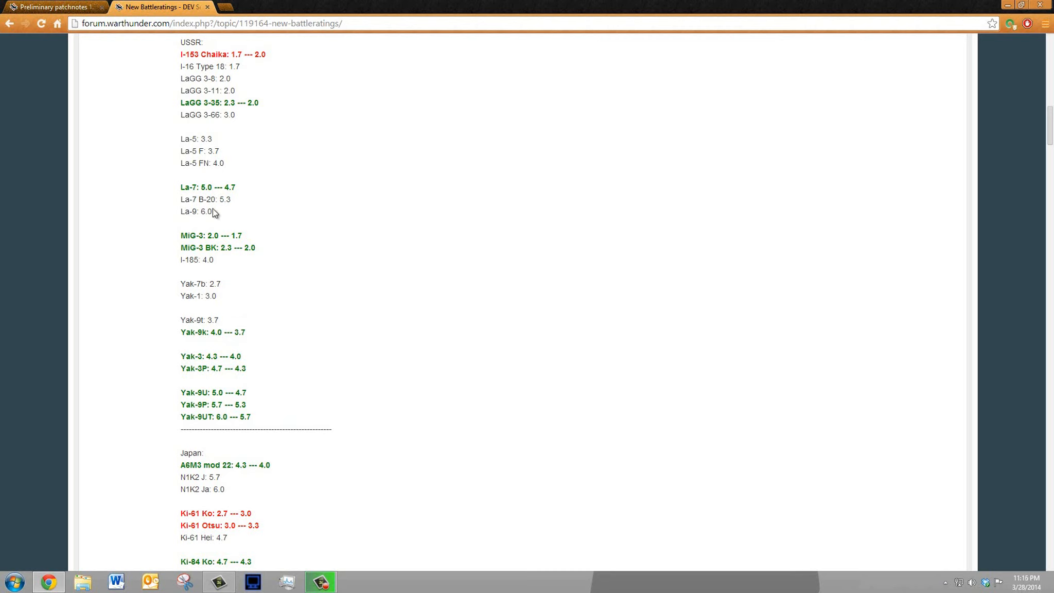
mouse_move(260, 151)
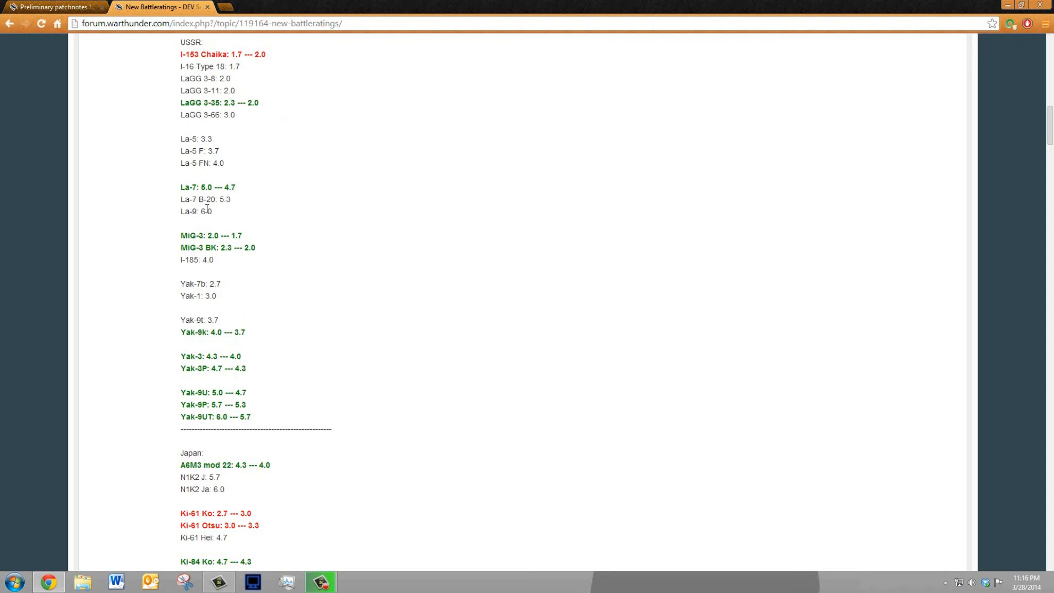
mouse_move(287, 199)
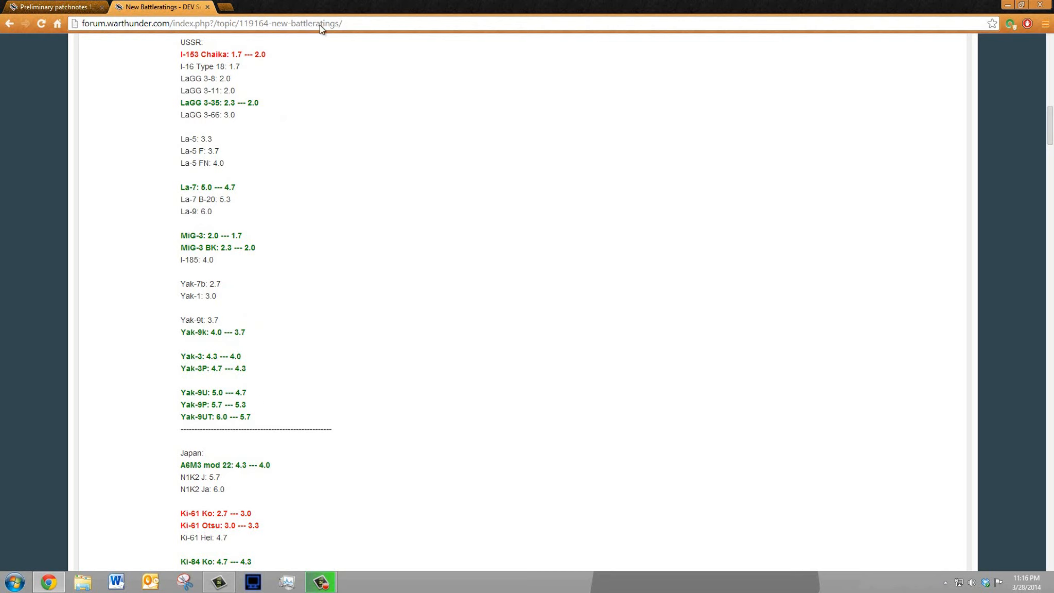
mouse_move(226, 52)
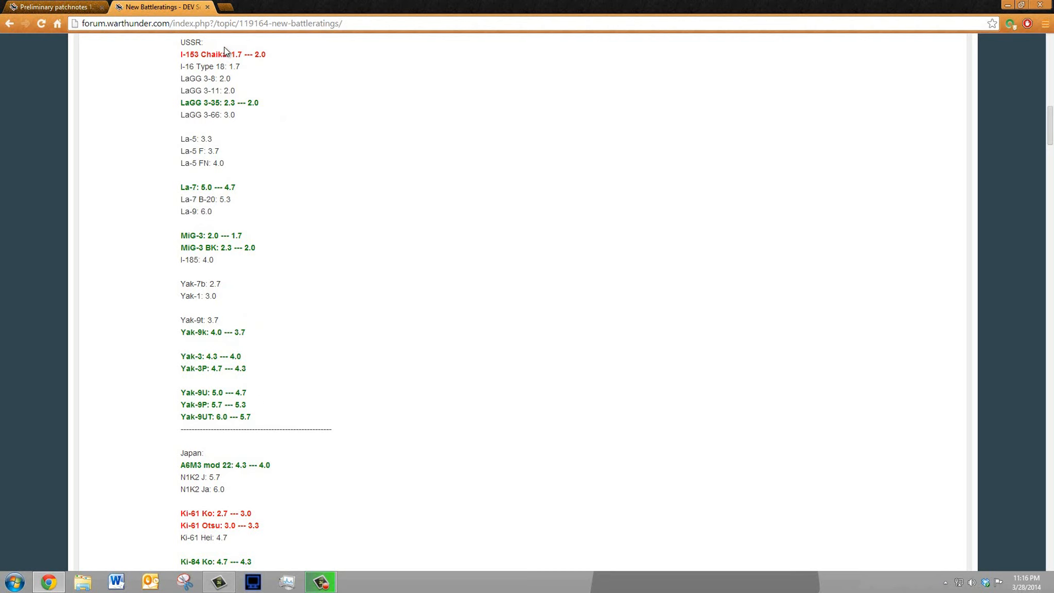
mouse_move(265, 50)
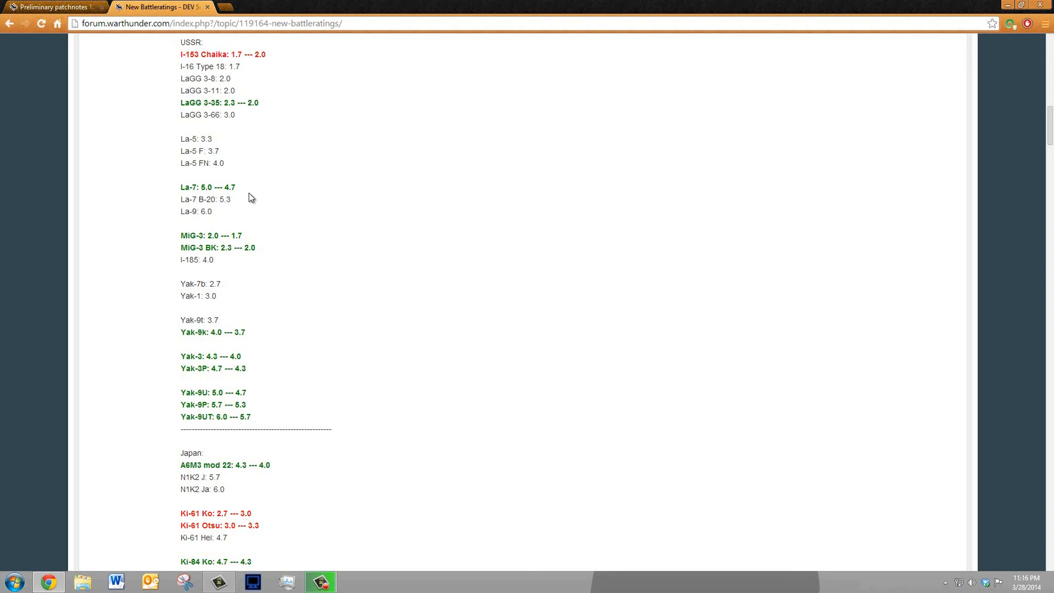
scroll(down, 3)
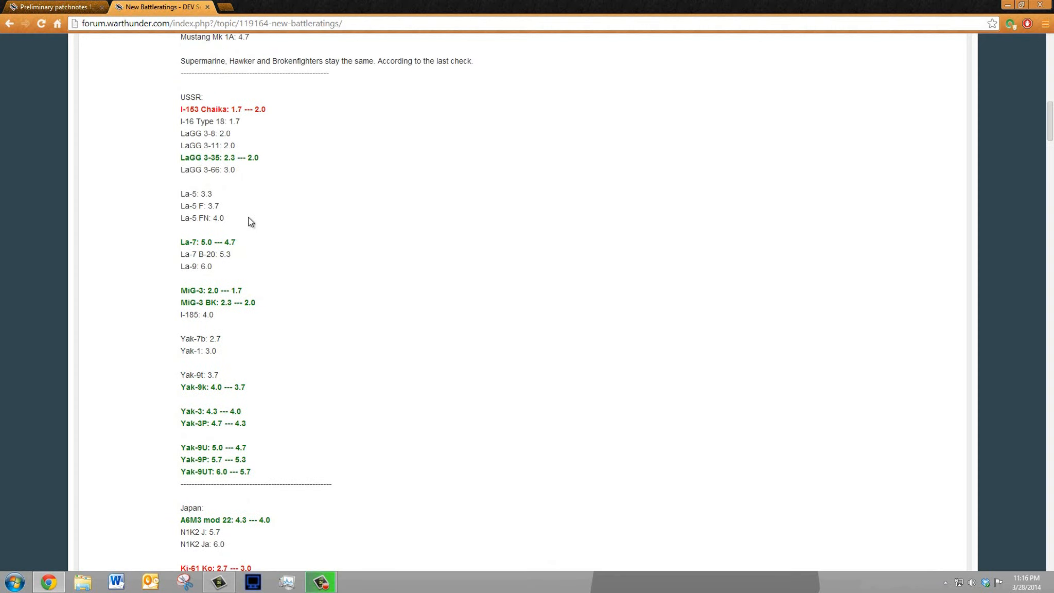
scroll(down, 3)
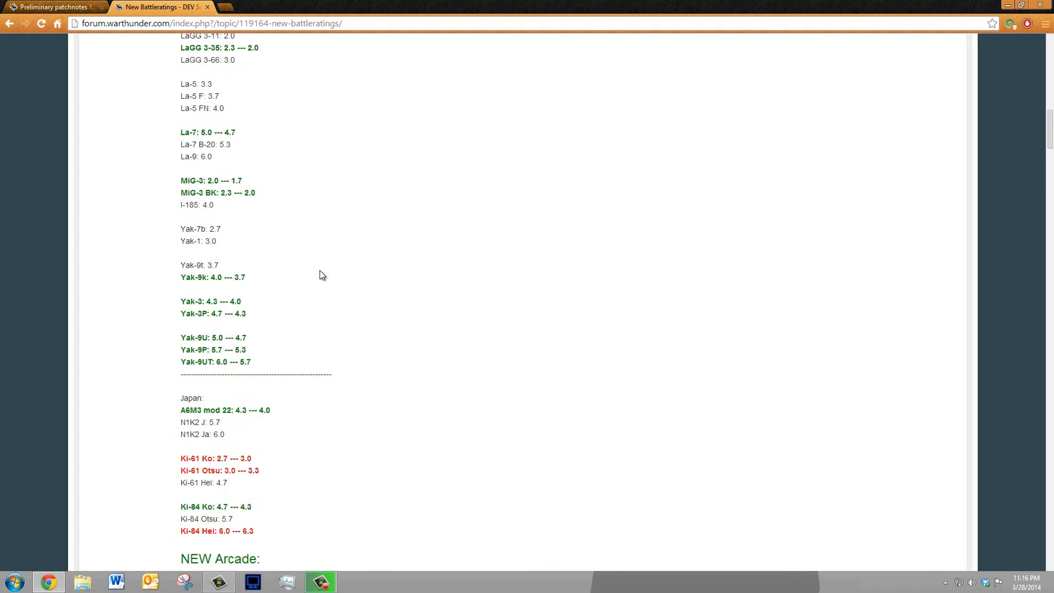
mouse_move(309, 281)
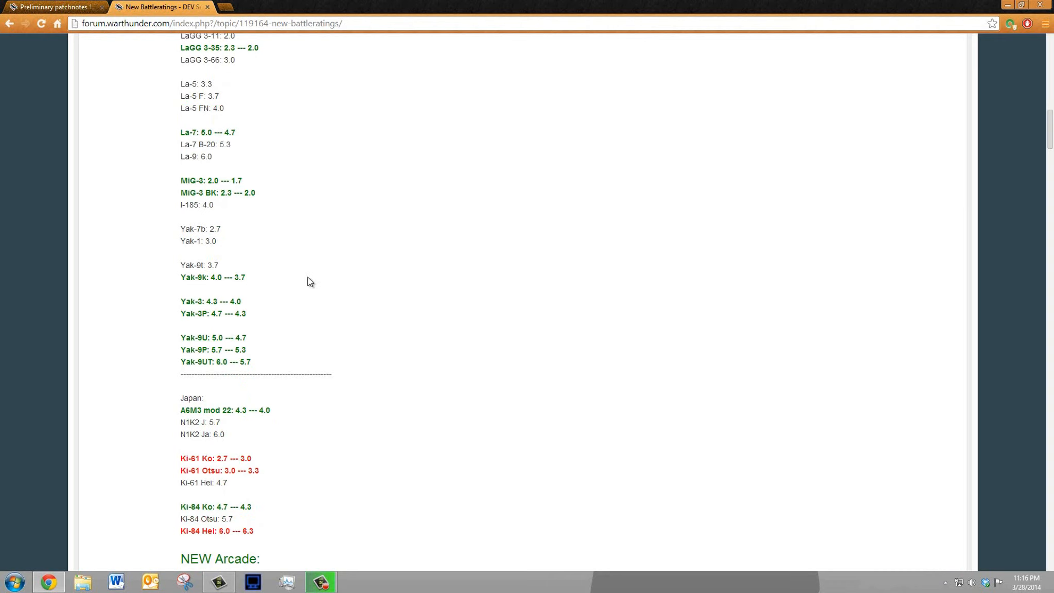
mouse_move(286, 302)
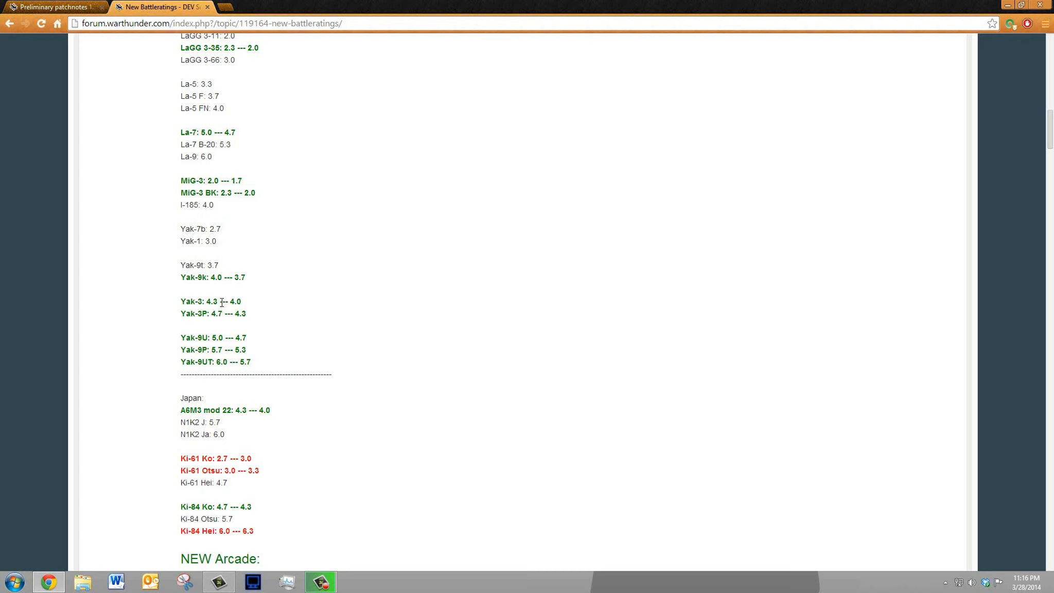
mouse_move(268, 328)
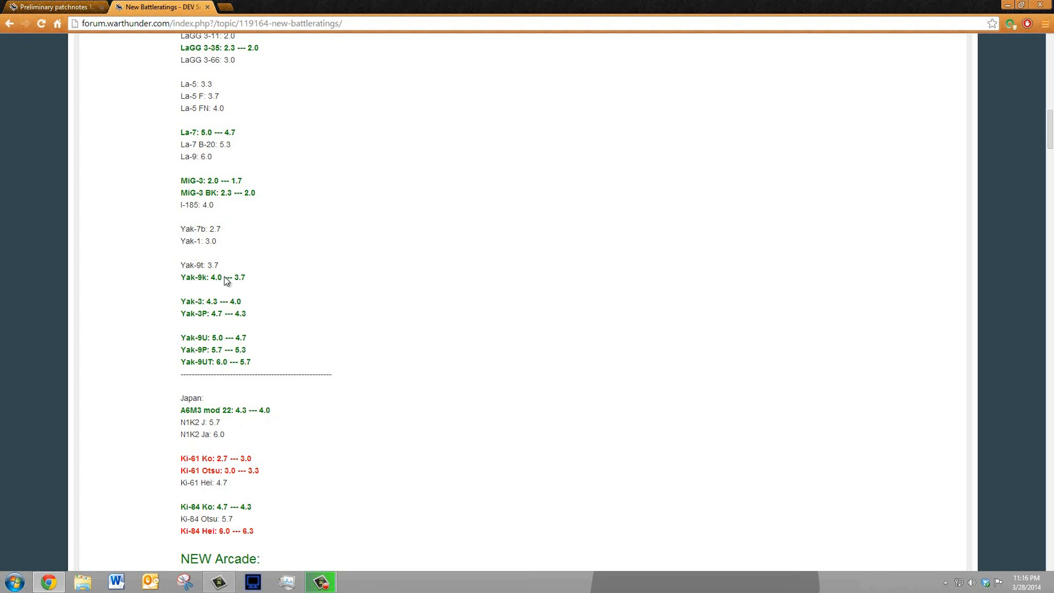
mouse_move(247, 194)
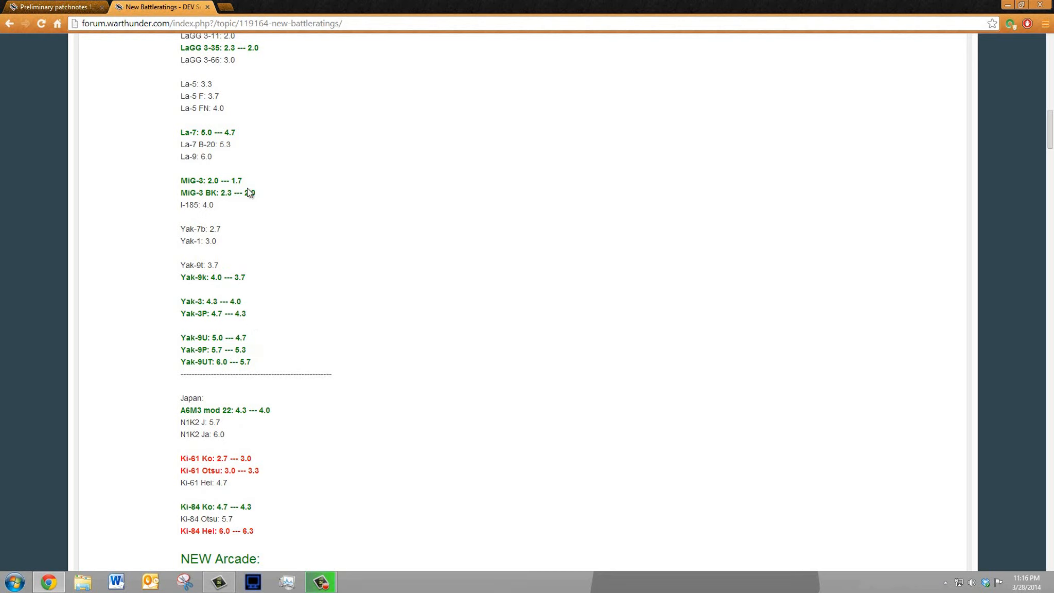
mouse_move(288, 278)
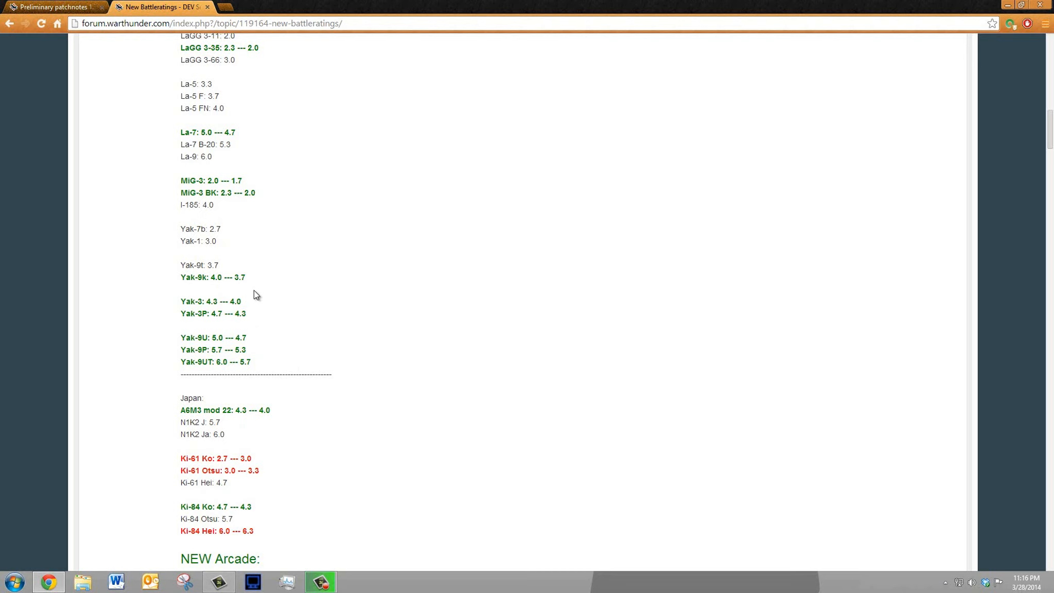
mouse_move(261, 200)
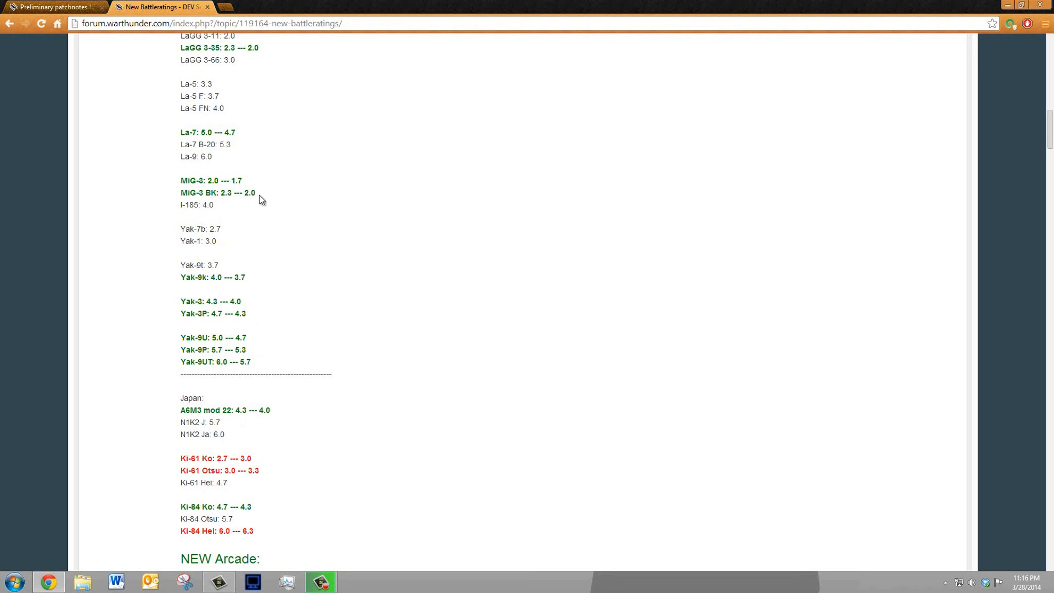
mouse_move(338, 308)
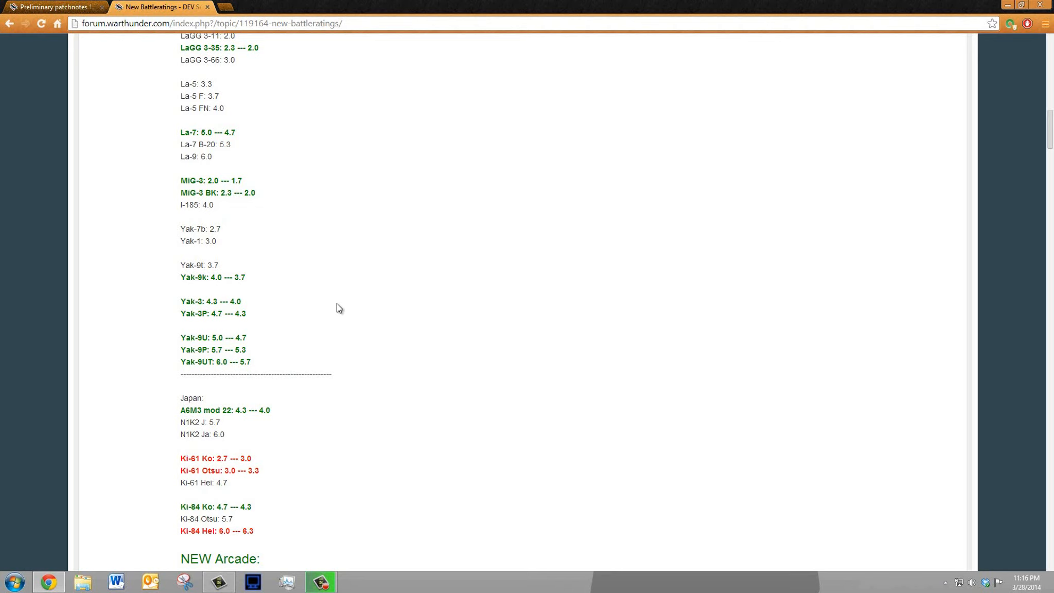
mouse_move(229, 302)
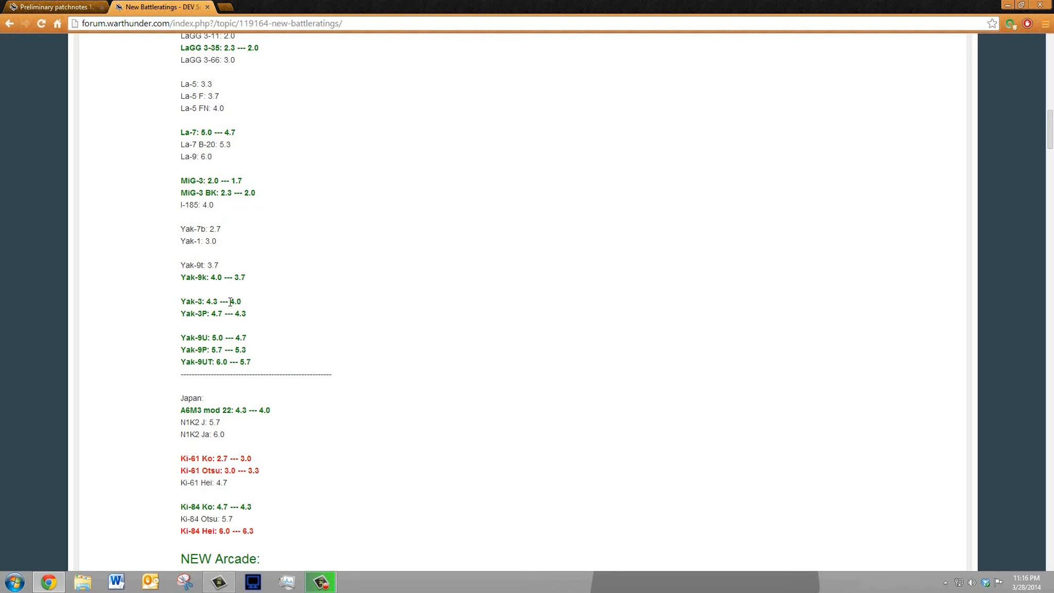
mouse_move(205, 321)
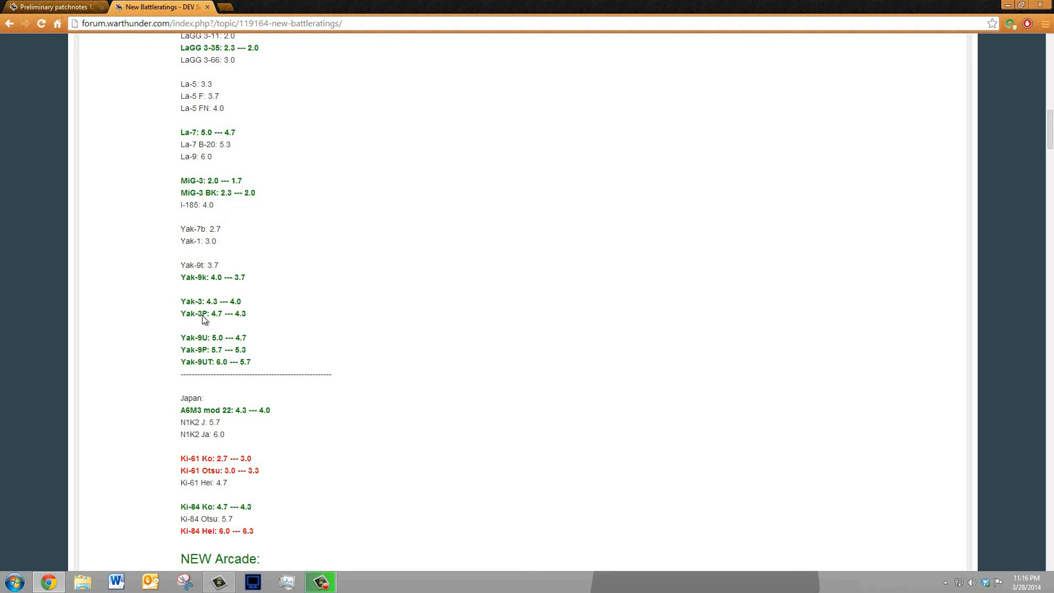
scroll(down, 3)
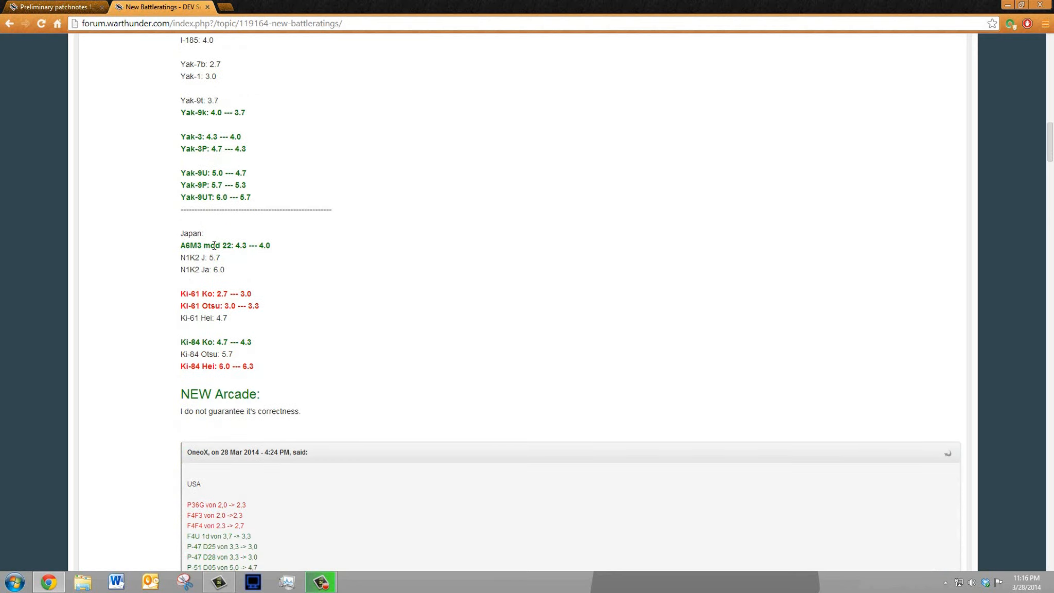
scroll(down, 3)
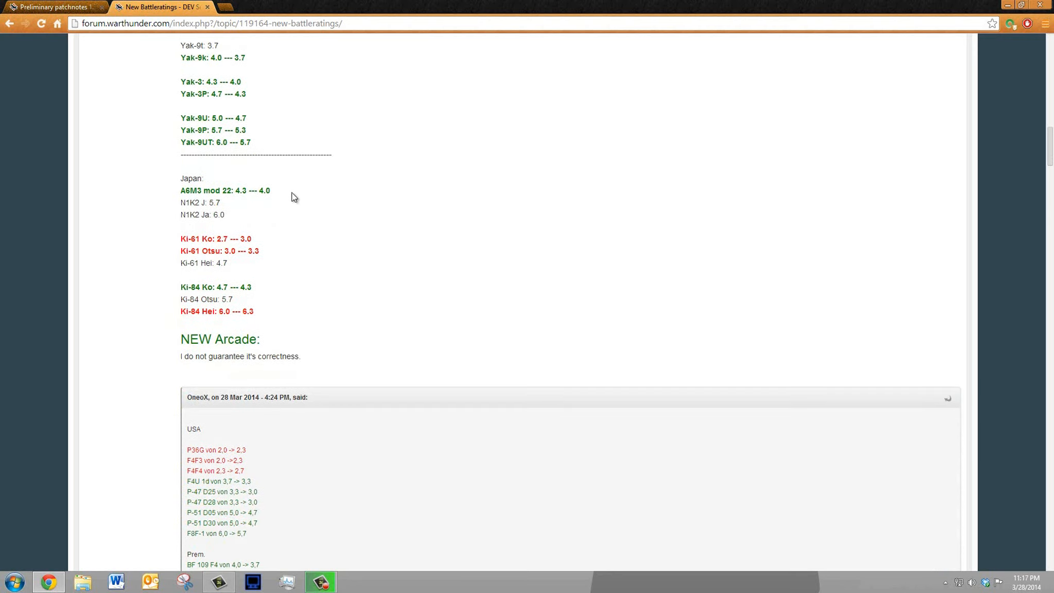
mouse_move(280, 206)
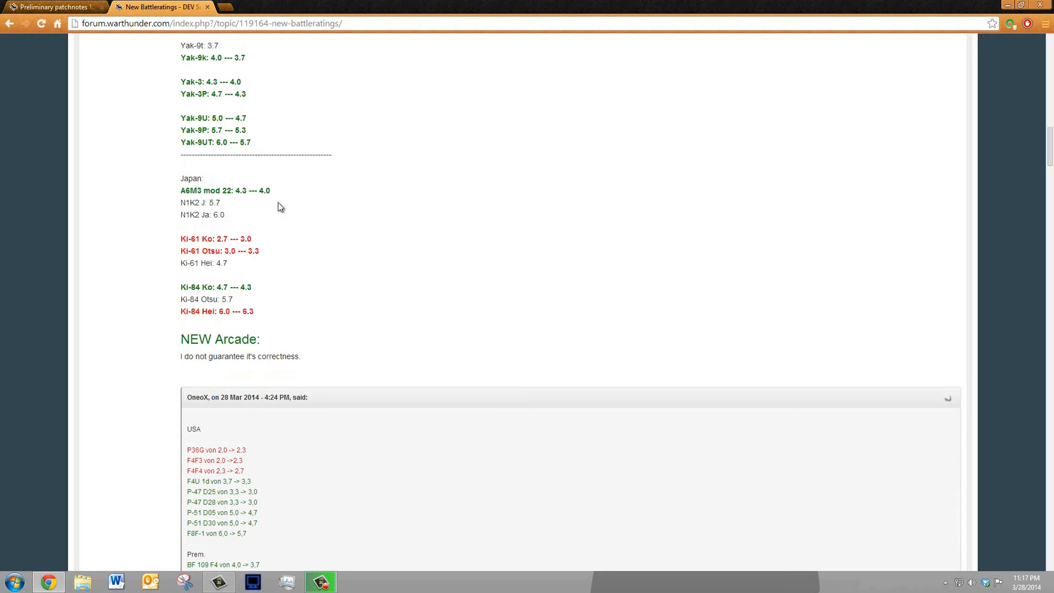
mouse_move(368, 192)
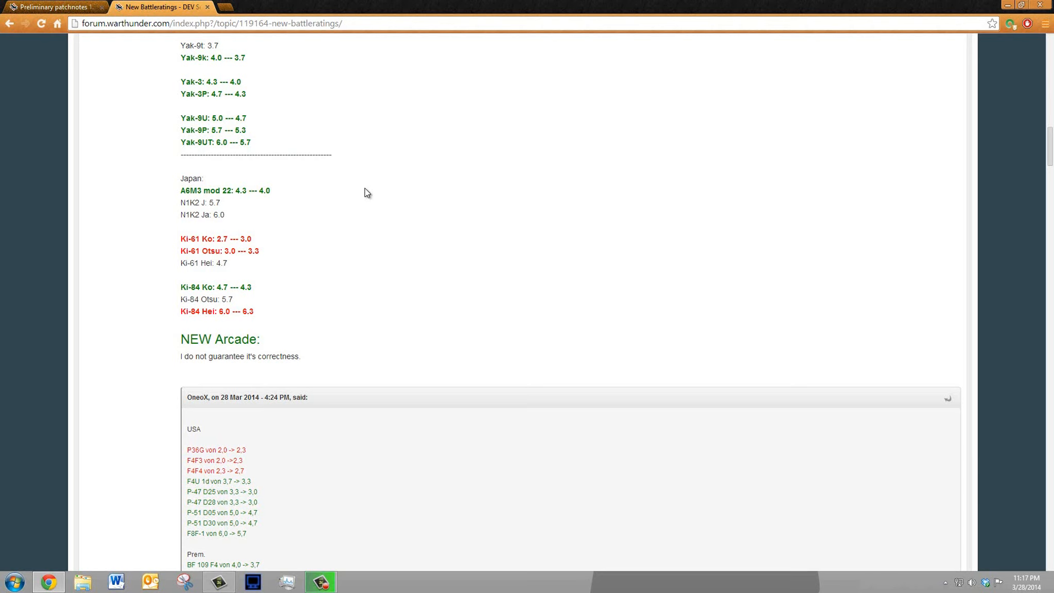
mouse_move(215, 202)
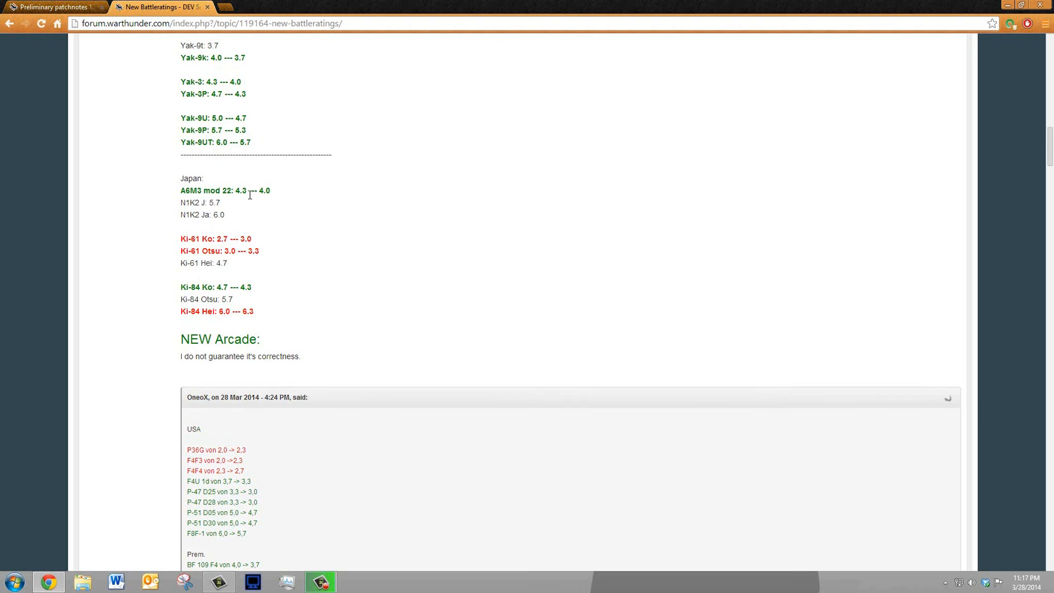
mouse_move(276, 201)
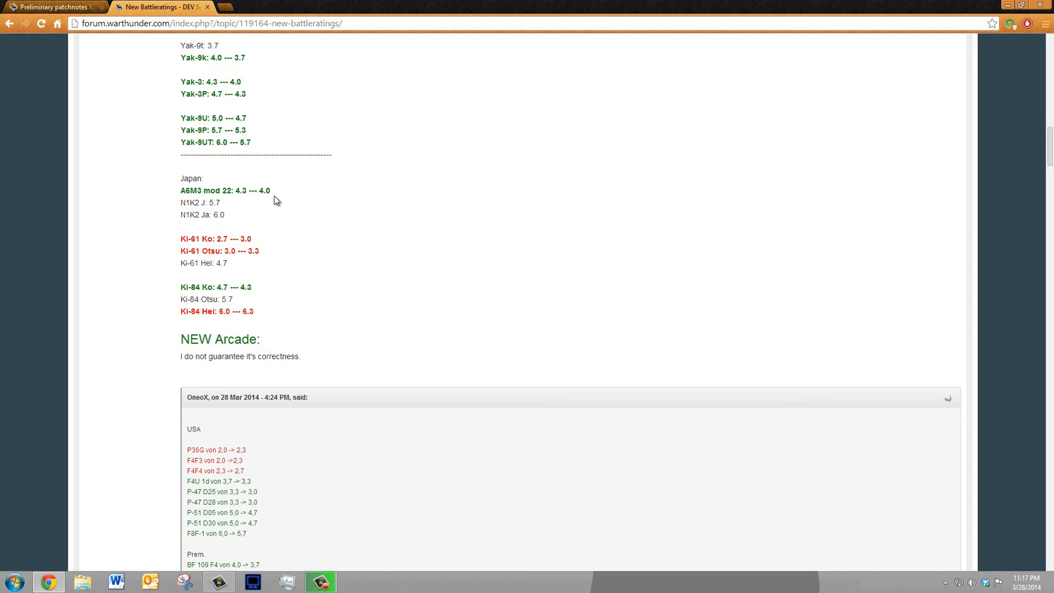
mouse_move(306, 207)
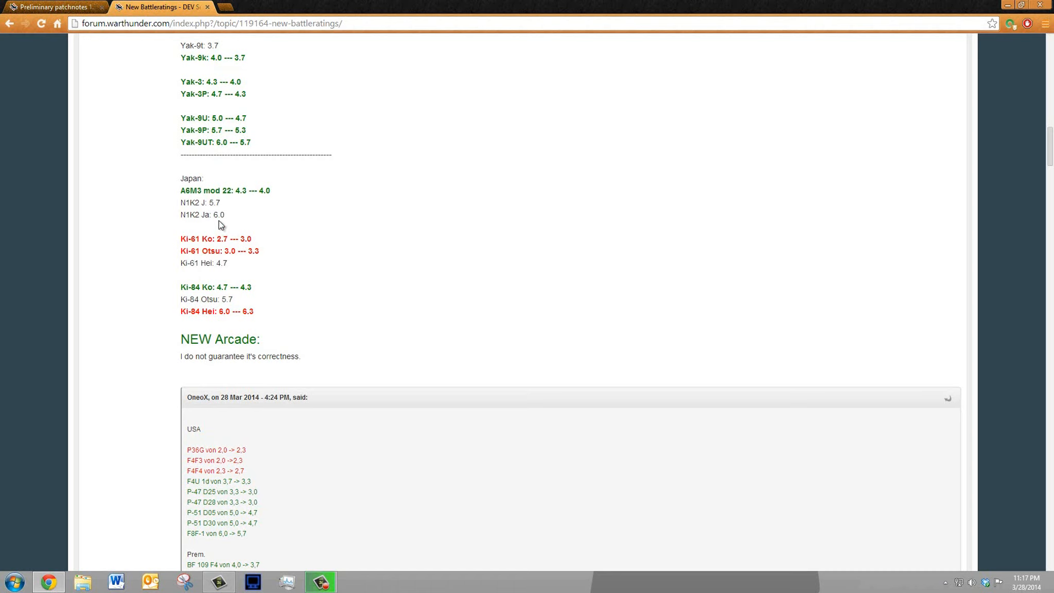
mouse_move(215, 250)
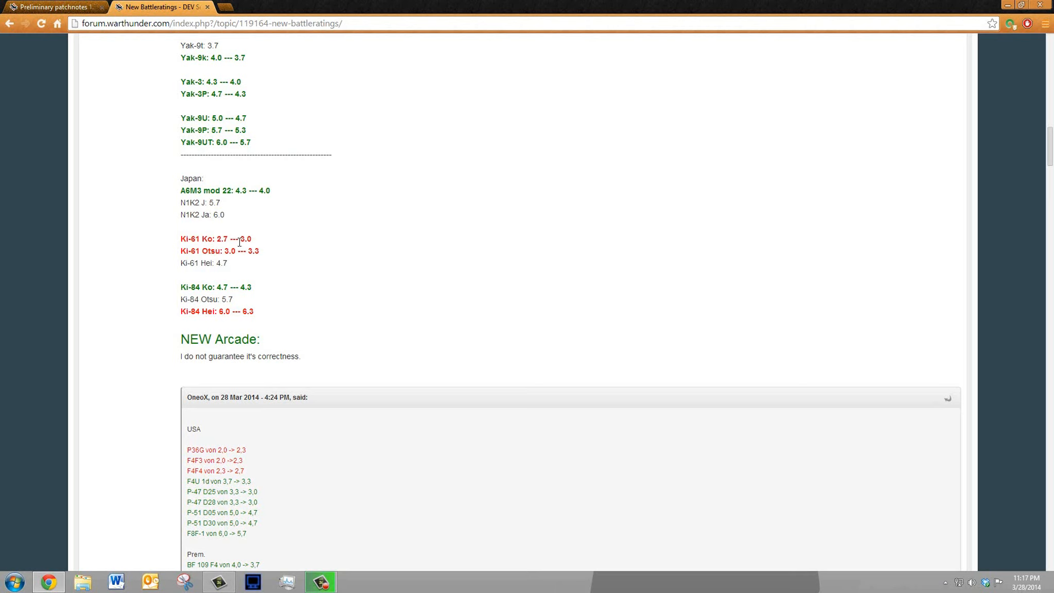
mouse_move(193, 254)
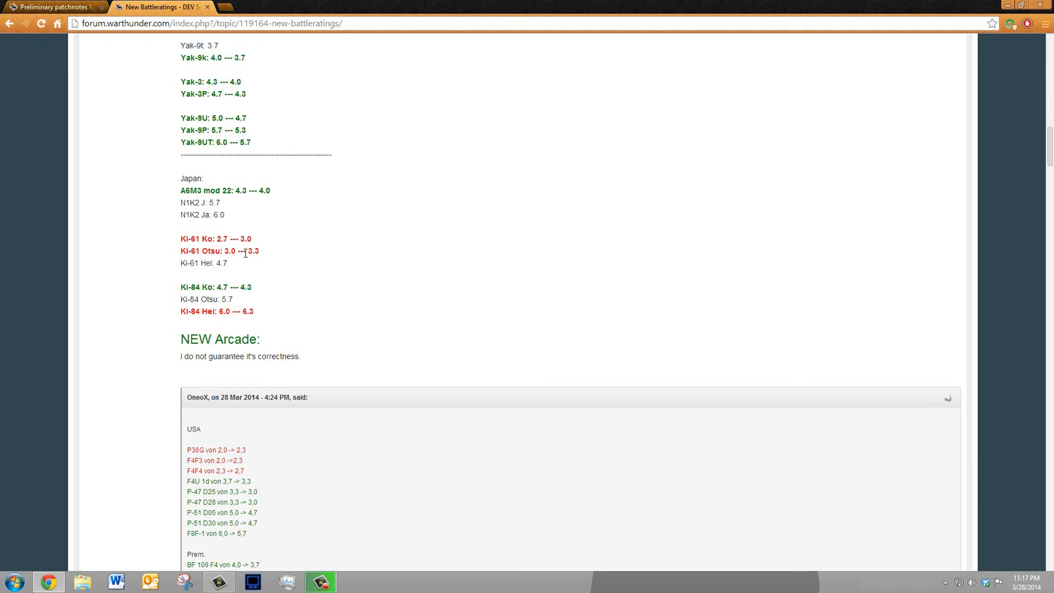
mouse_move(264, 256)
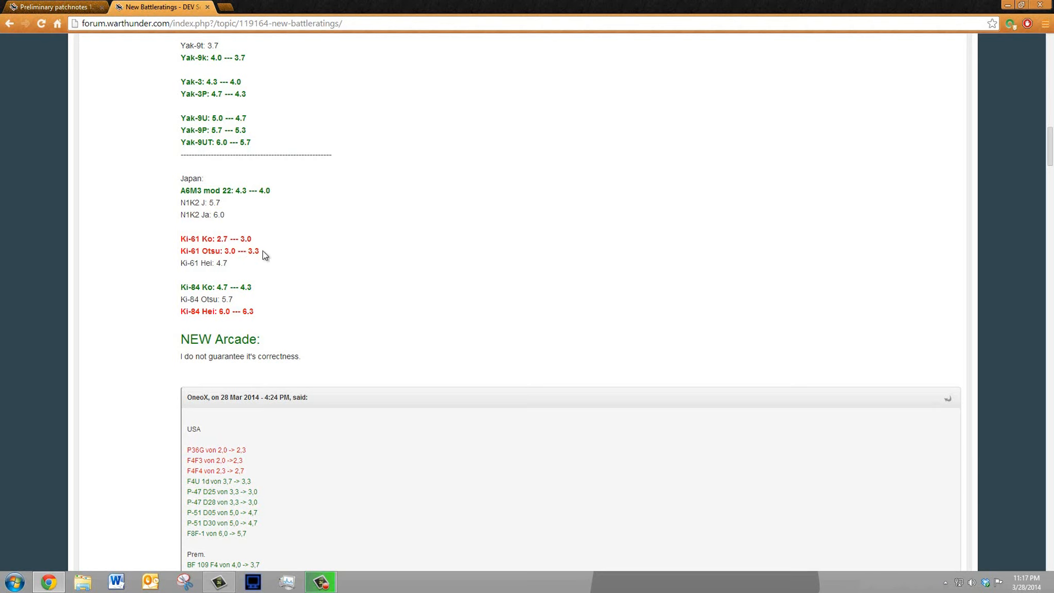
mouse_move(228, 239)
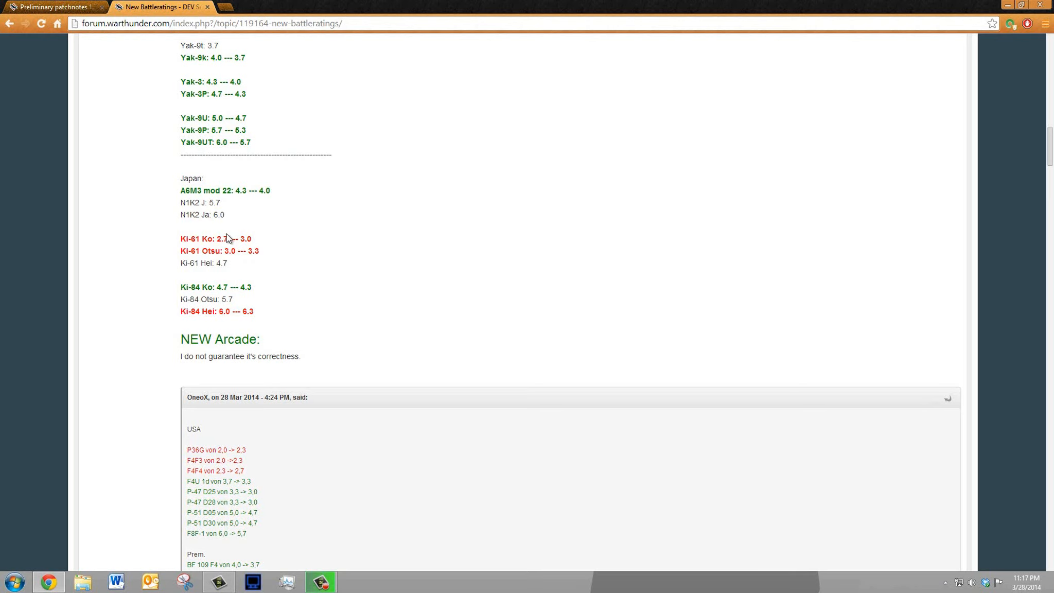
mouse_move(230, 228)
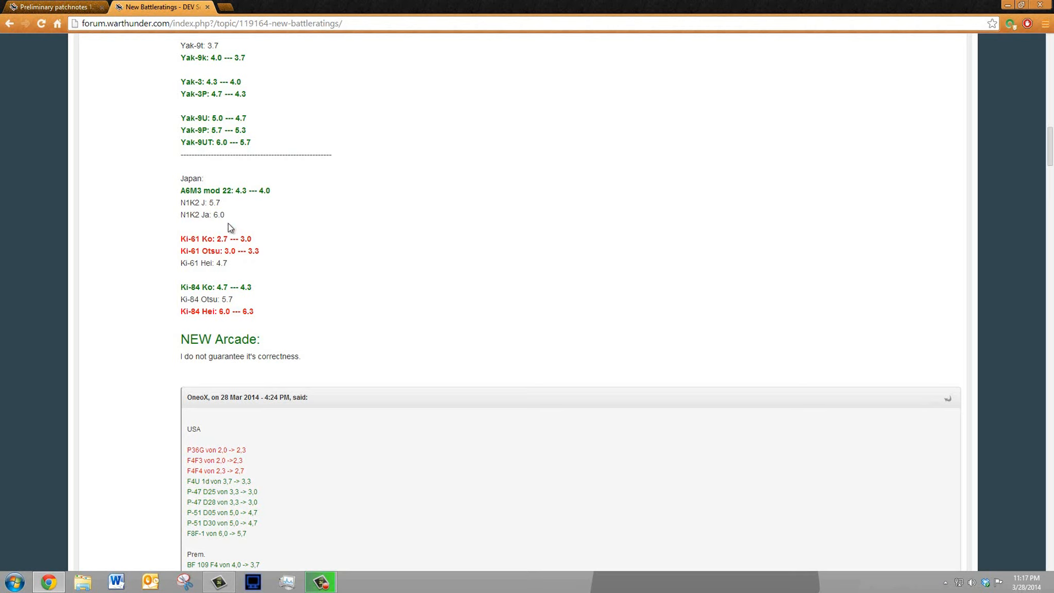
scroll(down, 3)
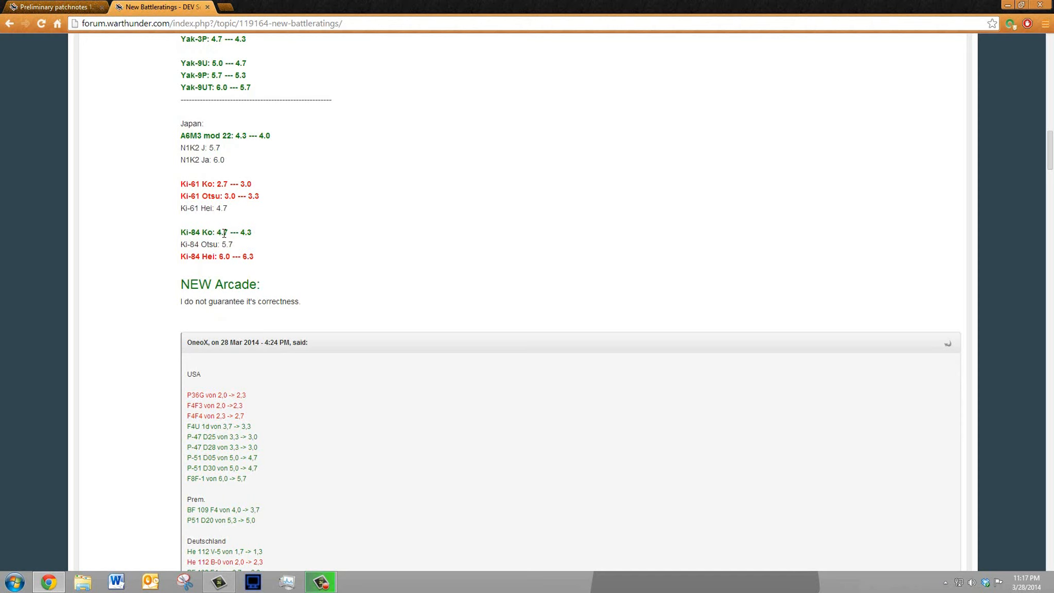
mouse_move(283, 239)
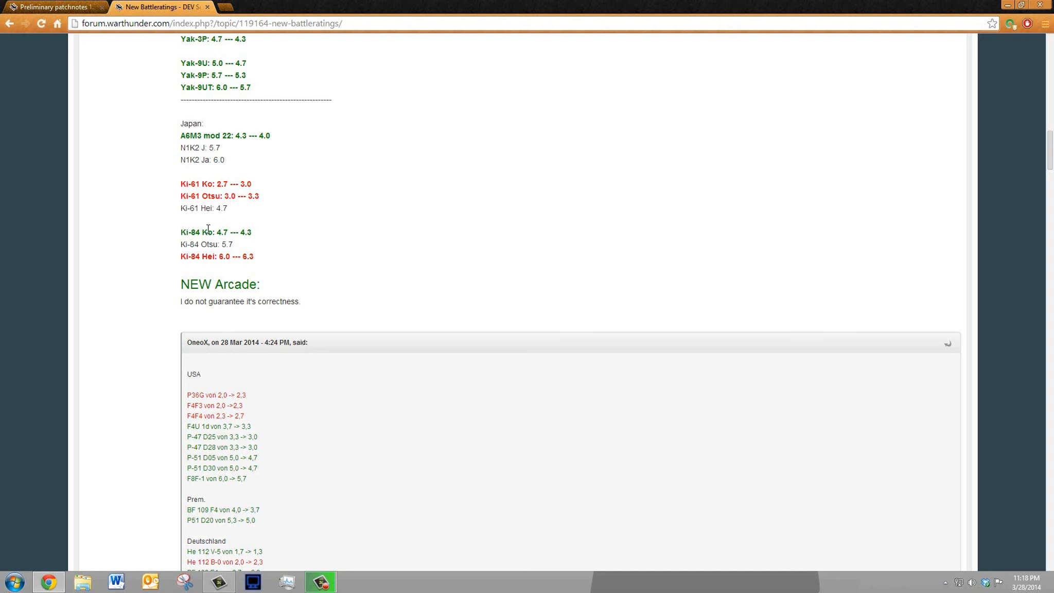
mouse_move(170, 231)
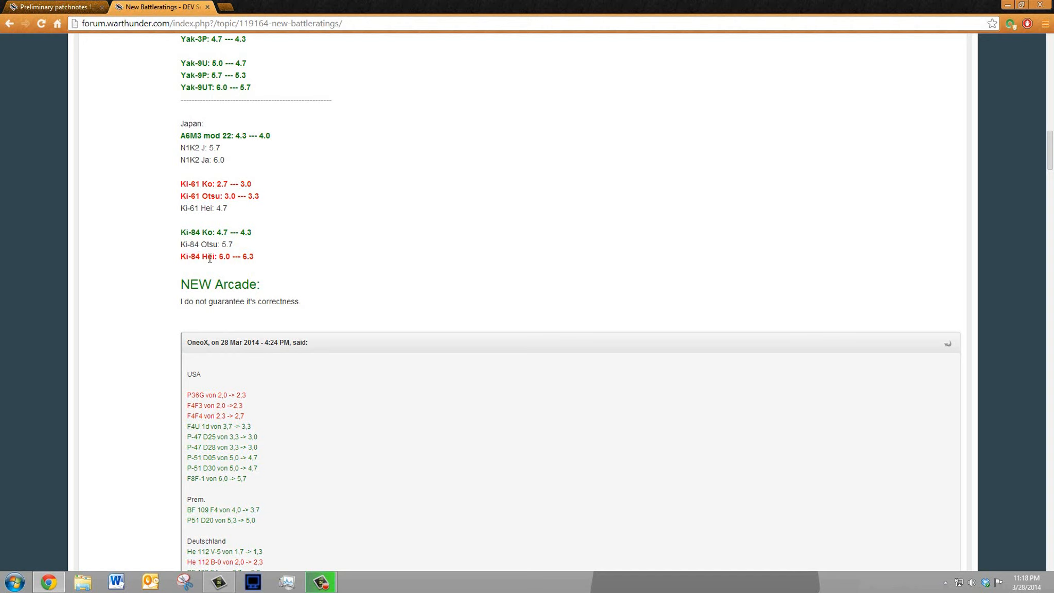
mouse_move(282, 249)
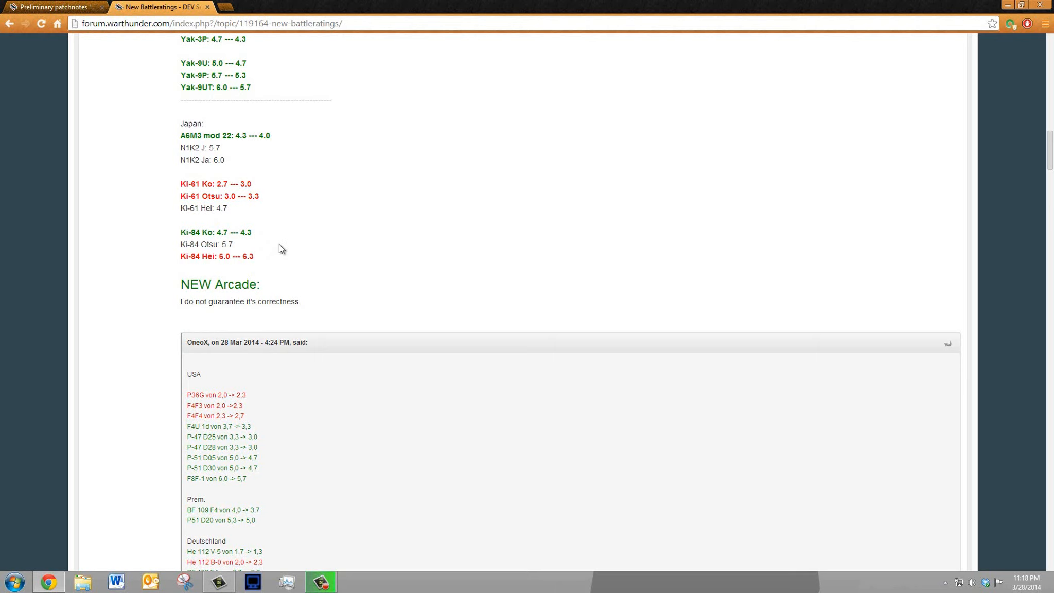
mouse_move(268, 243)
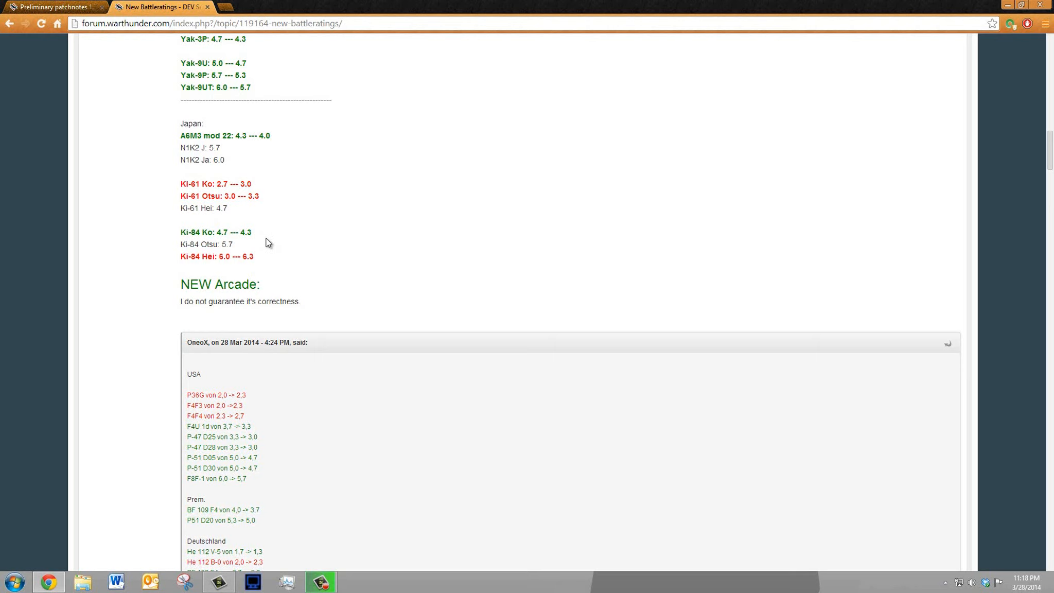
mouse_move(243, 236)
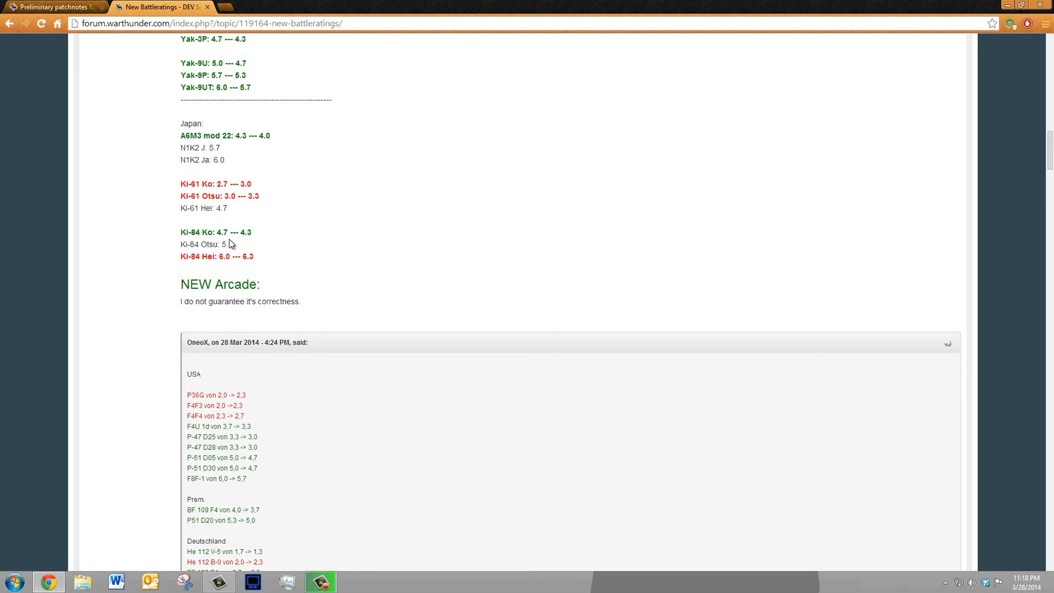
mouse_move(223, 241)
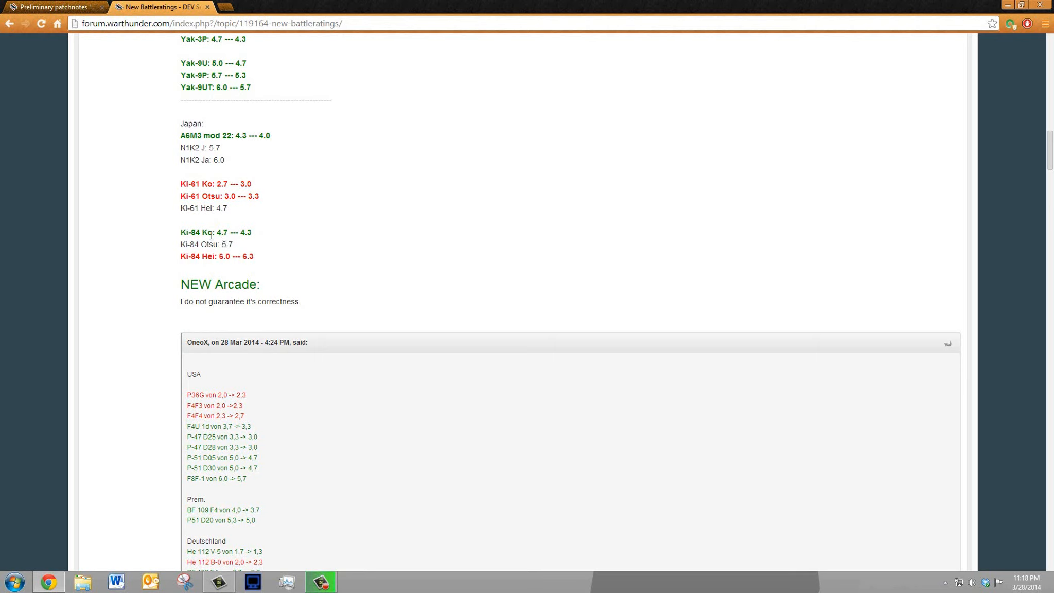
mouse_move(204, 226)
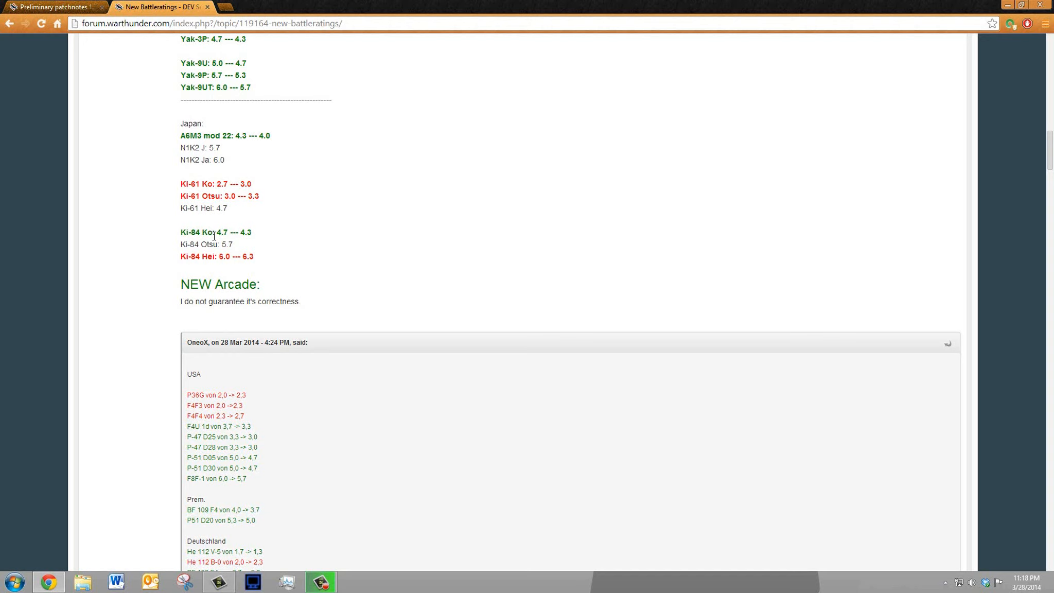
mouse_move(236, 243)
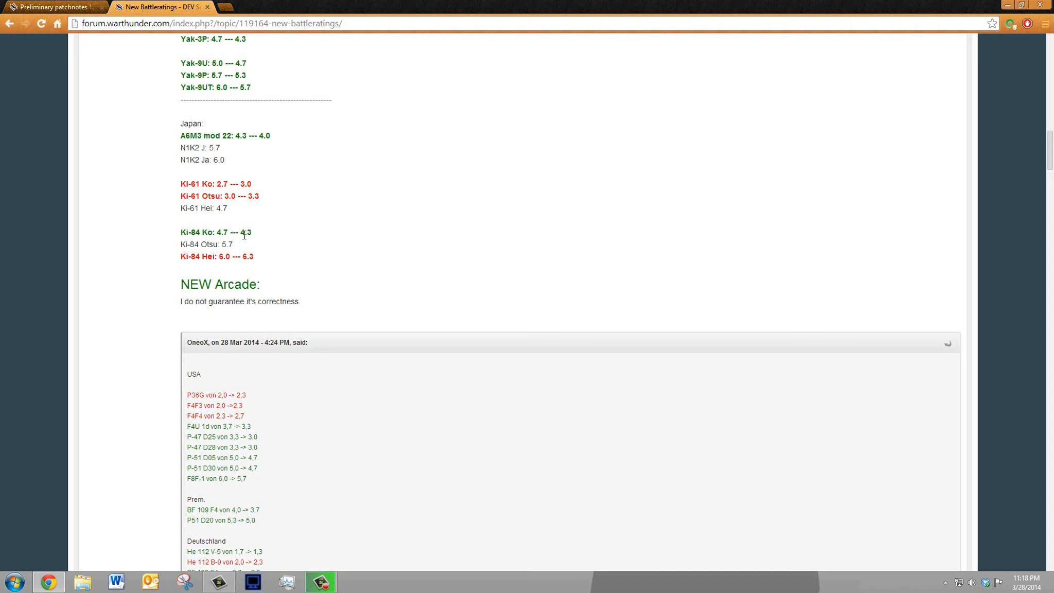
mouse_move(250, 228)
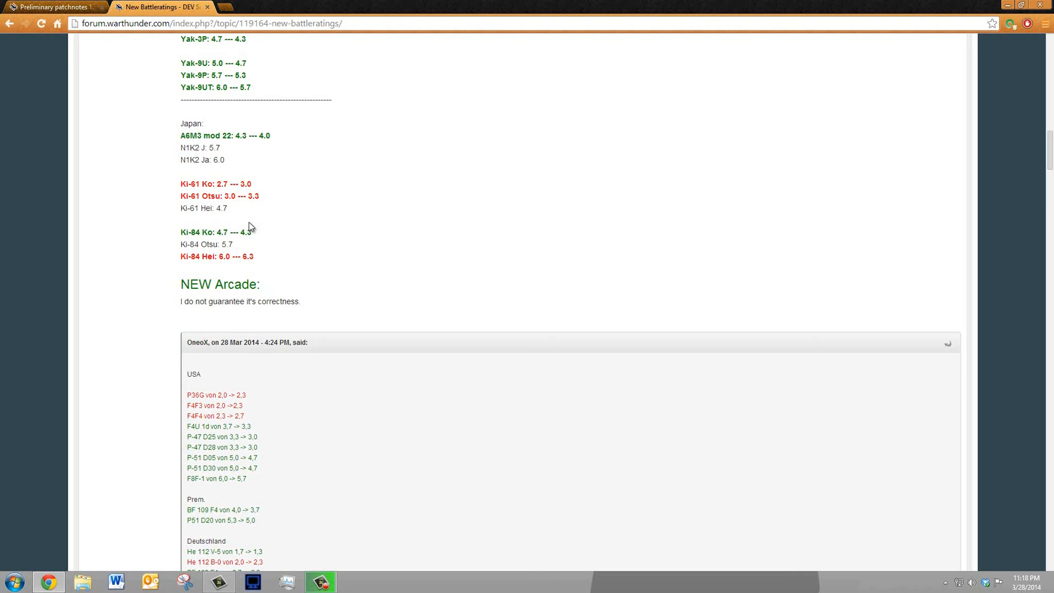
mouse_move(185, 254)
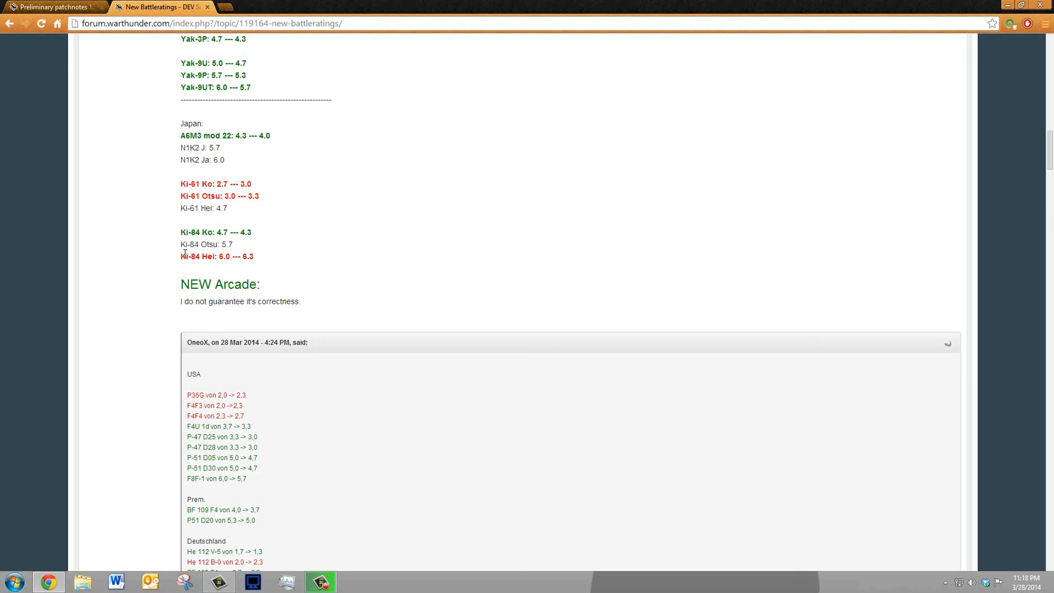
mouse_move(268, 263)
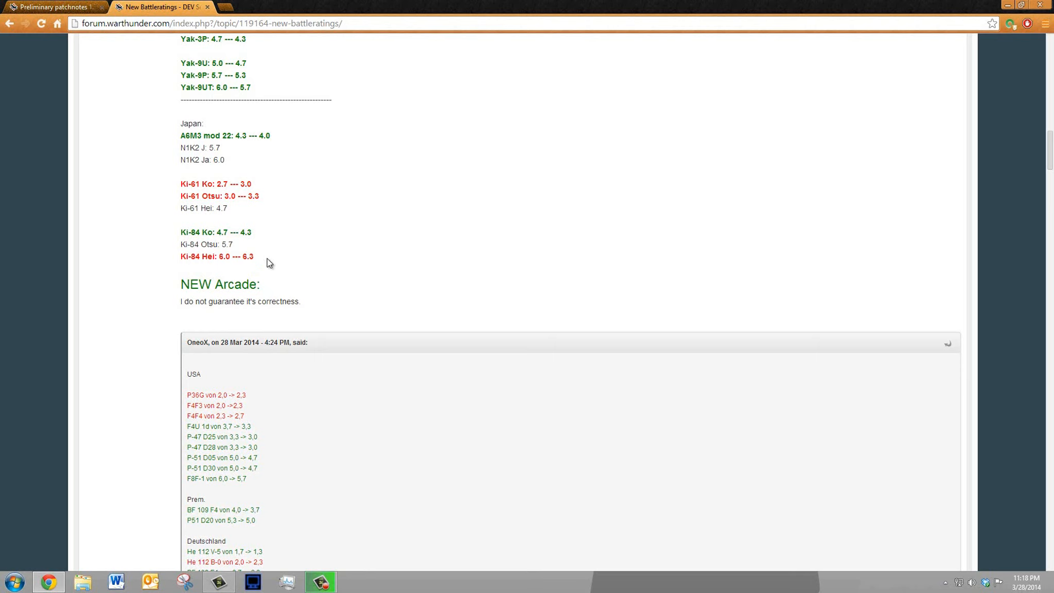
mouse_move(195, 260)
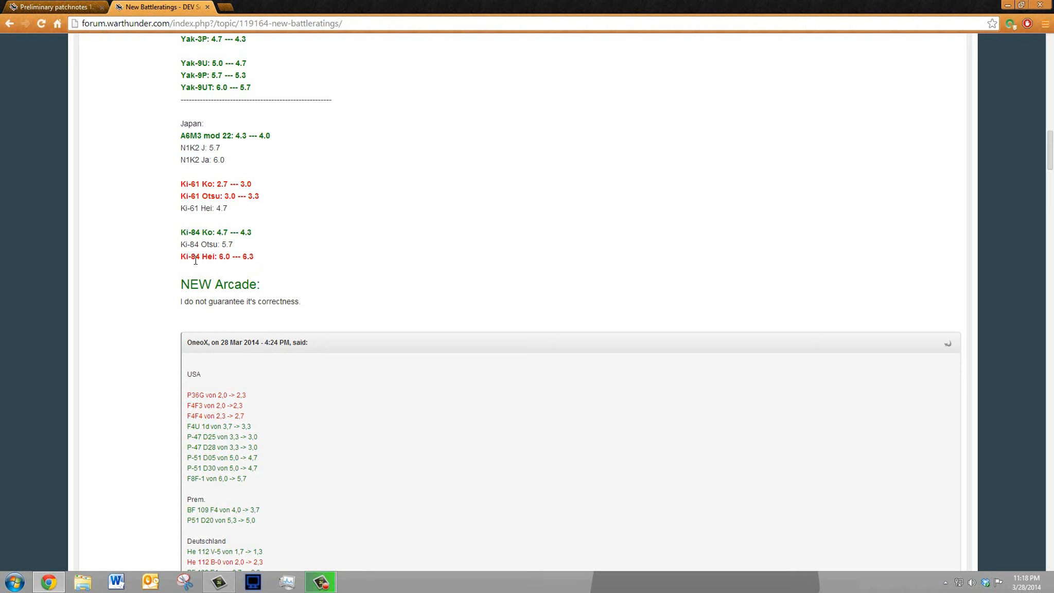
mouse_move(161, 254)
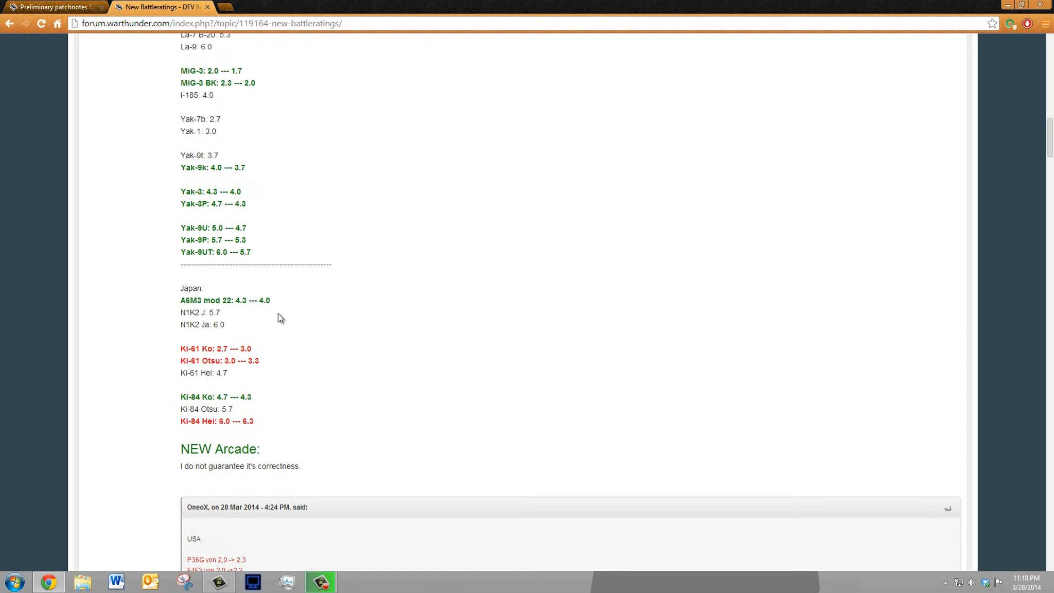
scroll(up, 3)
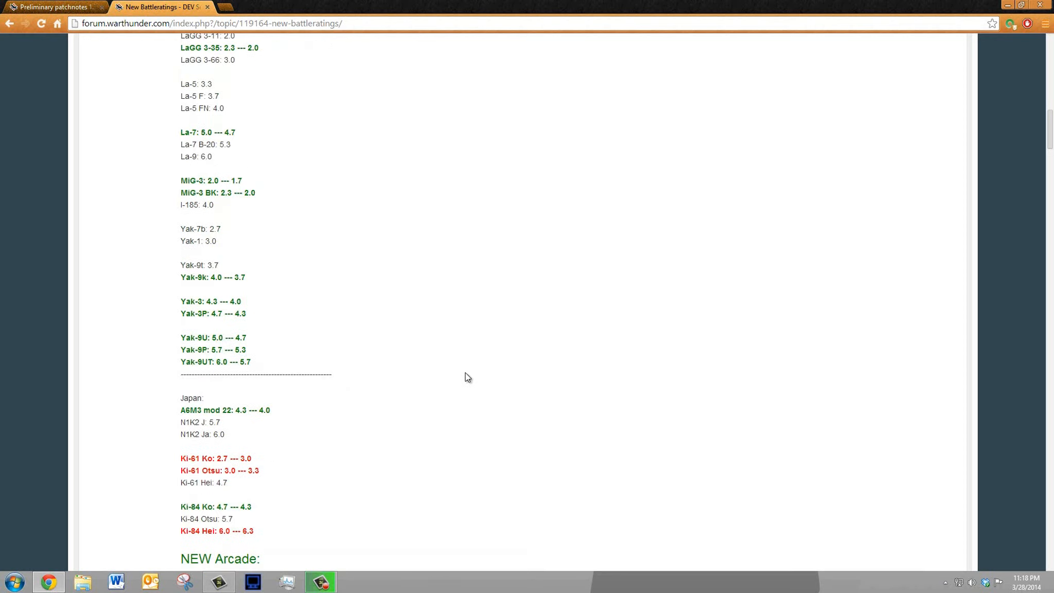
scroll(up, 3)
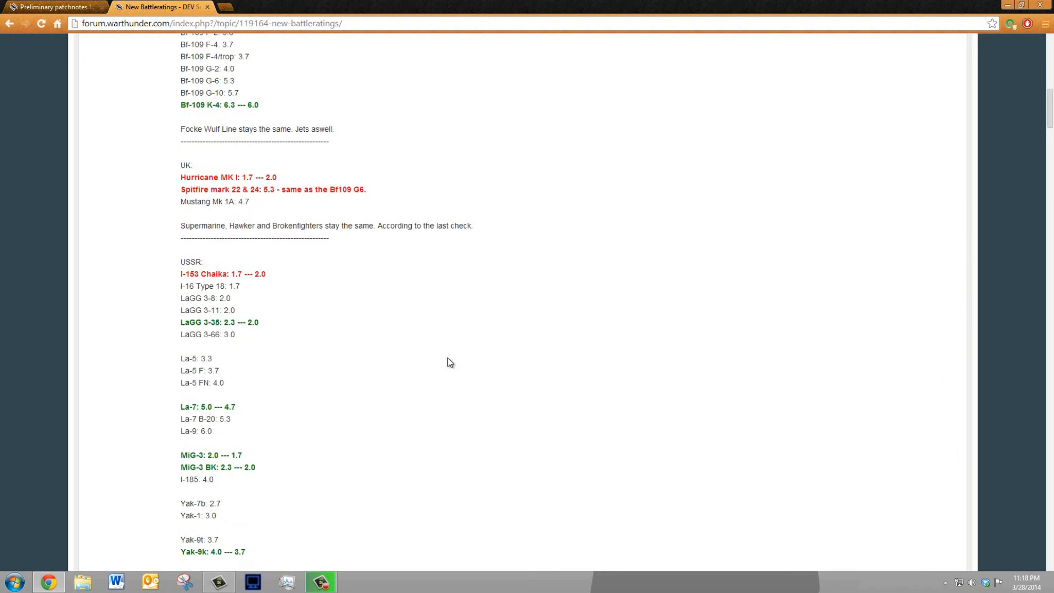
scroll(down, 3)
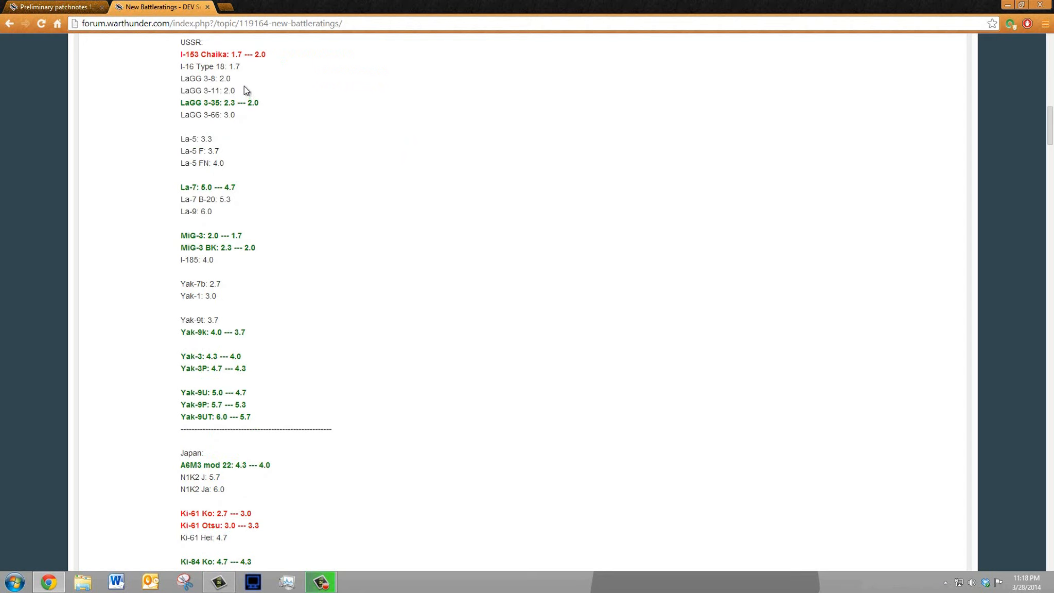
mouse_move(287, 186)
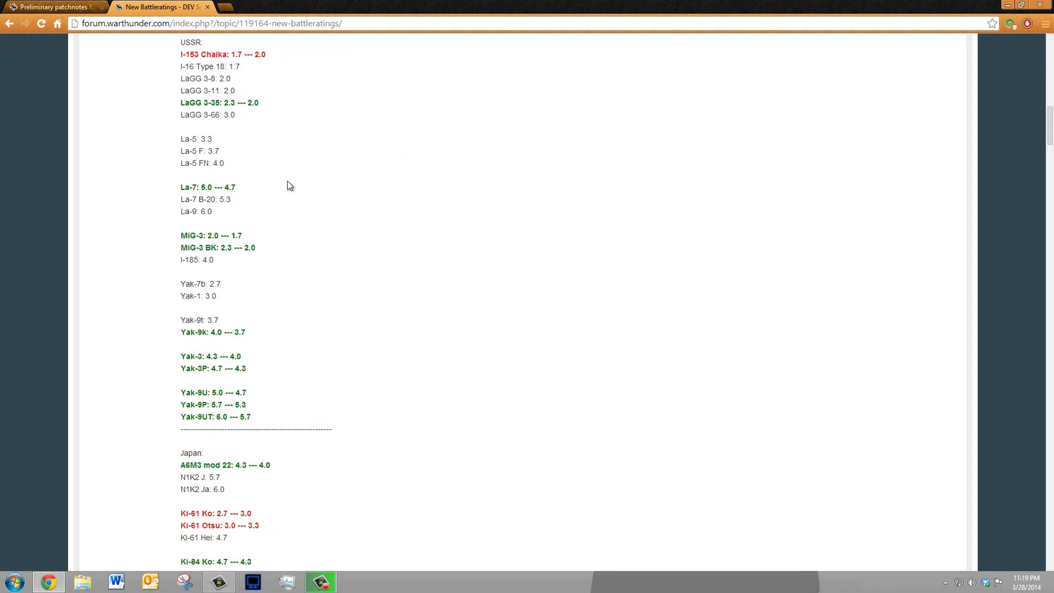
mouse_move(263, 40)
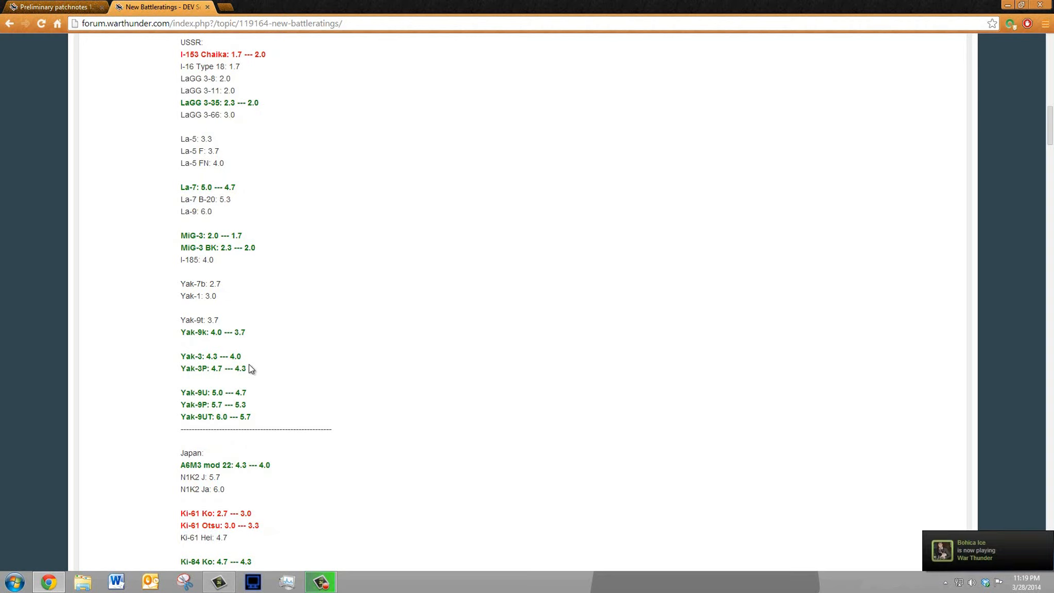
mouse_move(237, 49)
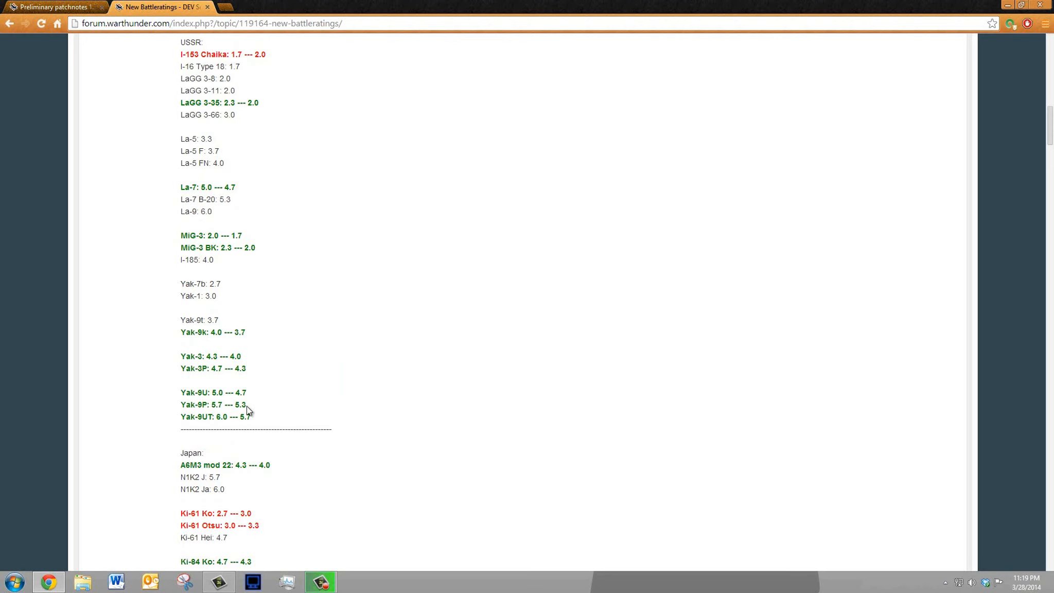
mouse_move(253, 412)
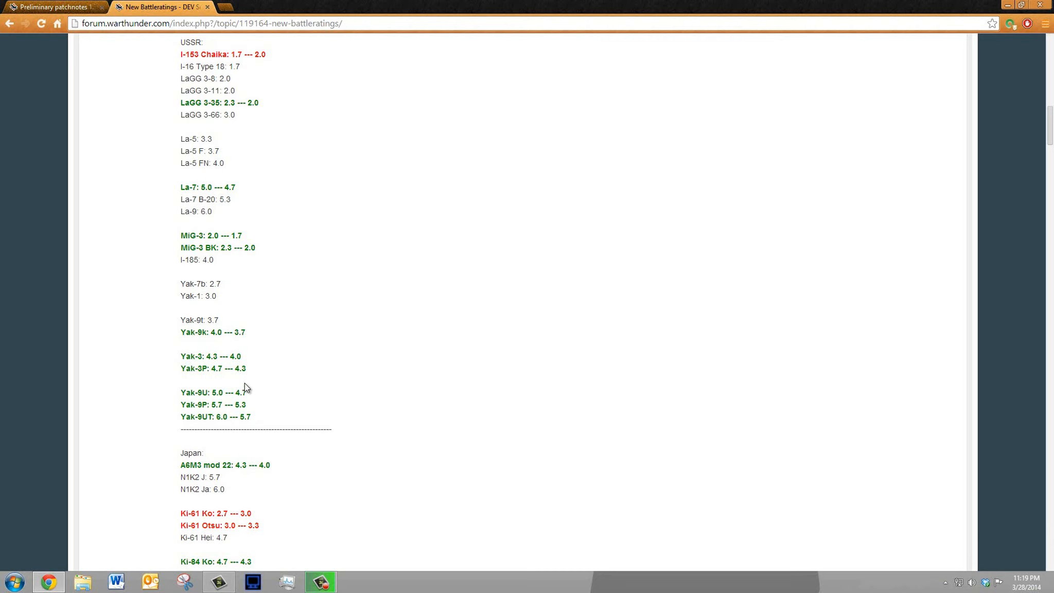
mouse_move(278, 306)
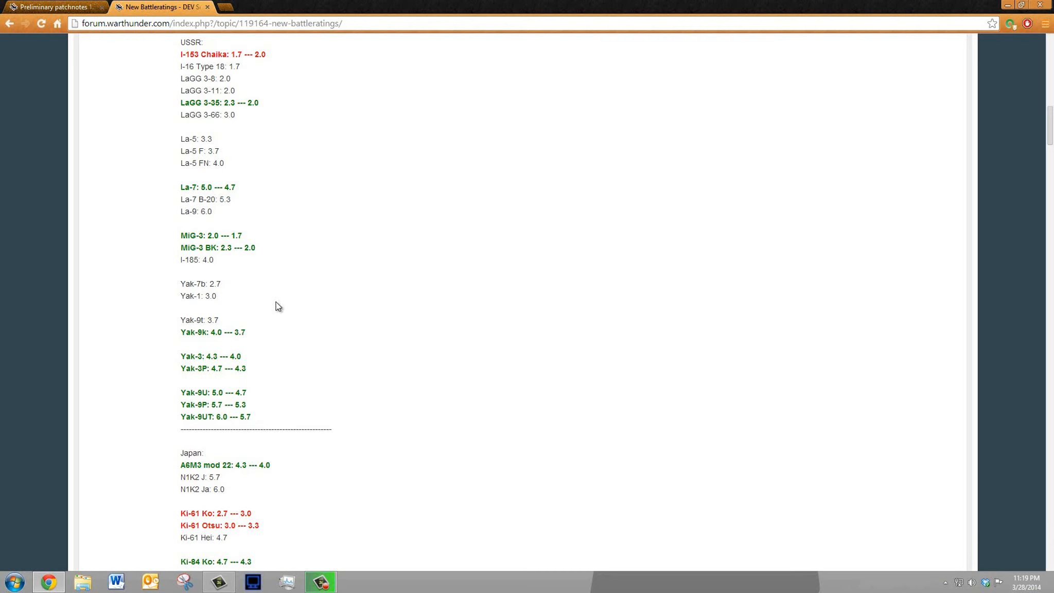
mouse_move(269, 121)
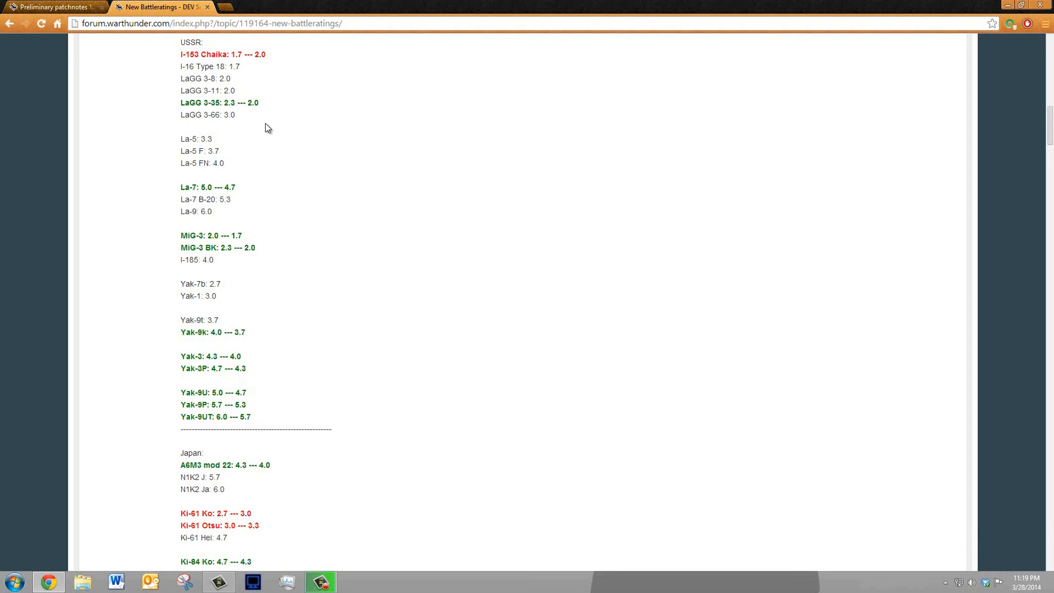
Scroll back up the post to the USA, Germany and UK battle rating lists
scroll(up, 3)
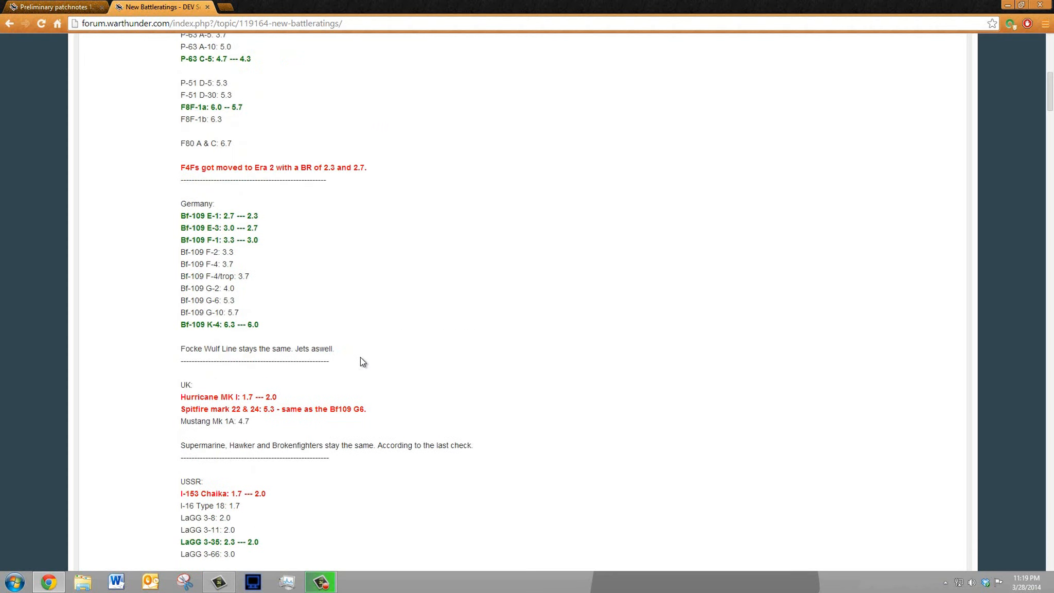
scroll(up, 3)
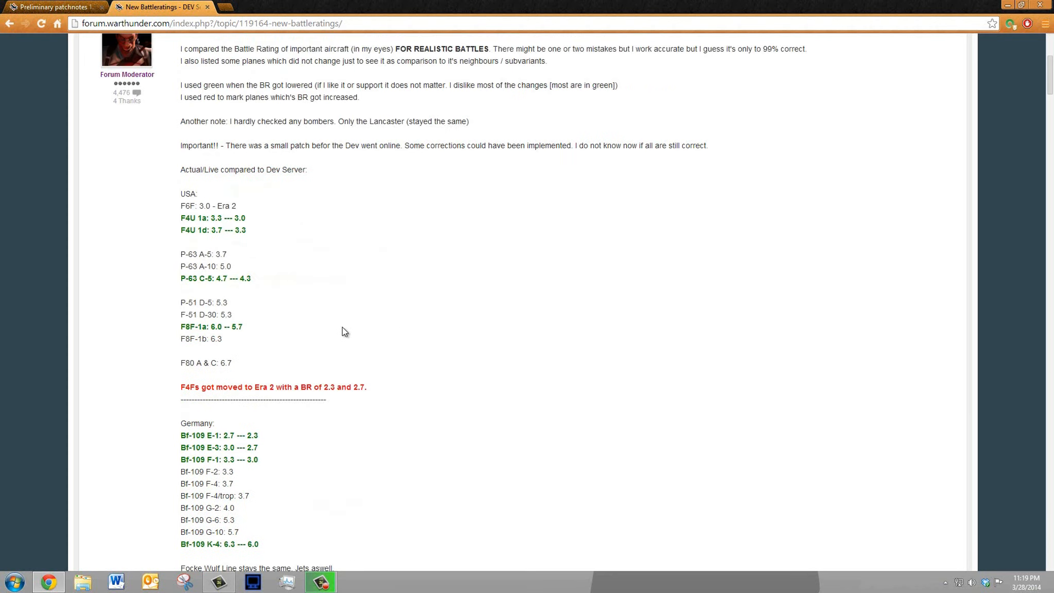
scroll(down, 3)
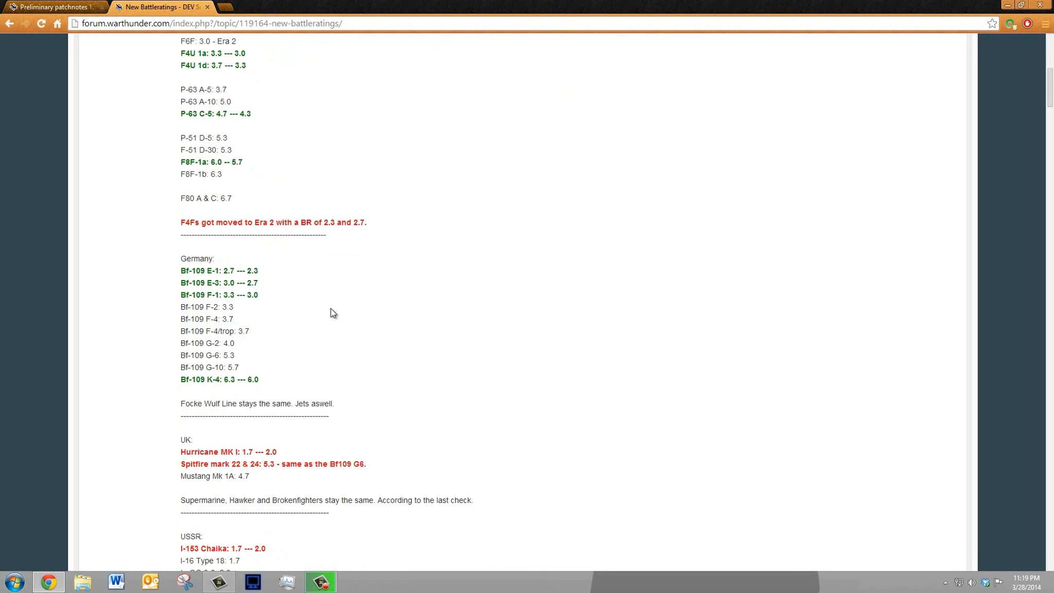
mouse_move(330, 287)
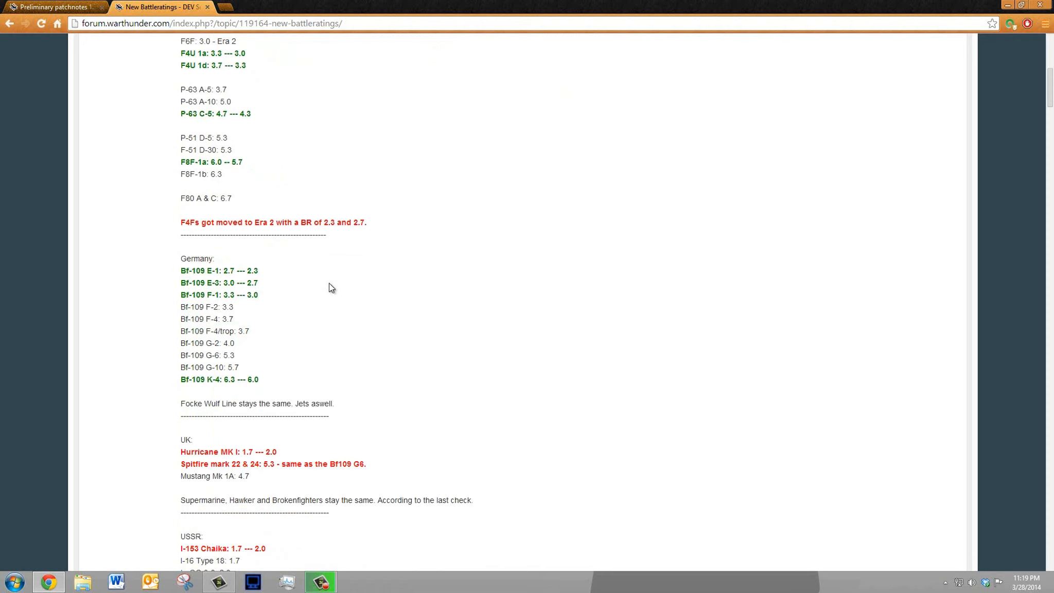
mouse_move(324, 307)
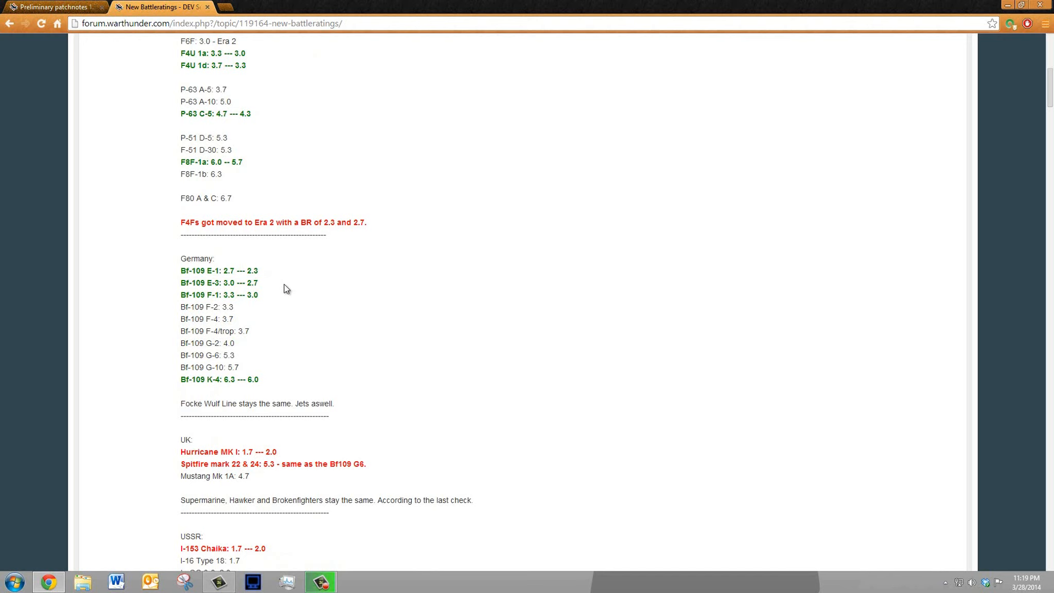
scroll(down, 3)
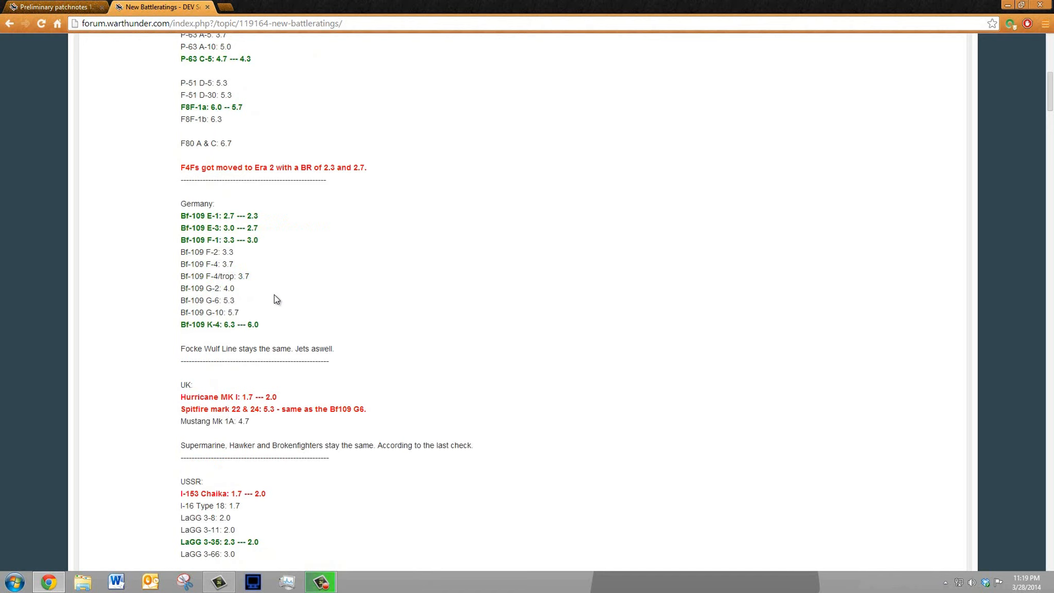
mouse_move(278, 293)
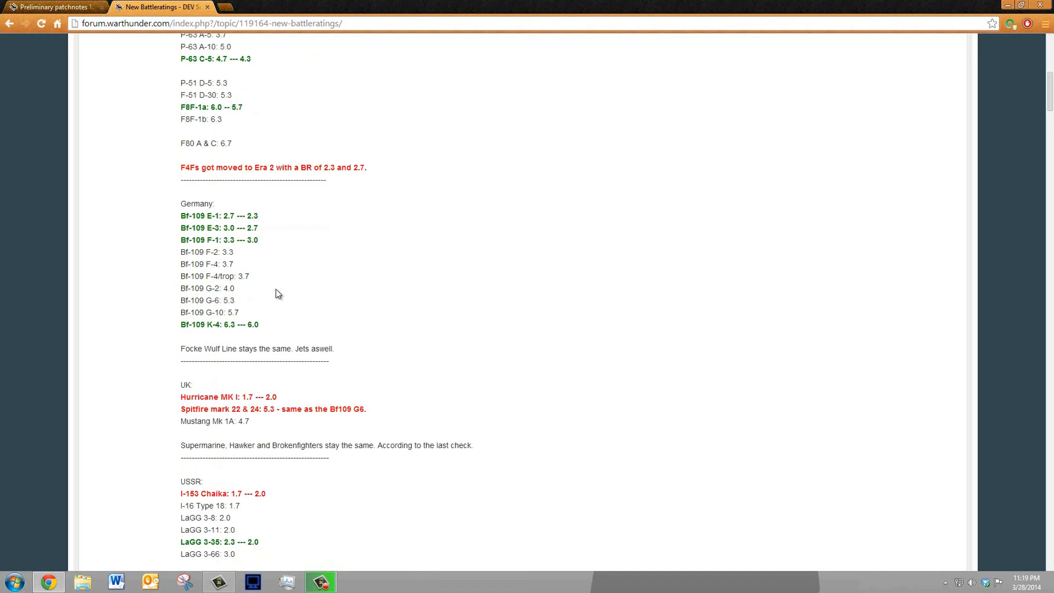
mouse_move(287, 276)
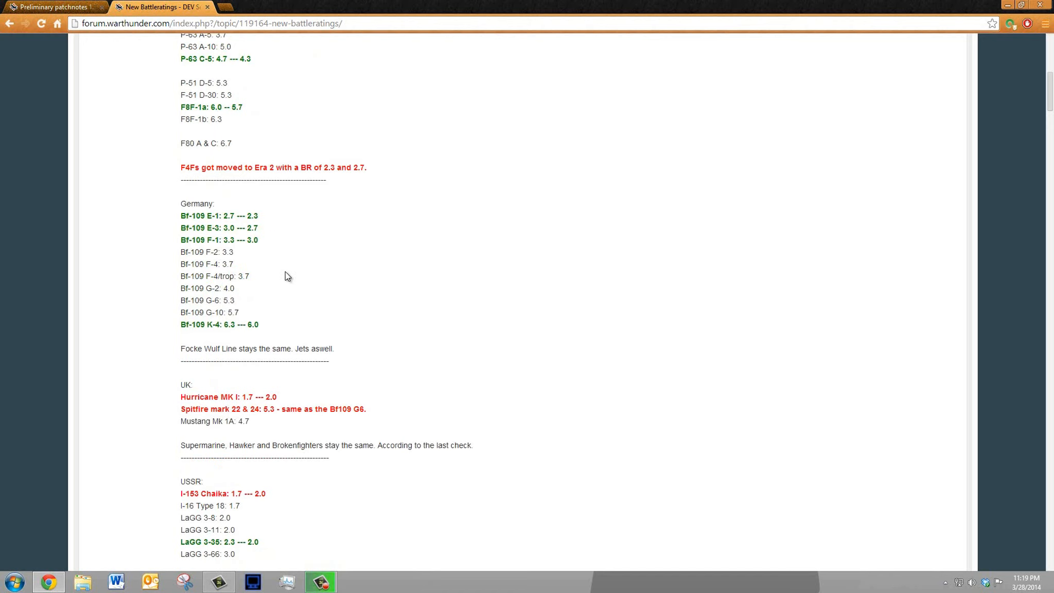
scroll(down, 3)
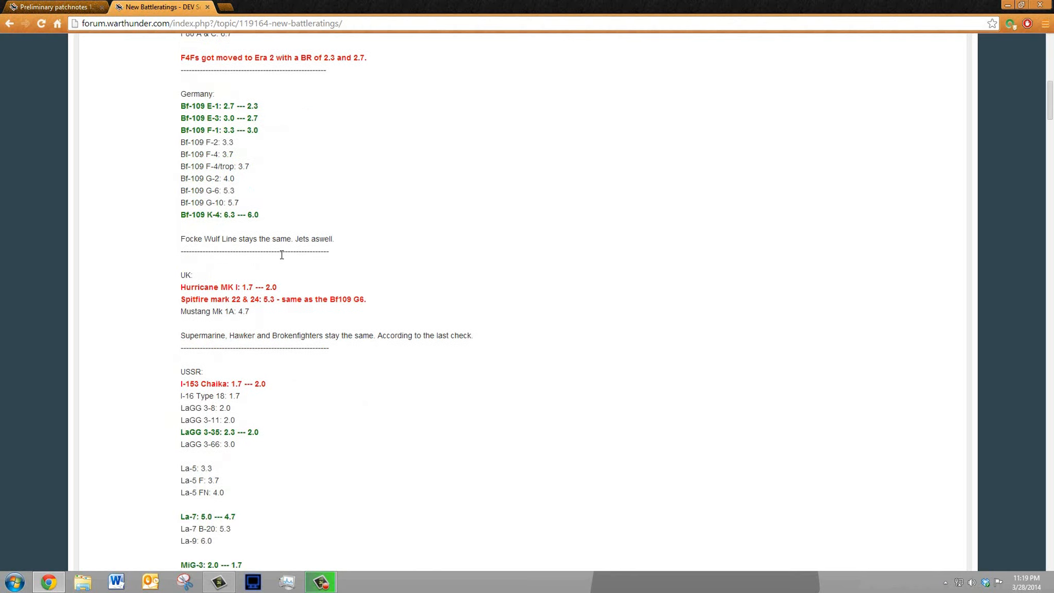
mouse_move(258, 267)
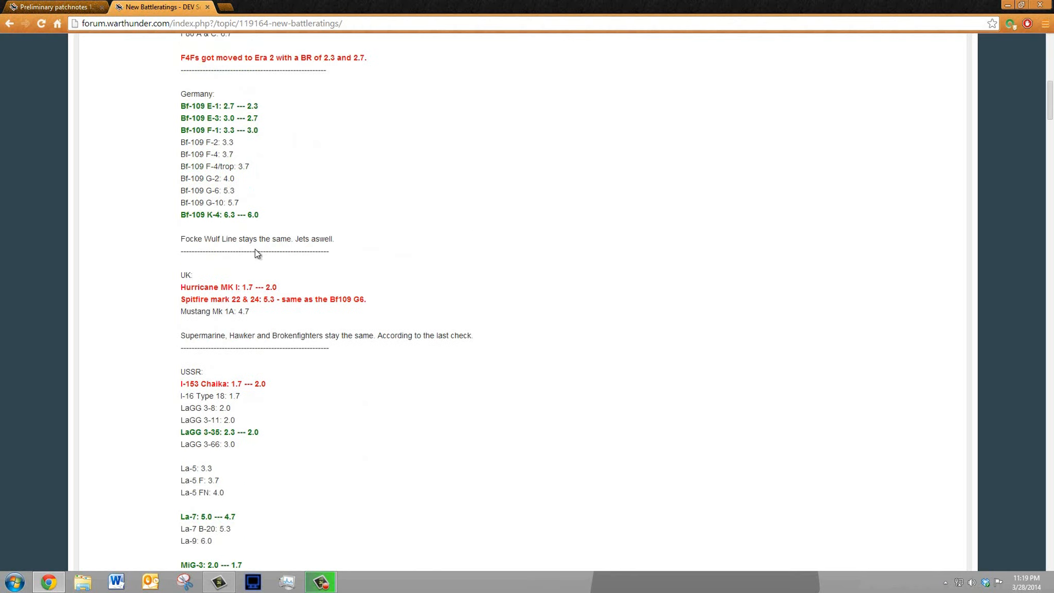
scroll(up, 3)
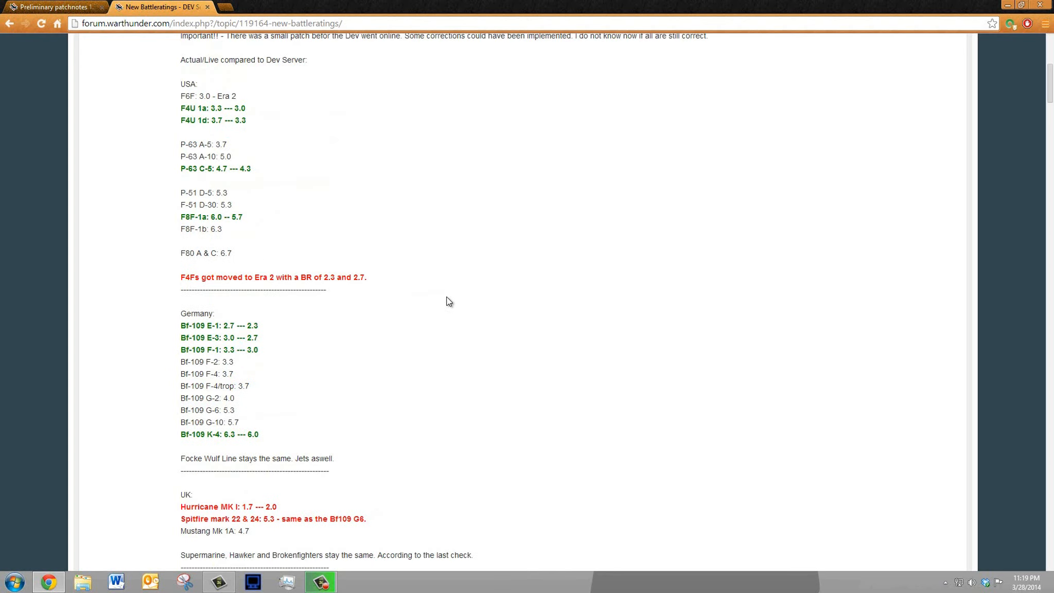
mouse_move(242, 114)
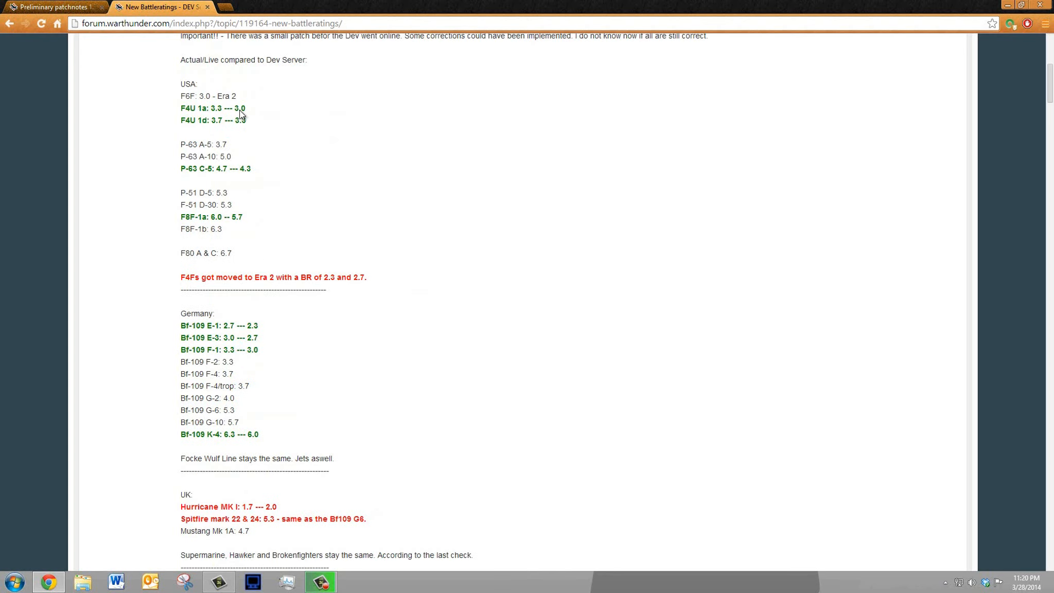
mouse_move(250, 415)
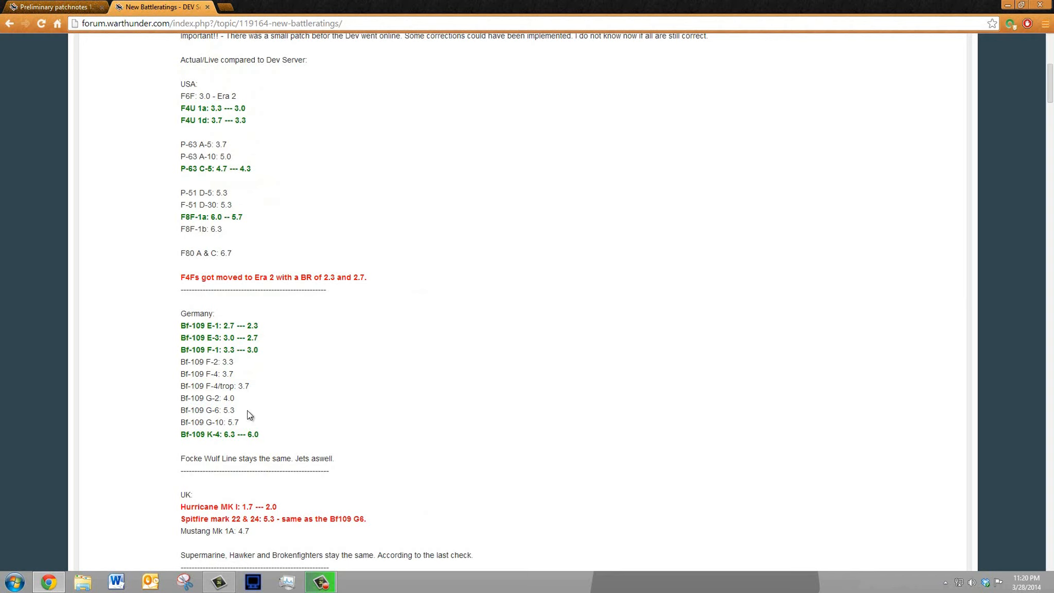
mouse_move(288, 446)
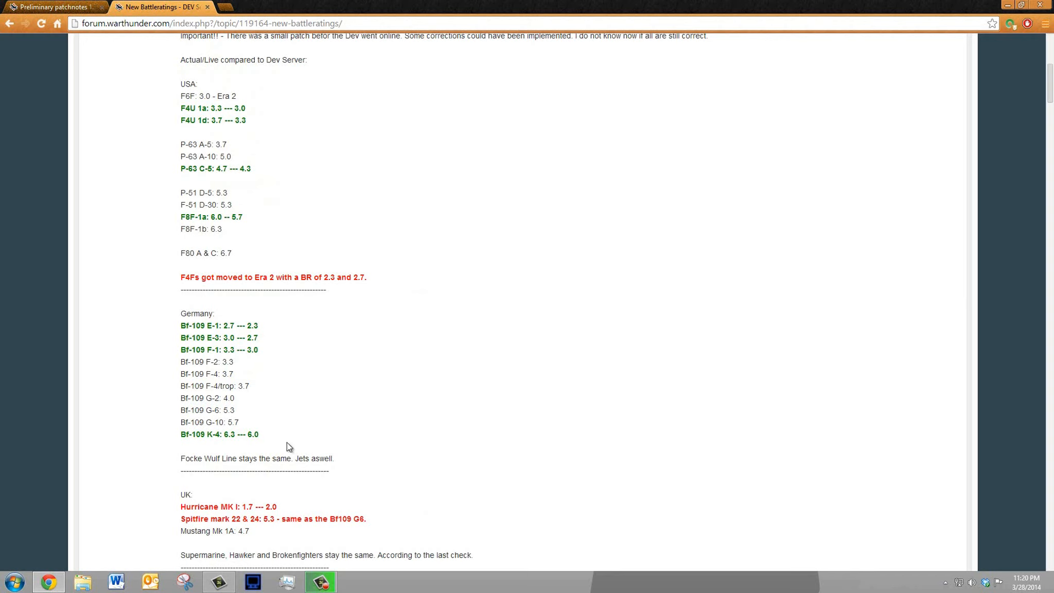
mouse_move(337, 381)
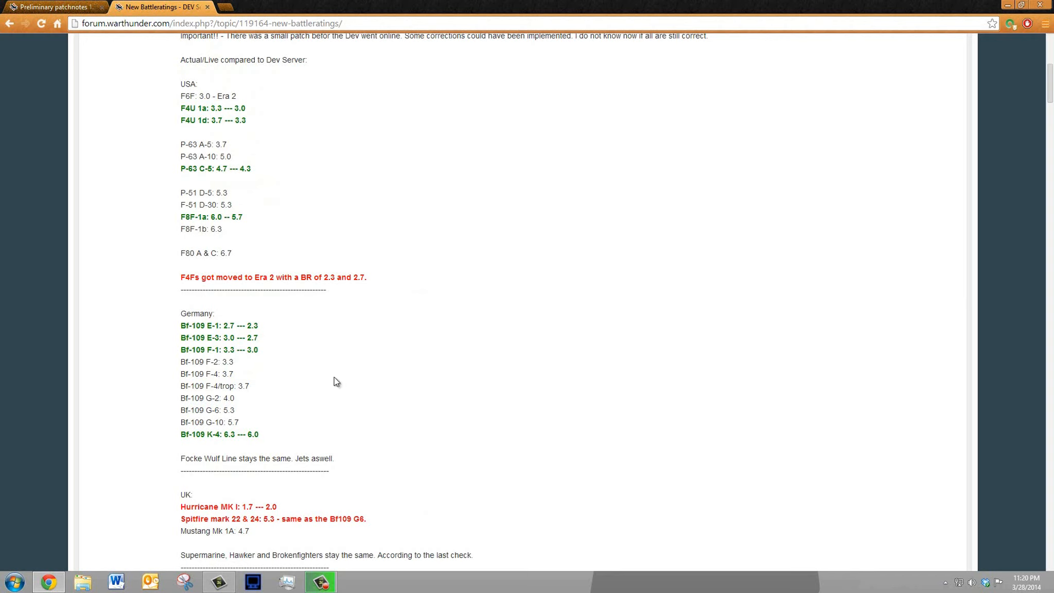
mouse_move(376, 377)
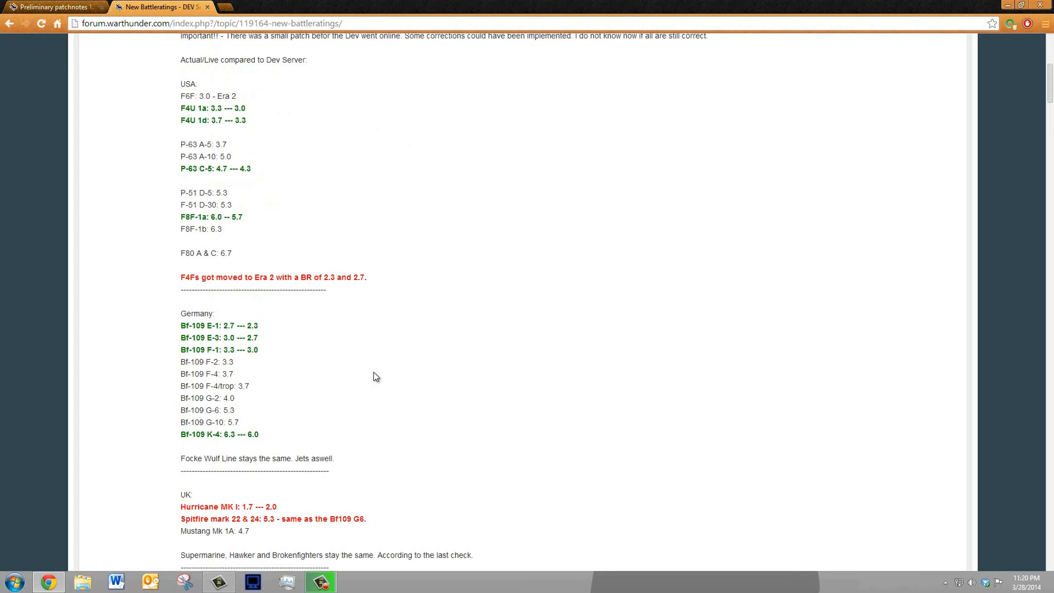
mouse_move(374, 338)
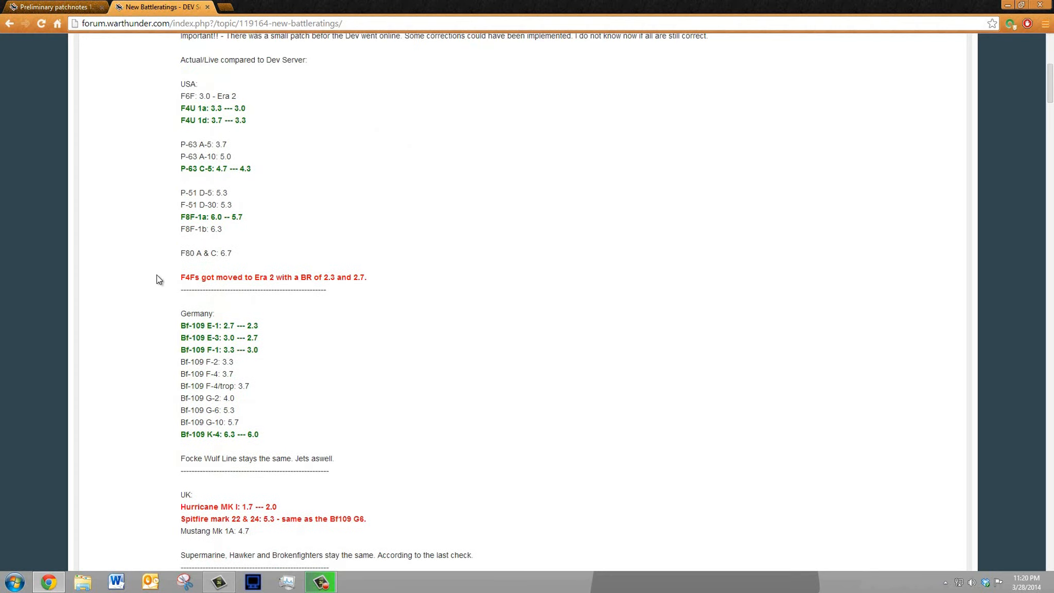
mouse_move(272, 282)
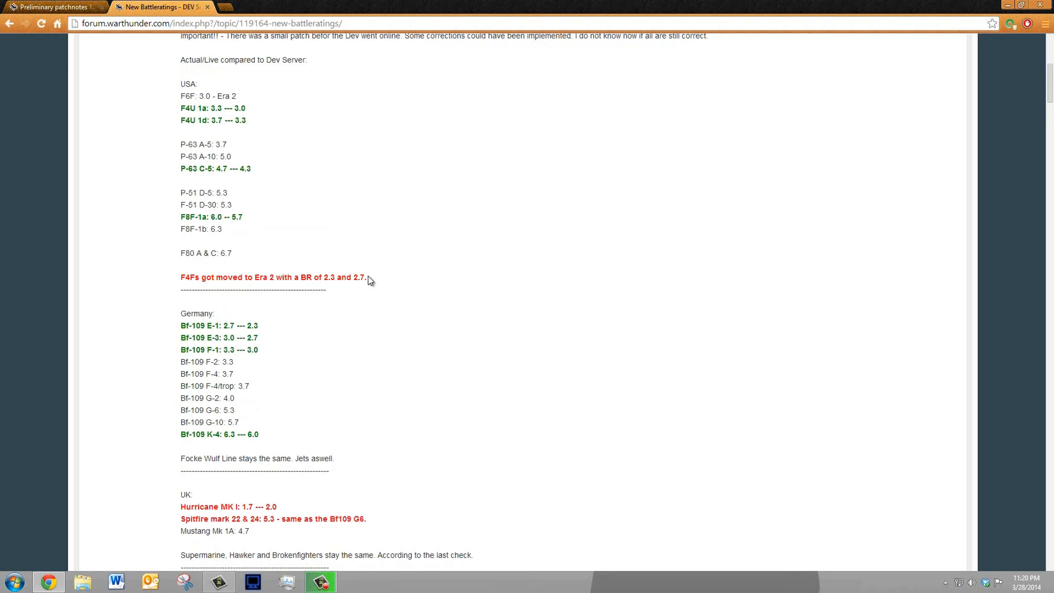
mouse_move(331, 210)
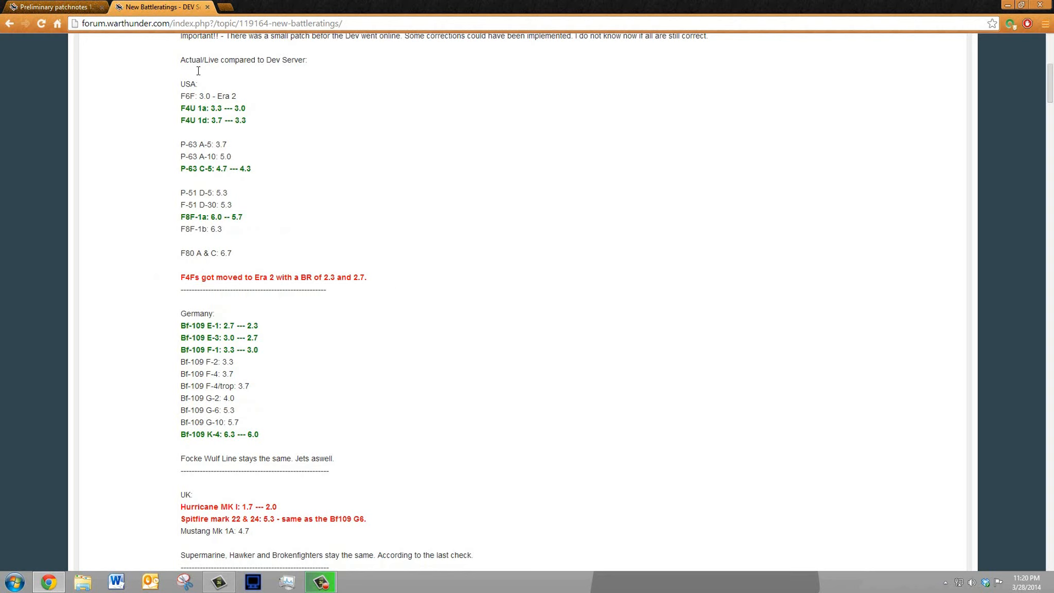
mouse_move(321, 312)
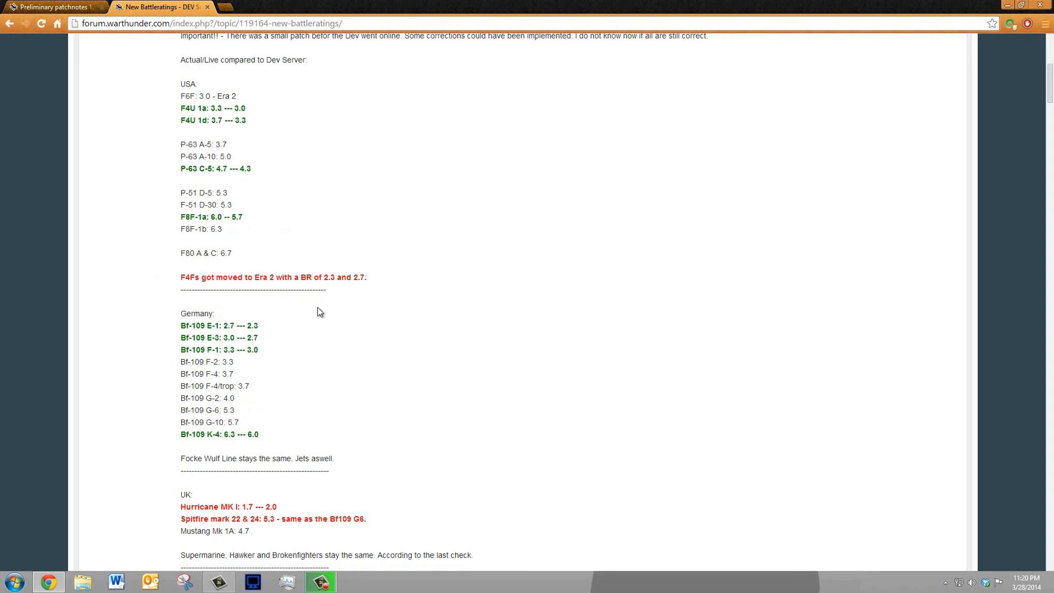
mouse_move(321, 295)
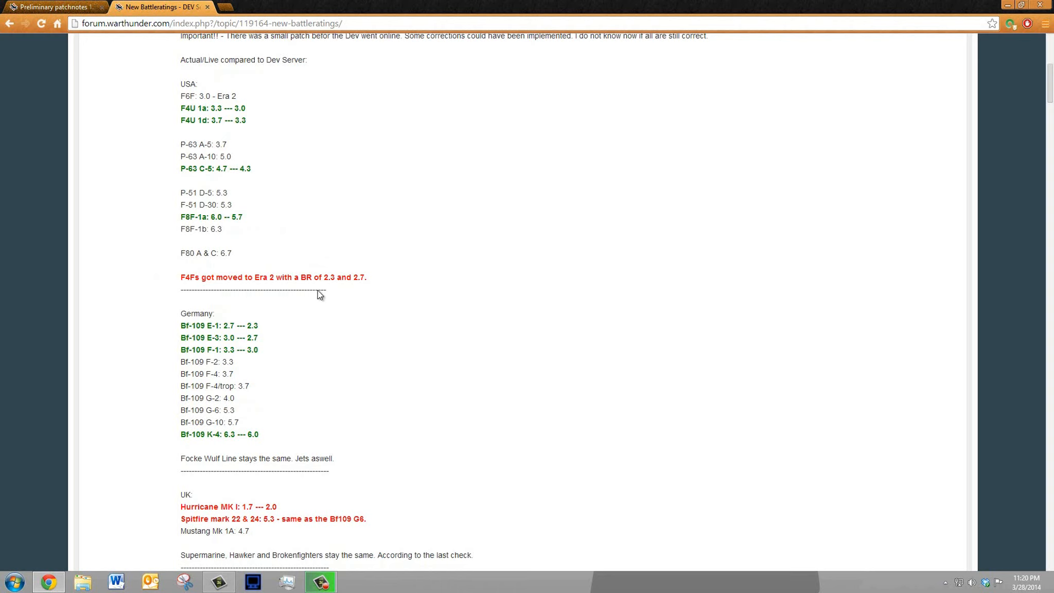
mouse_move(263, 304)
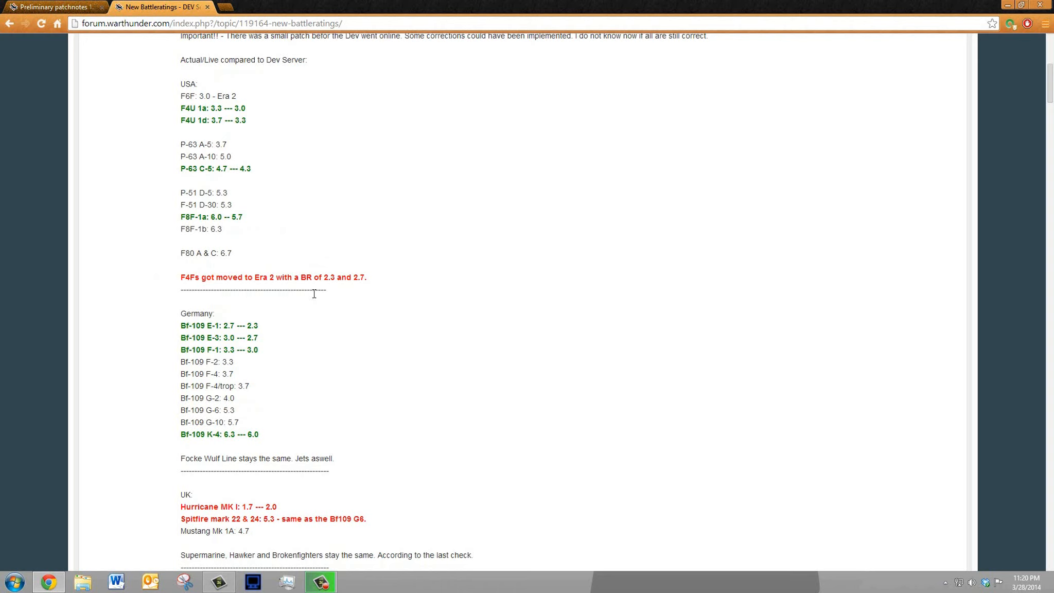
mouse_move(152, 272)
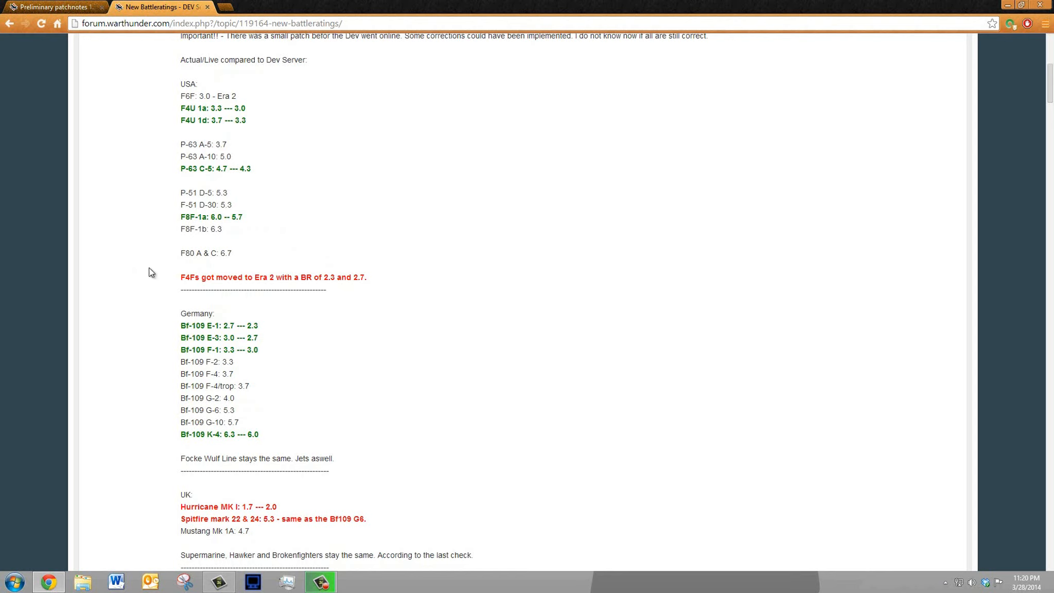
mouse_move(322, 301)
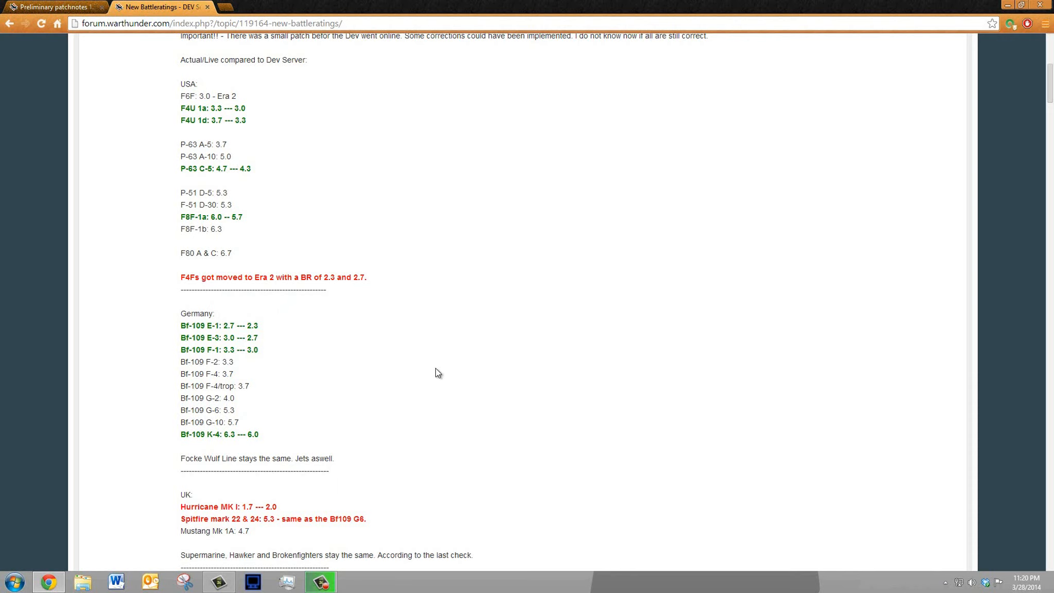
Scroll through the USSR section, then back to the moderator's introductory notes at the top
scroll(down, 3)
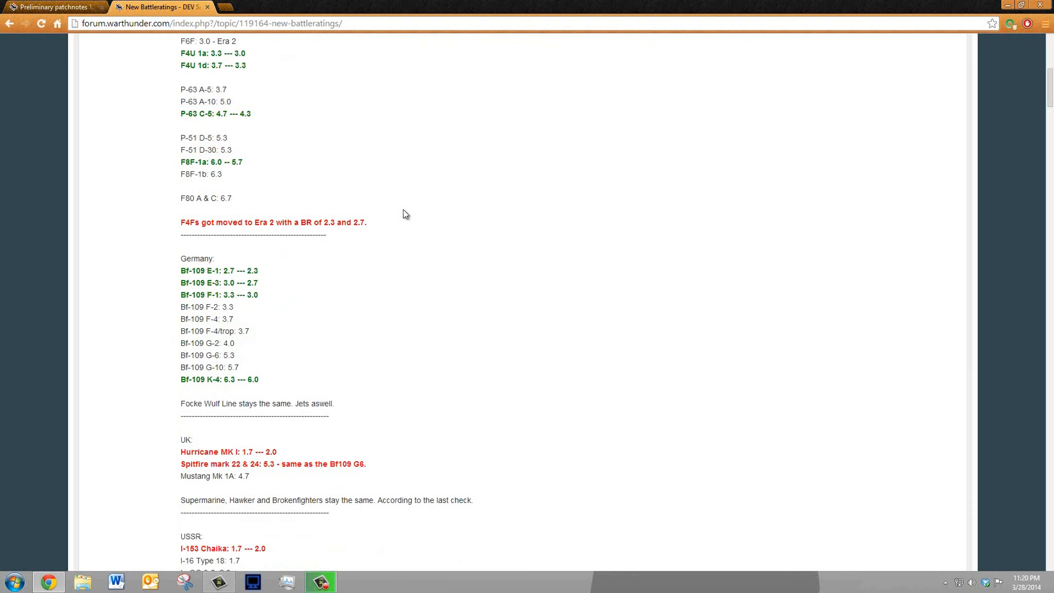
mouse_move(322, 254)
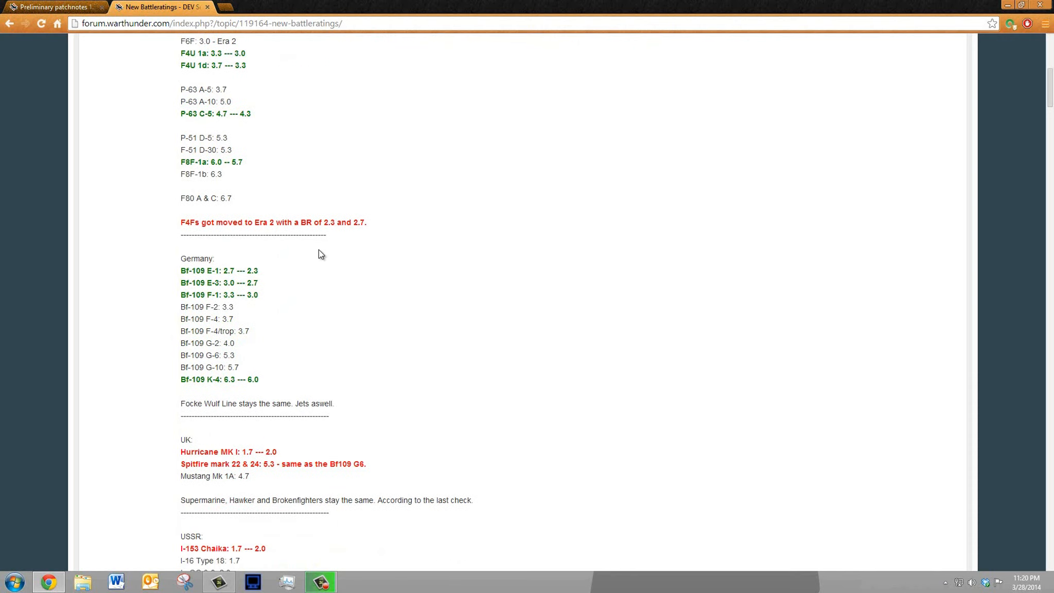
scroll(down, 3)
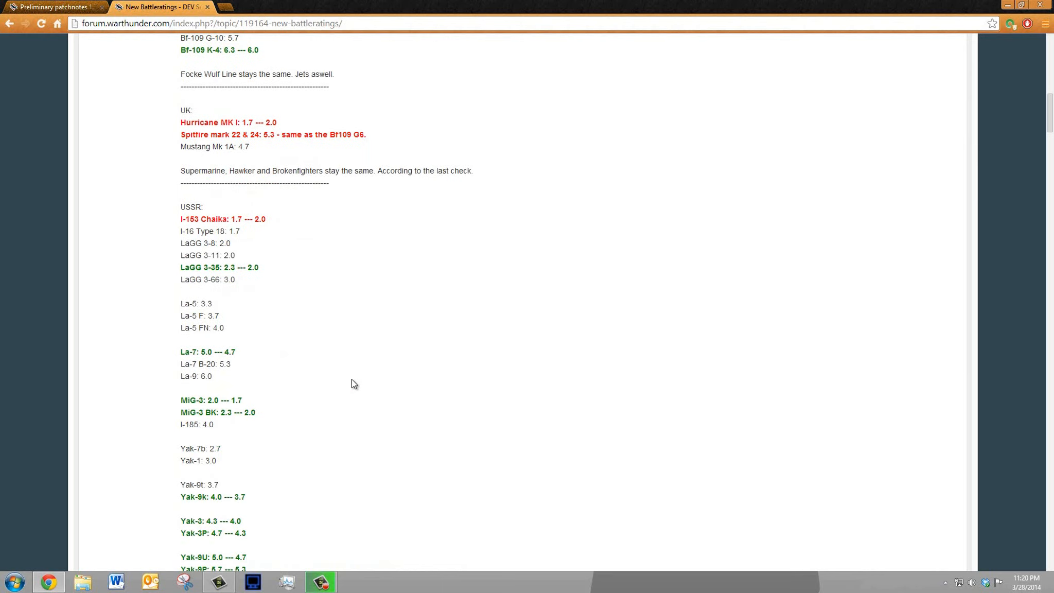
scroll(down, 3)
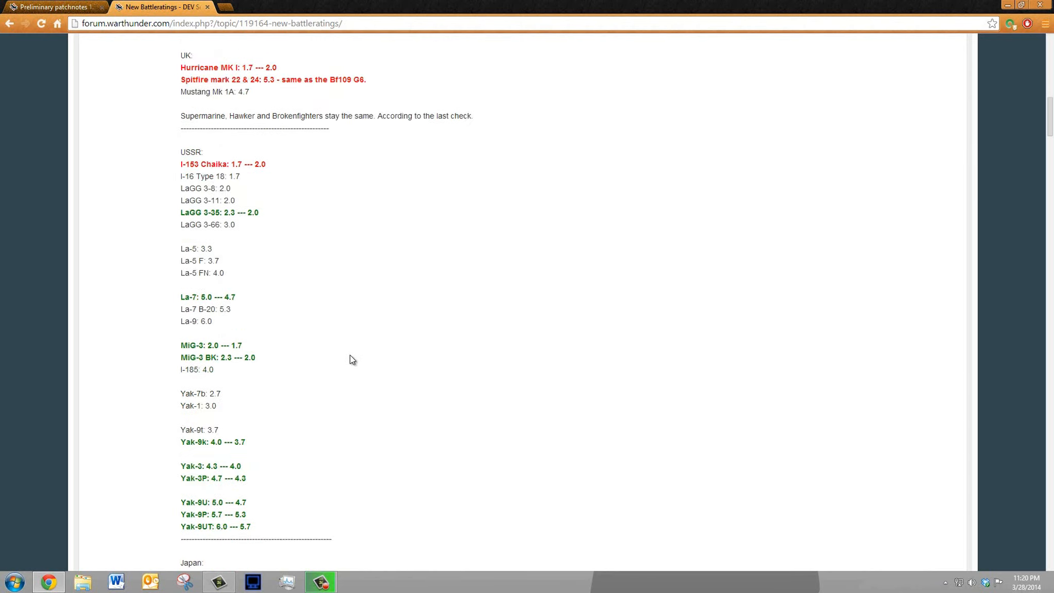
scroll(up, 3)
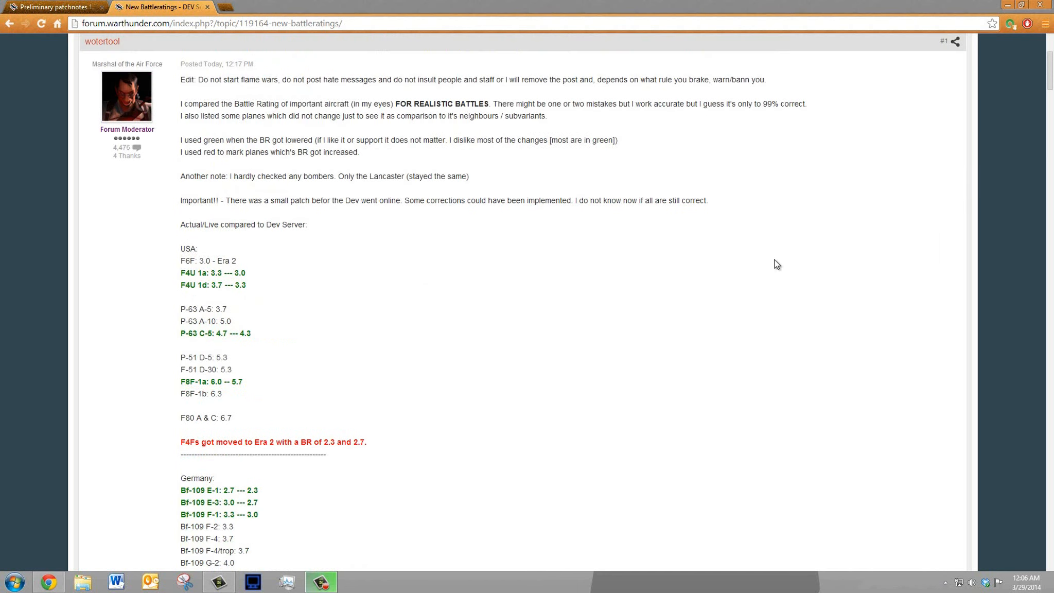
Switch to the 'Preliminary patchnotes 1.39' topic and scroll to its FM changes section
click(53, 7)
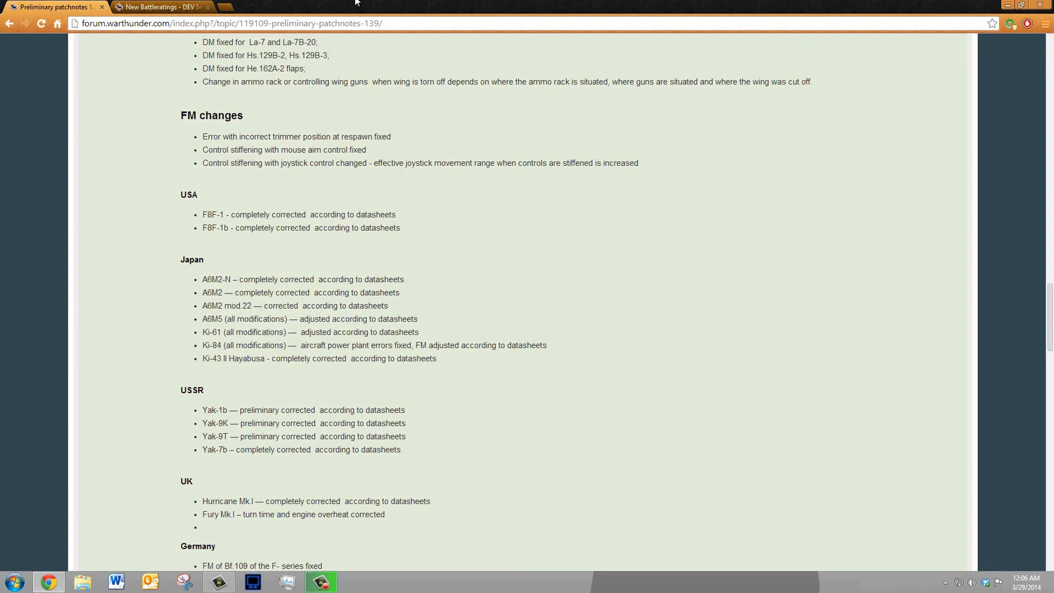
scroll(down, 3)
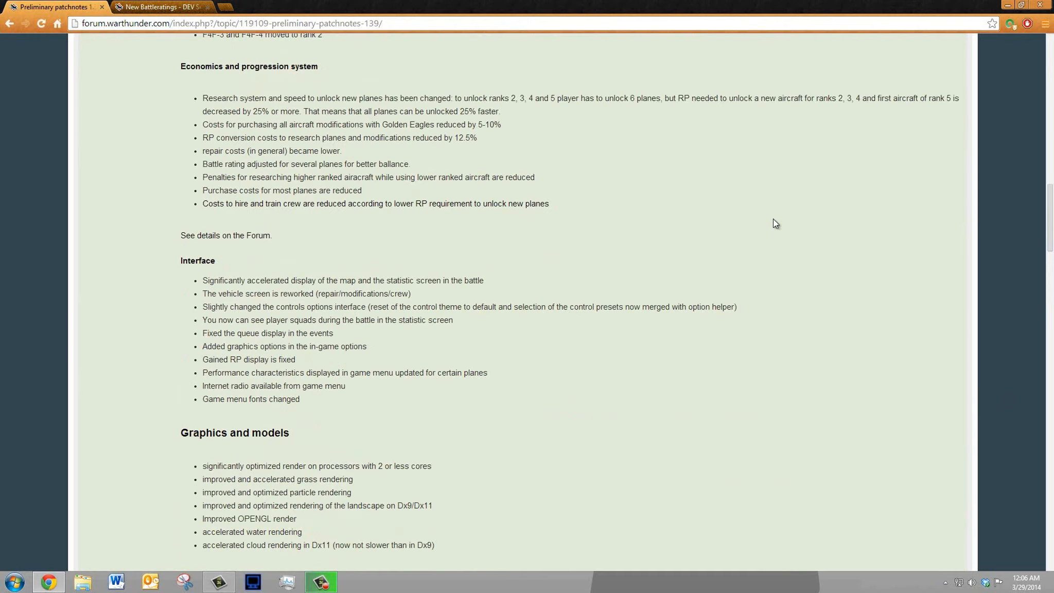
scroll(up, 3)
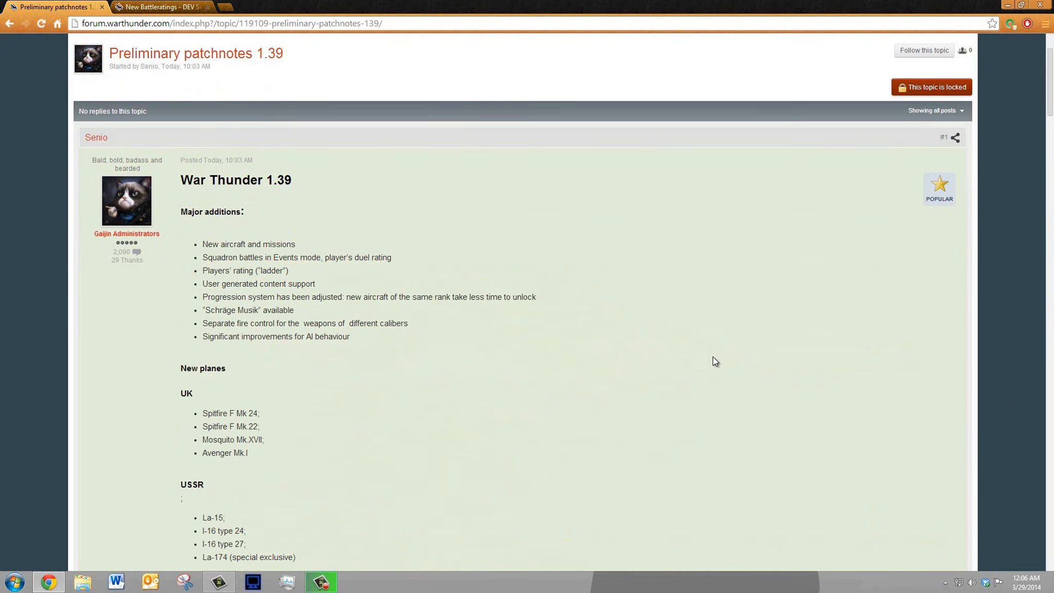
scroll(down, 3)
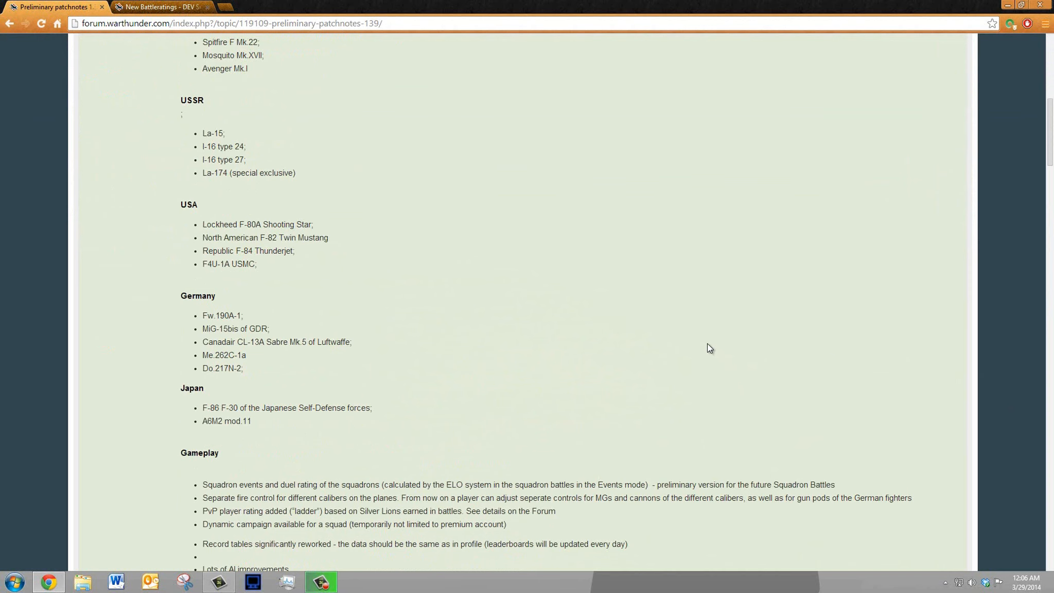
scroll(down, 3)
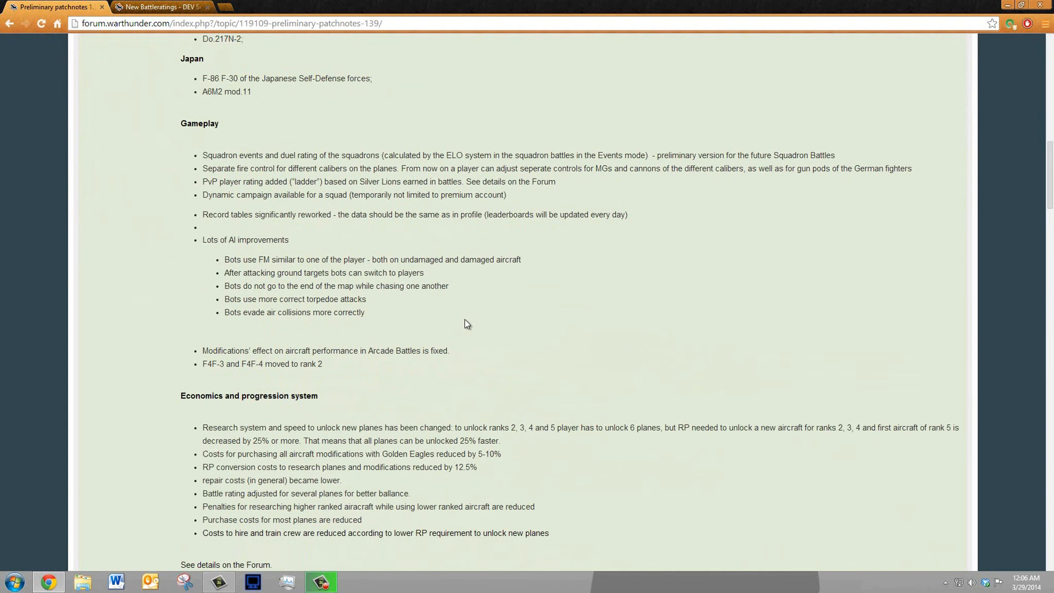
scroll(down, 3)
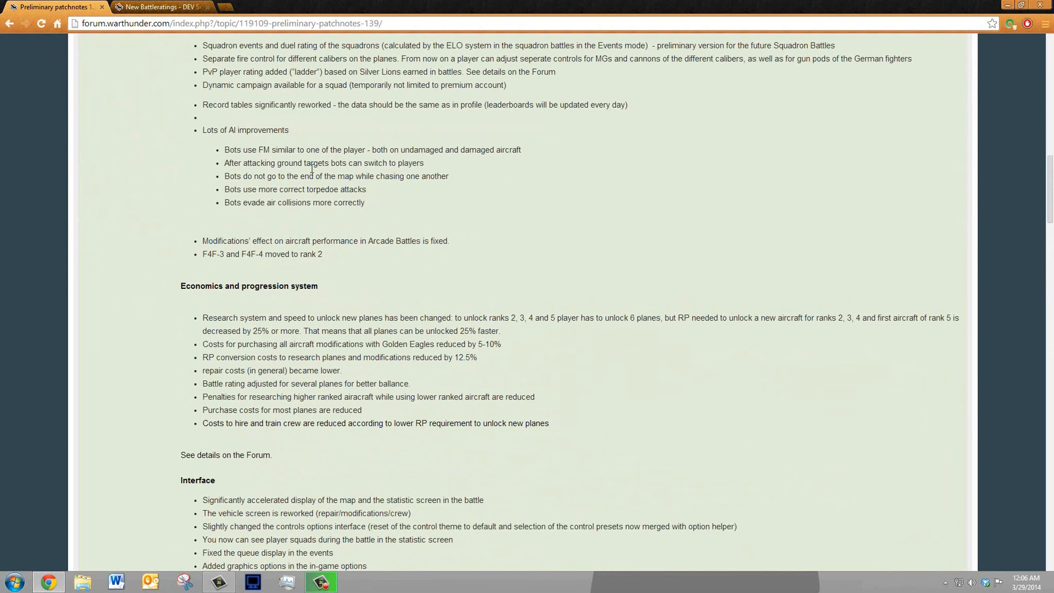
scroll(down, 3)
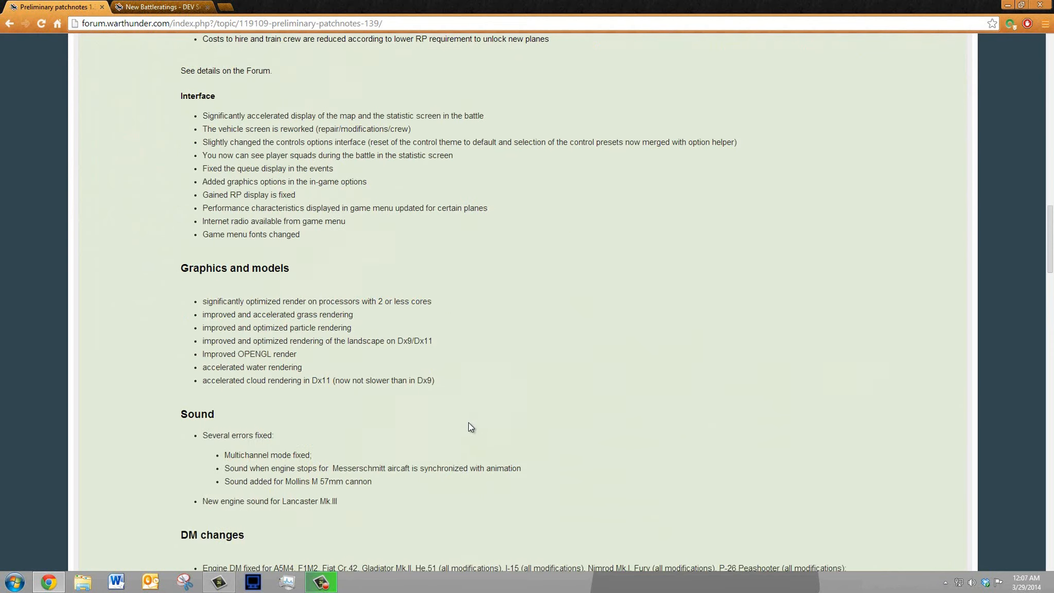
scroll(down, 3)
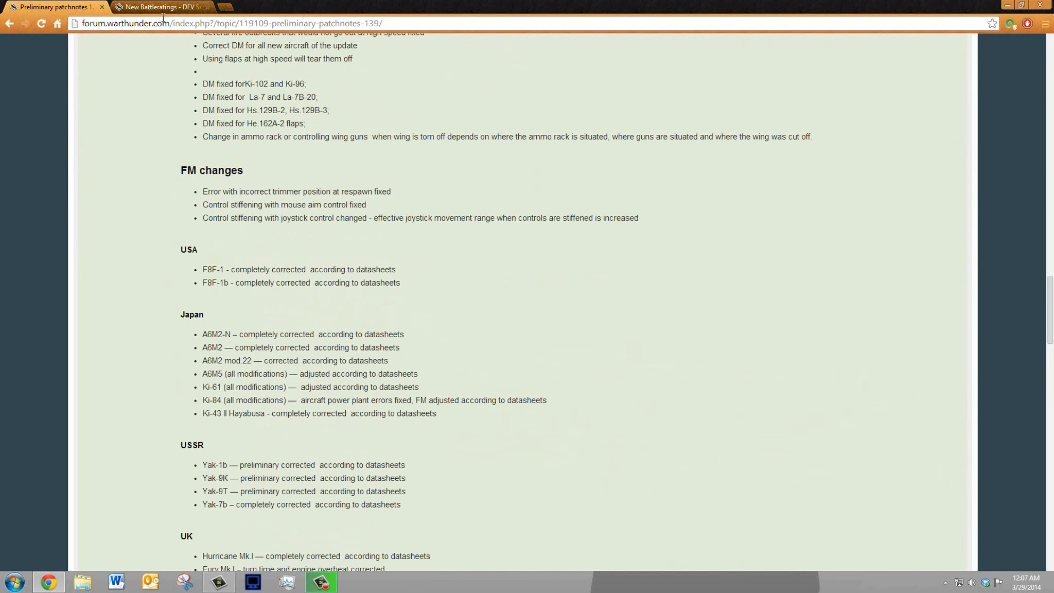
Briefly check the New Battleratings topic and return to the patch notes
click(161, 7)
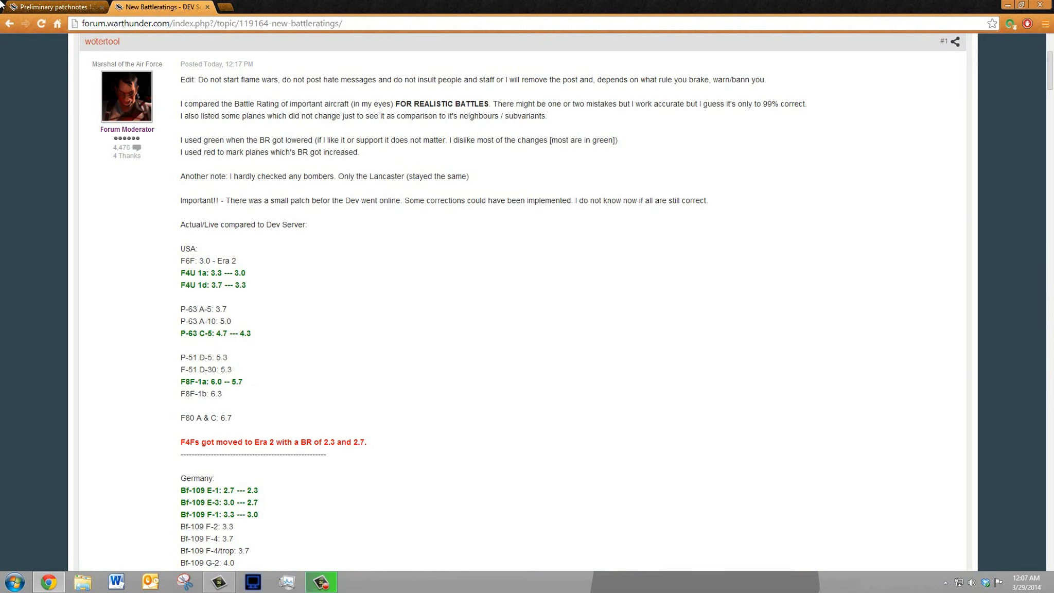
click(53, 7)
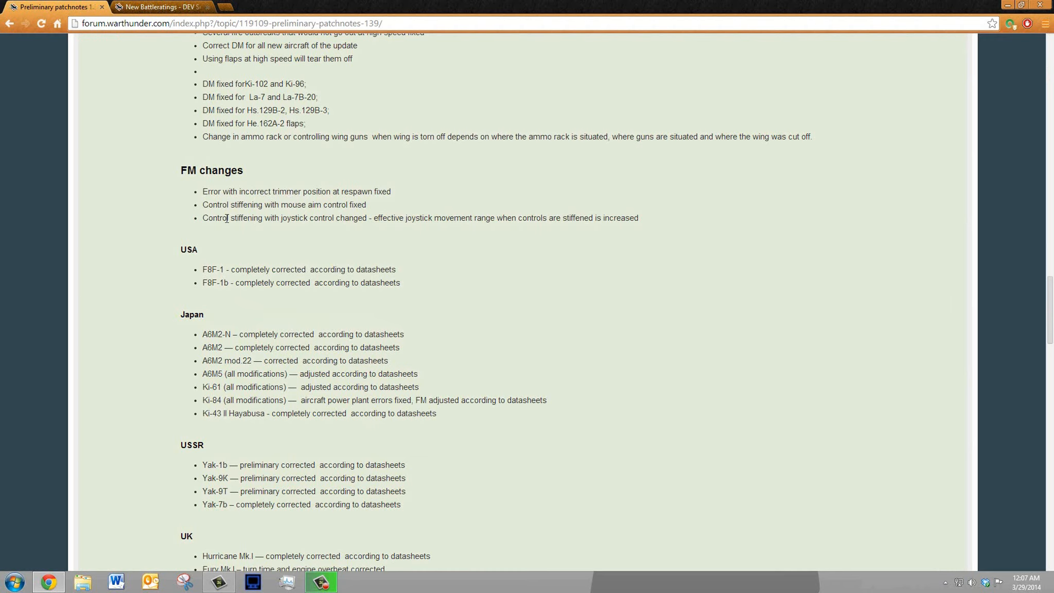
mouse_move(206, 234)
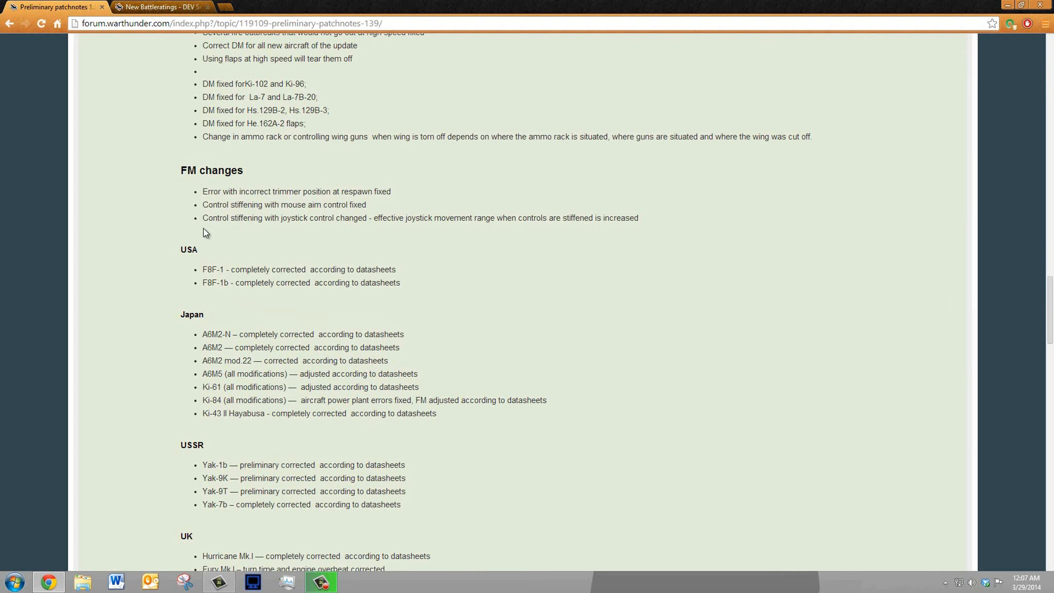
mouse_move(192, 262)
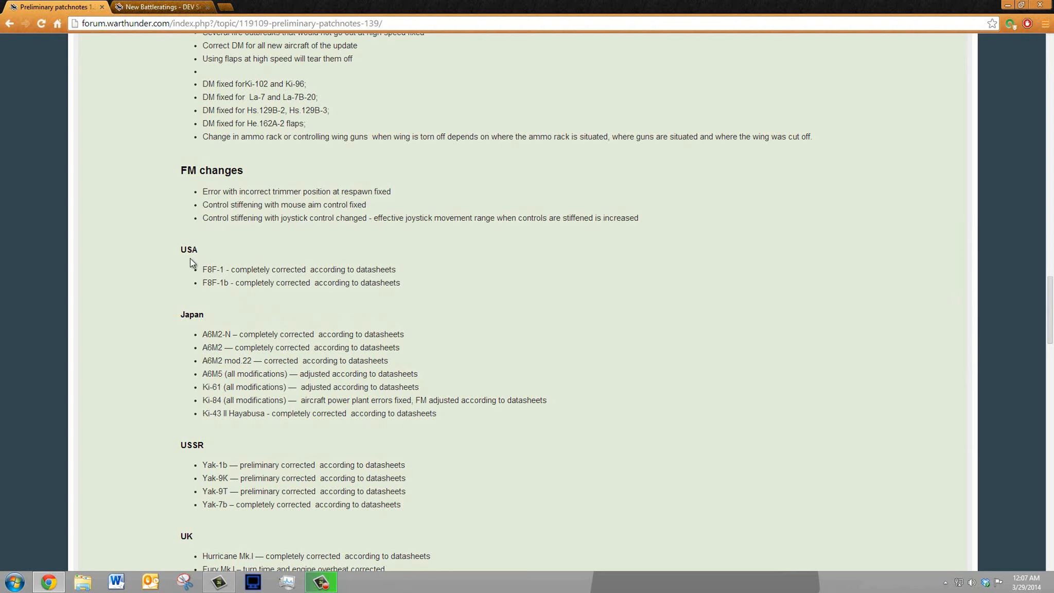
mouse_move(227, 310)
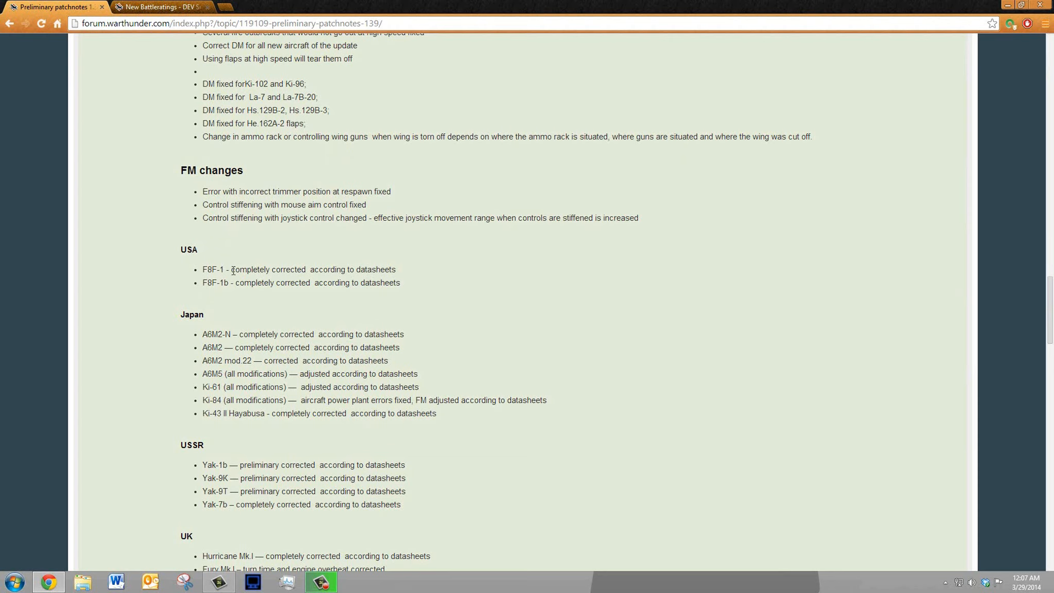
mouse_move(341, 483)
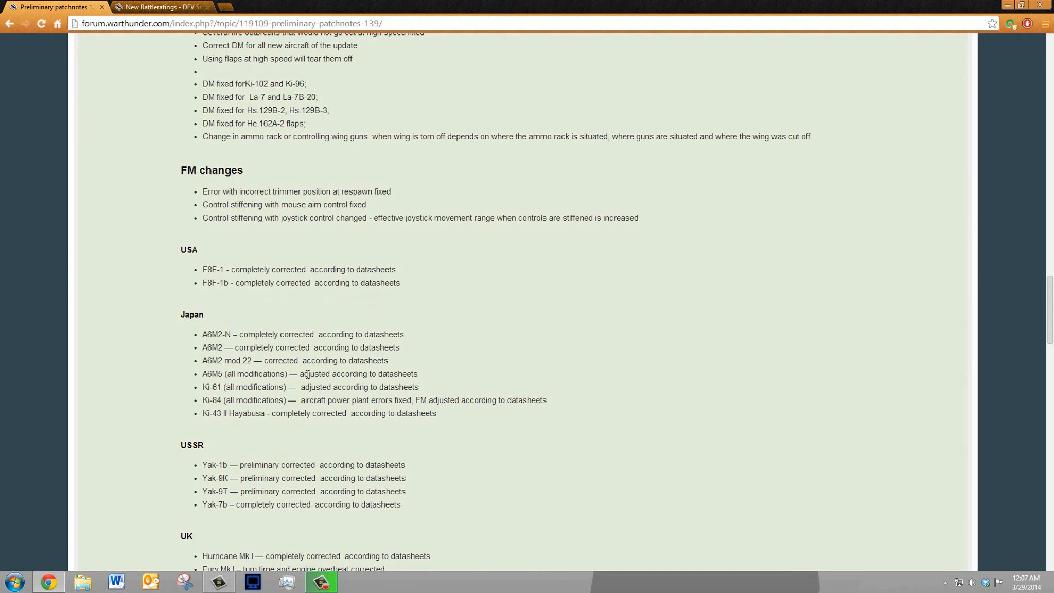
mouse_move(242, 476)
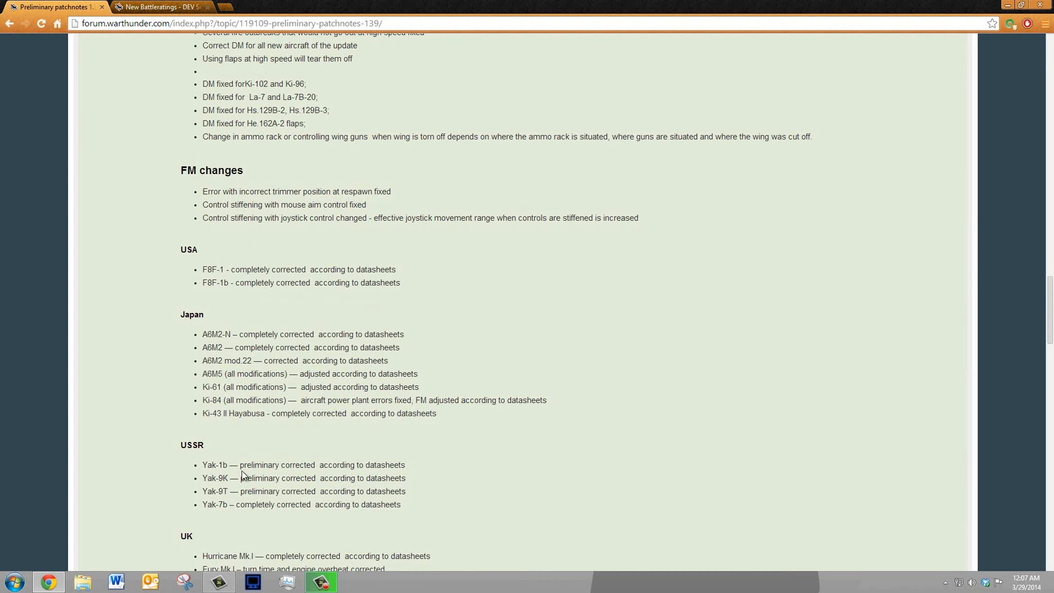
mouse_move(298, 193)
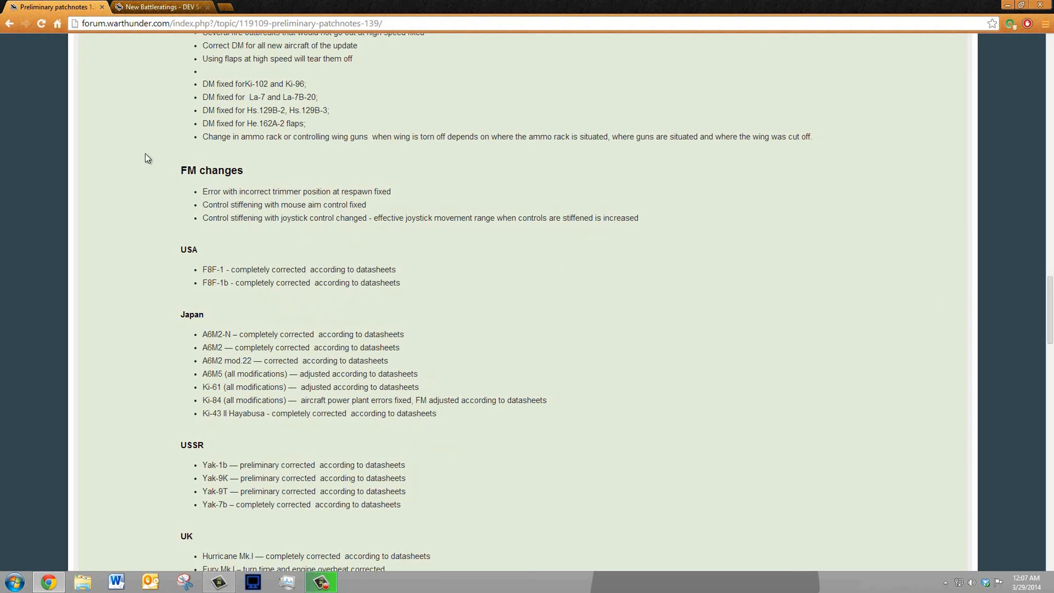
mouse_move(289, 334)
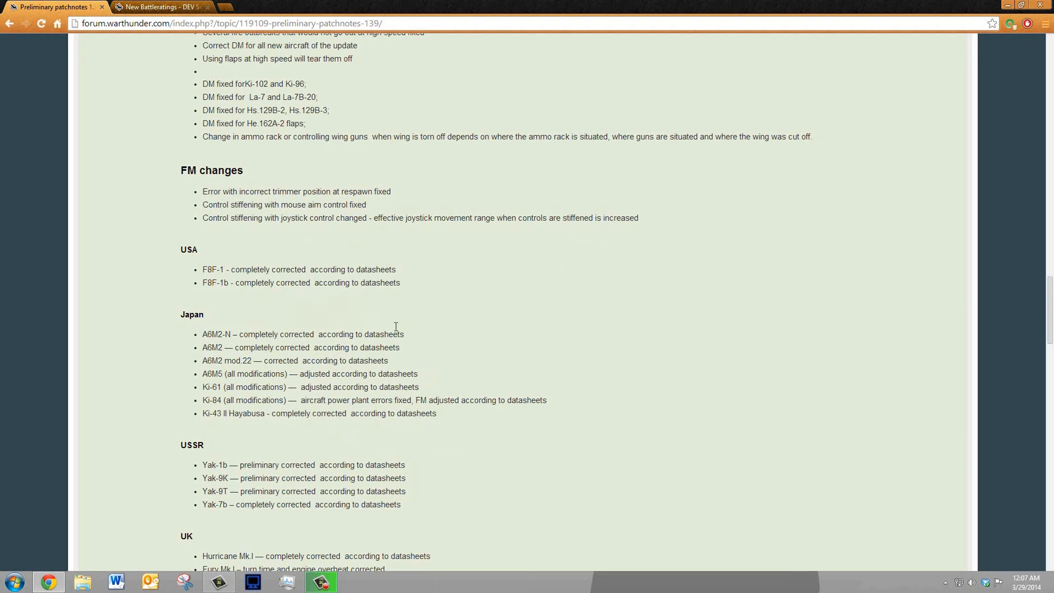
Scroll down to the UK and Germany flight model fixes above 'Modifications and armament'
scroll(down, 3)
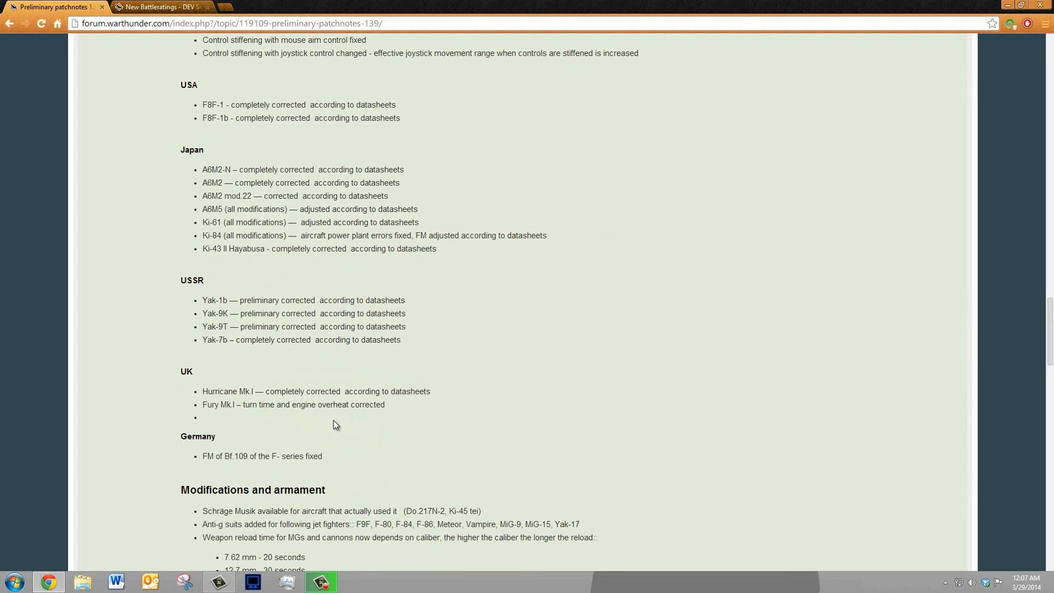
scroll(up, 3)
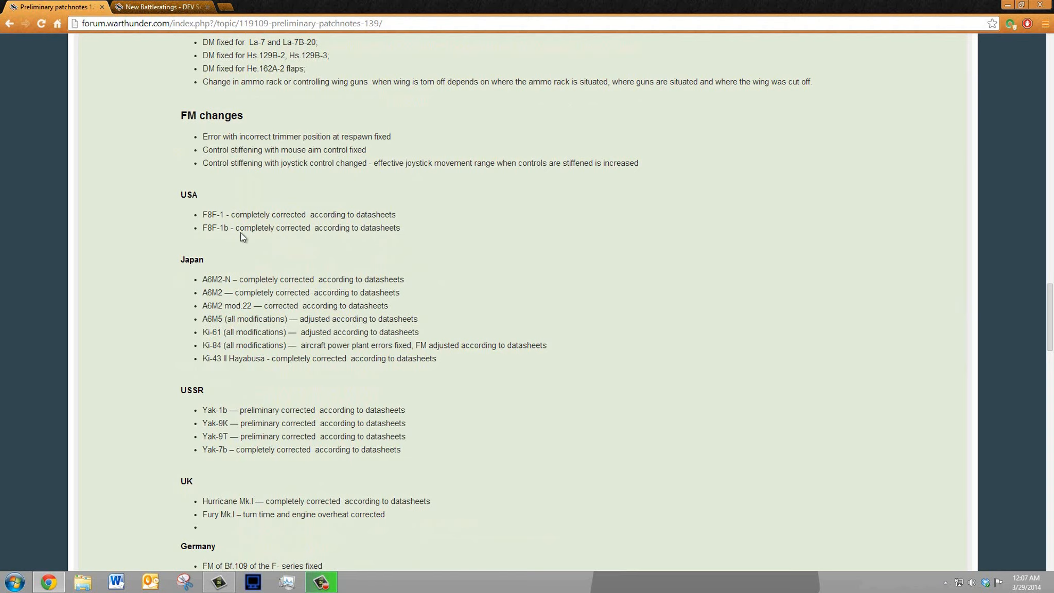
mouse_move(202, 218)
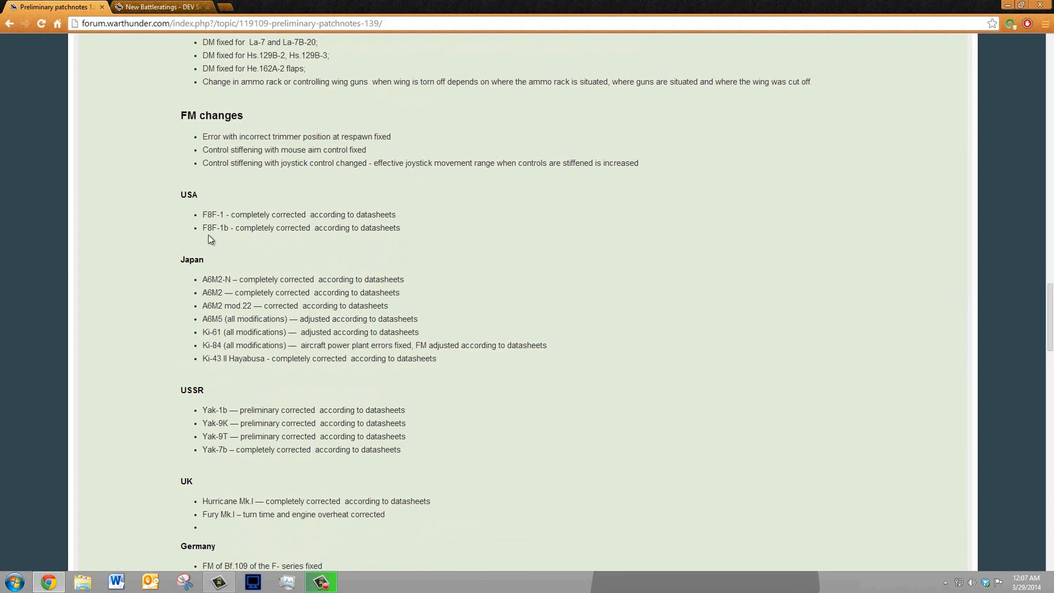
mouse_move(230, 214)
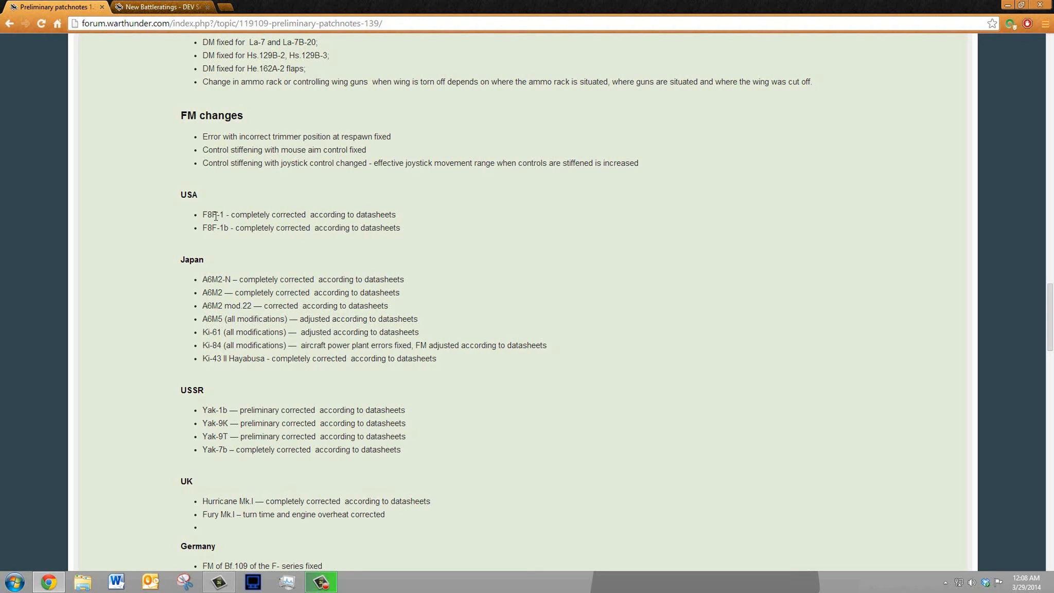
mouse_move(193, 220)
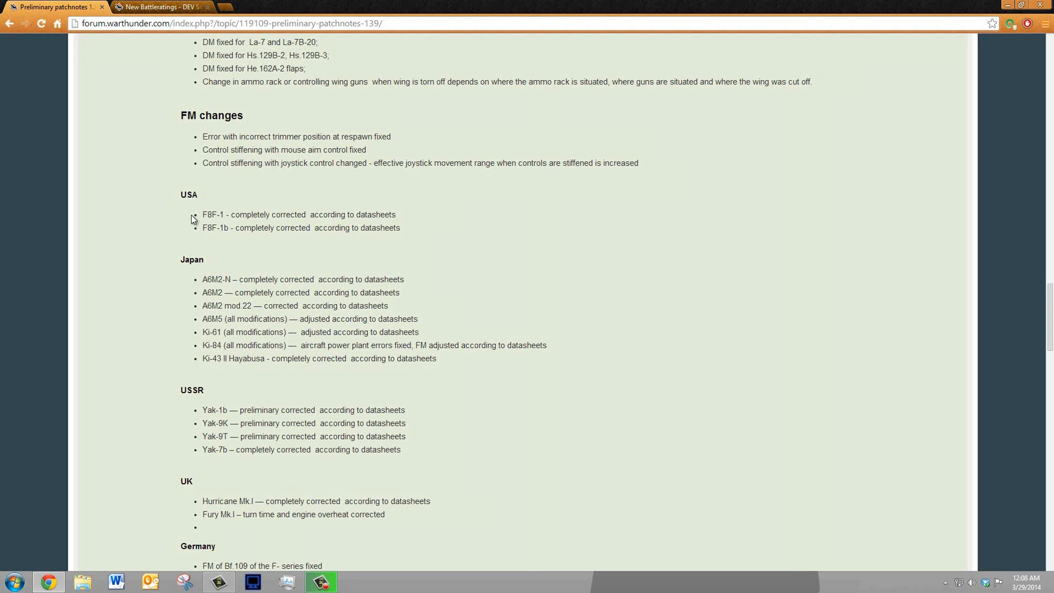
mouse_move(148, 199)
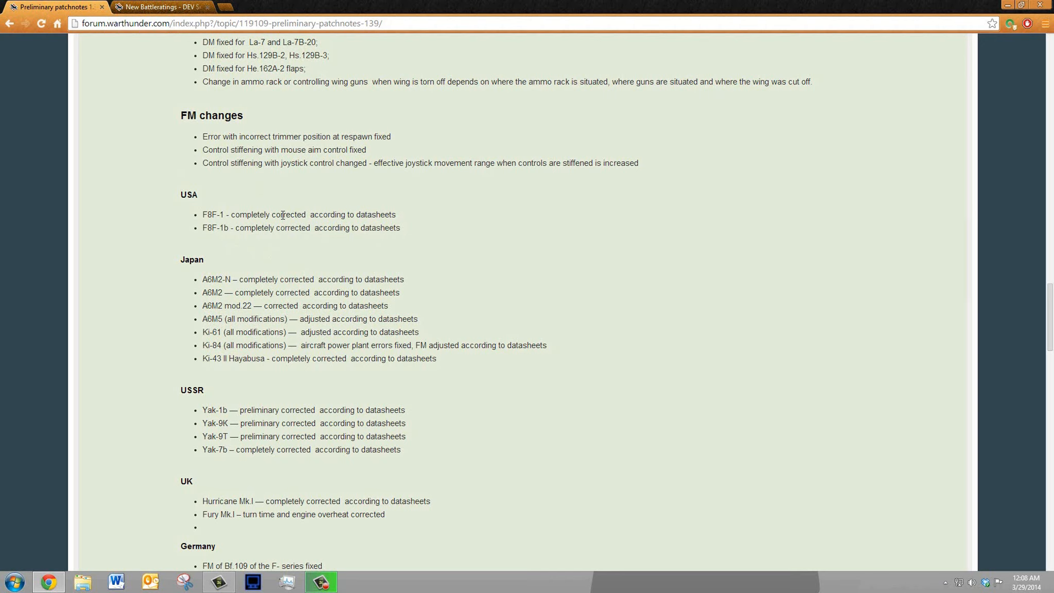
mouse_move(300, 271)
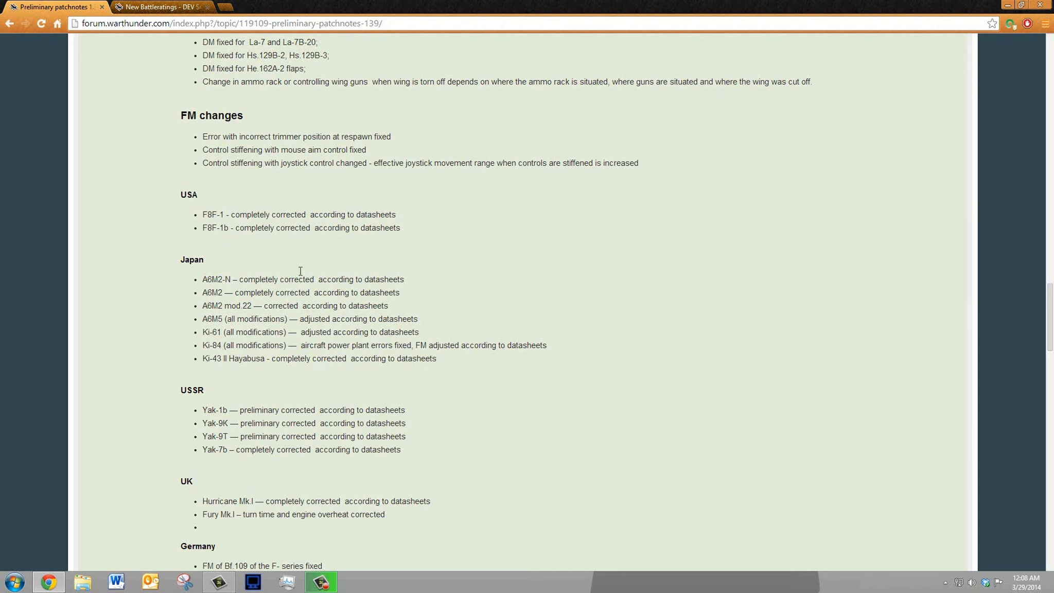
mouse_move(232, 321)
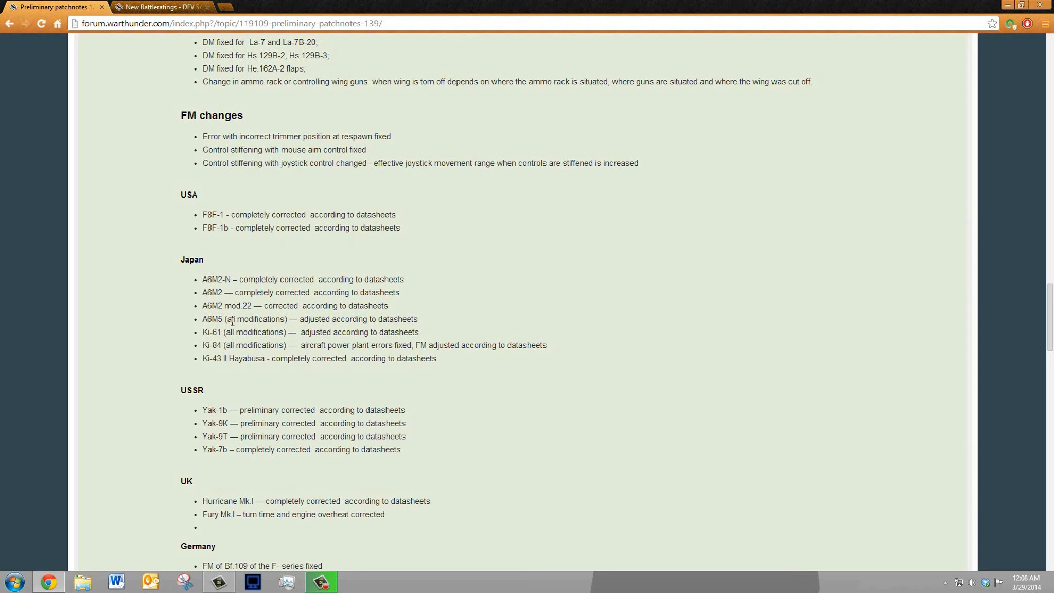
mouse_move(130, 272)
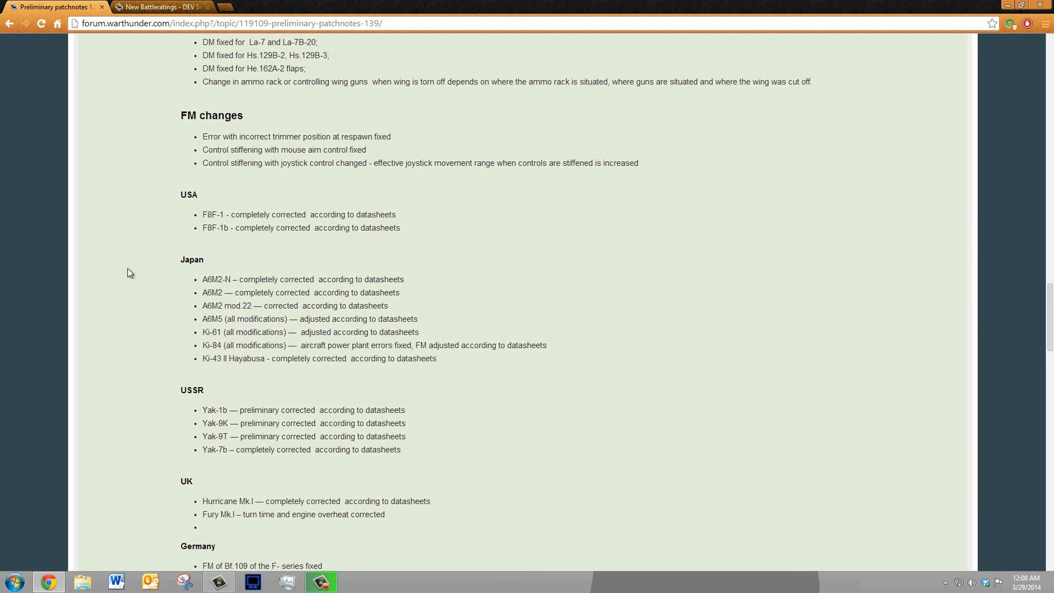
mouse_move(593, 302)
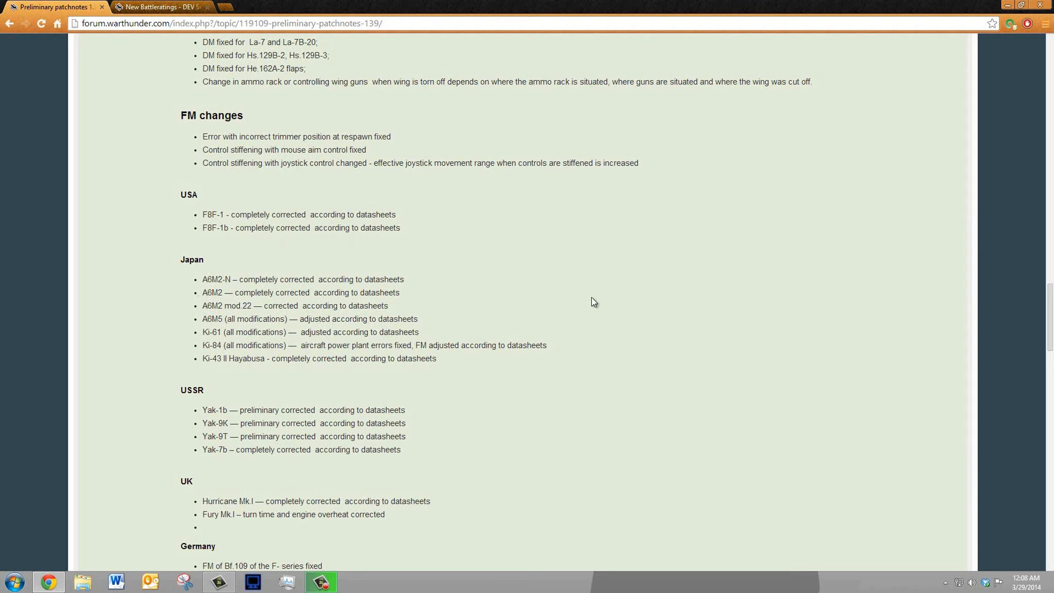
mouse_move(196, 309)
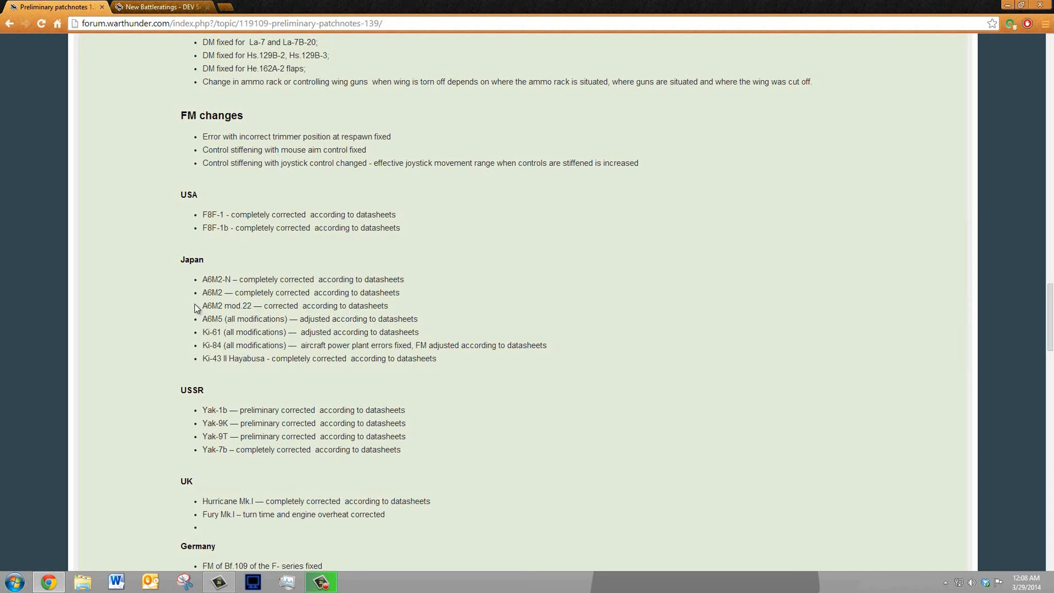
mouse_move(160, 306)
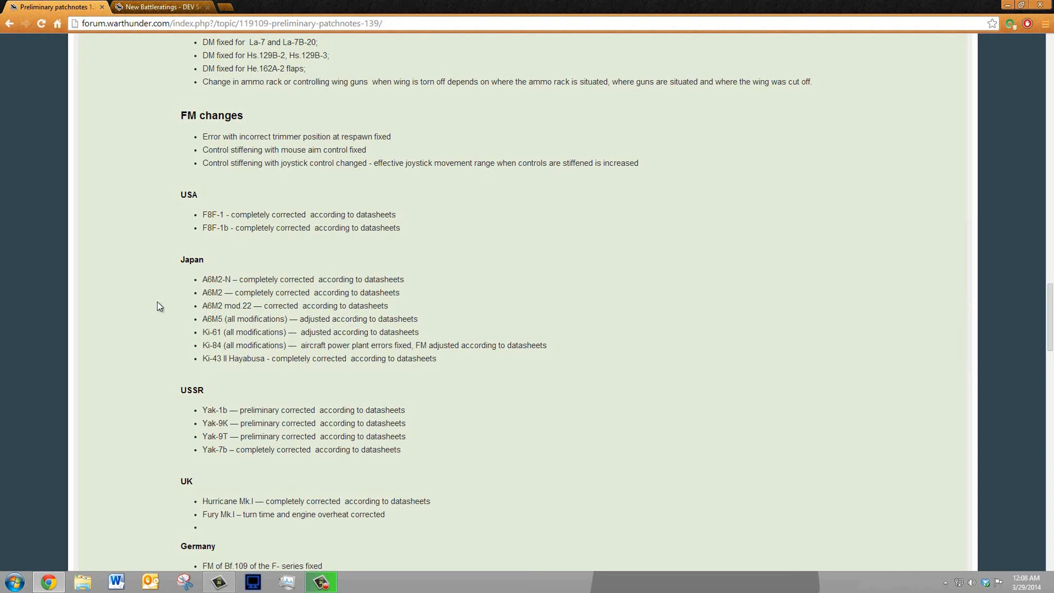
mouse_move(265, 280)
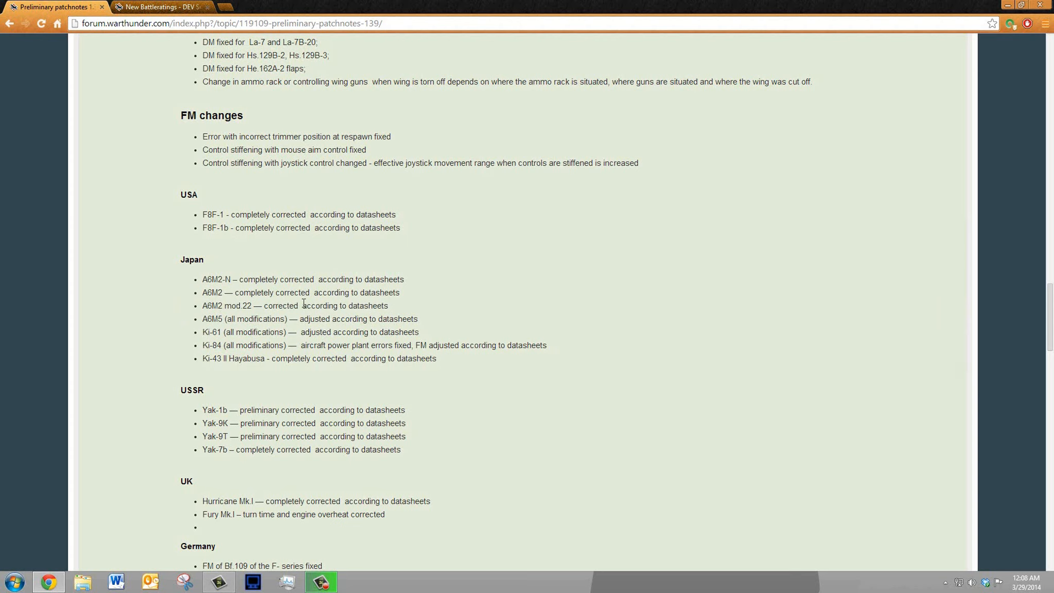
mouse_move(179, 329)
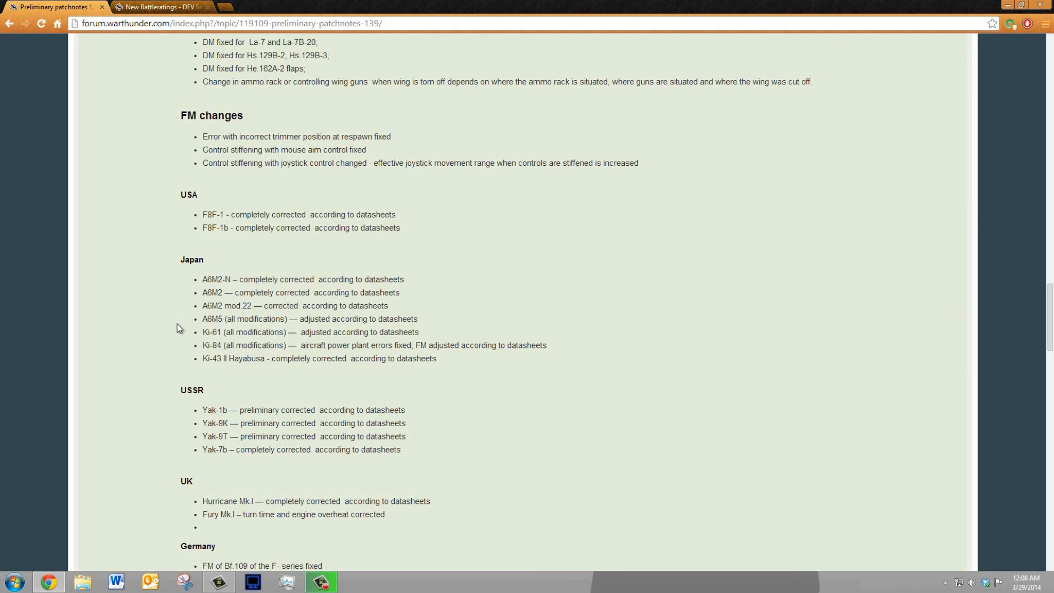
mouse_move(206, 322)
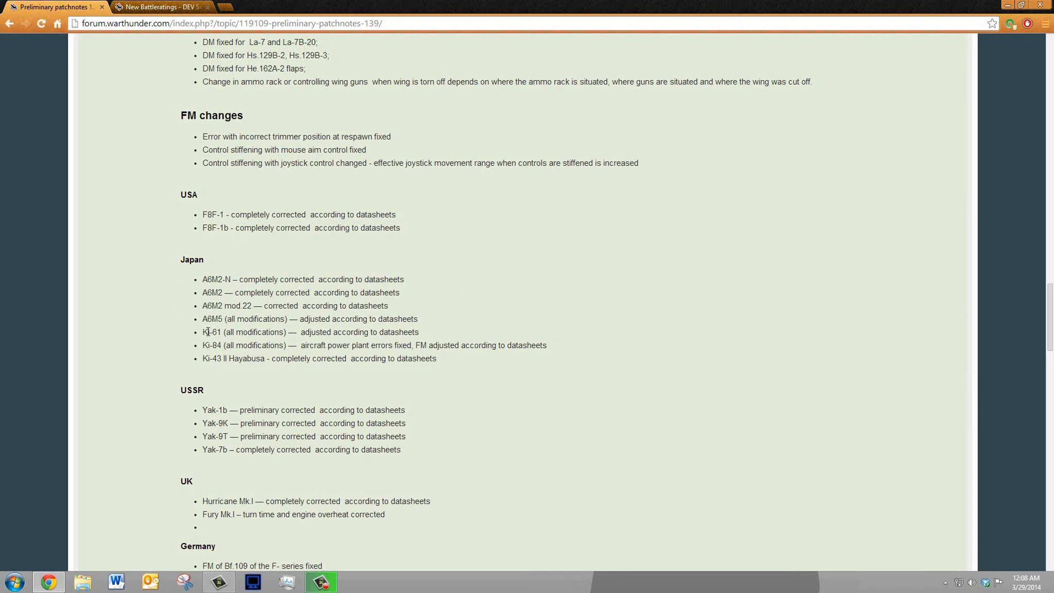
mouse_move(222, 344)
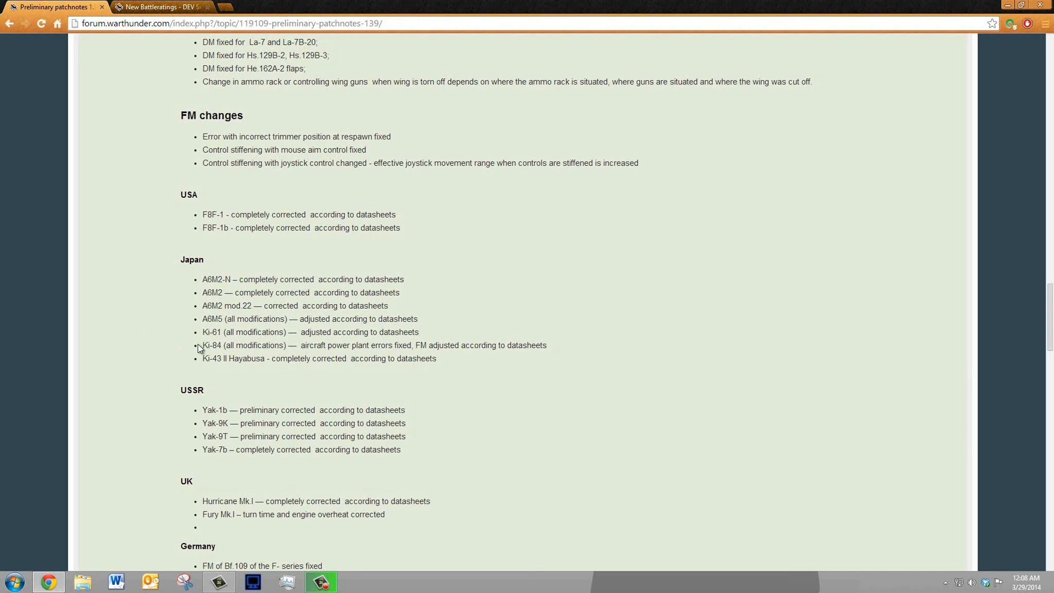
mouse_move(303, 346)
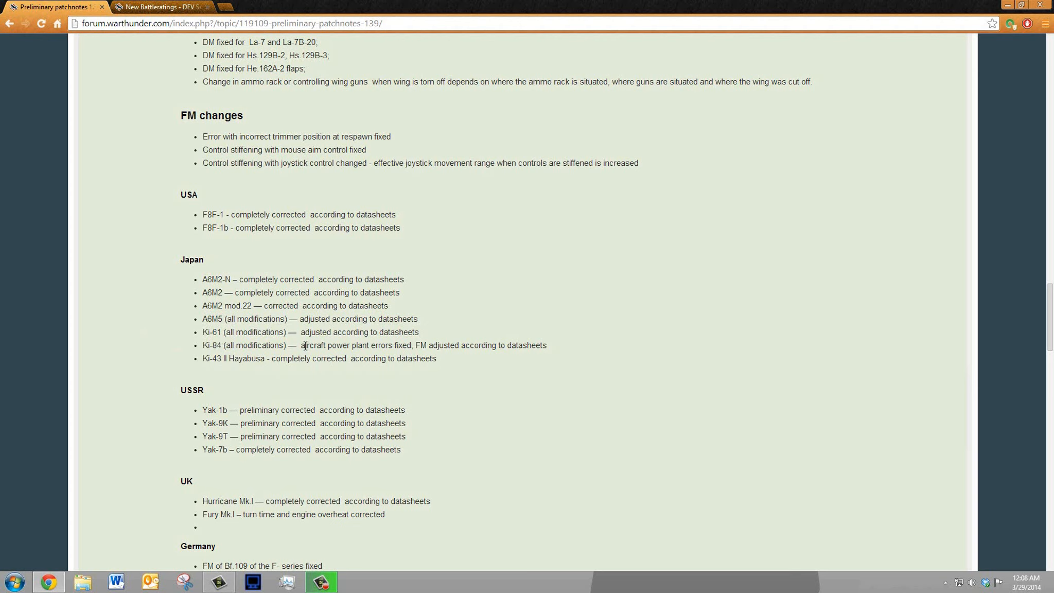
Highlight the Ki-84 power plant errors fix, clear it and scroll on to the USSR entries
drag(307, 345, 412, 345)
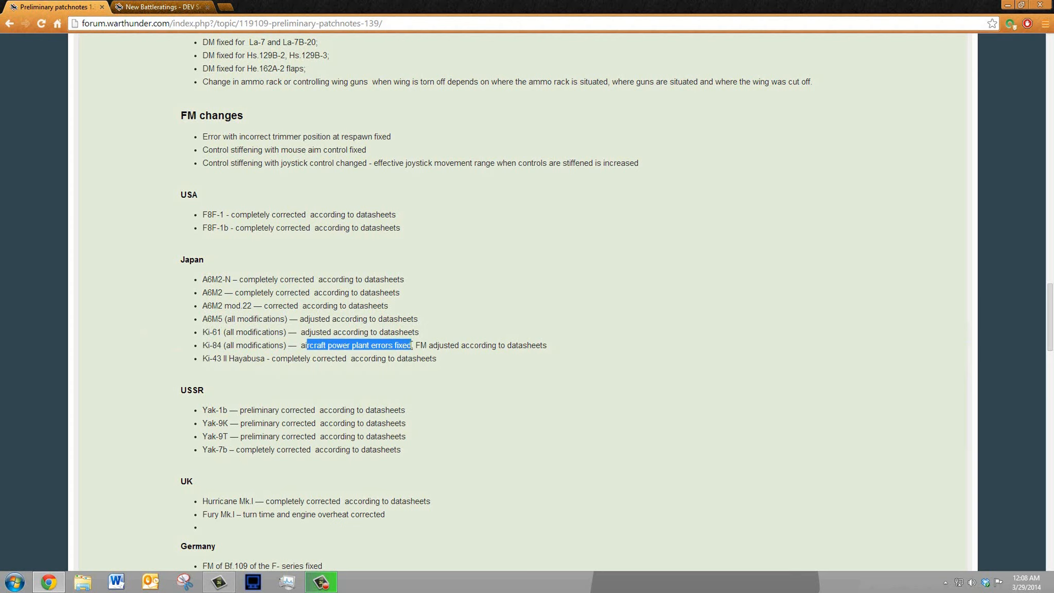
click(416, 334)
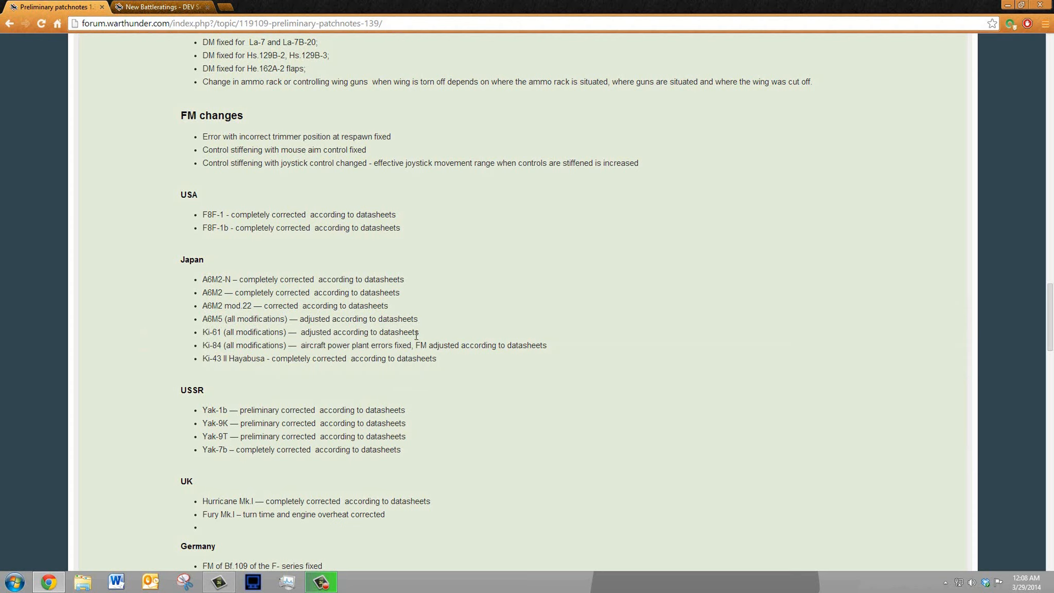
mouse_move(333, 342)
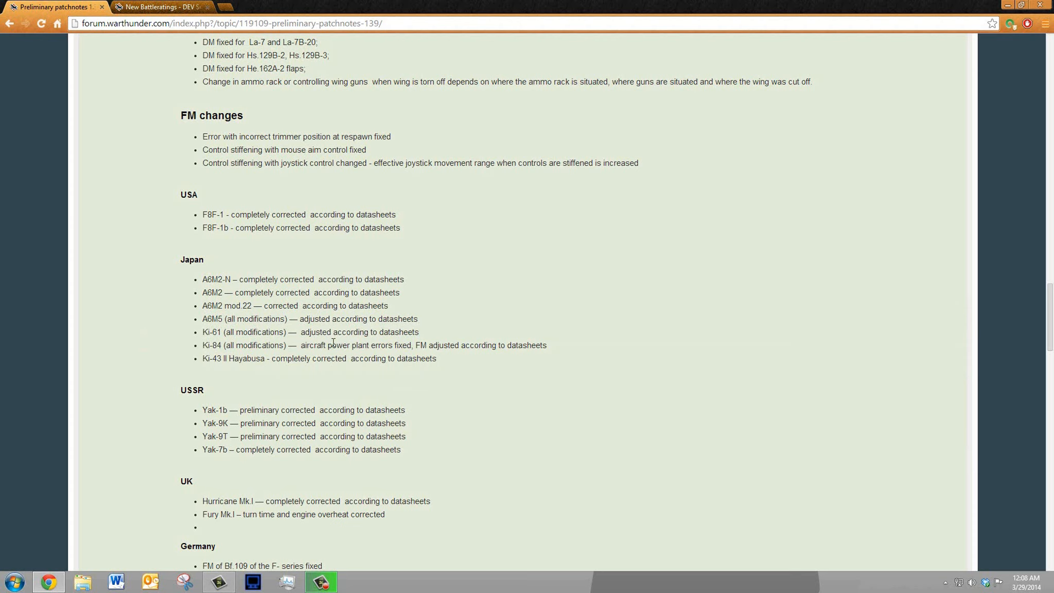
mouse_move(249, 271)
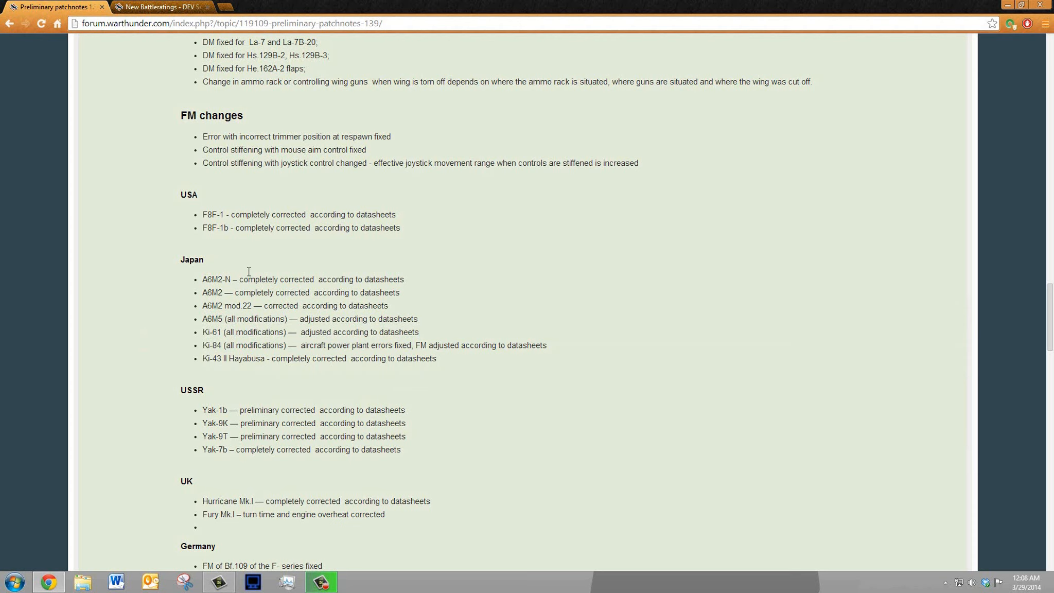
mouse_move(445, 335)
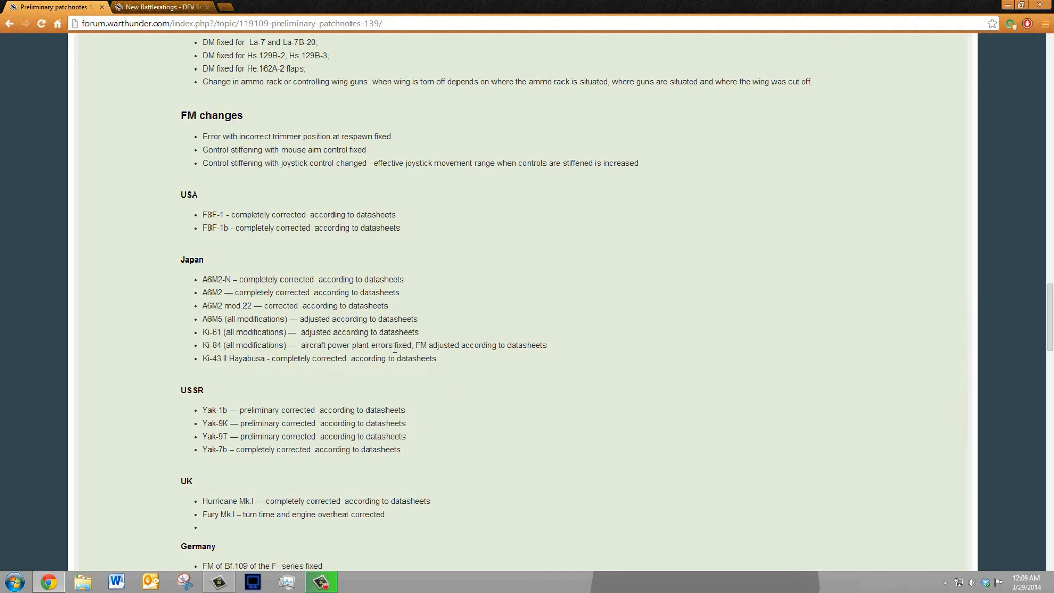
mouse_move(440, 335)
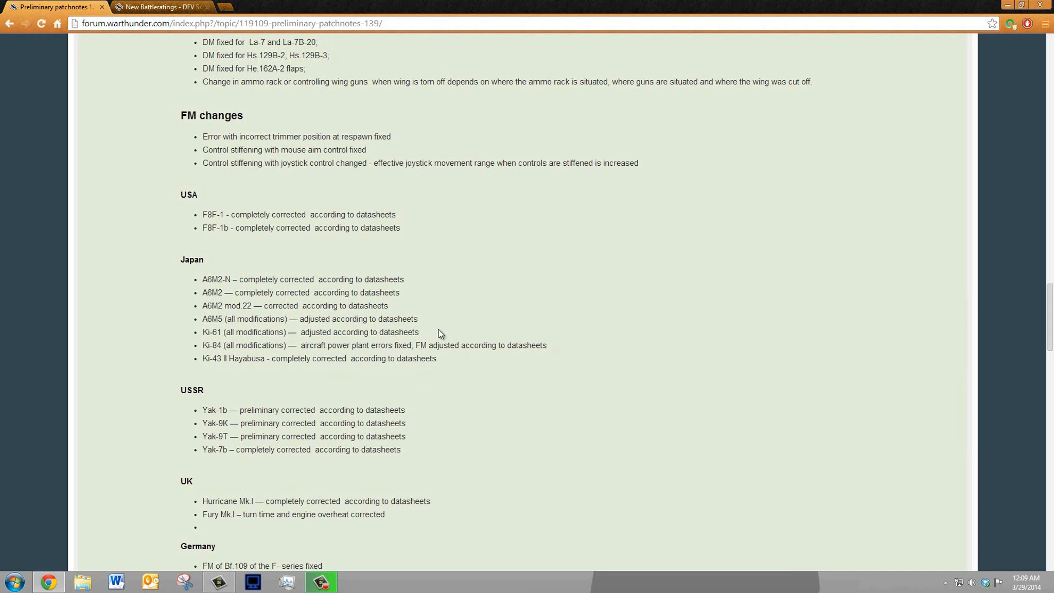
mouse_move(601, 470)
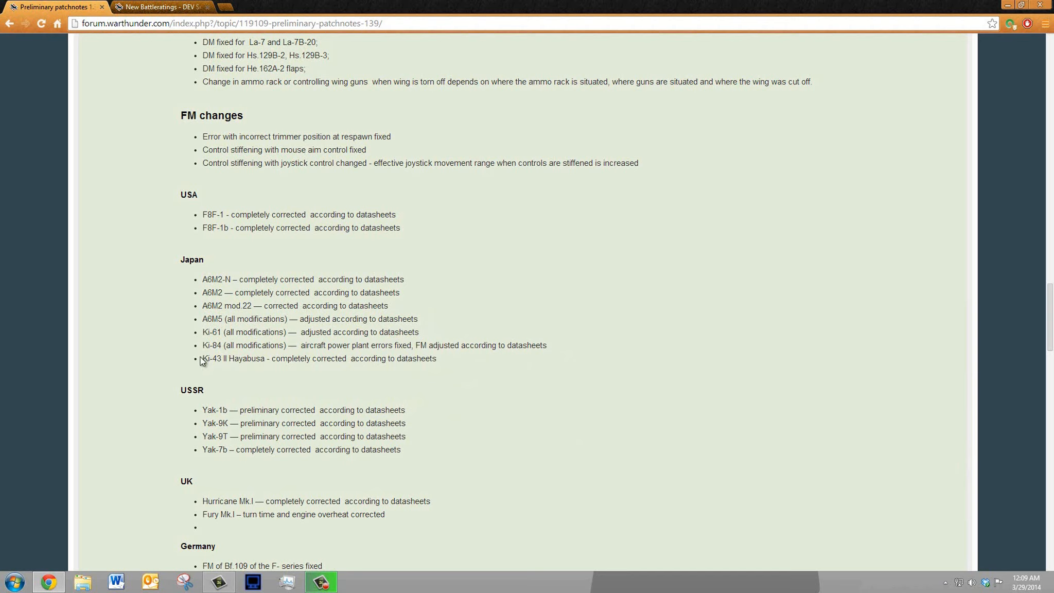
mouse_move(319, 358)
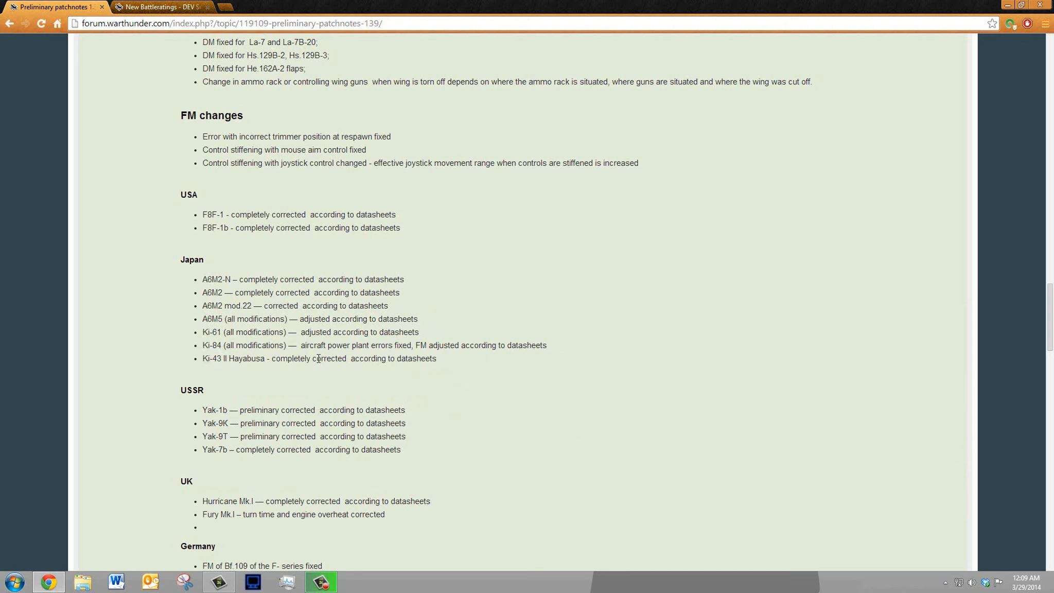
mouse_move(352, 354)
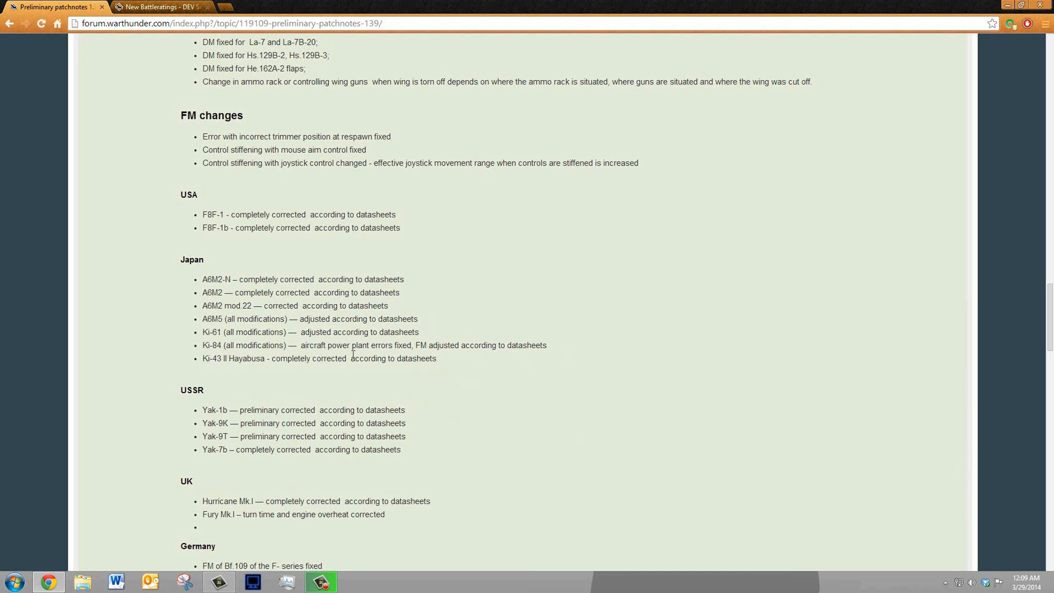
mouse_move(216, 375)
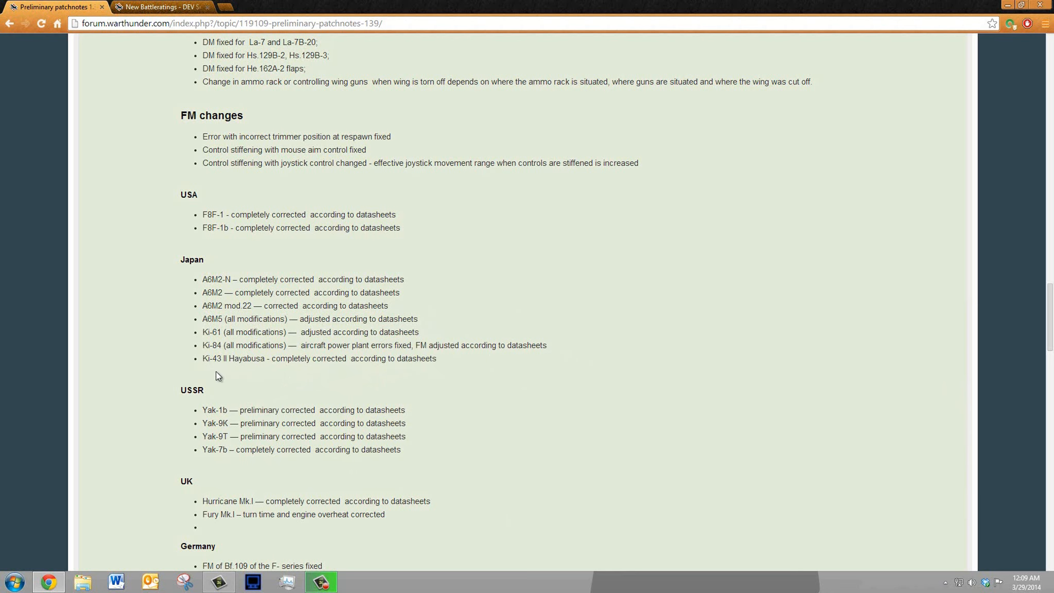
scroll(down, 3)
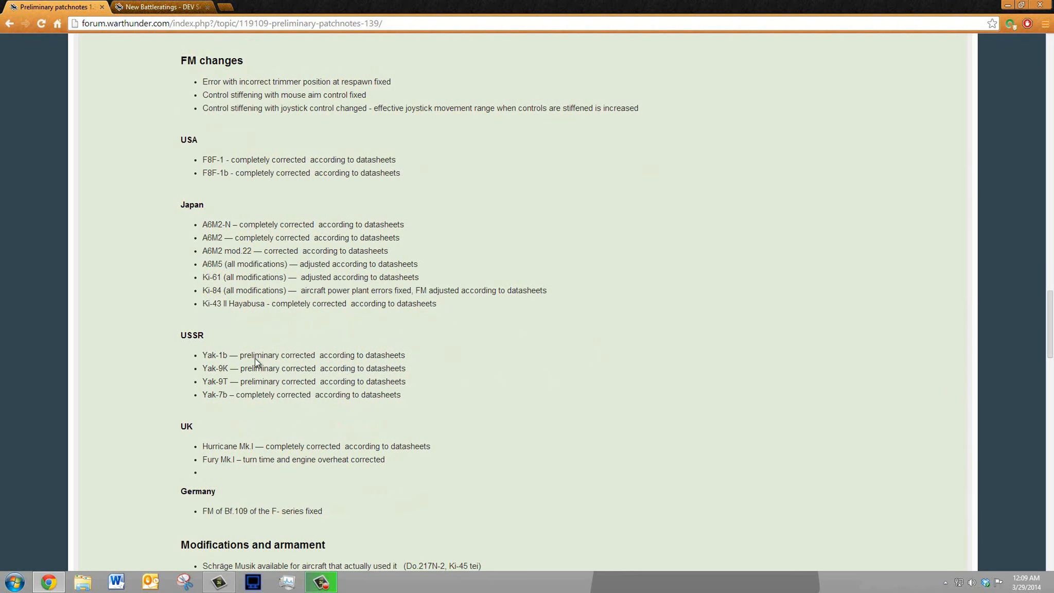
mouse_move(192, 409)
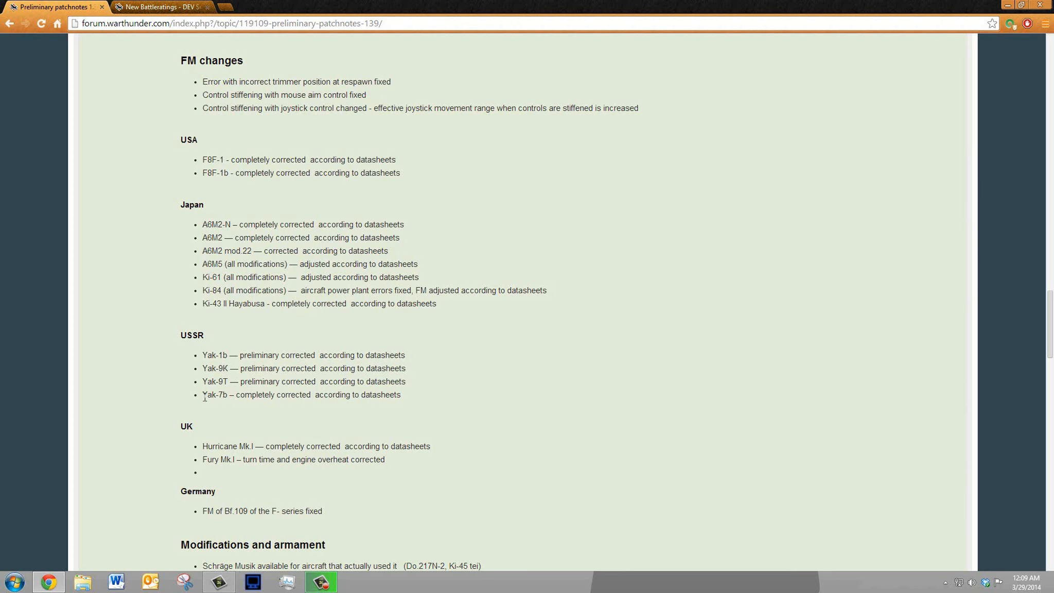
Highlight the three preliminarily corrected Yak entries, then scroll to the armament reload-time list
drag(203, 395, 397, 394)
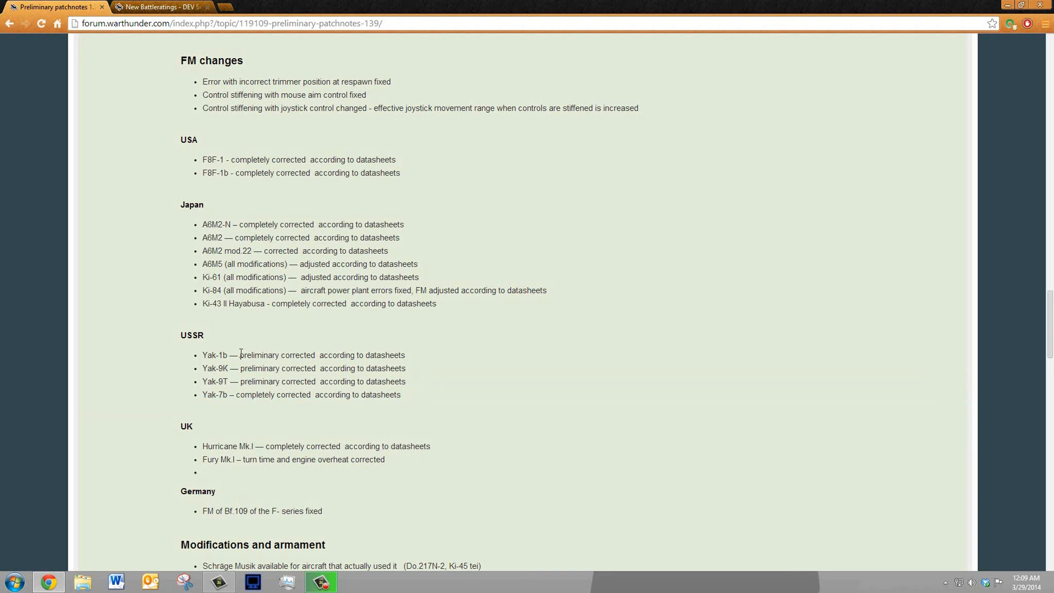
double_click(249, 356)
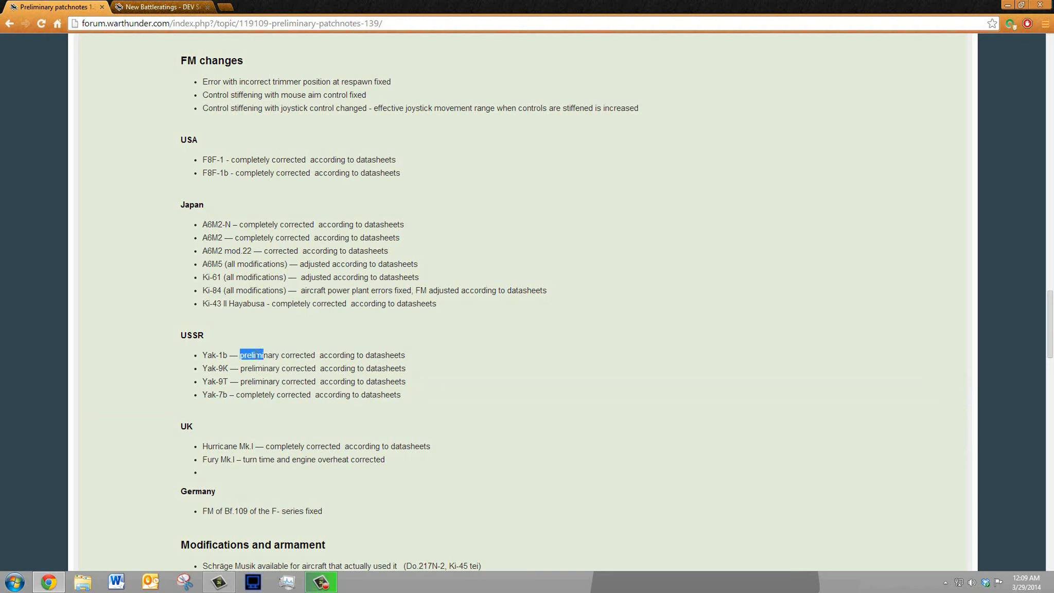
drag(258, 355, 307, 381)
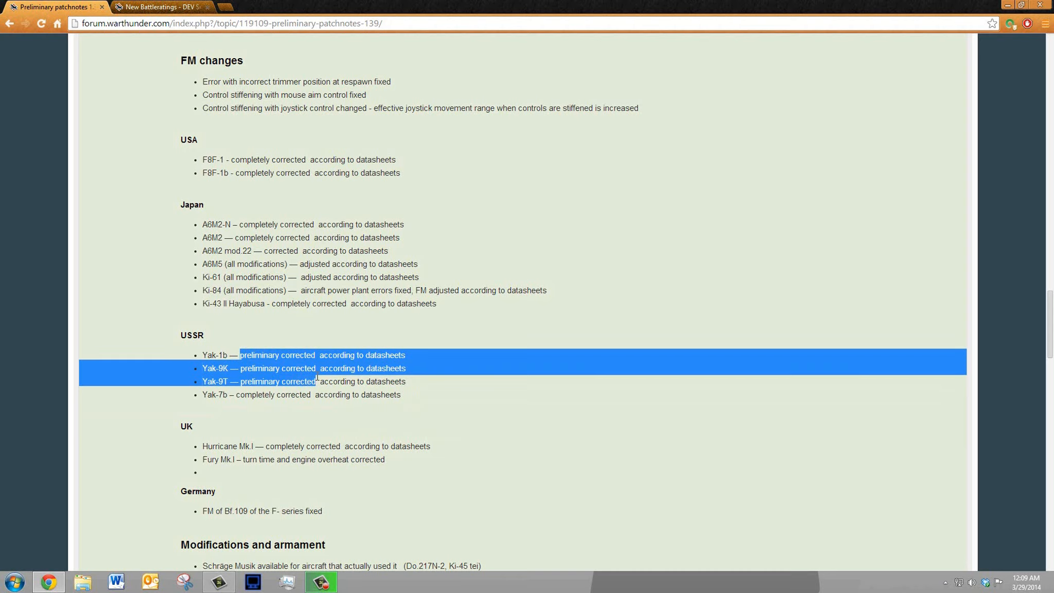
click(325, 384)
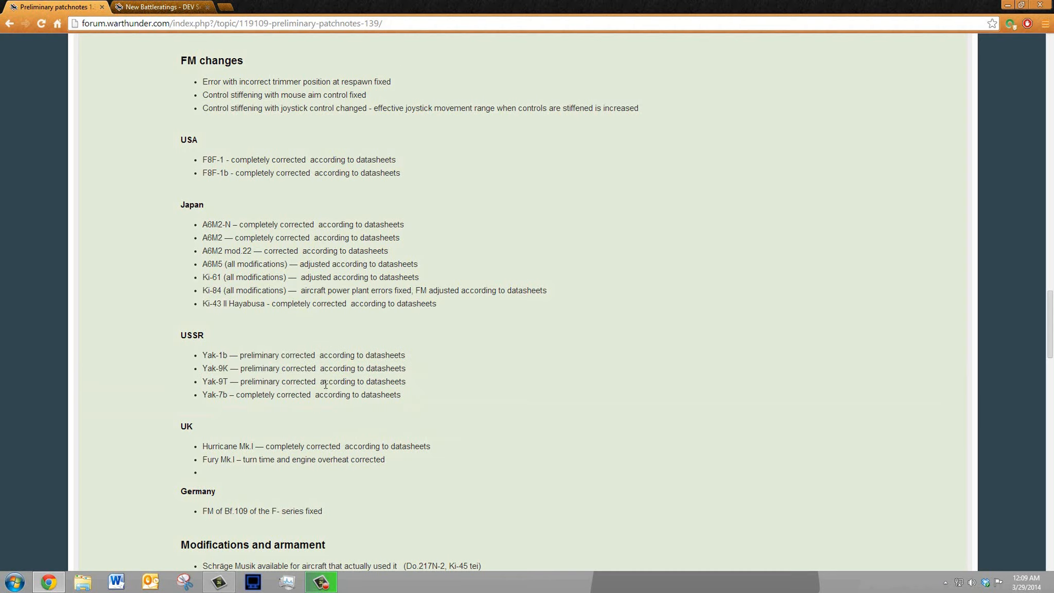
scroll(down, 3)
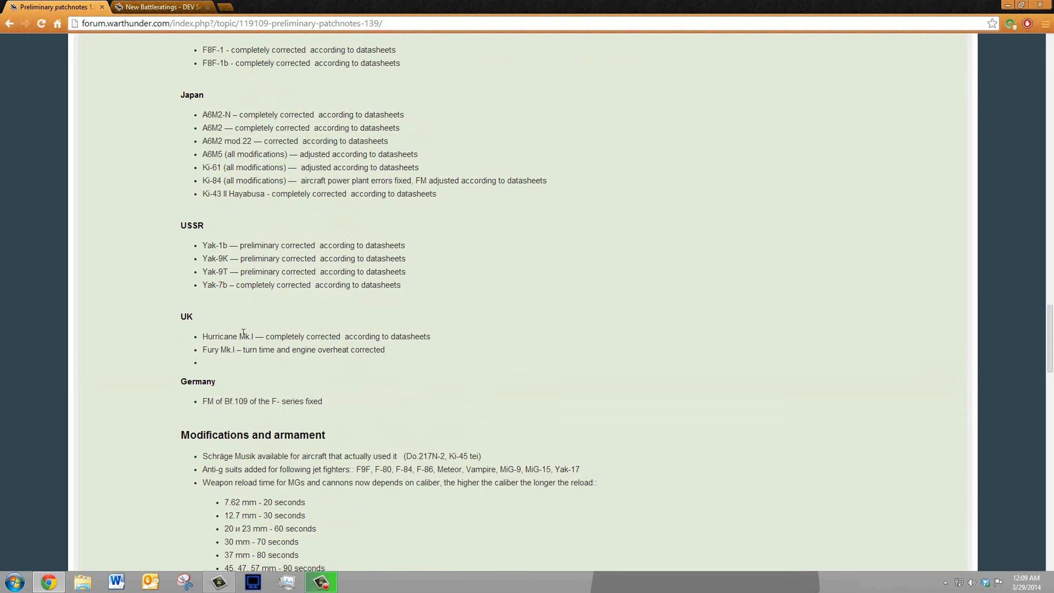
mouse_move(361, 373)
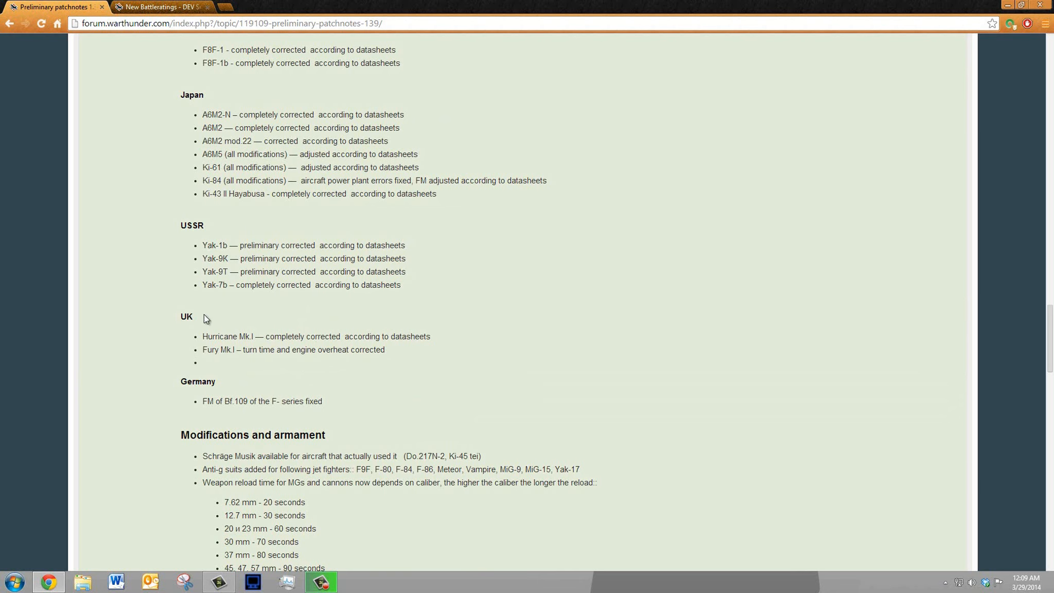
scroll(down, 3)
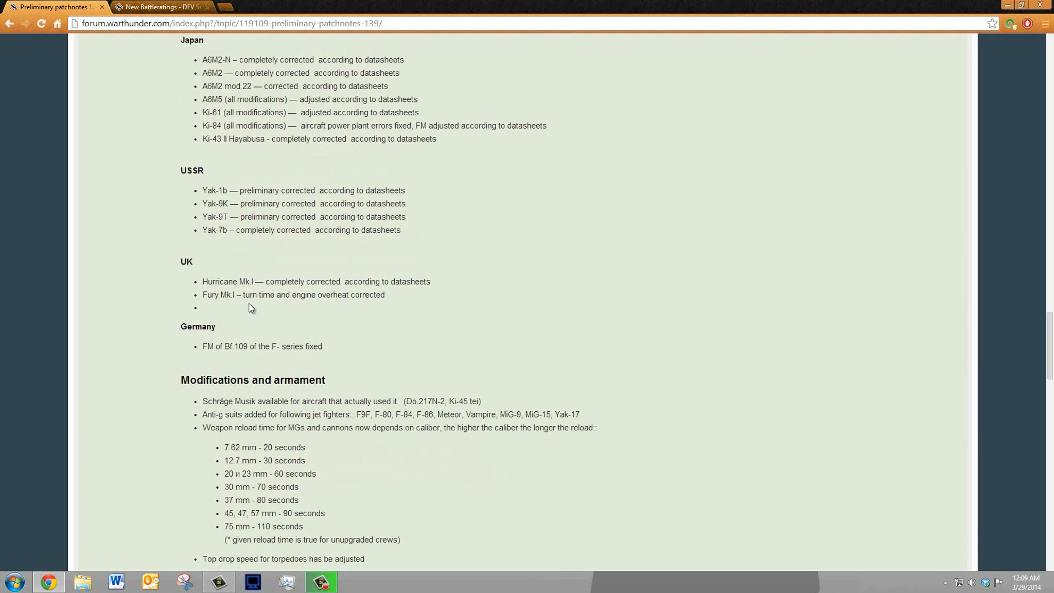
mouse_move(234, 345)
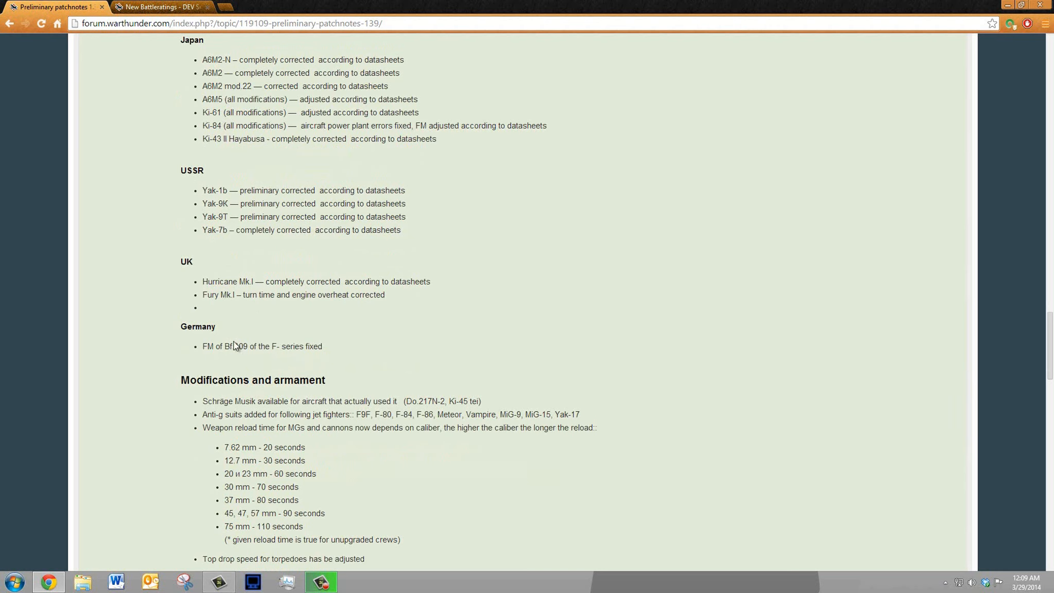
mouse_move(200, 350)
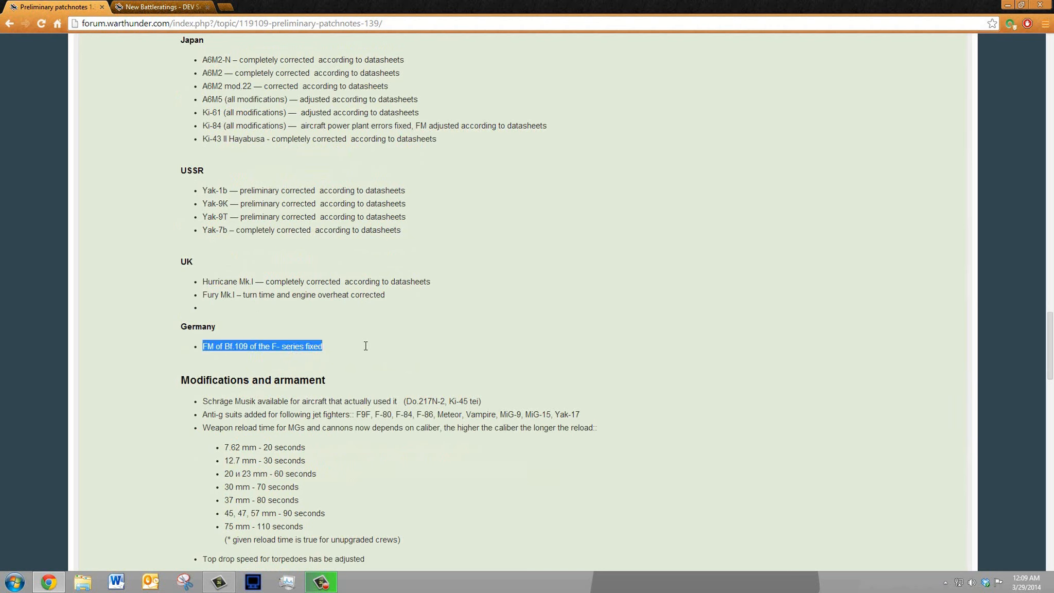
click(254, 307)
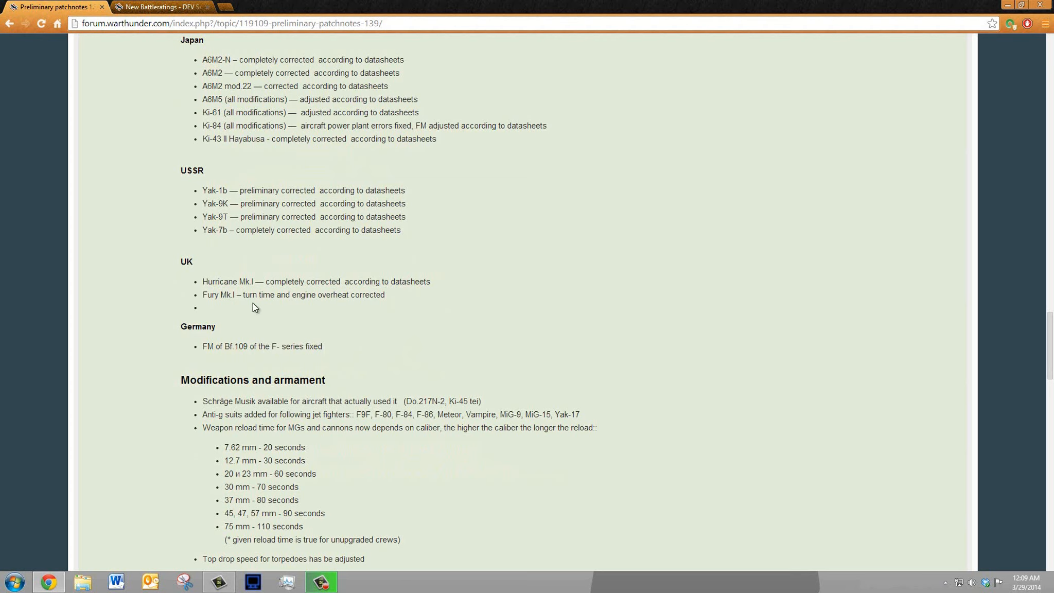
mouse_move(251, 295)
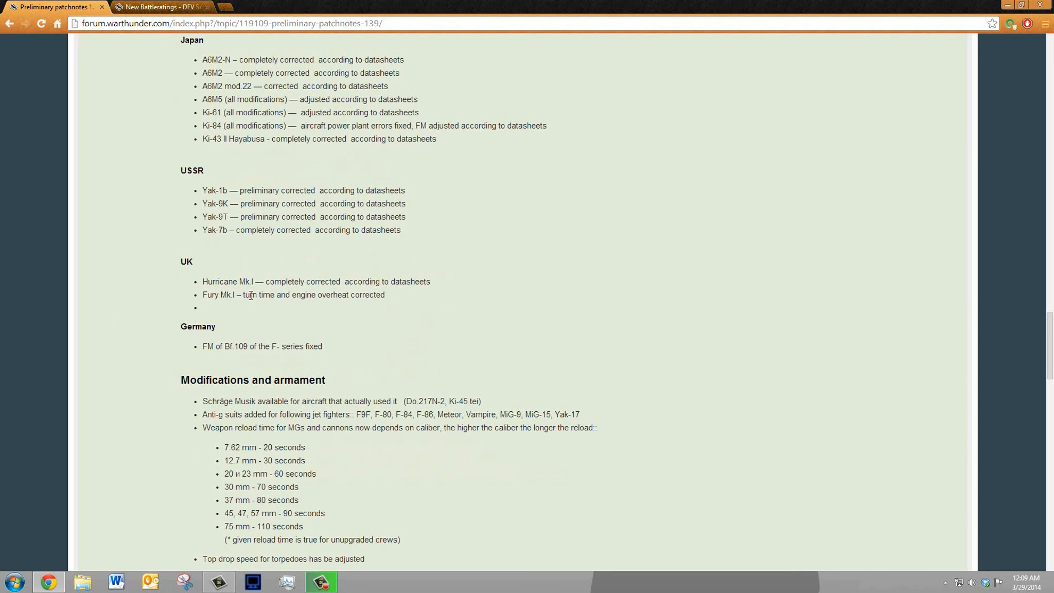
scroll(up, 3)
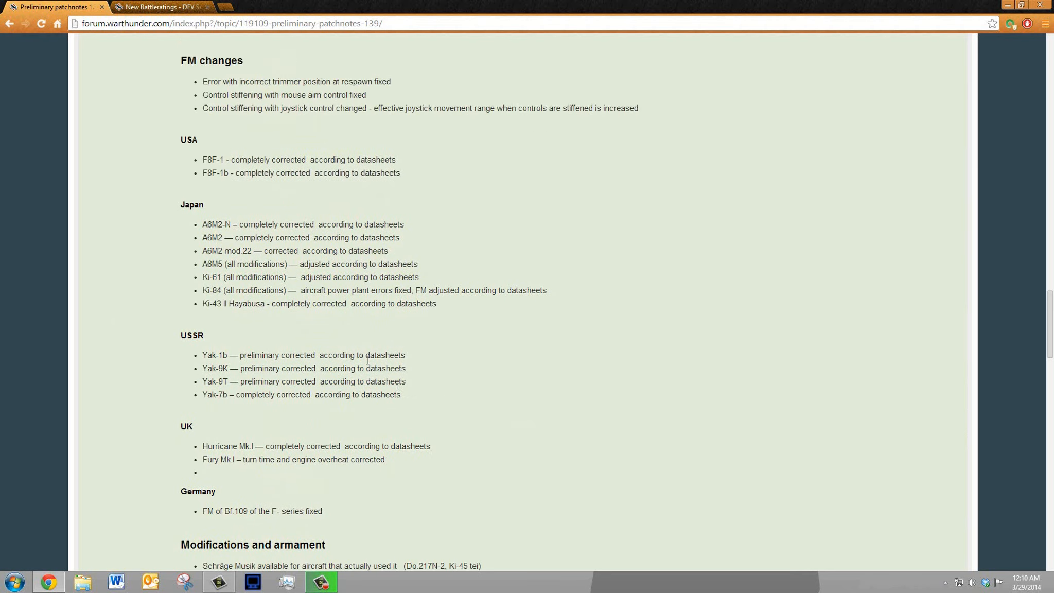
scroll(up, 3)
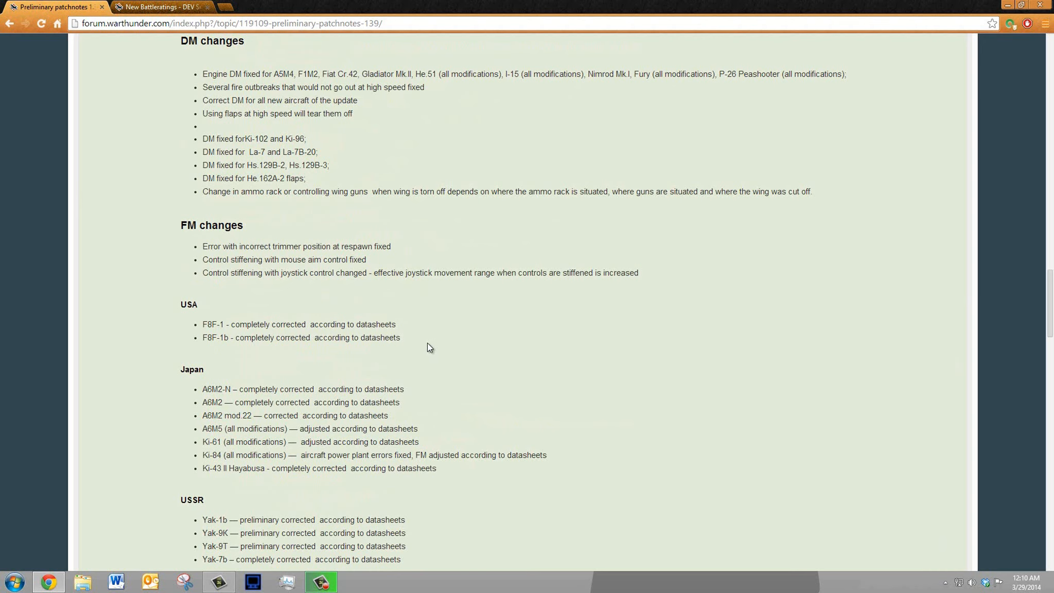
scroll(down, 3)
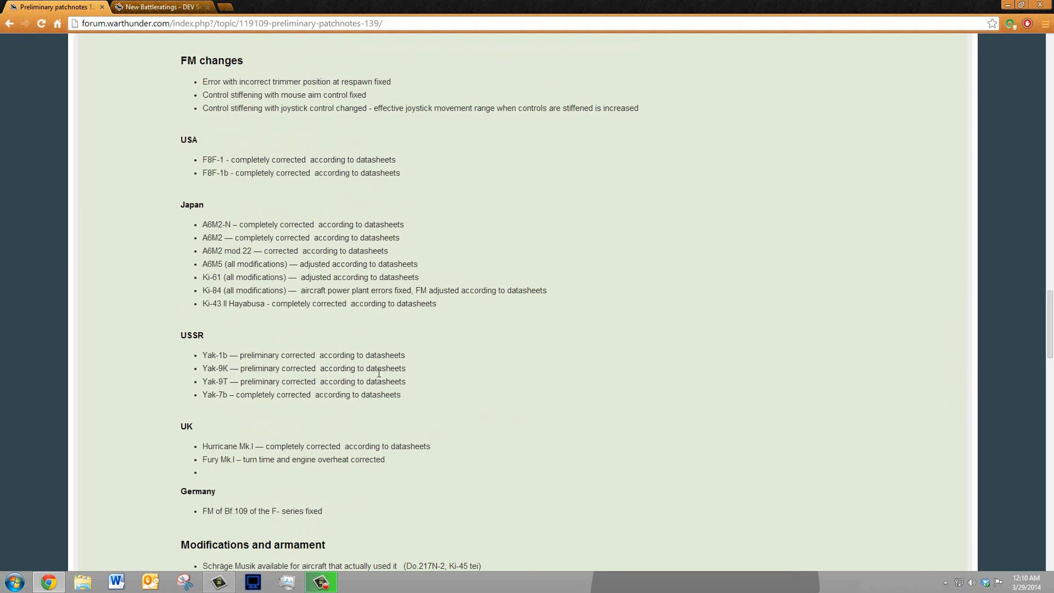
scroll(up, 3)
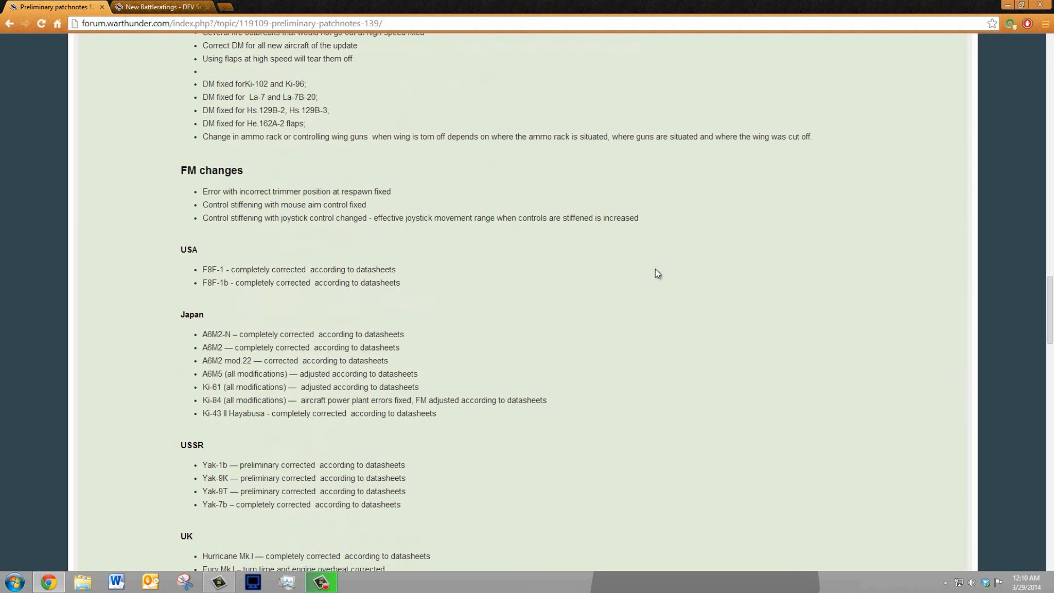
mouse_move(636, 257)
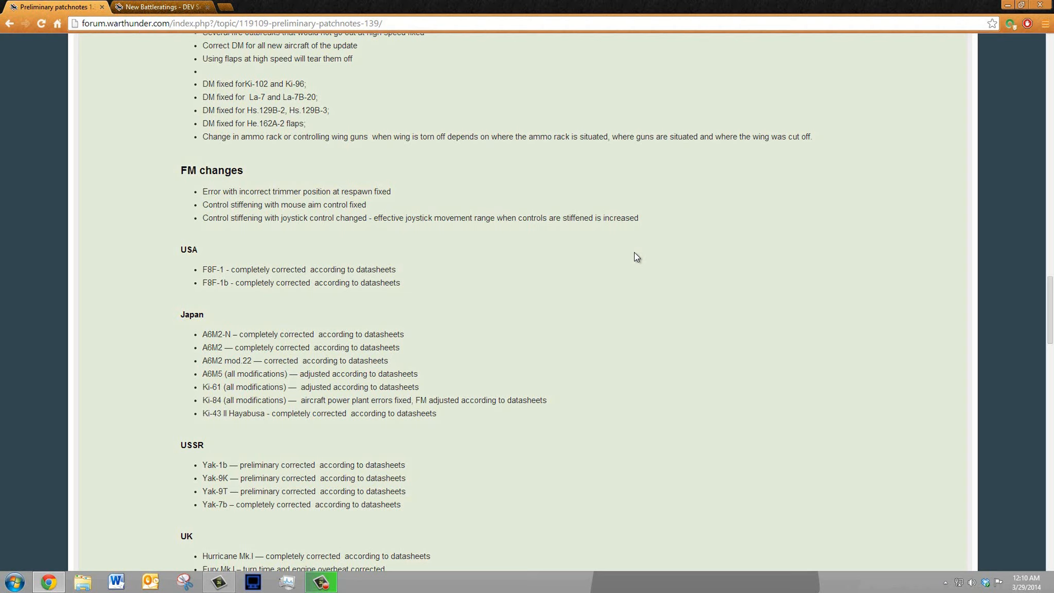
mouse_move(646, 211)
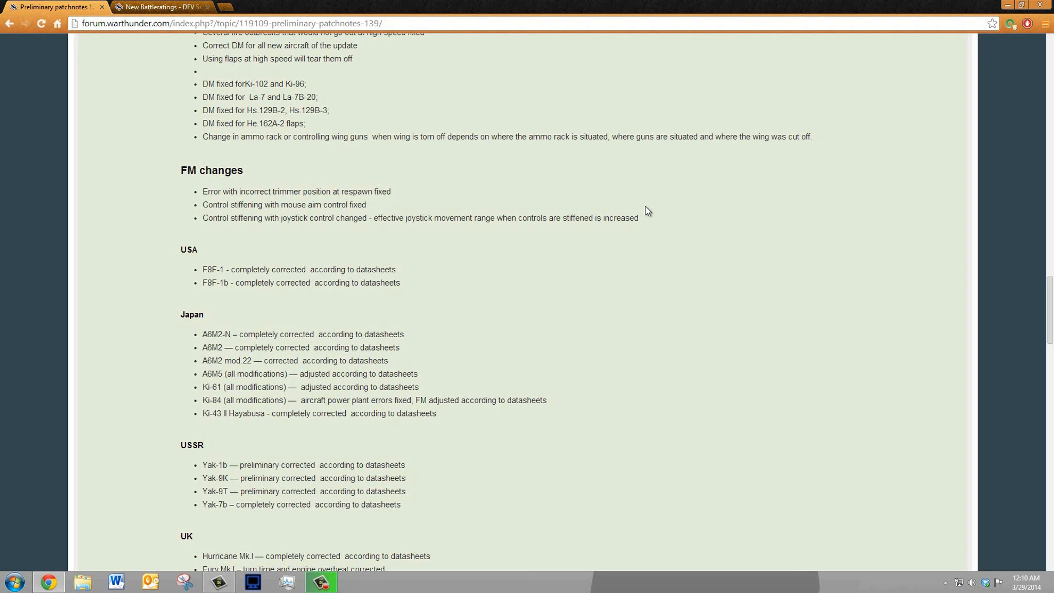
mouse_move(629, 234)
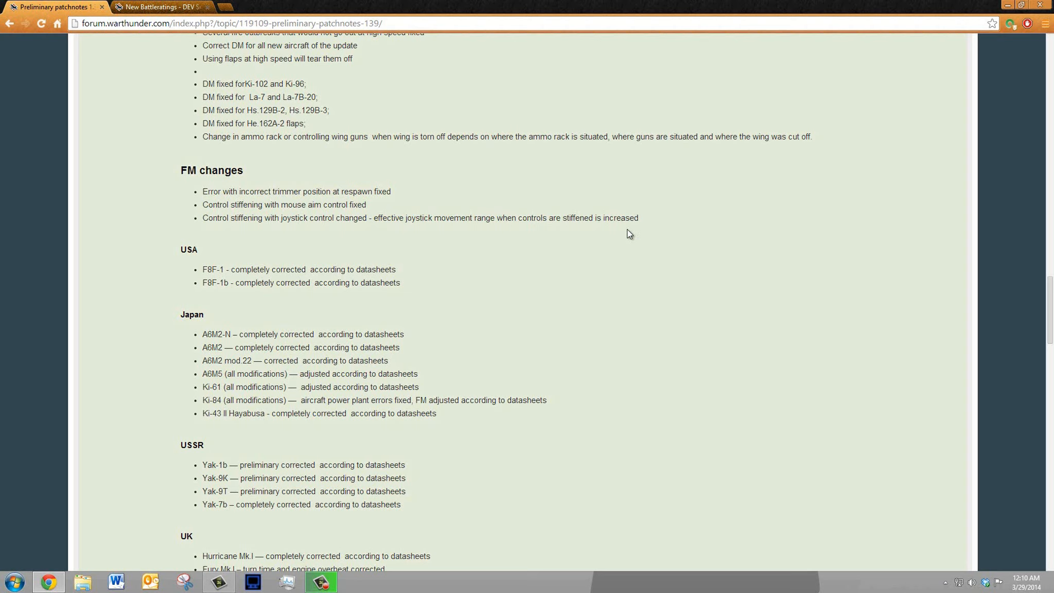
mouse_move(202, 278)
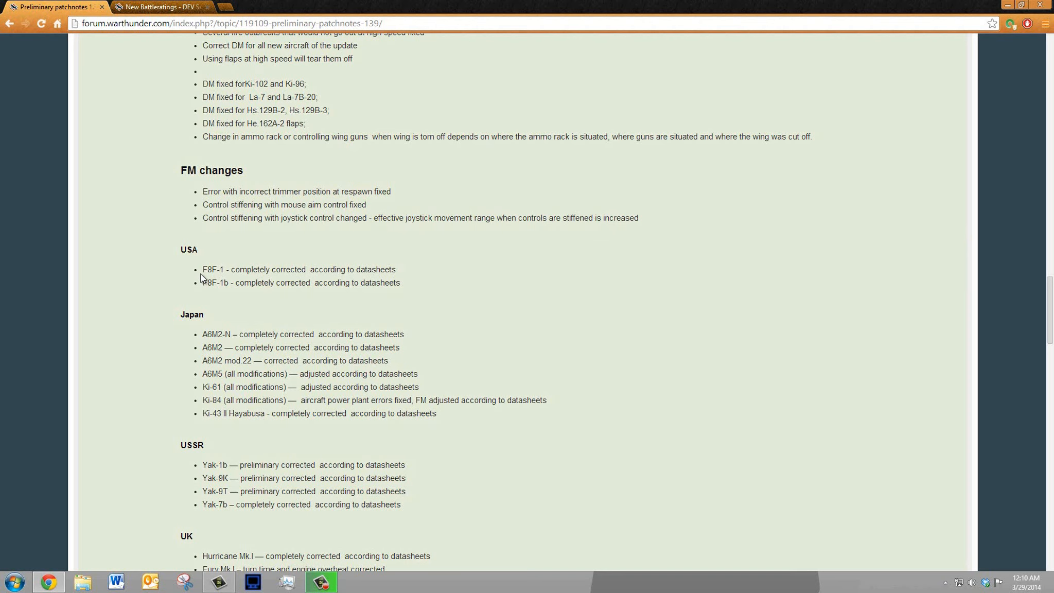
scroll(down, 3)
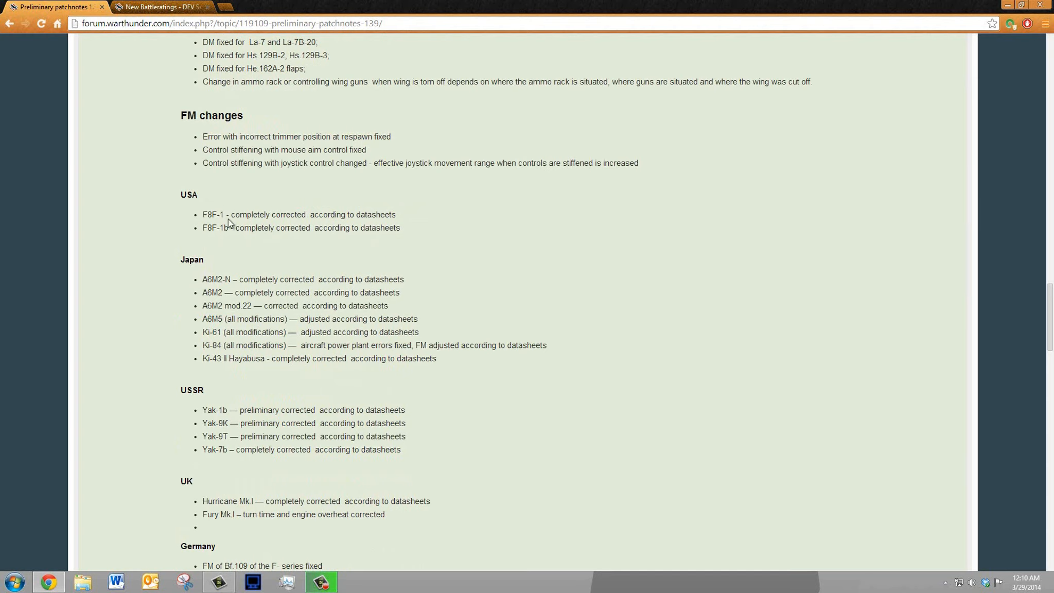
scroll(down, 3)
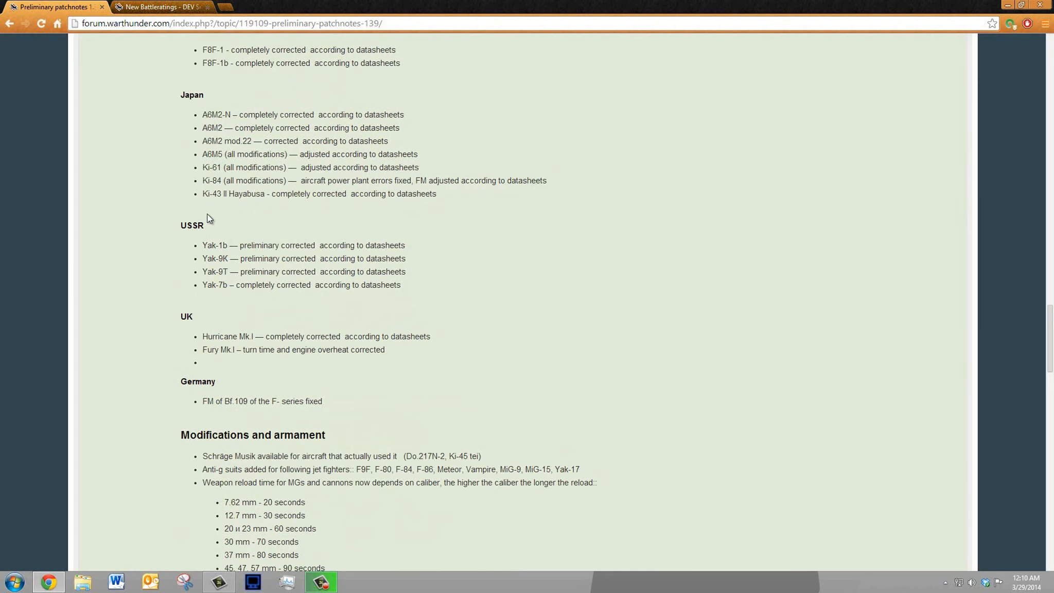
double_click(211, 181)
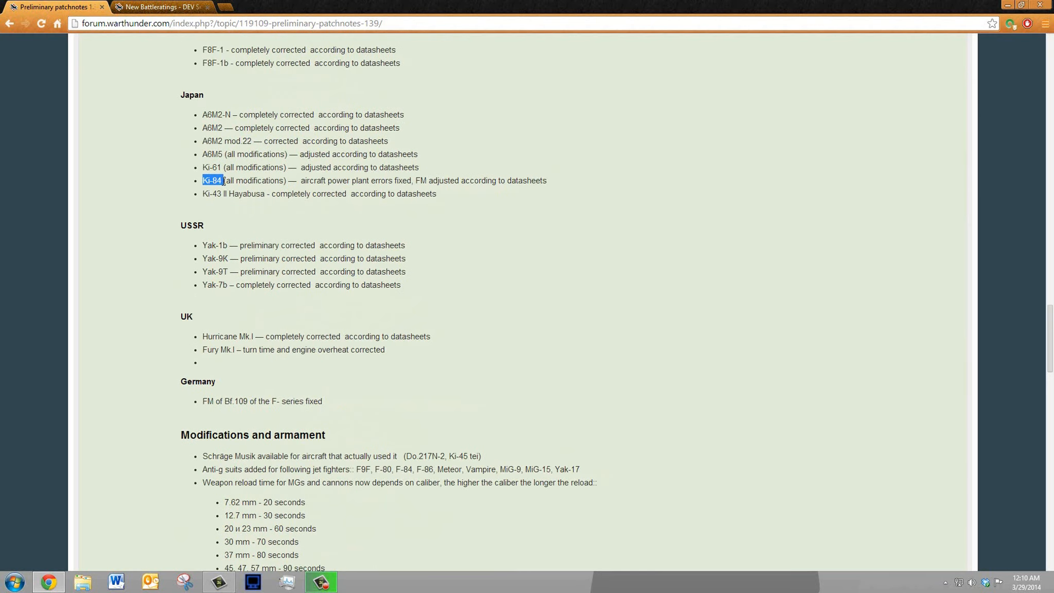
click(223, 180)
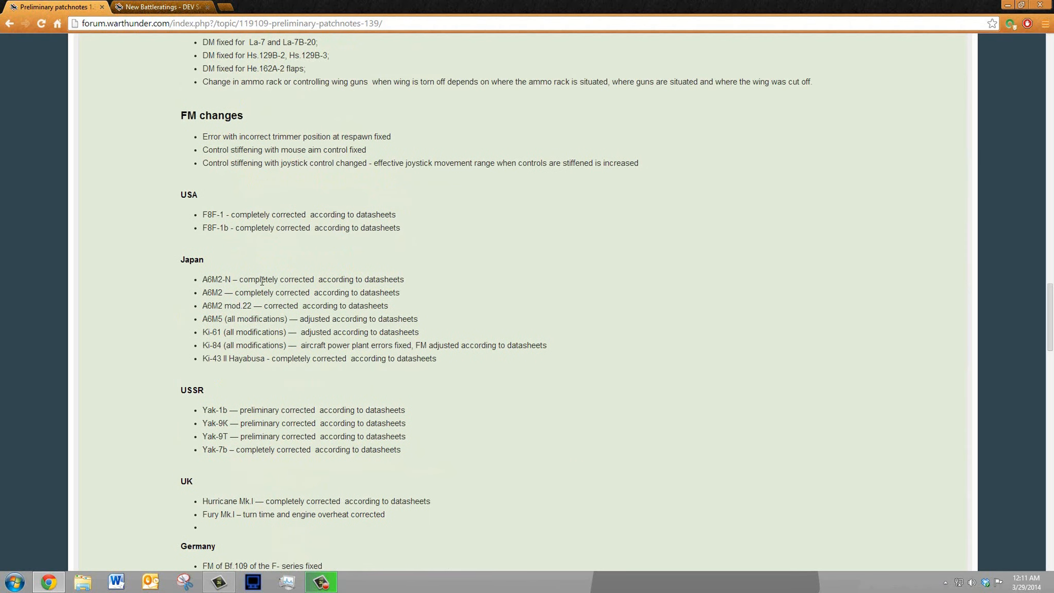
scroll(up, 3)
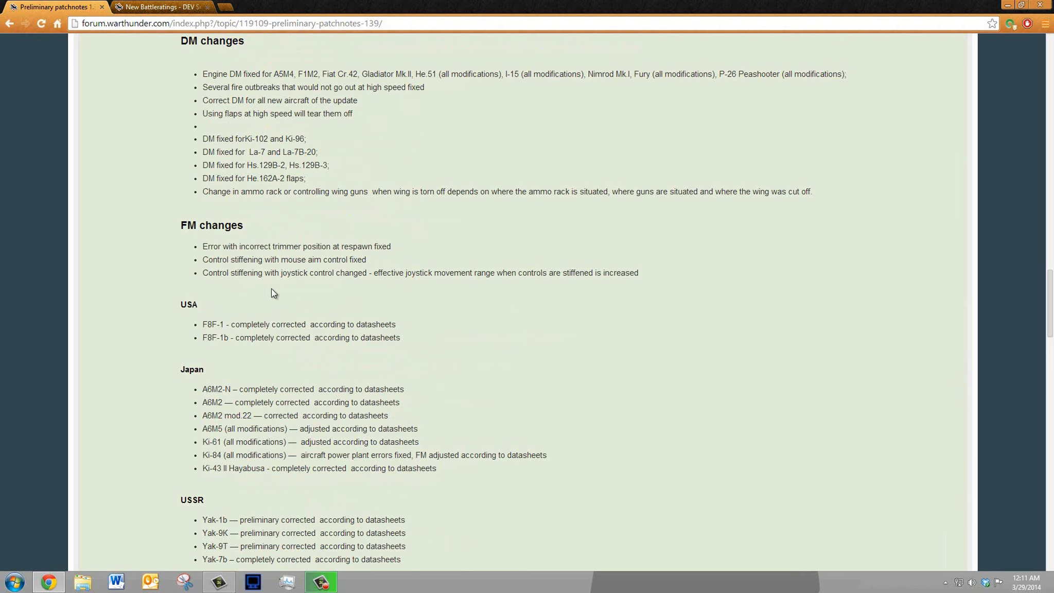
mouse_move(248, 289)
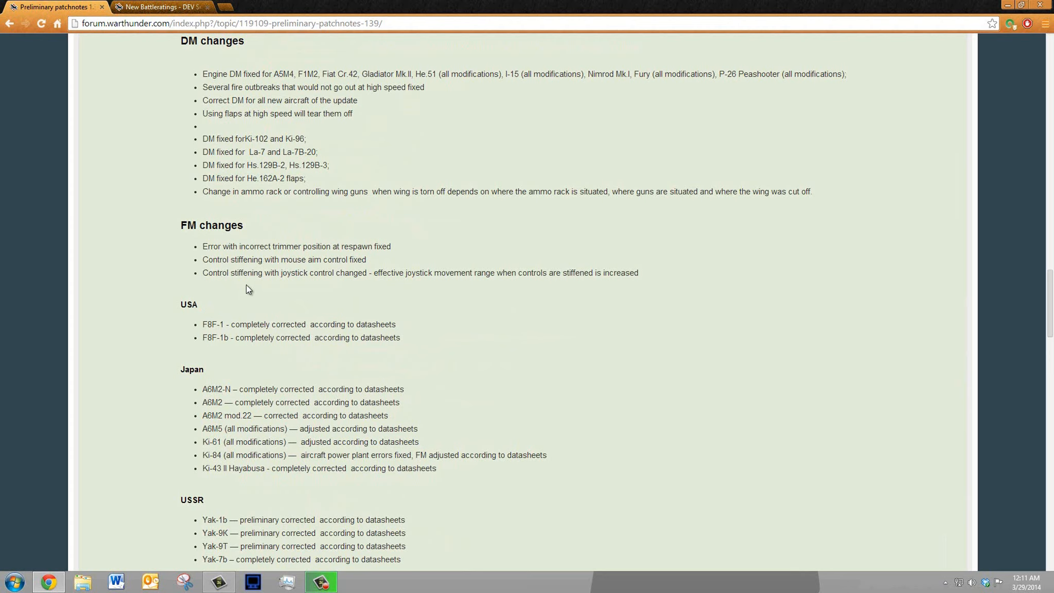
mouse_move(215, 334)
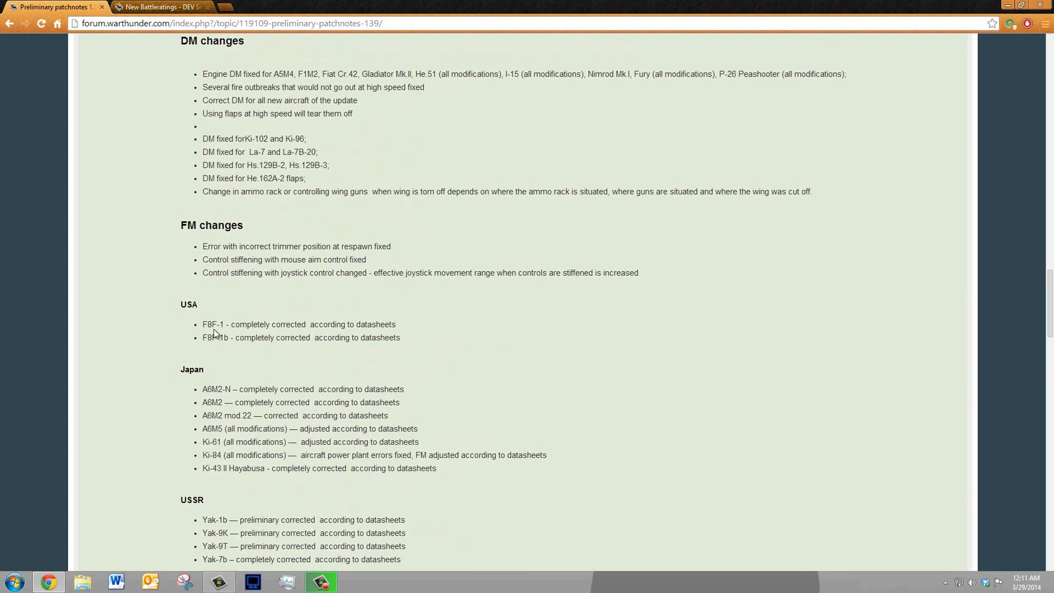
mouse_move(207, 324)
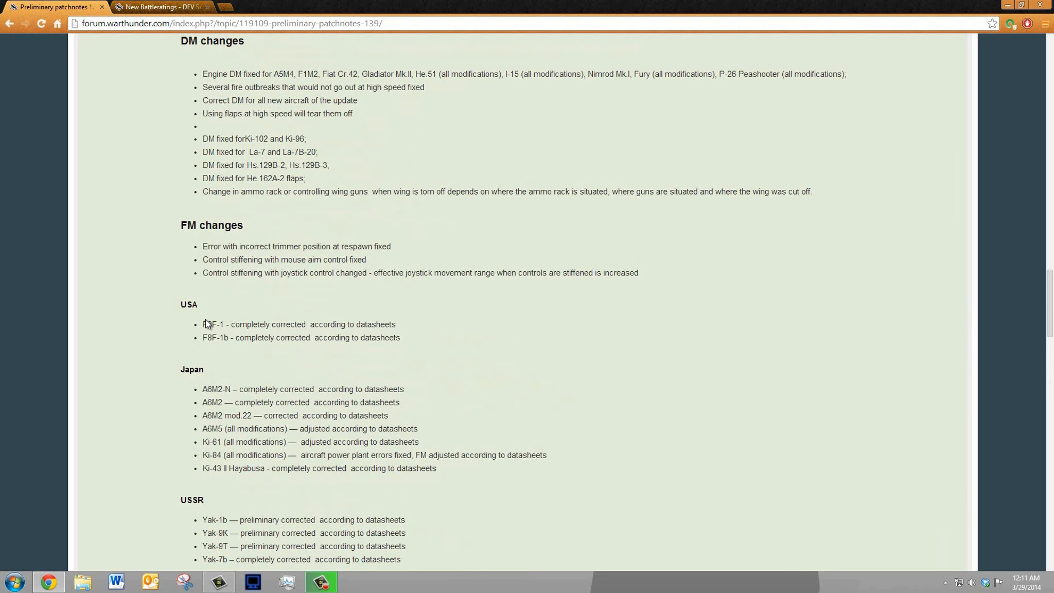
mouse_move(259, 305)
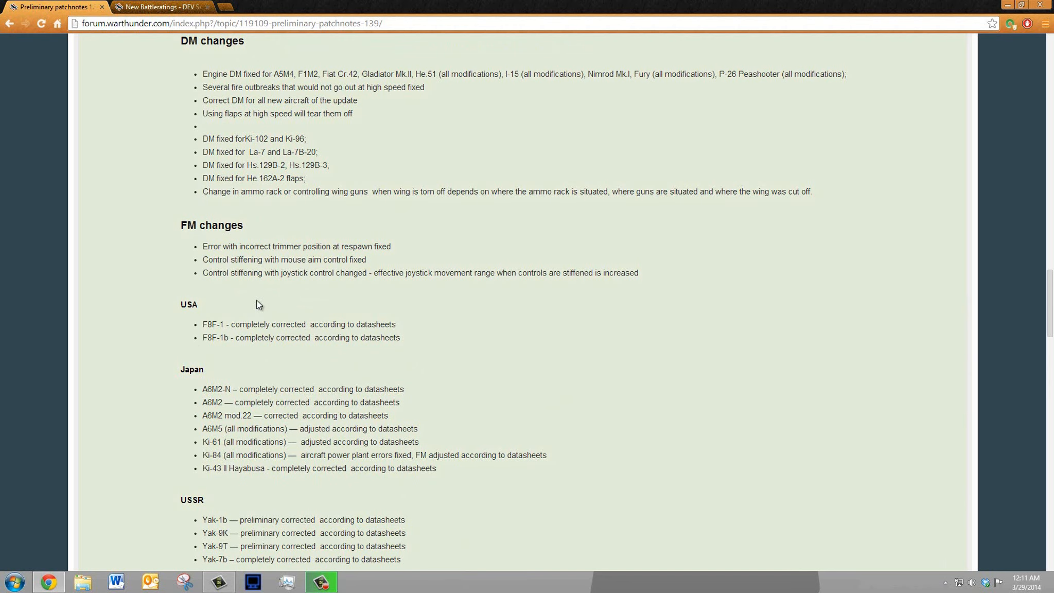
mouse_move(244, 355)
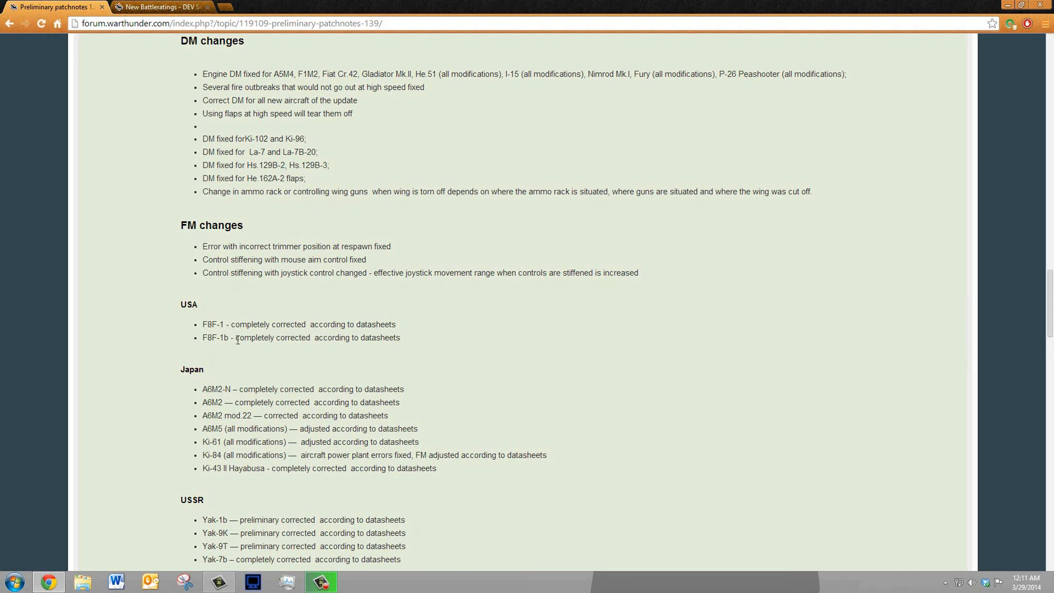
mouse_move(323, 357)
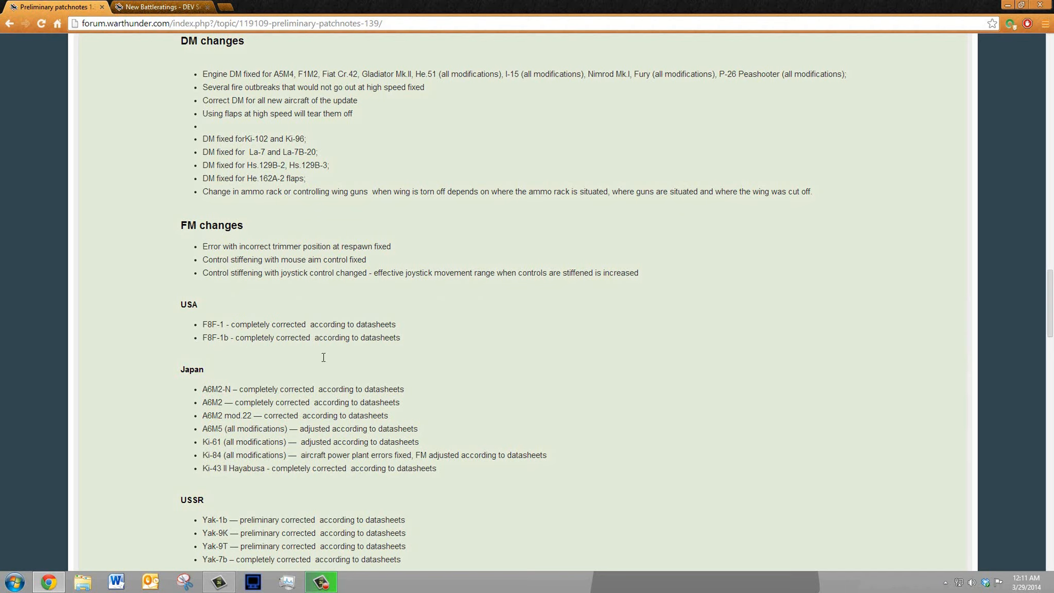
mouse_move(226, 288)
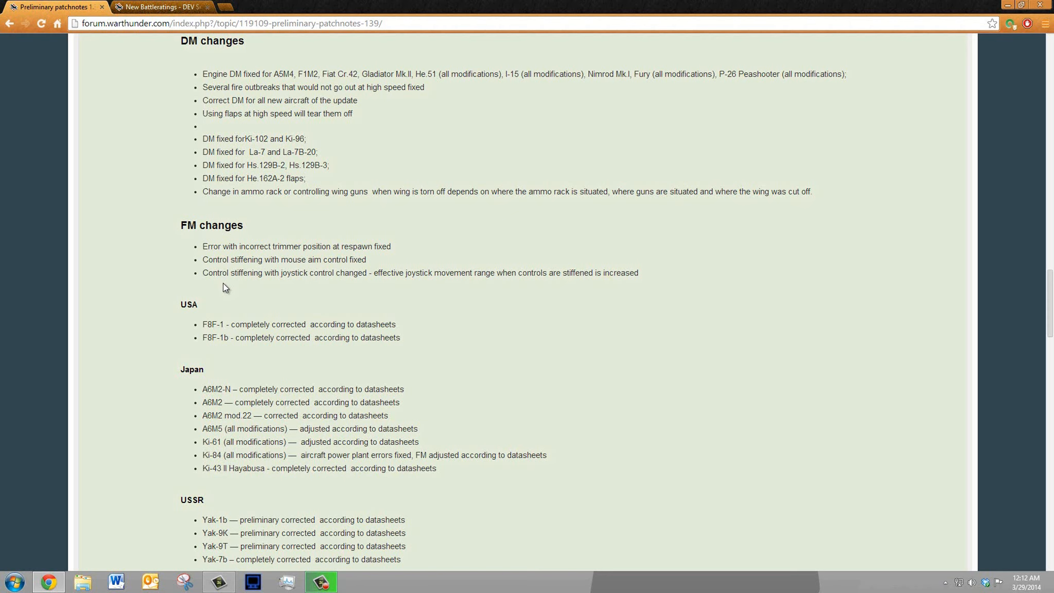
scroll(down, 3)
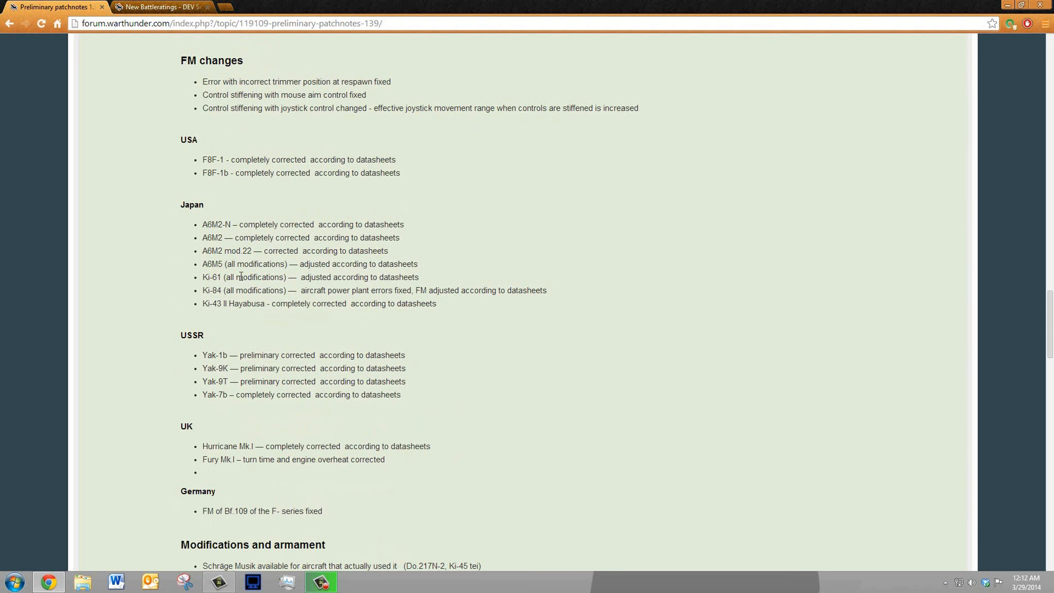
scroll(down, 3)
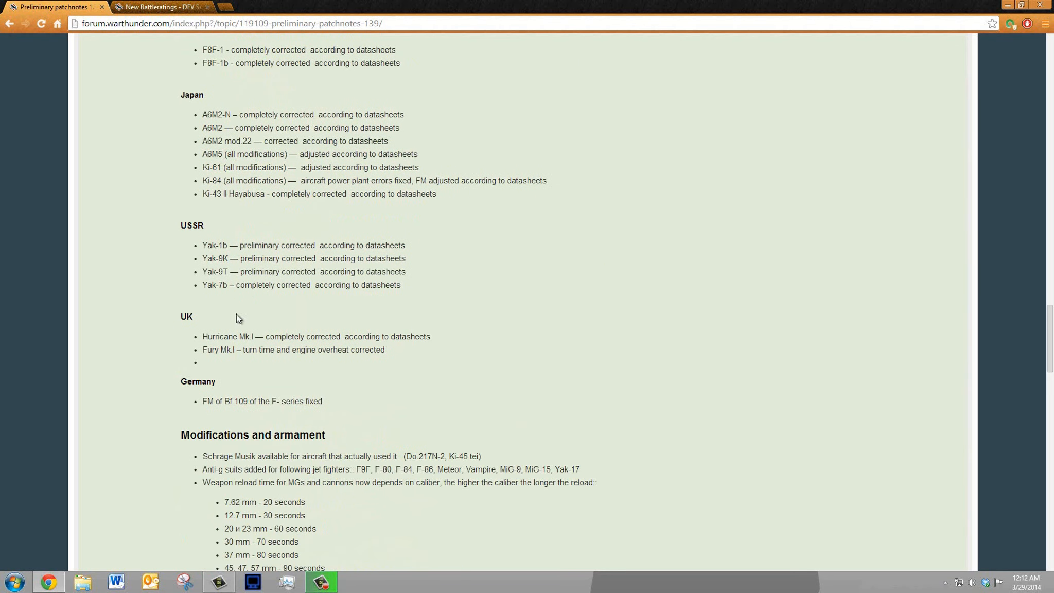
mouse_move(228, 216)
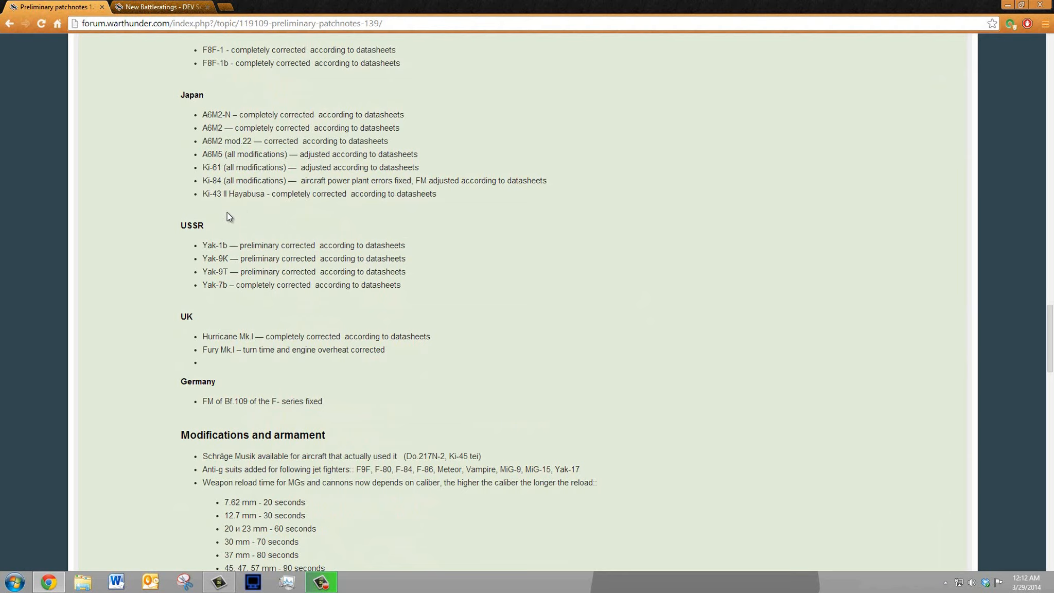
mouse_move(343, 375)
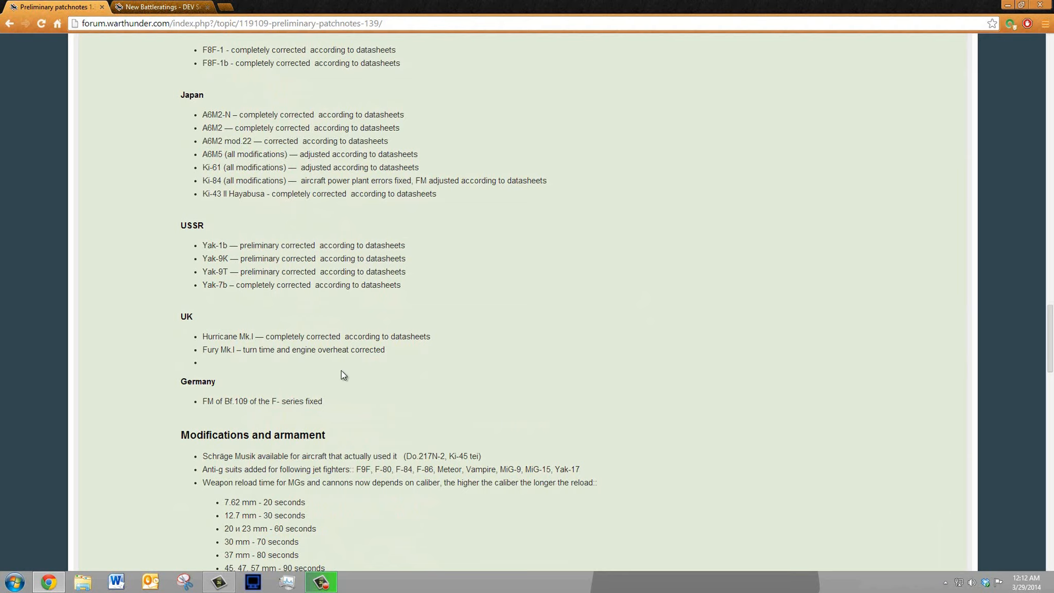